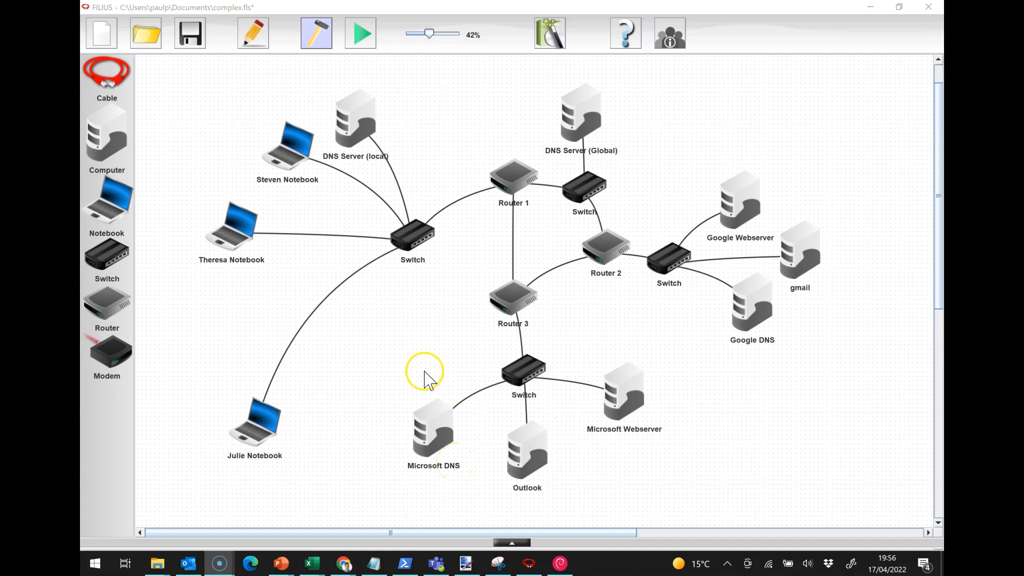
pyautogui.moveTo(384, 376)
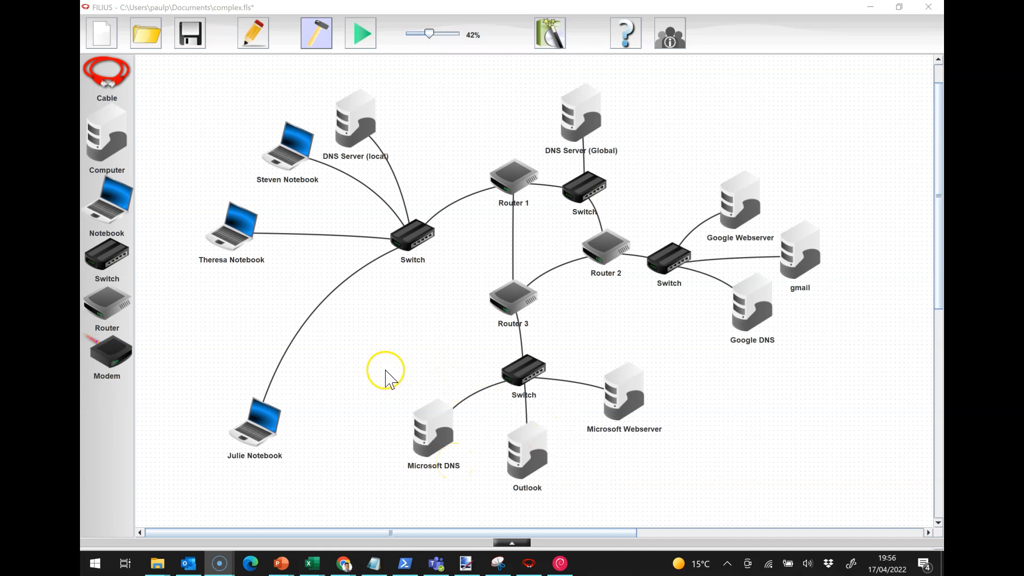
pyautogui.moveTo(389, 375)
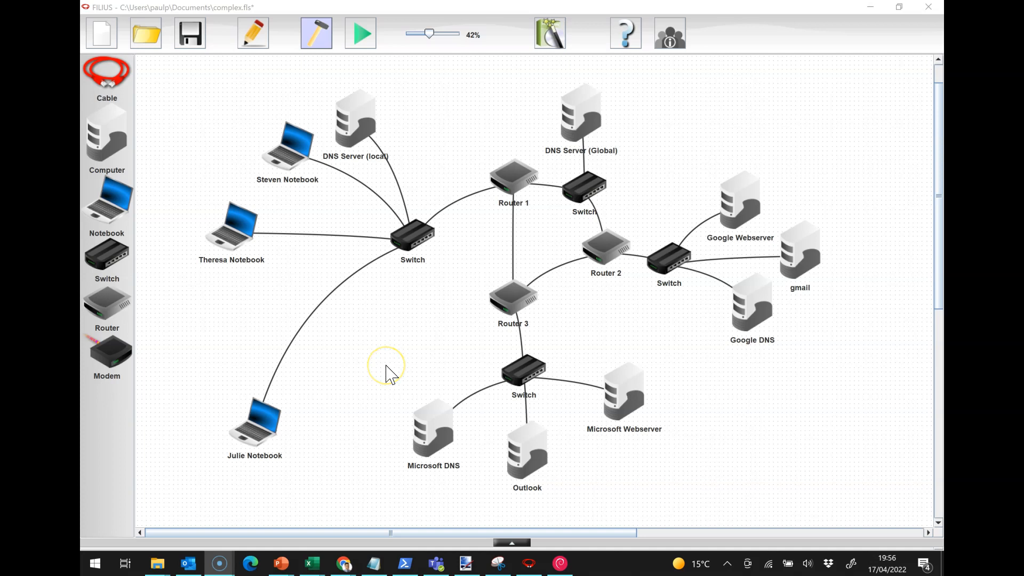
pyautogui.moveTo(385, 366)
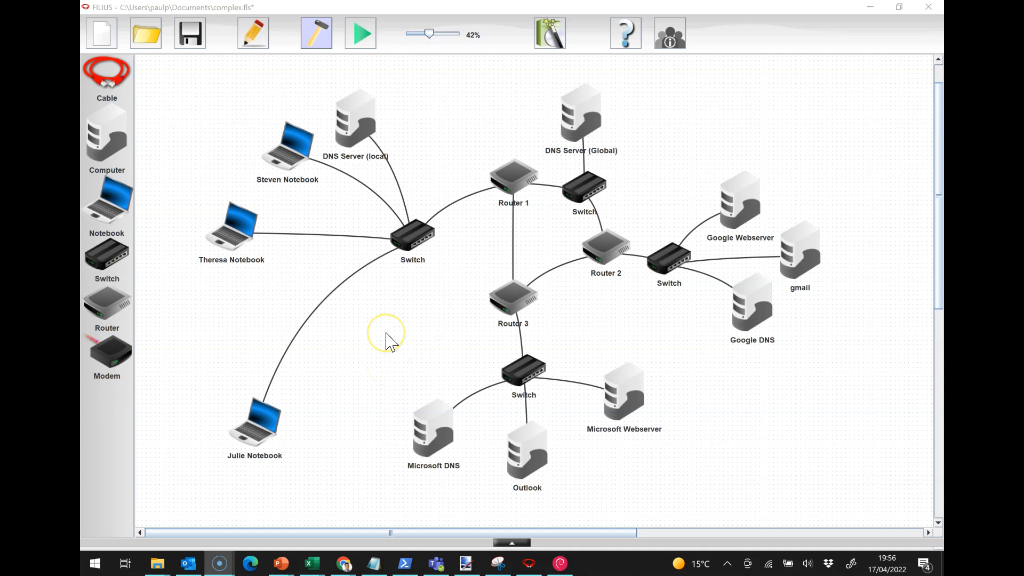
pyautogui.moveTo(389, 340)
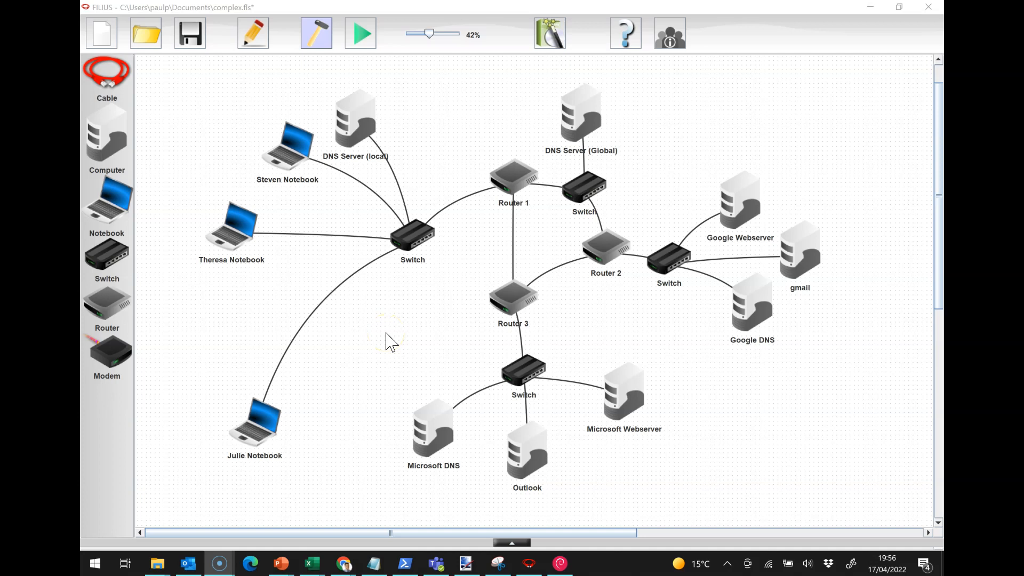
pyautogui.moveTo(411, 349)
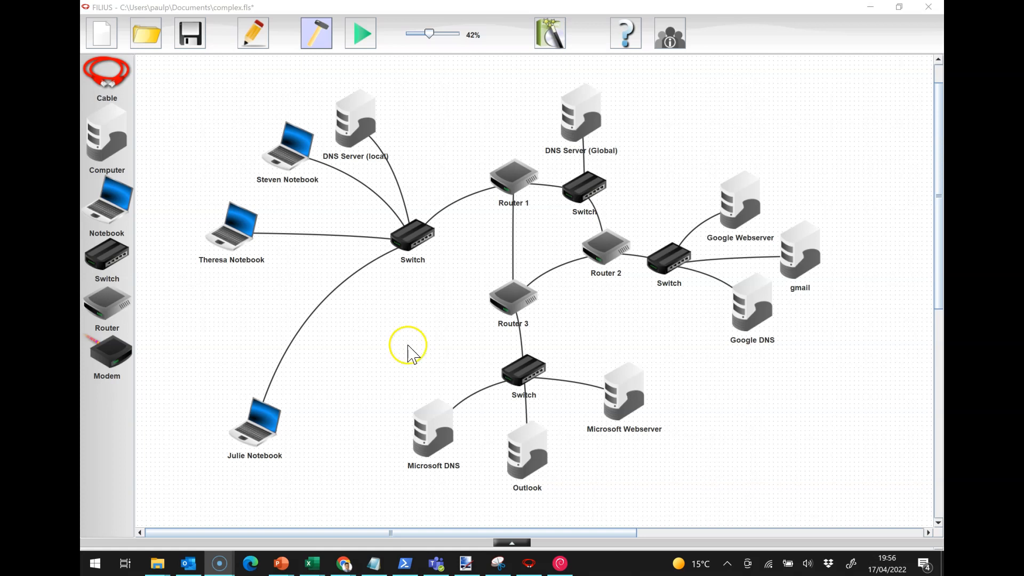
pyautogui.moveTo(573, 243)
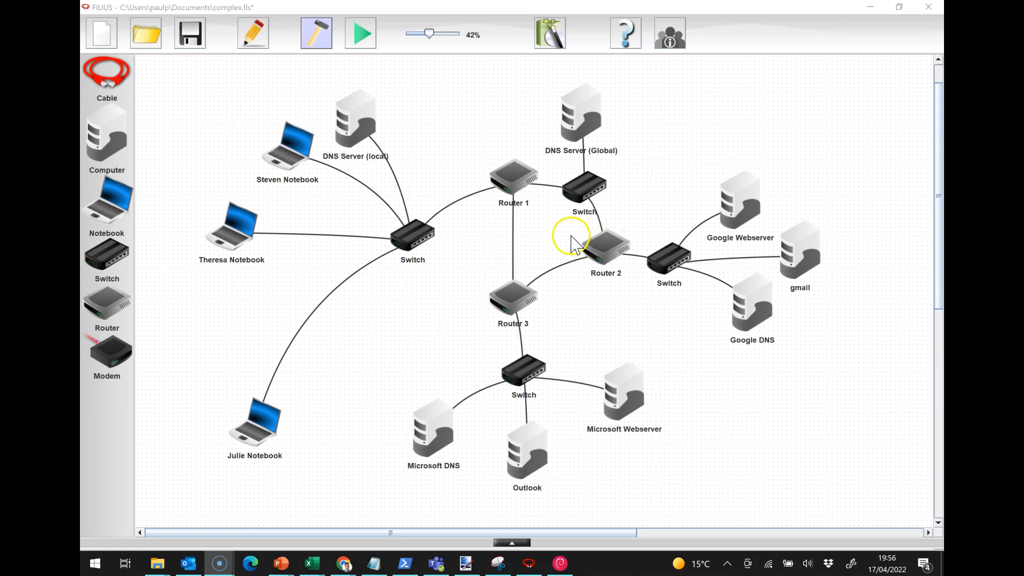
# Start the simulation and install the Email server software on the gmail server.
pyautogui.click(287, 144)
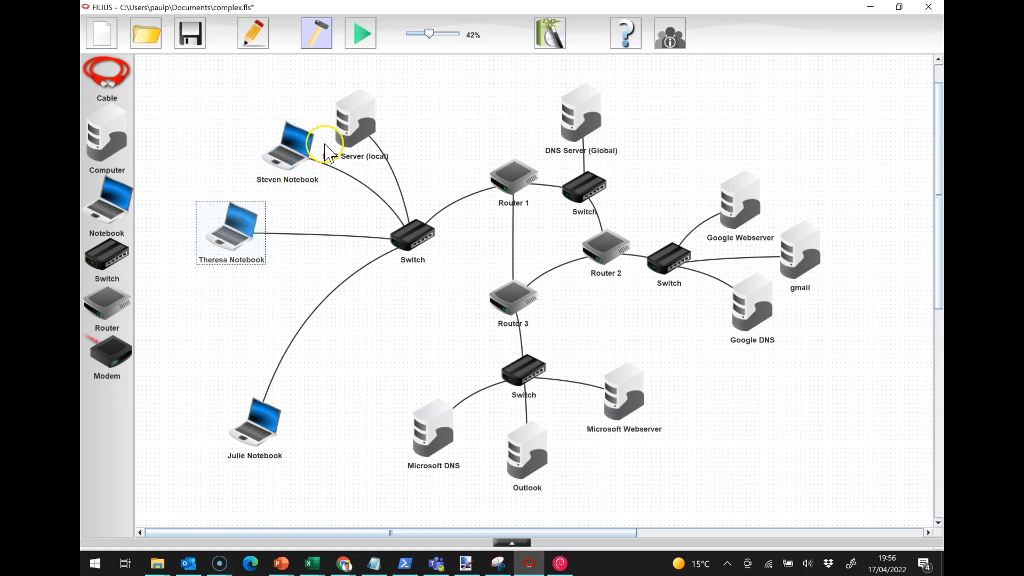
pyautogui.click(799, 255)
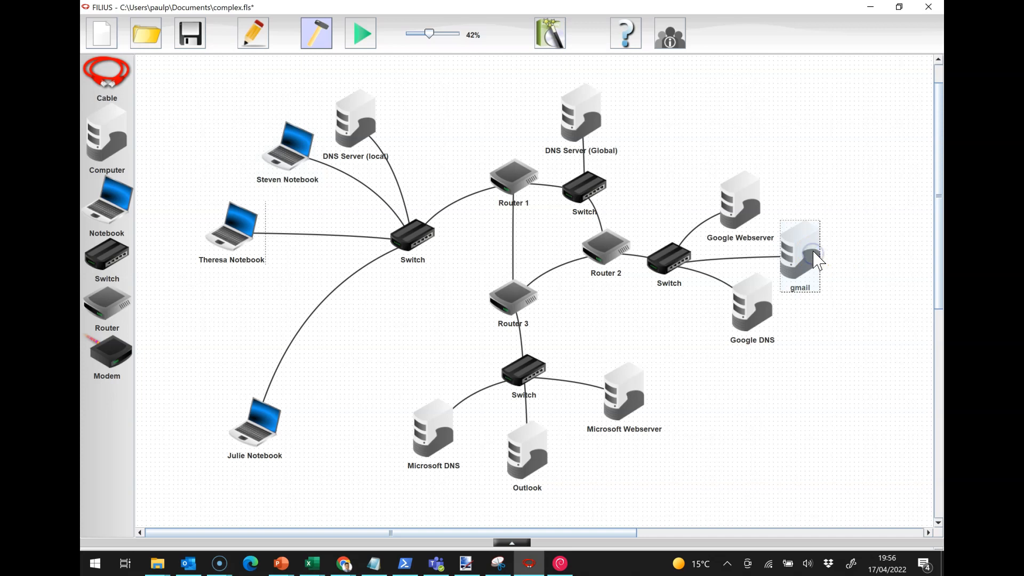
pyautogui.click(359, 33)
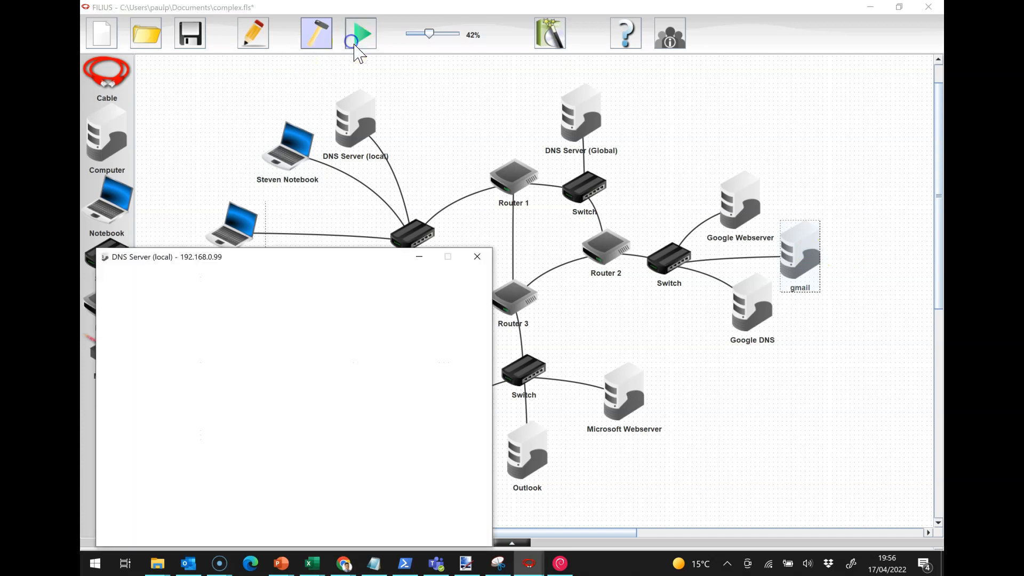
pyautogui.doubleClick(799, 255)
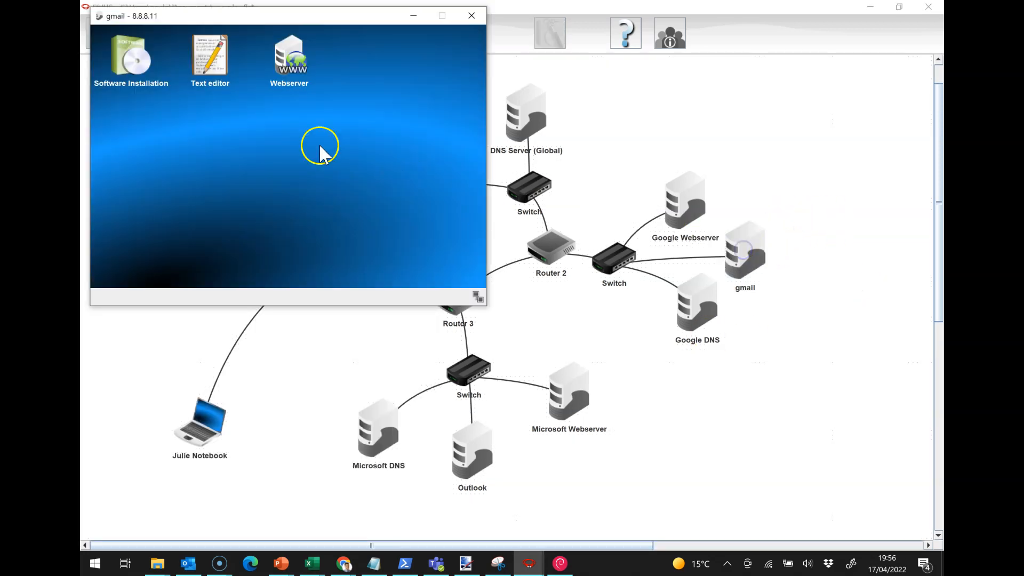
pyautogui.doubleClick(131, 55)
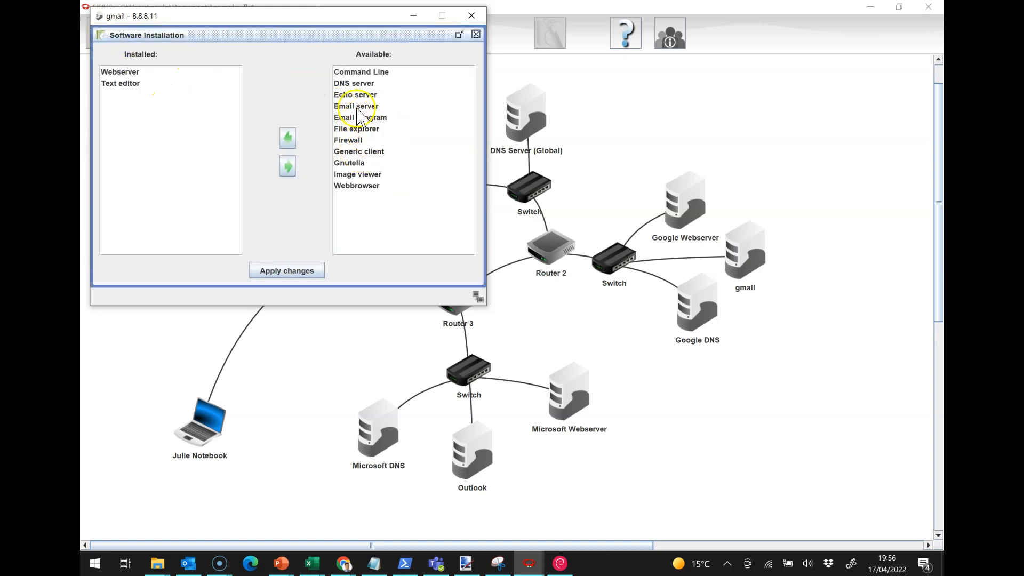
pyautogui.click(287, 137)
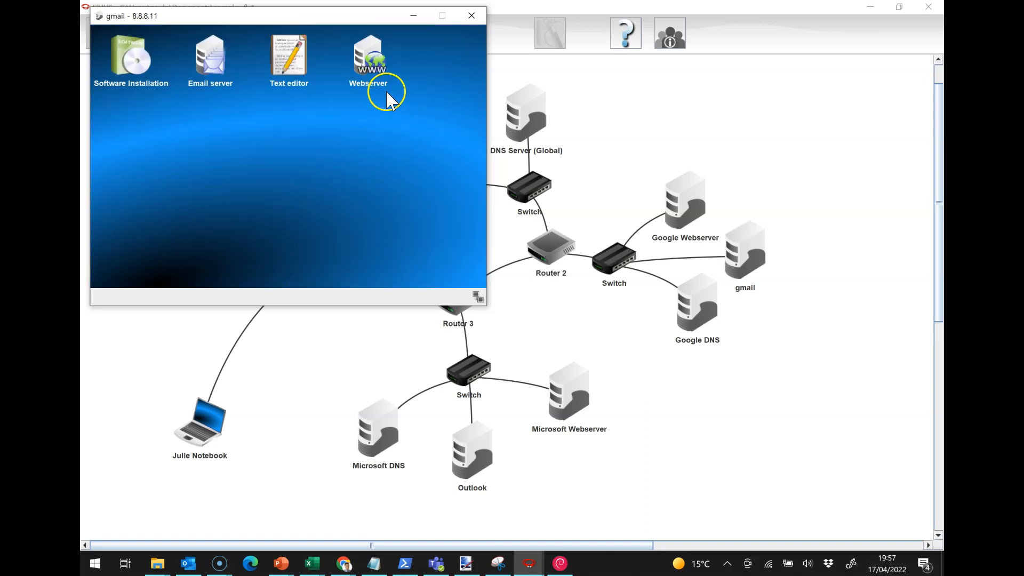
# Open gmail's Email server and change its mail domain from filius.de to google.com.
pyautogui.doubleClick(209, 56)
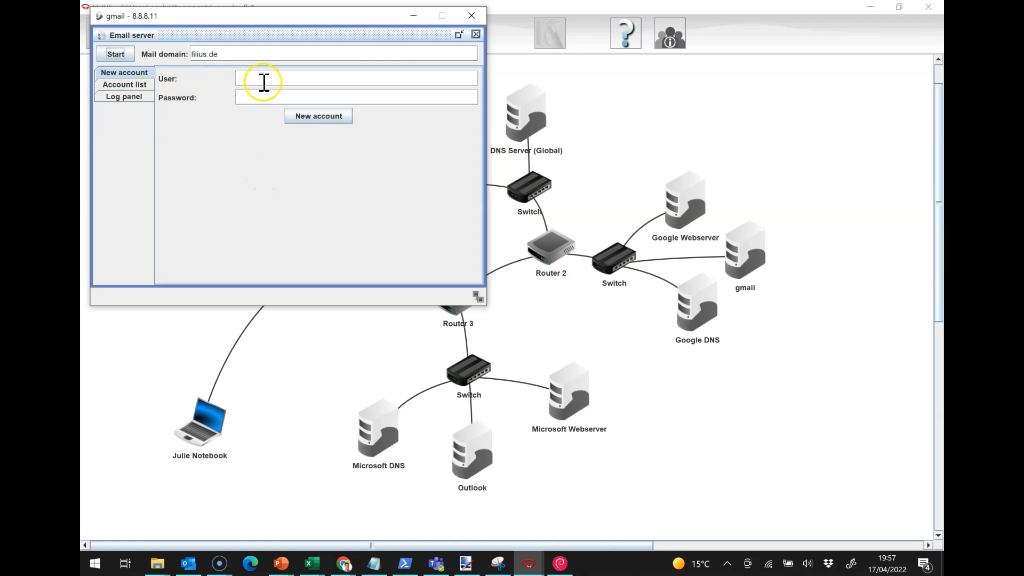
pyautogui.moveTo(356, 105)
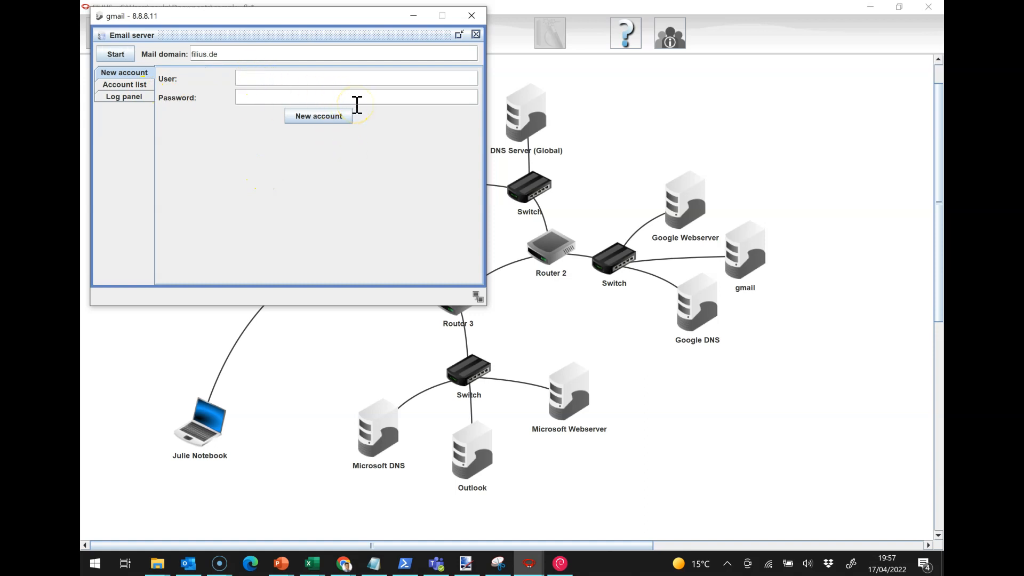
pyautogui.moveTo(361, 199)
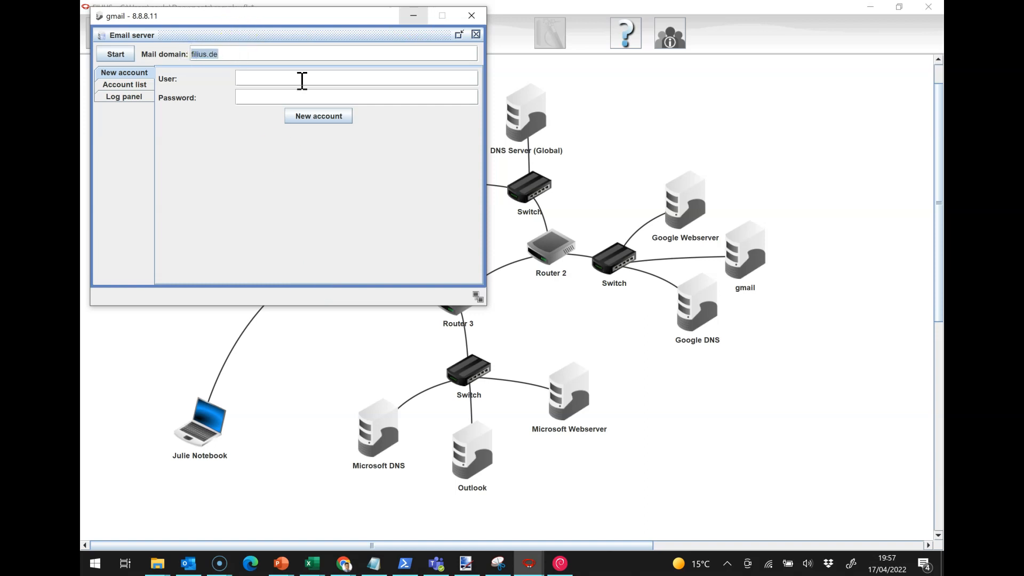
pyautogui.write('mail')
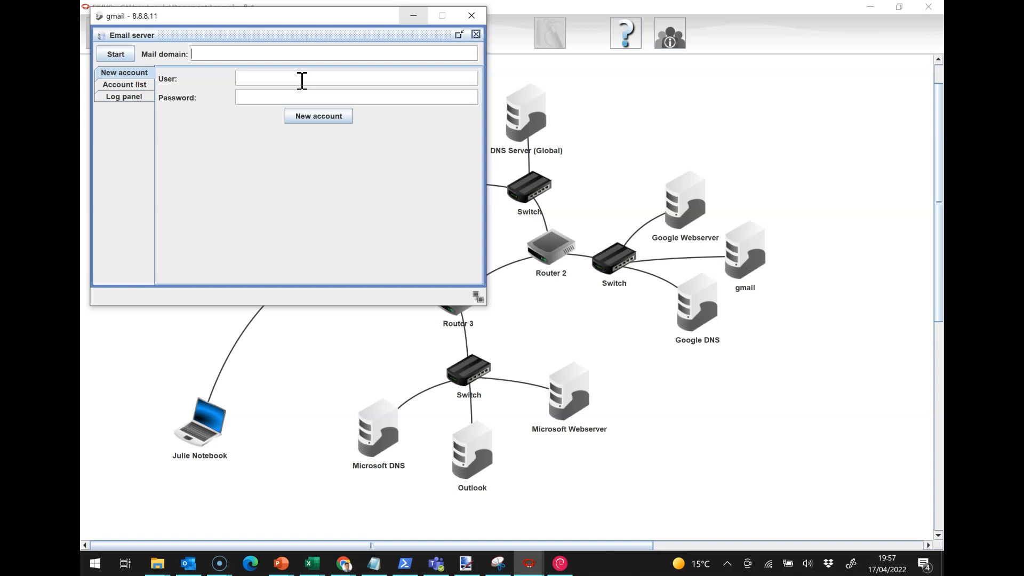
pyautogui.write('google')
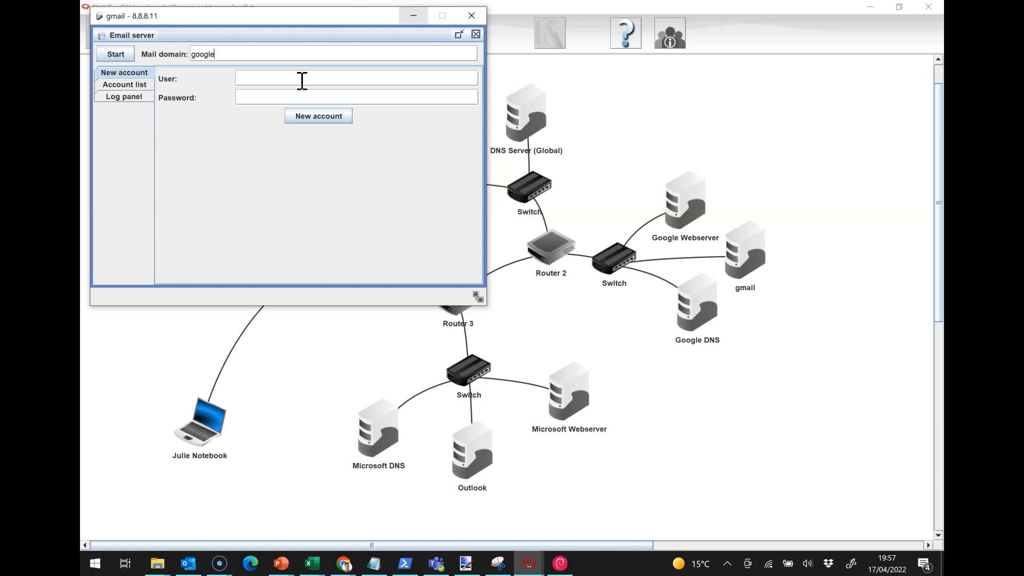
pyautogui.write('.com')
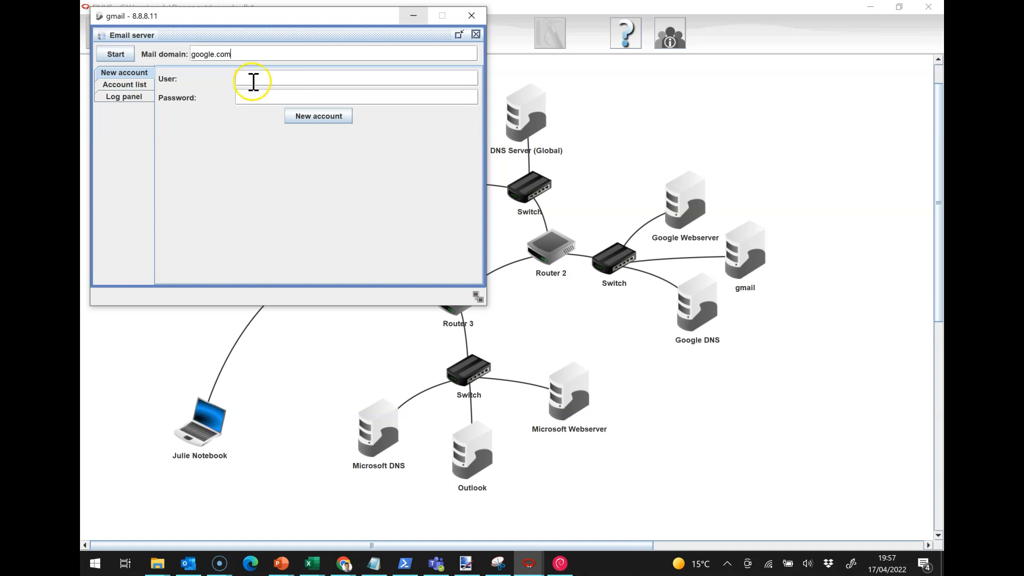
pyautogui.moveTo(503, 134)
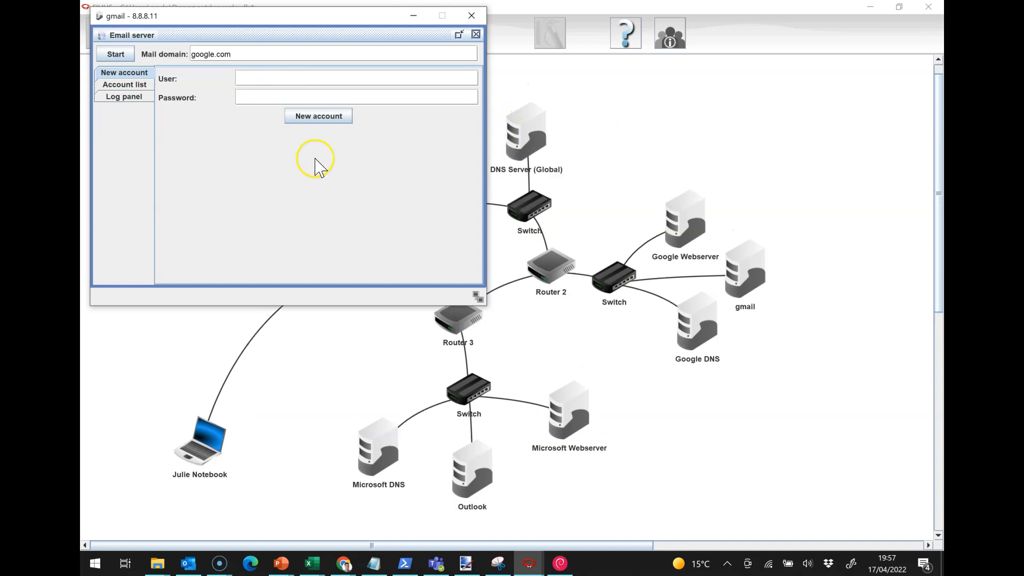
# Create the steven and theresa mail accounts on gmail and view the account list.
pyautogui.write('steven')
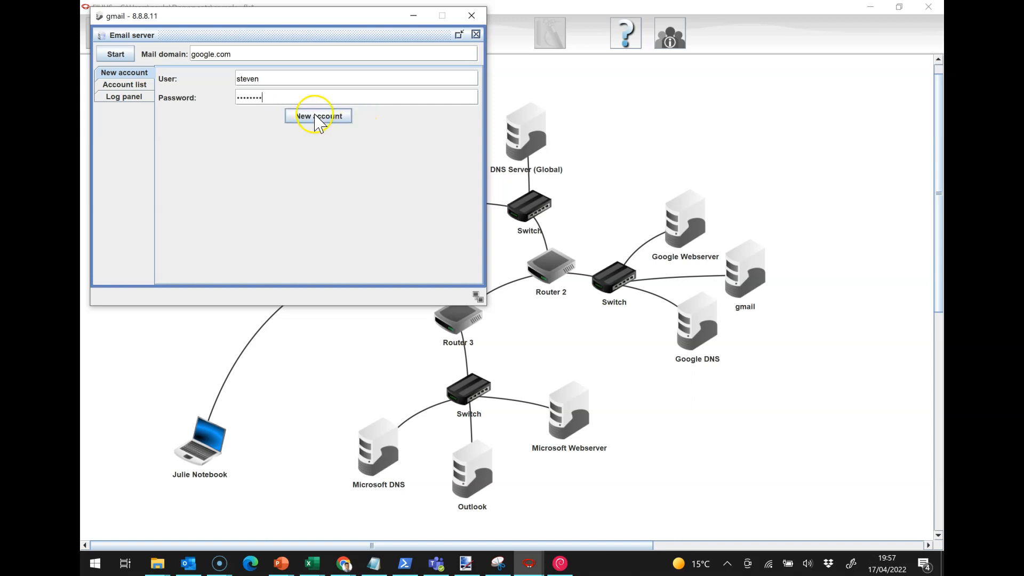
pyautogui.click(317, 116)
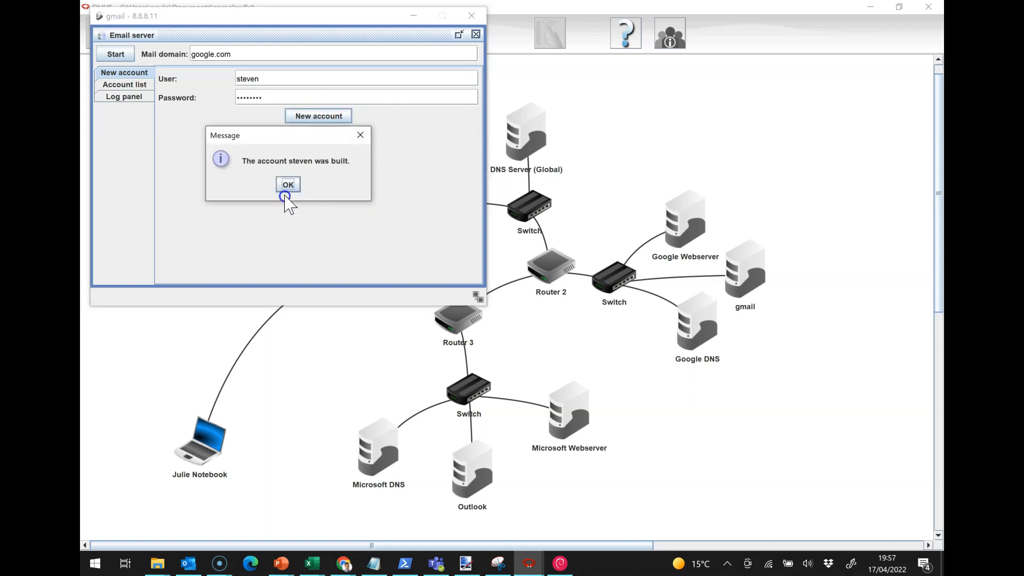
pyautogui.click(287, 184)
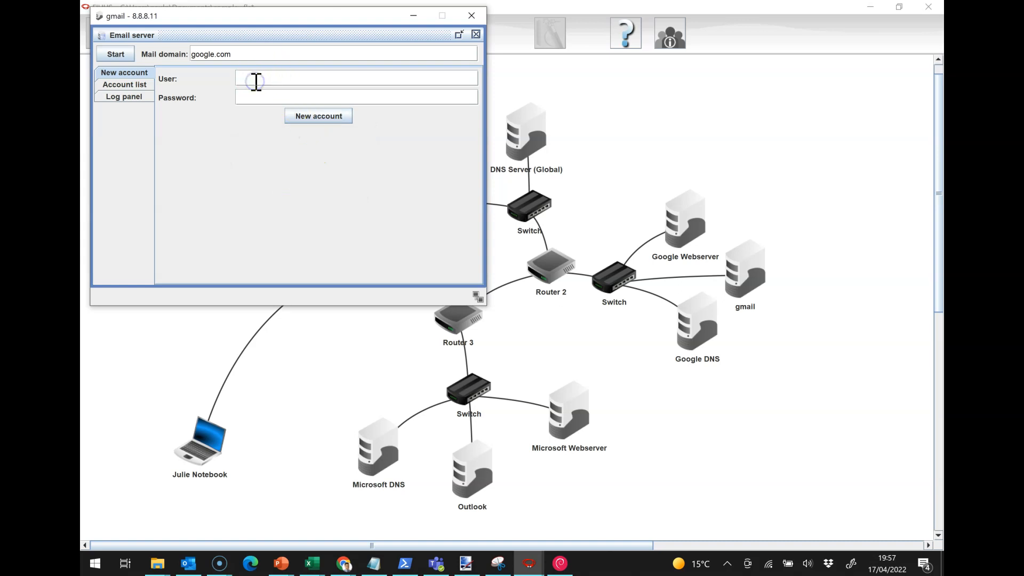
pyautogui.write('theresa')
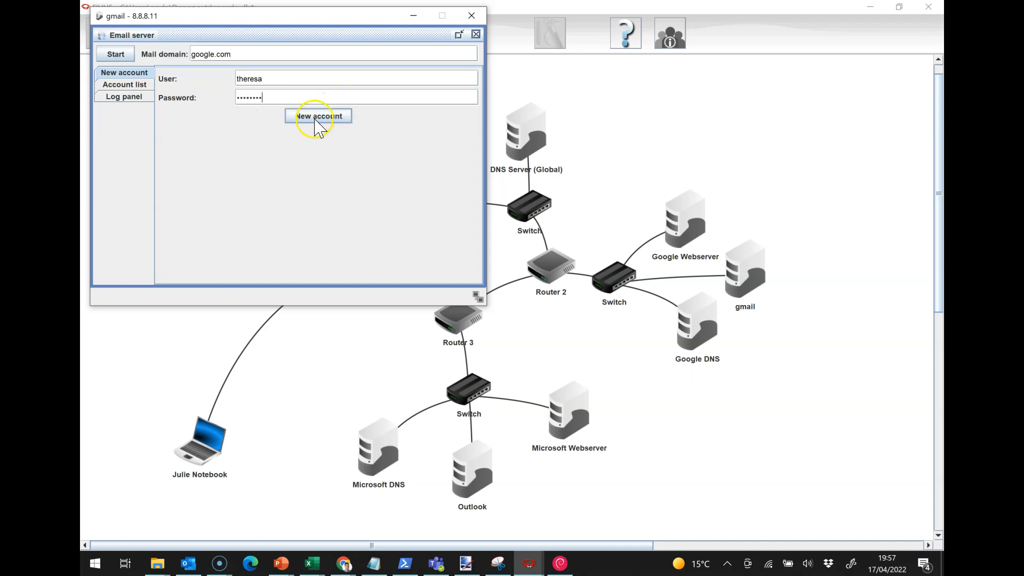
pyautogui.click(319, 116)
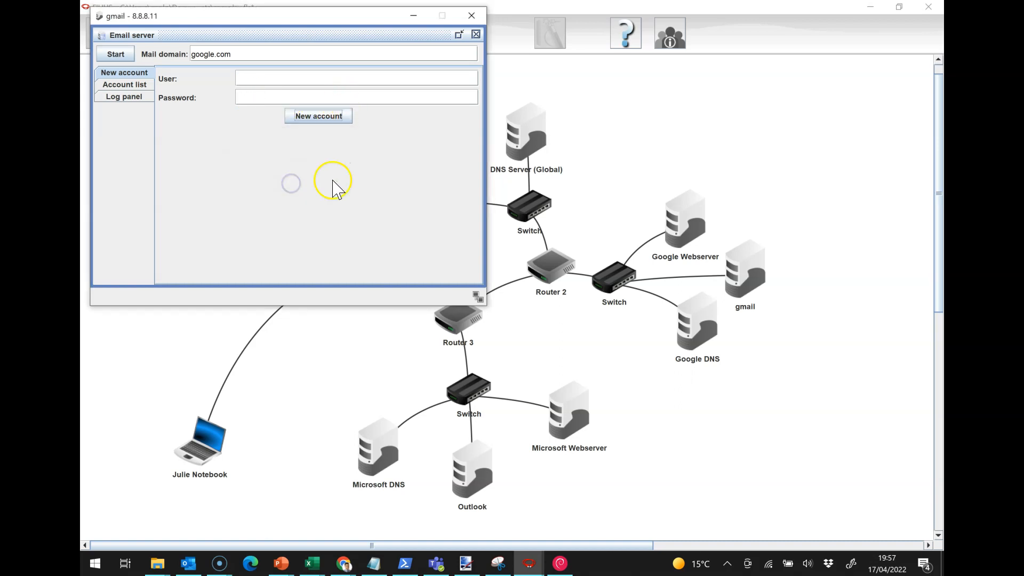
pyautogui.click(124, 84)
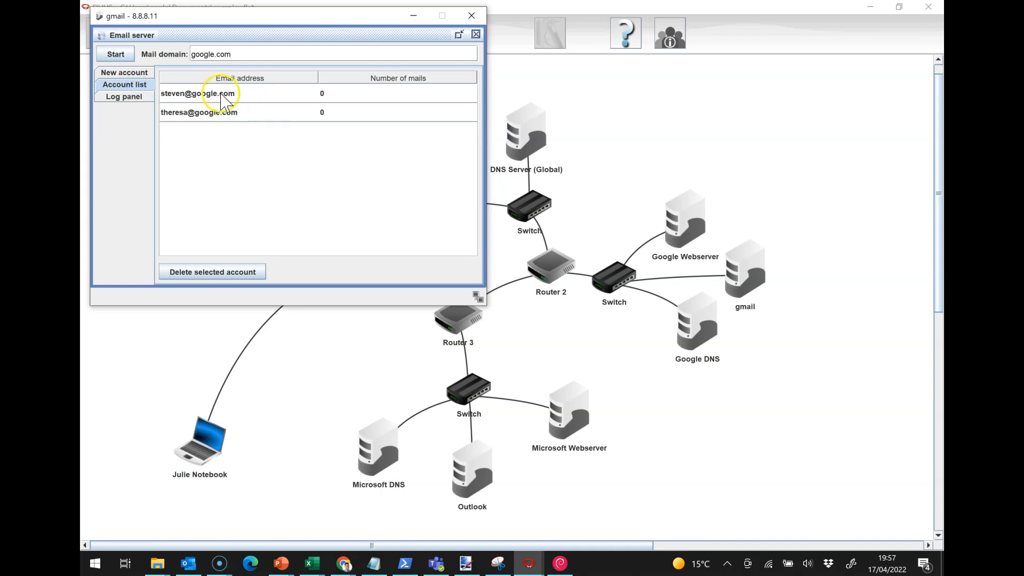
pyautogui.moveTo(225, 128)
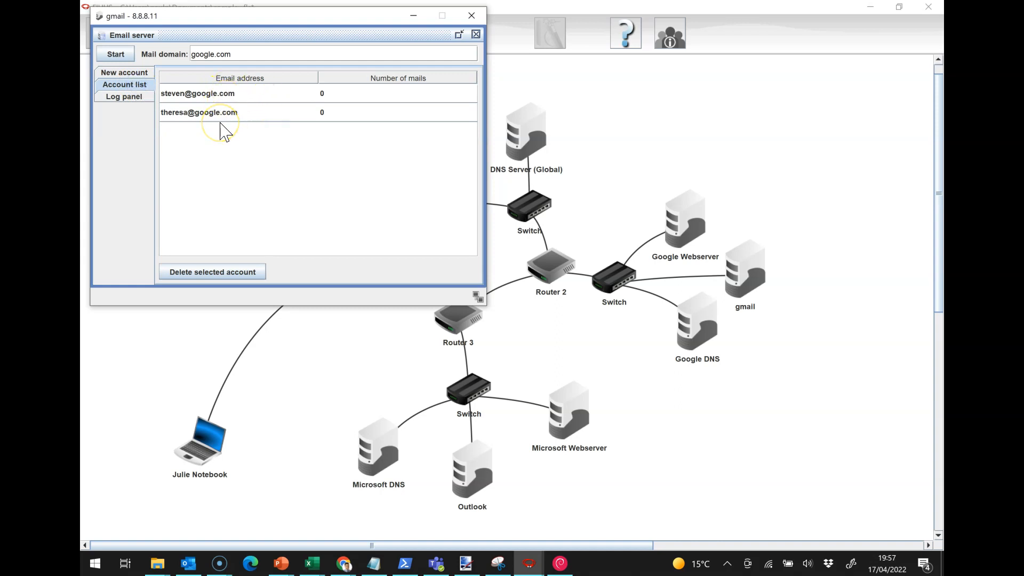
# Start the gmail Email server and confirm its log shows POP3 and SMTP activated.
pyautogui.click(123, 96)
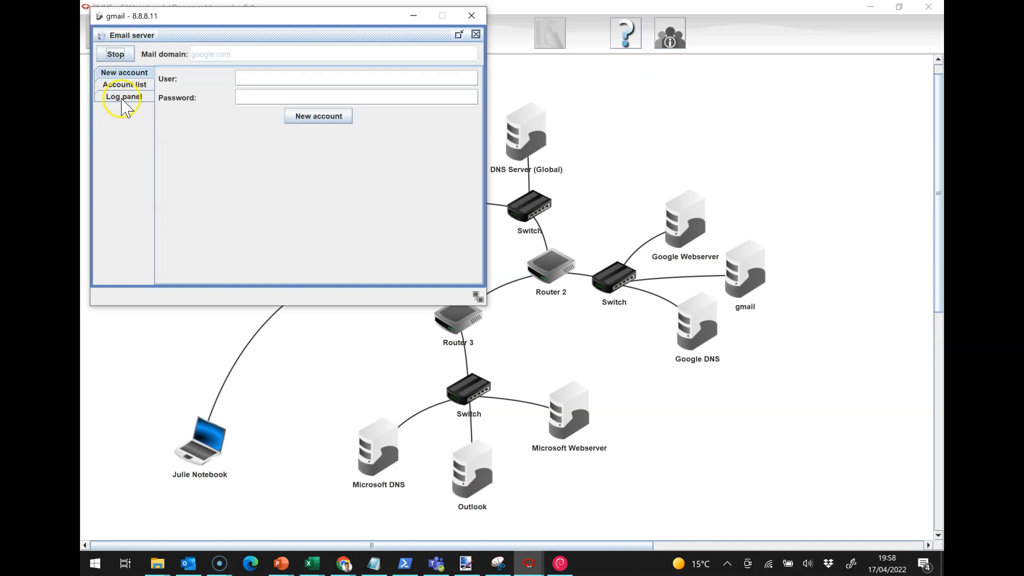
pyautogui.click(123, 96)
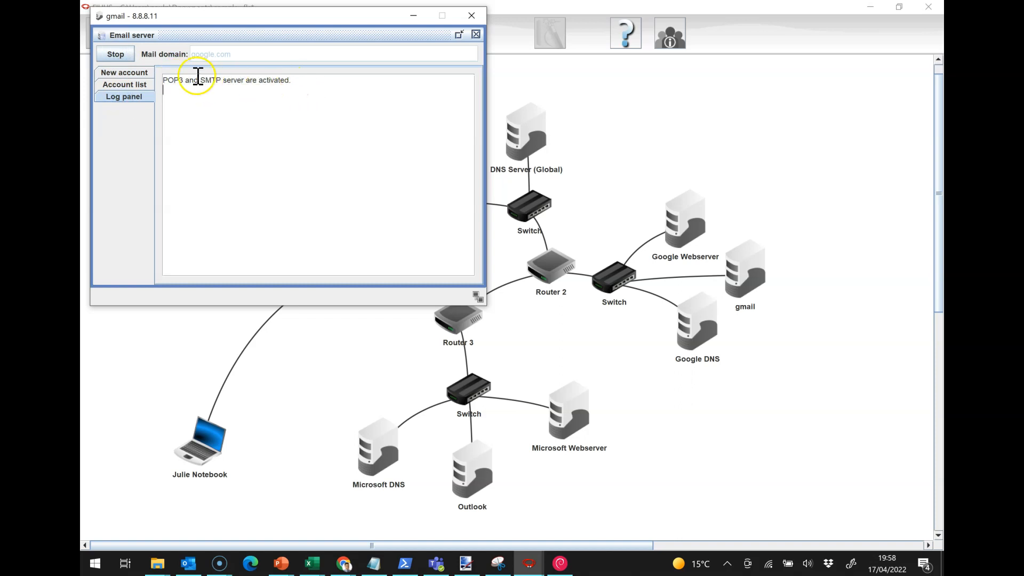
pyautogui.moveTo(225, 119)
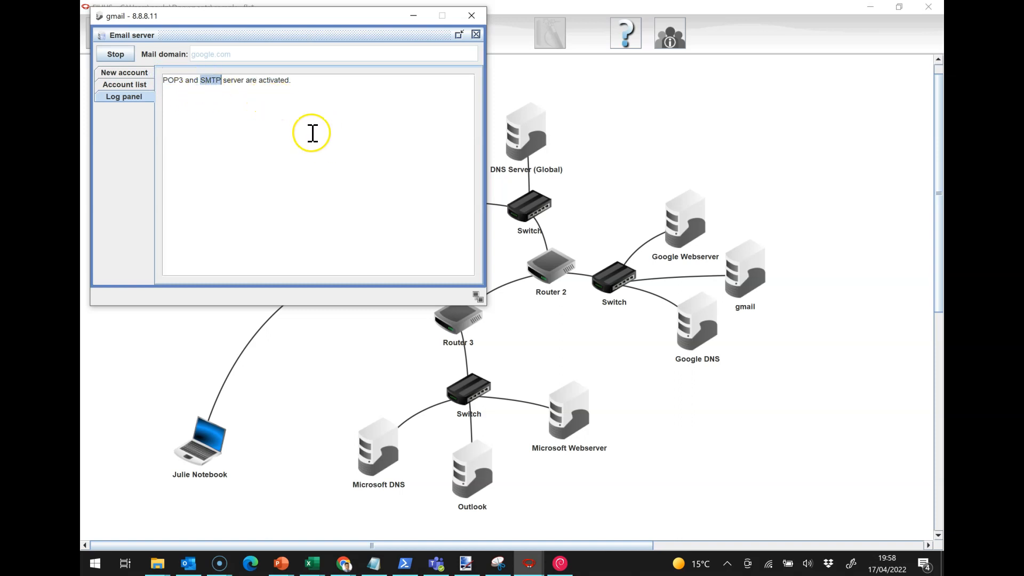
pyautogui.moveTo(171, 84)
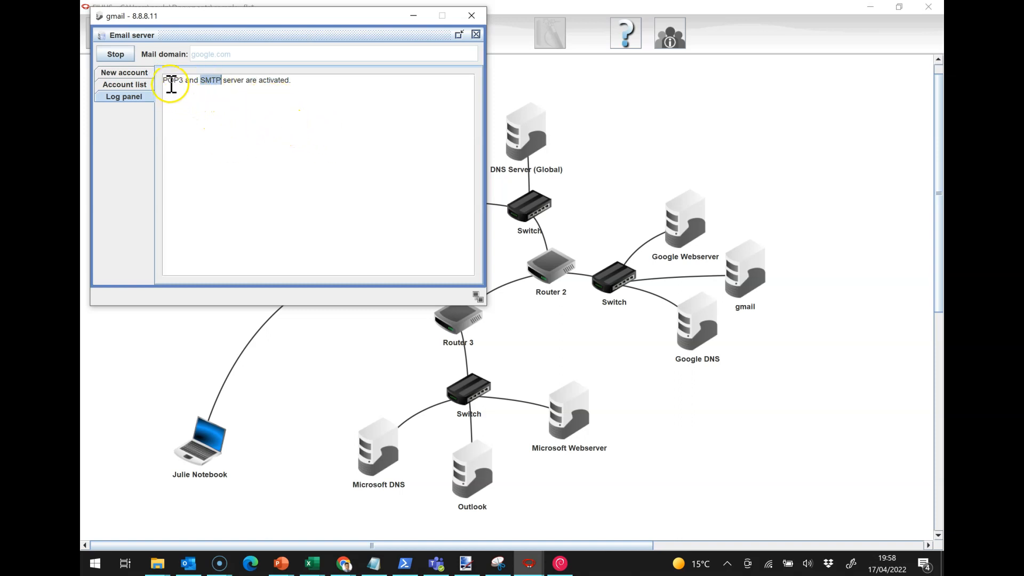
pyautogui.moveTo(415, 49)
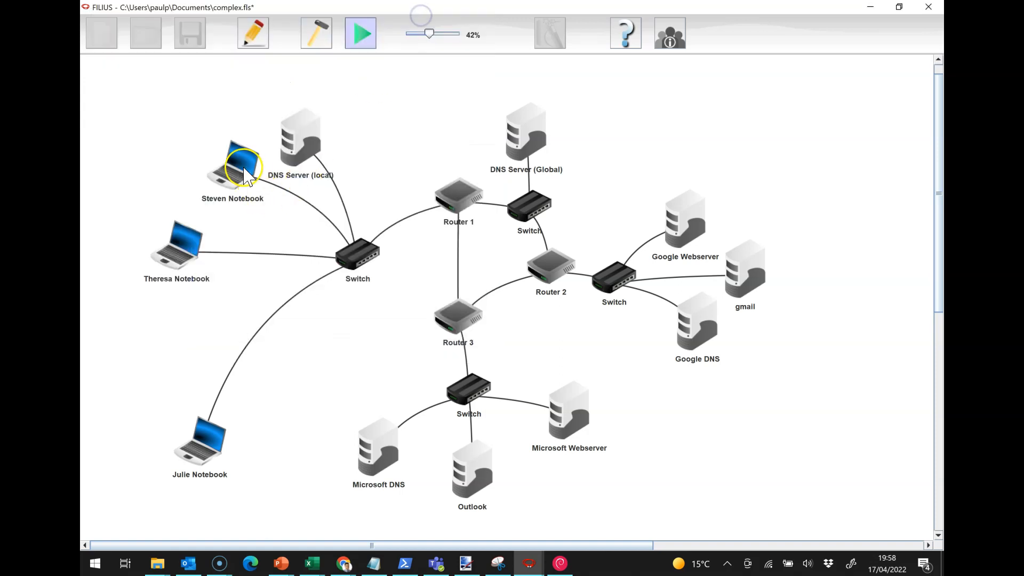
# Install the Email program on Steven's and Theresa's notebooks and launch Theresa's.
pyautogui.doubleClick(233, 163)
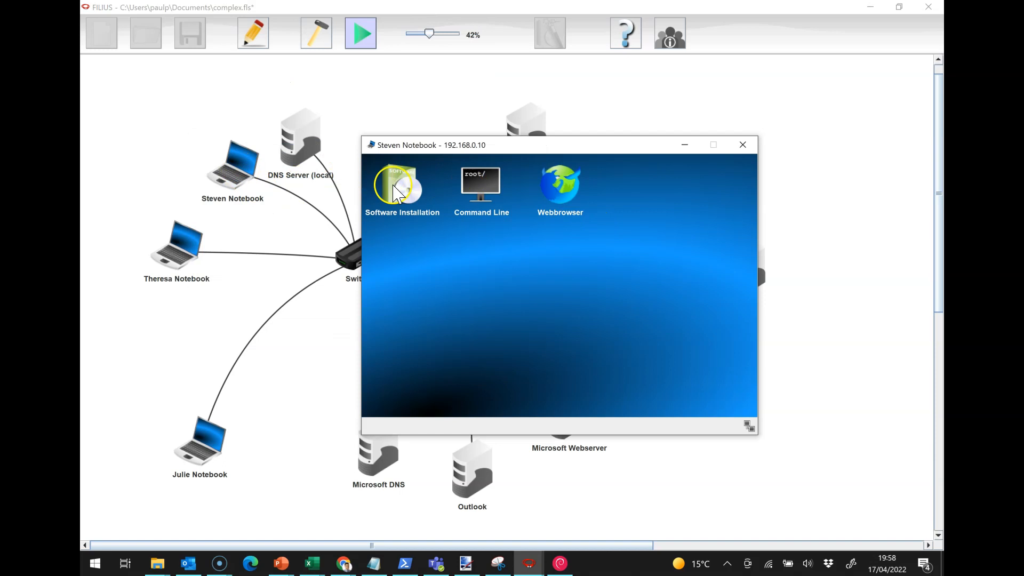
pyautogui.click(402, 185)
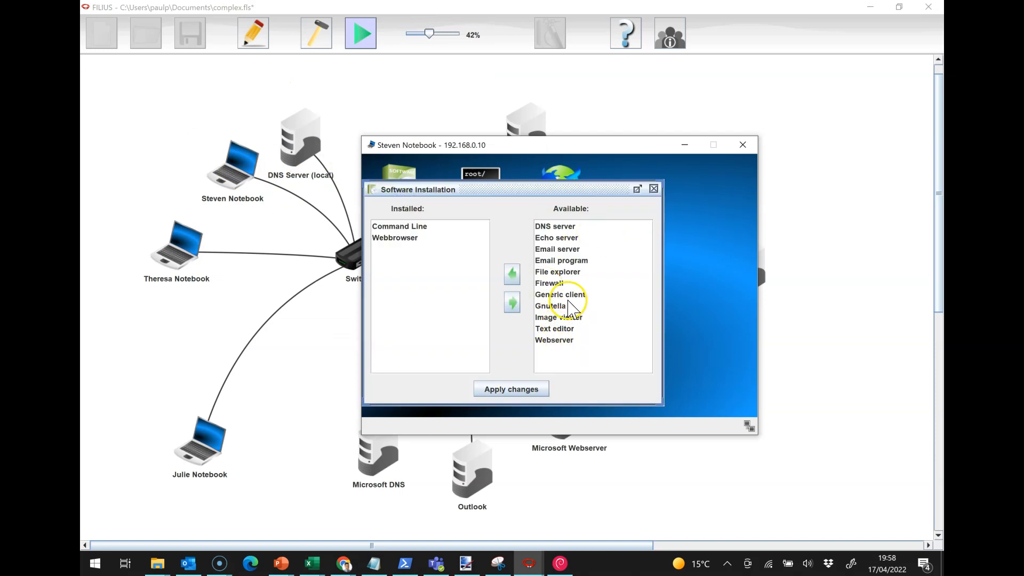
pyautogui.click(561, 260)
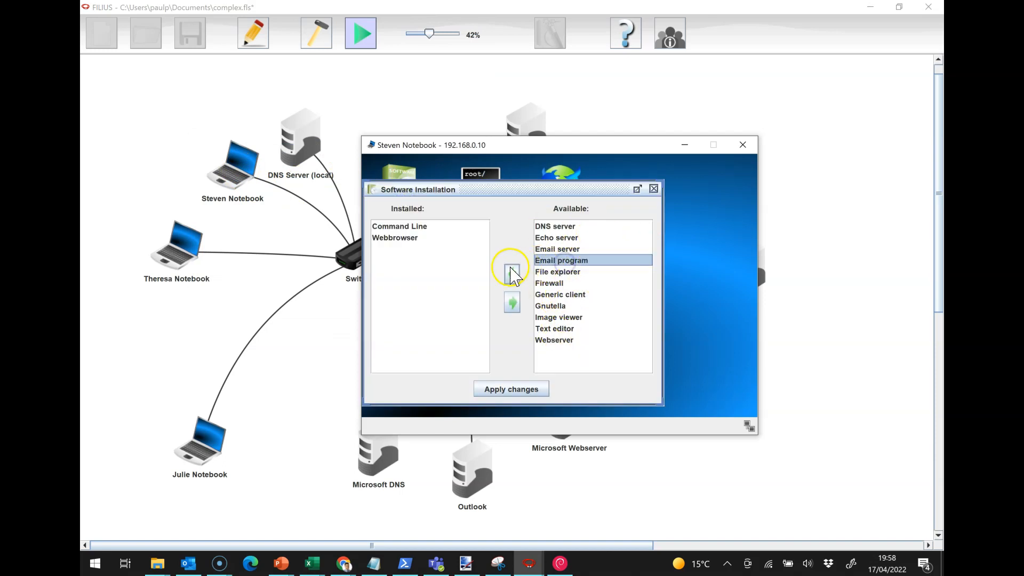
pyautogui.click(652, 189)
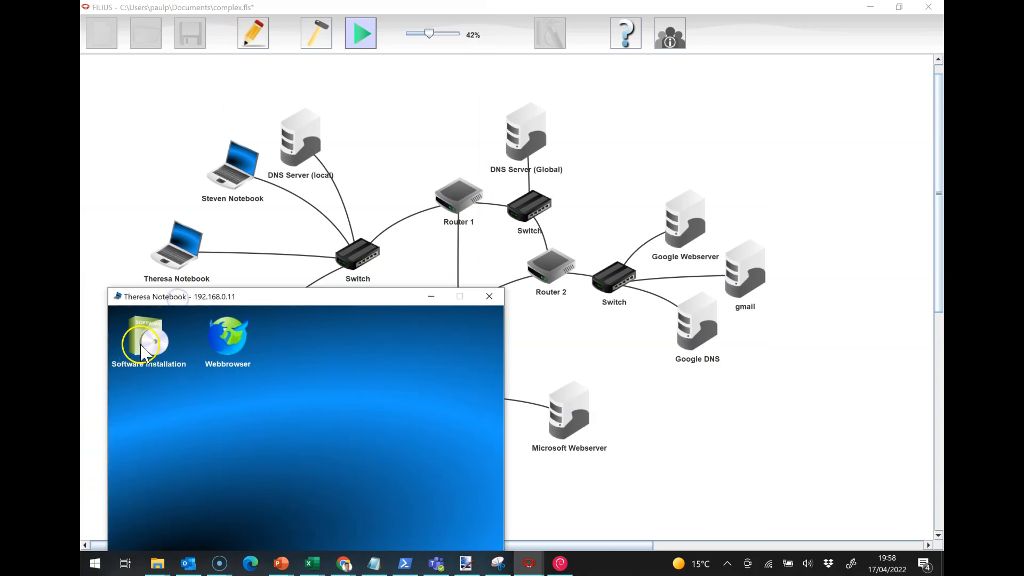
pyautogui.doubleClick(148, 343)
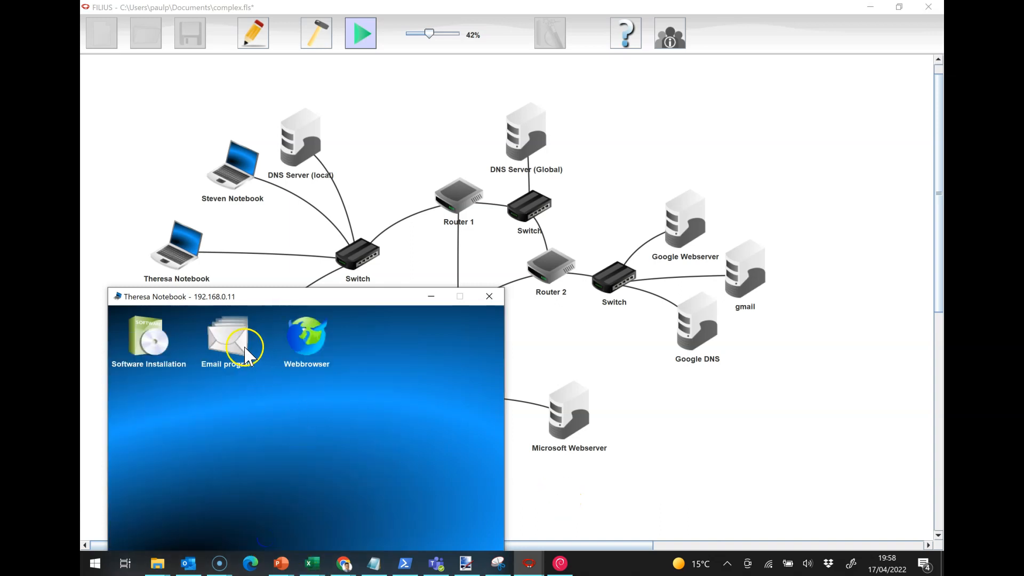
pyautogui.doubleClick(232, 337)
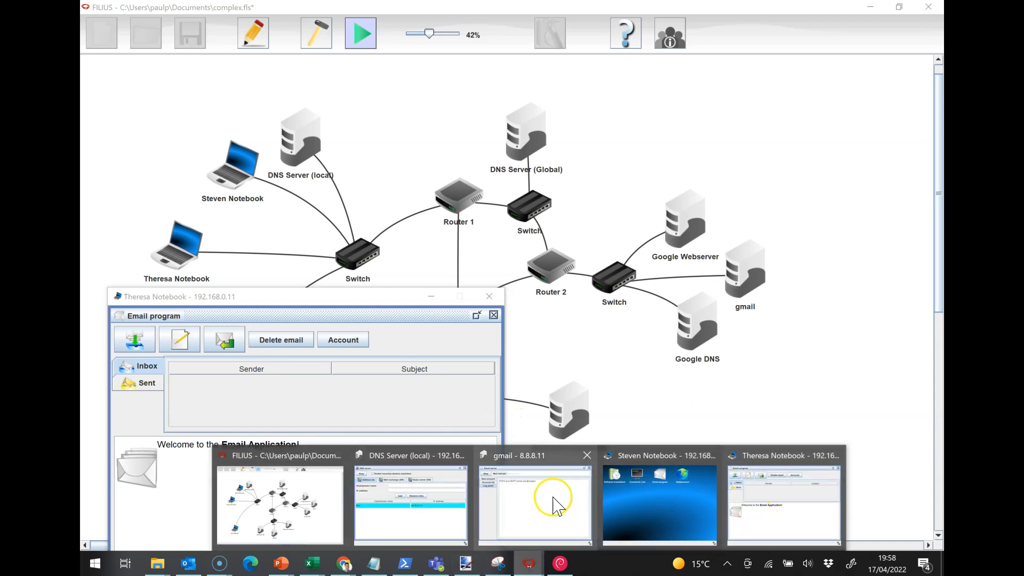
pyautogui.click(659, 502)
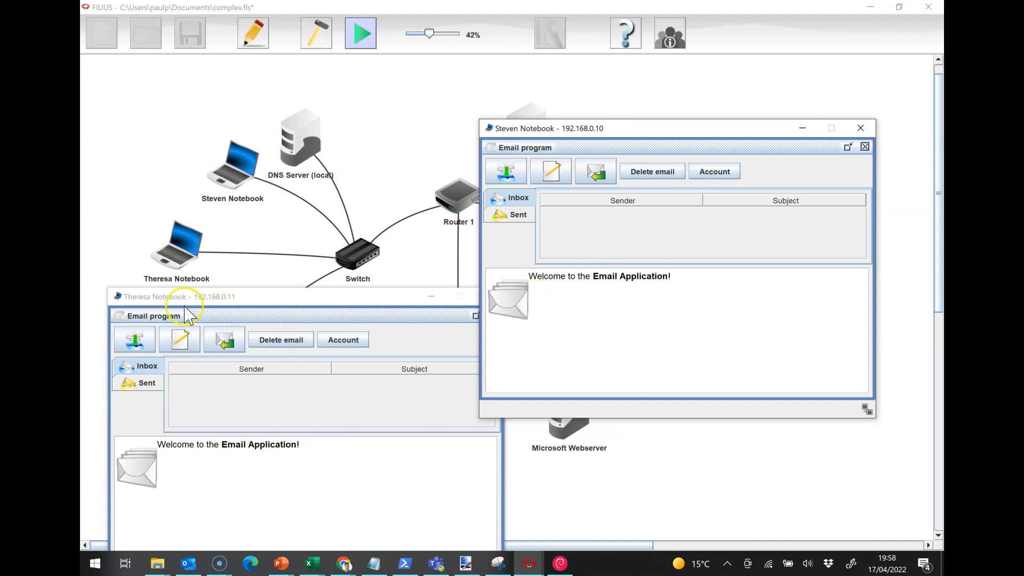
pyautogui.moveTo(343, 340)
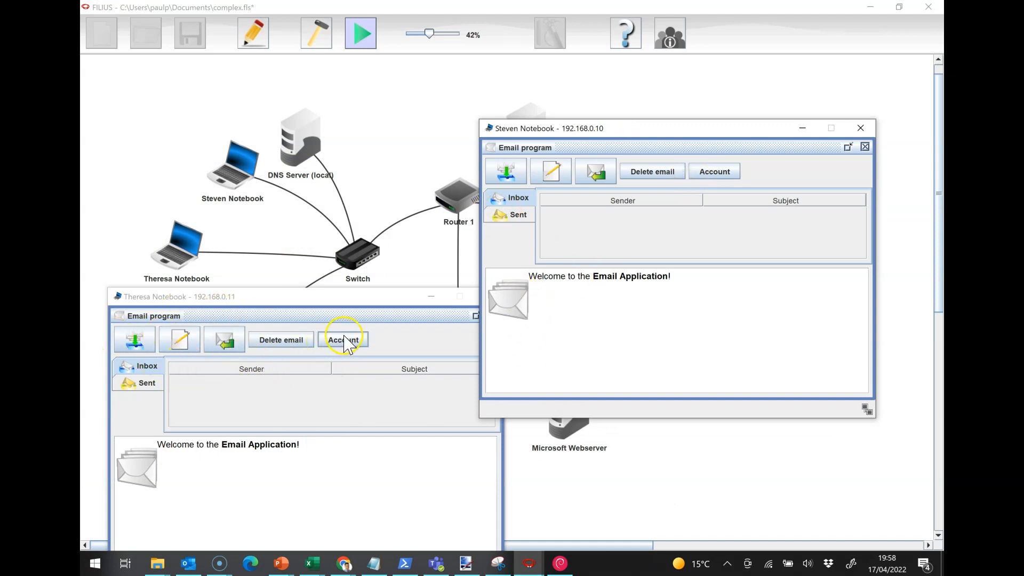
pyautogui.click(342, 340)
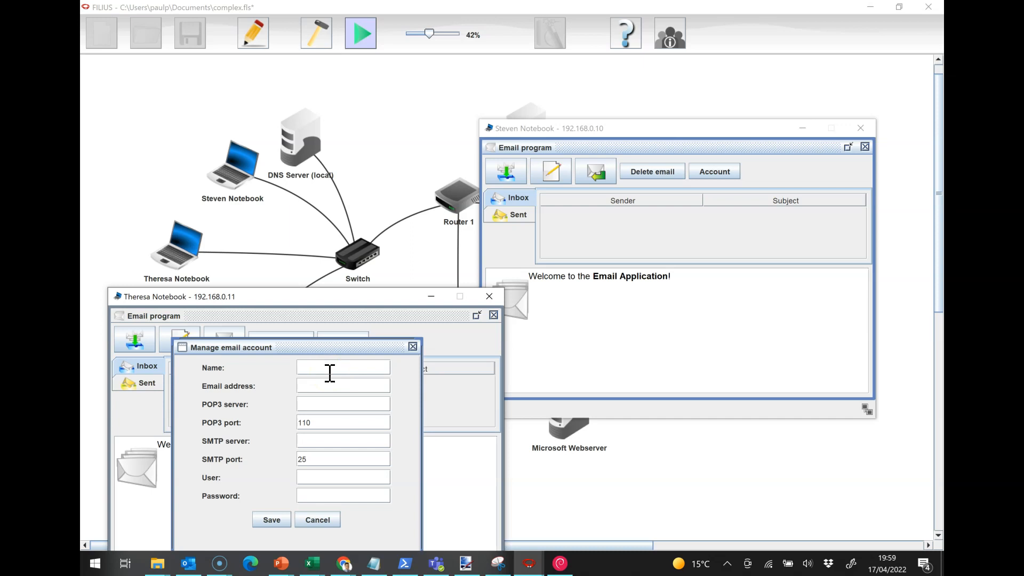
pyautogui.write('Theresa')
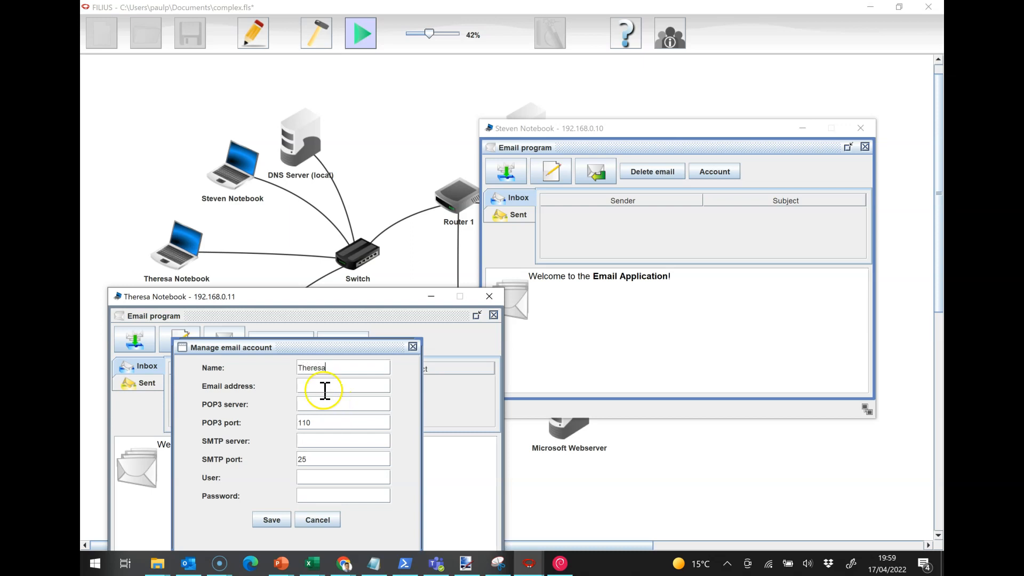
pyautogui.write('there')
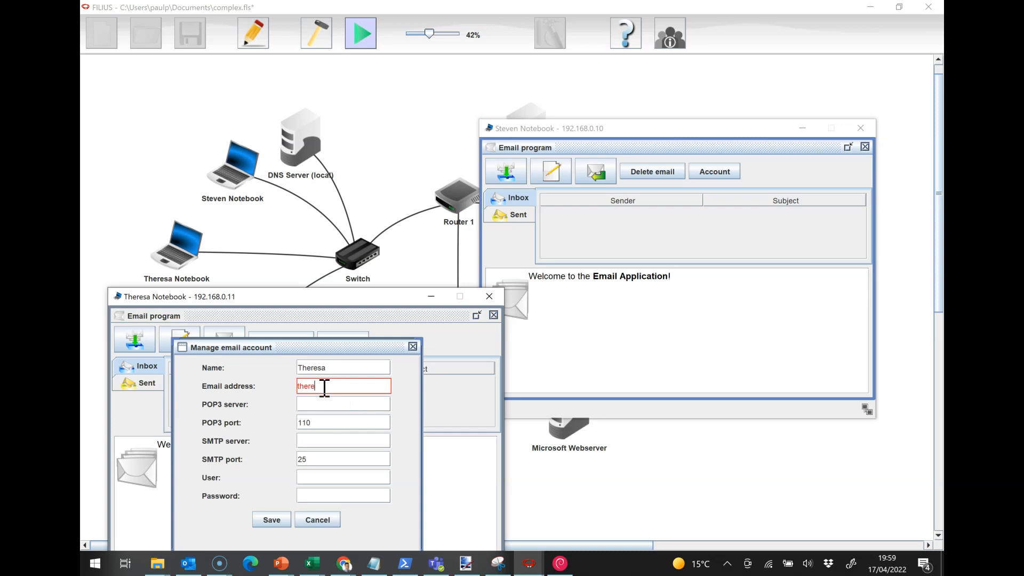
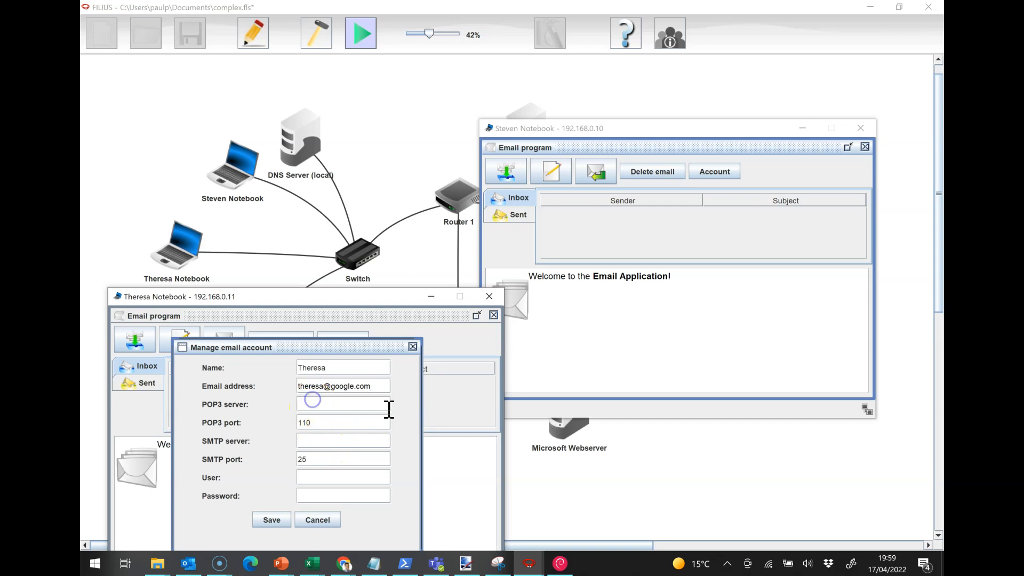
# Set gmail.google.com as POP3 and SMTP server, user theresa, and a password.
pyautogui.write('gmail')
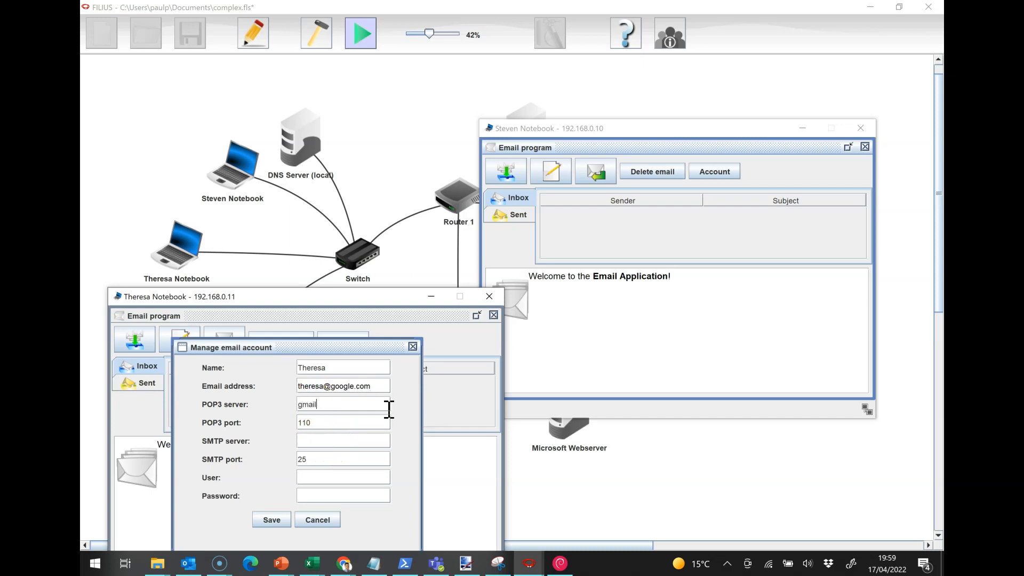
pyautogui.write('.google')
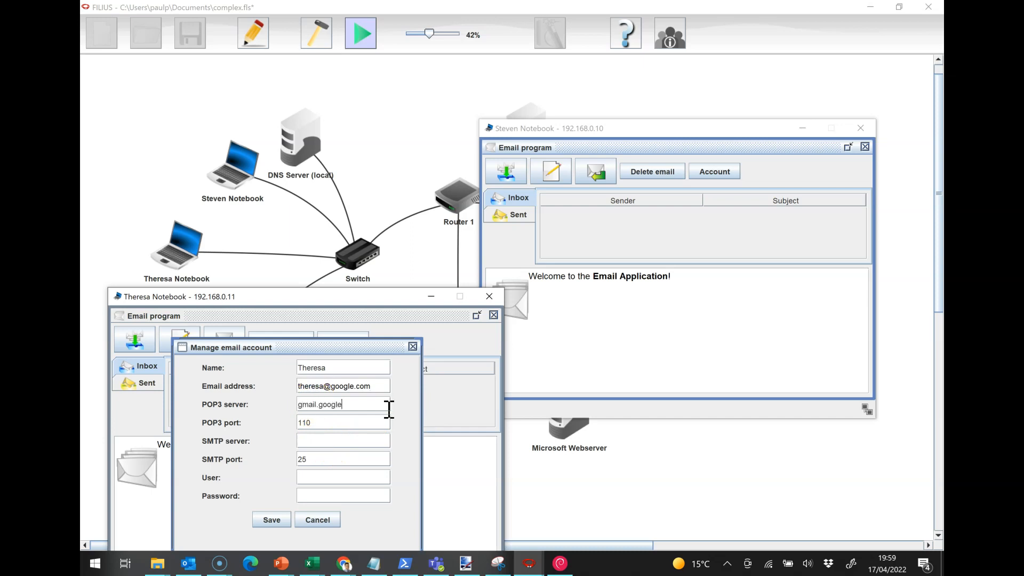
pyautogui.write('.co')
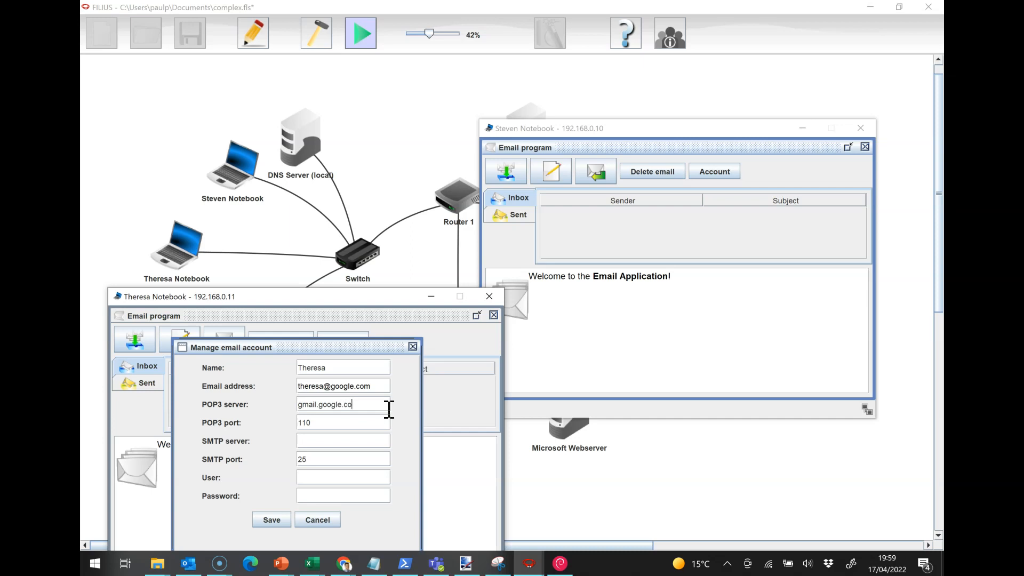
pyautogui.click(329, 422)
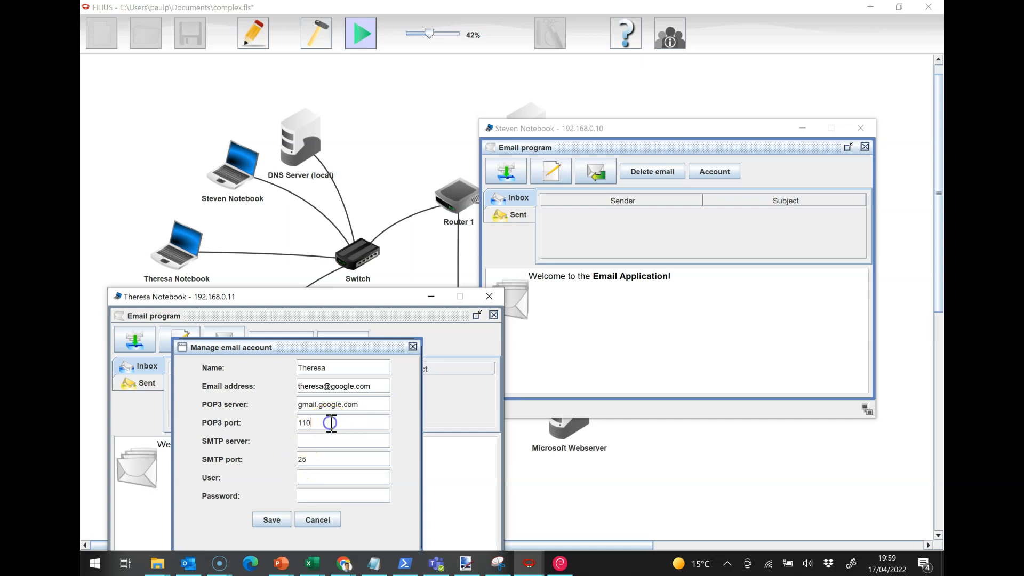
pyautogui.click(343, 440)
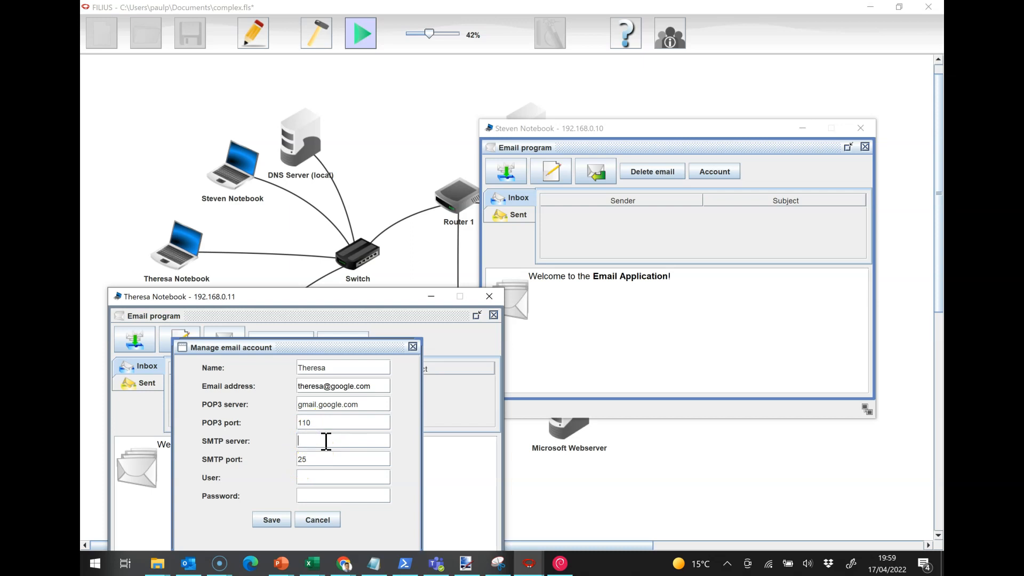
pyautogui.write('gm')
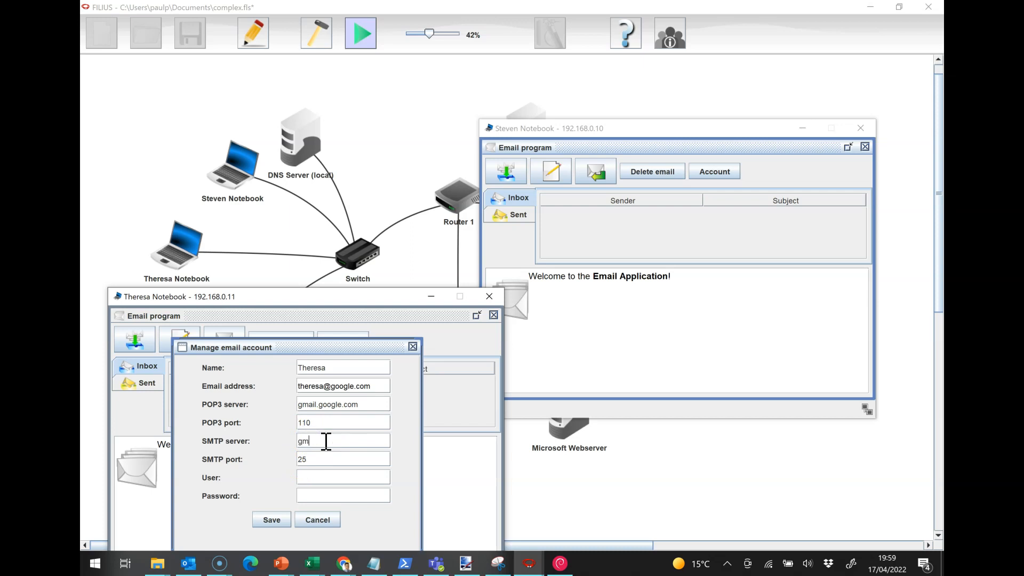
pyautogui.write('ail.google.com')
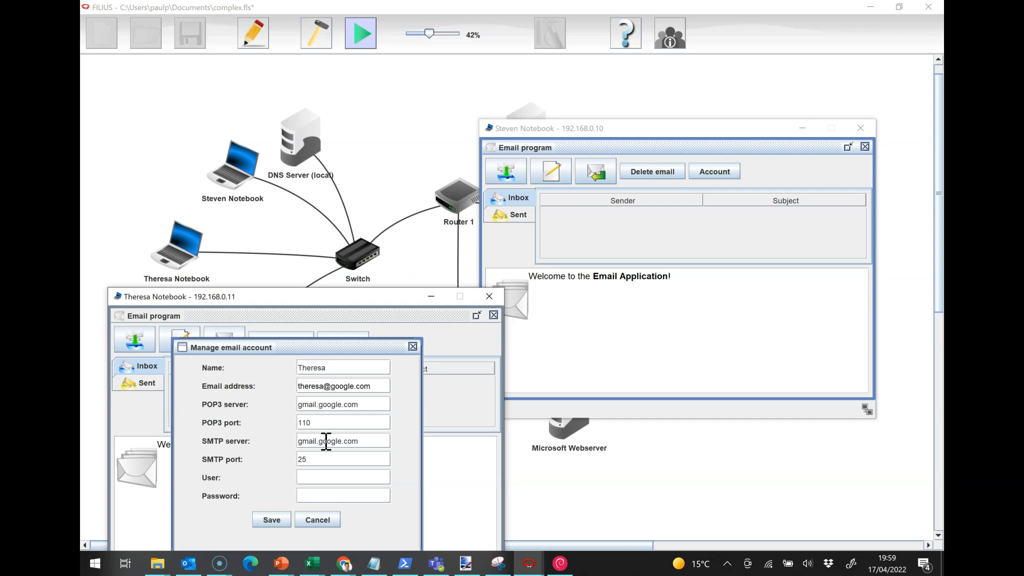
pyautogui.write('there')
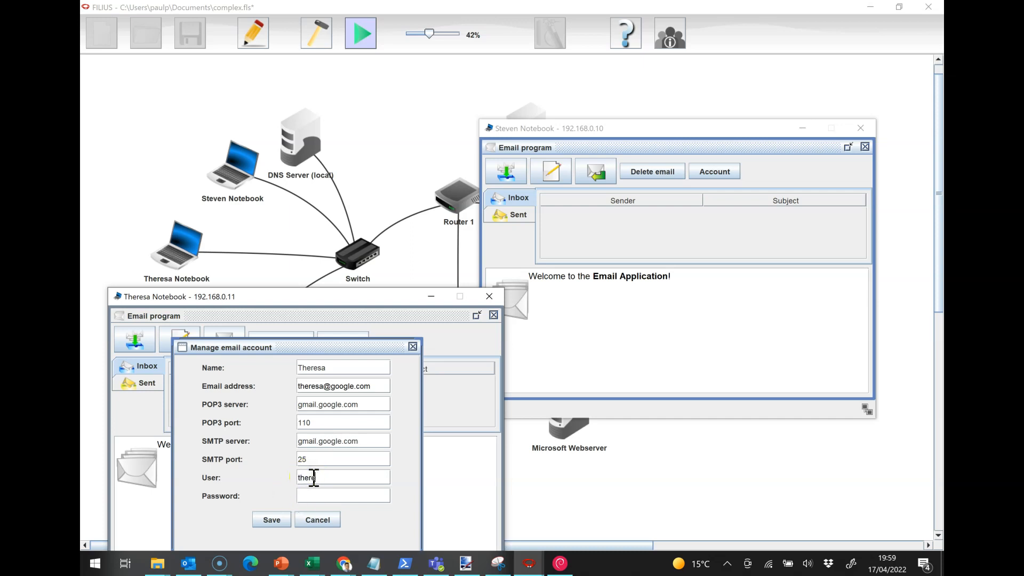
pyautogui.click(343, 495)
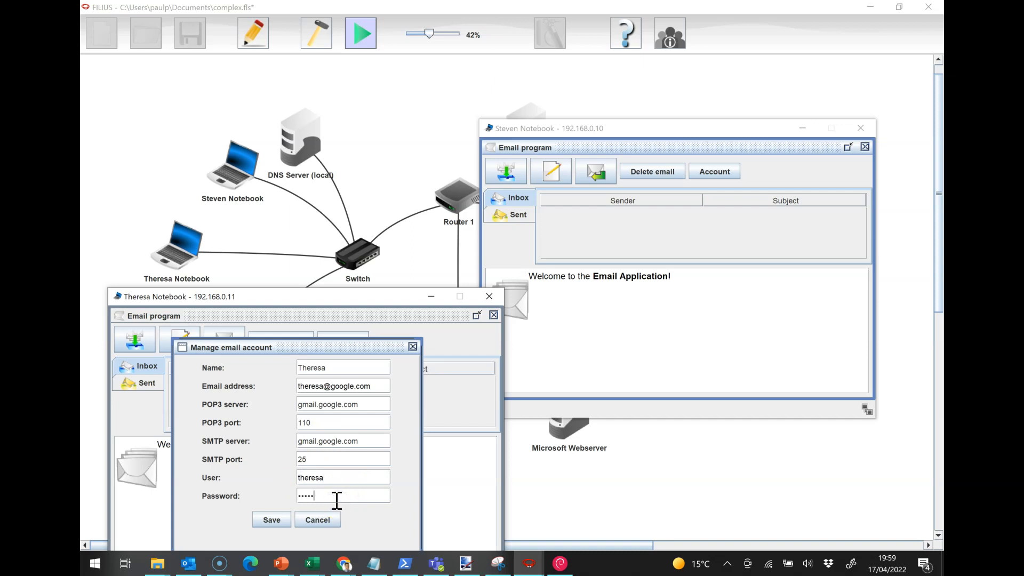
pyautogui.click(653, 128)
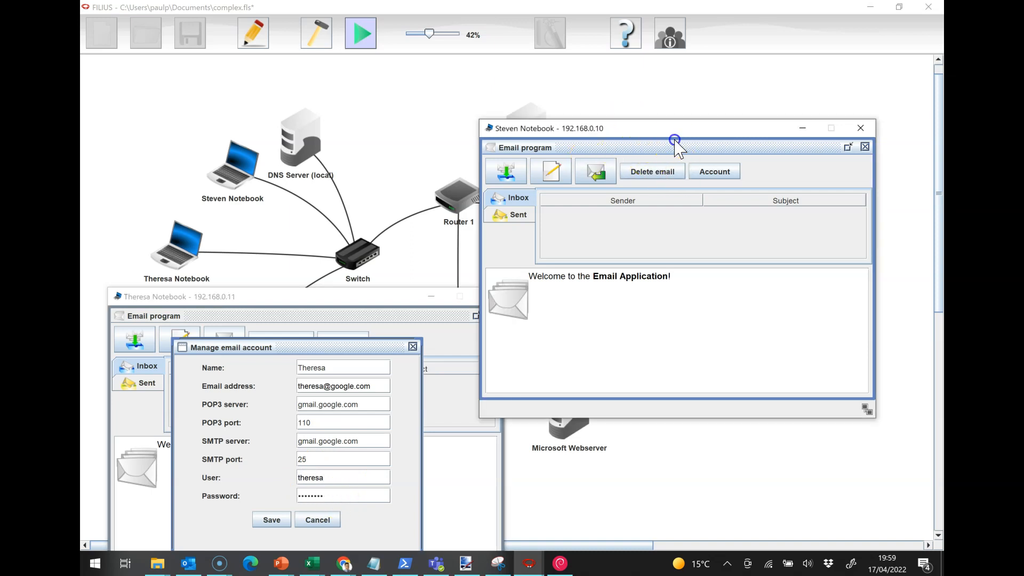
pyautogui.click(713, 171)
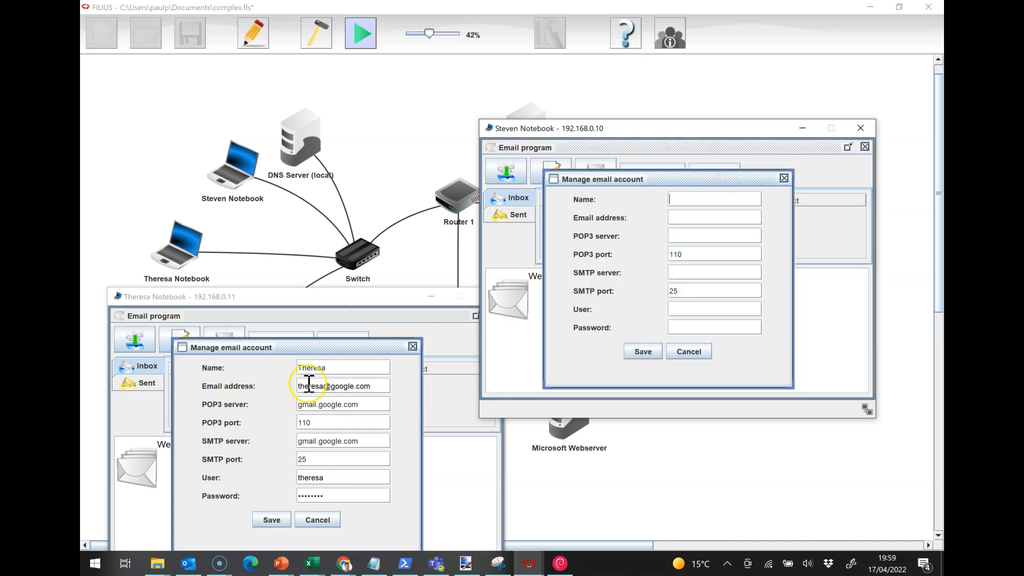
pyautogui.write('Steven')
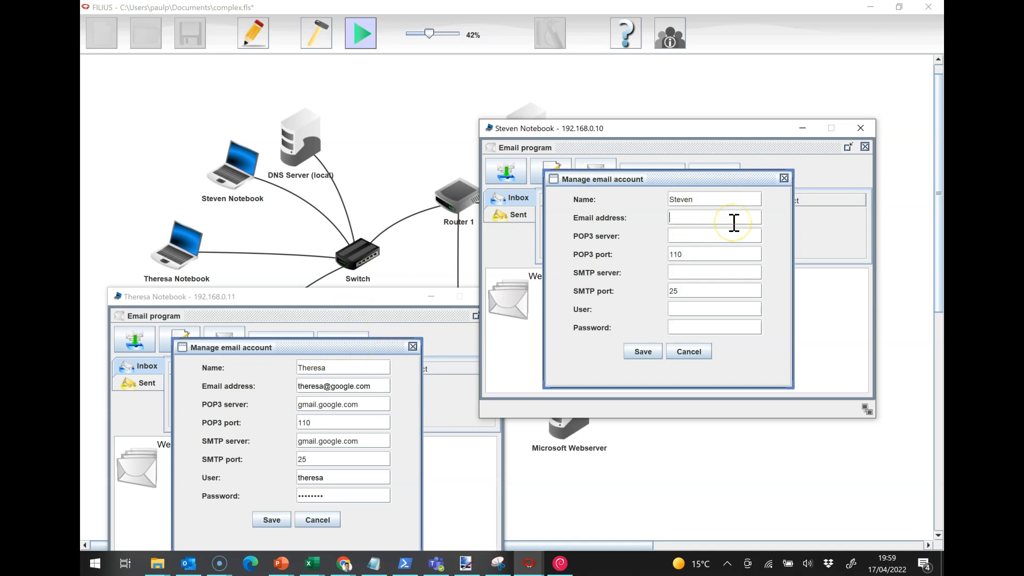
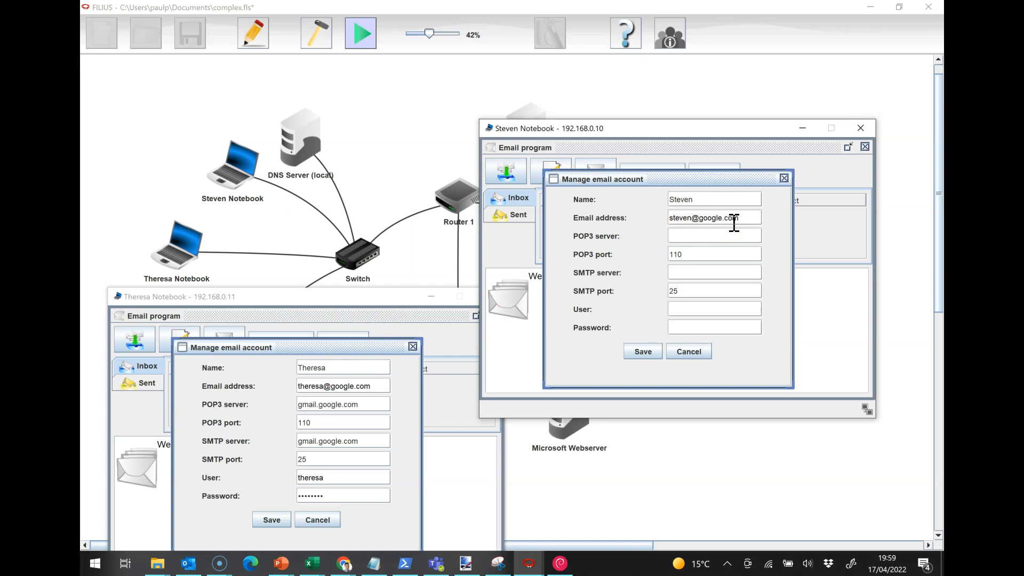
pyautogui.write('gmail.goo')
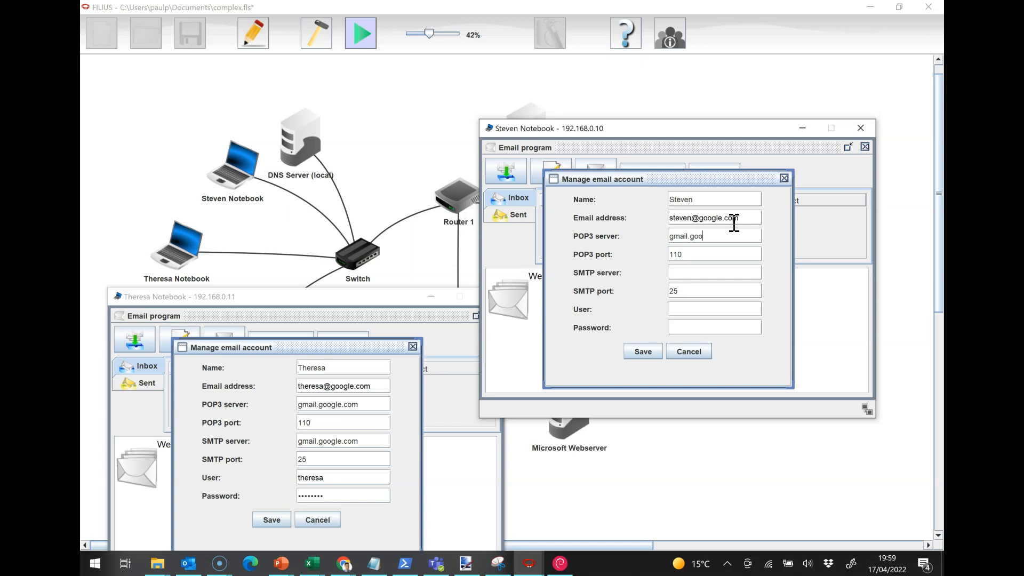
pyautogui.write('gle.com')
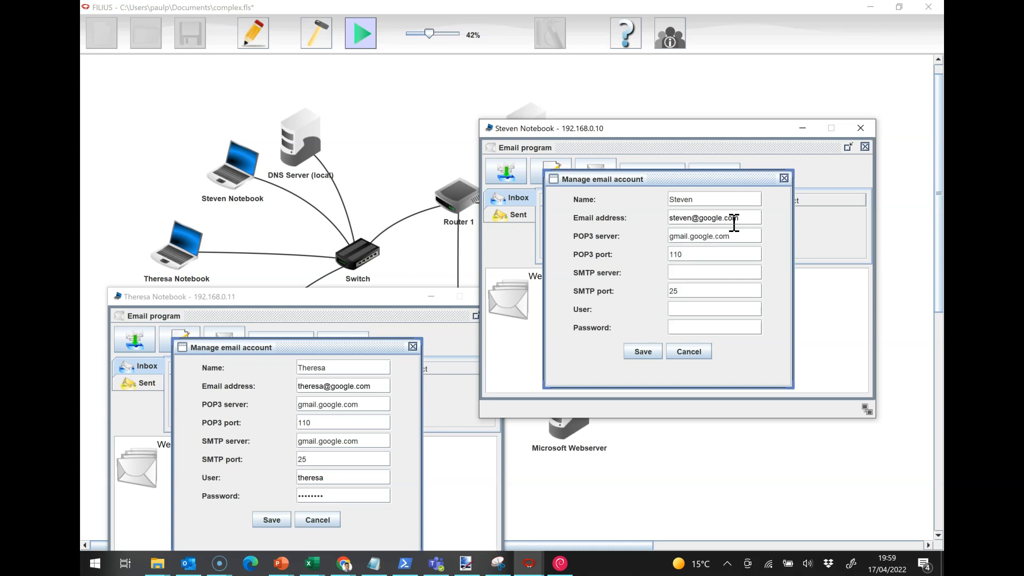
pyautogui.moveTo(701, 277)
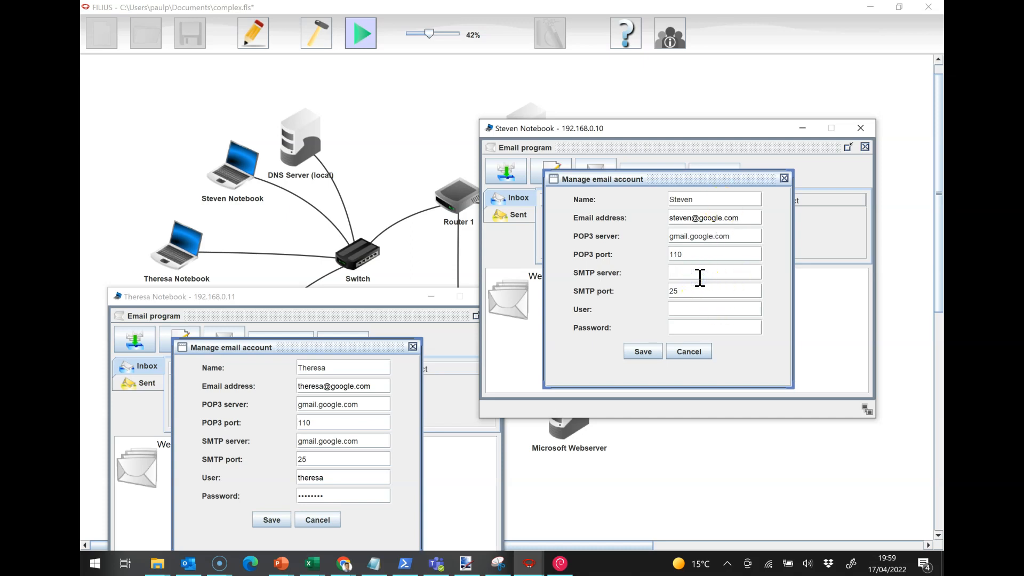
pyautogui.write('gmail.g')
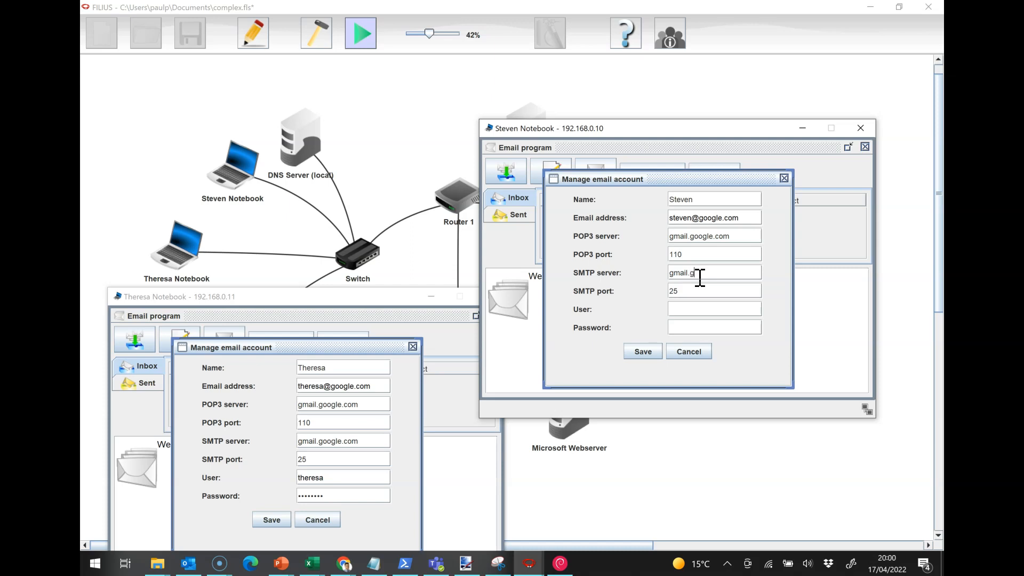
pyautogui.write('oogle.com')
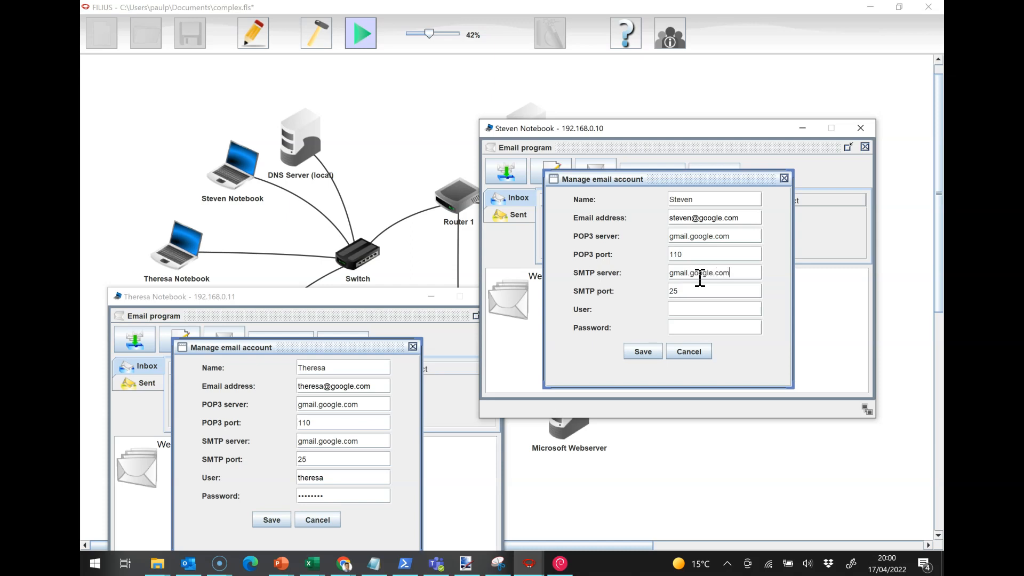
pyautogui.write('theresa')
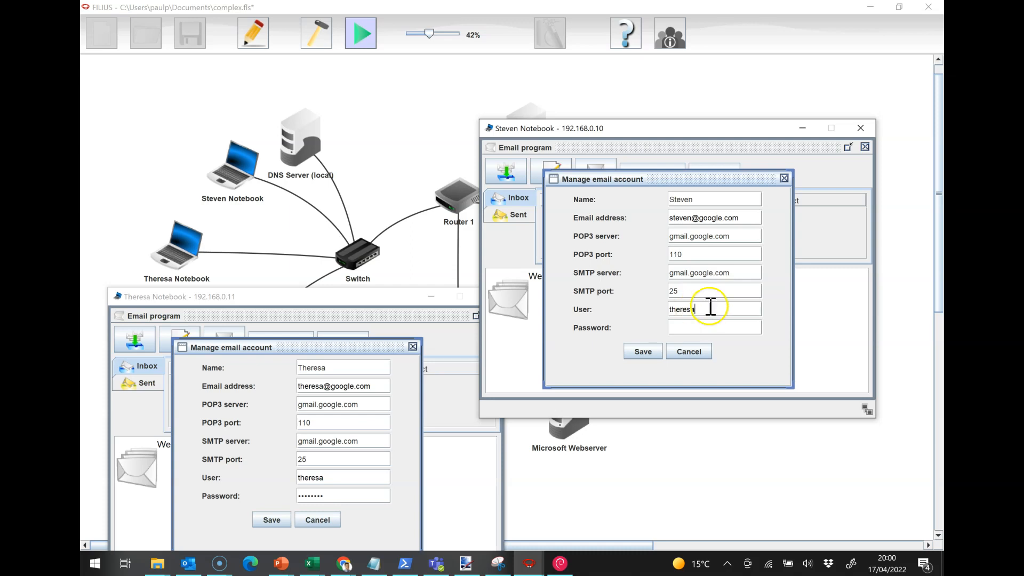
pyautogui.write('steven')
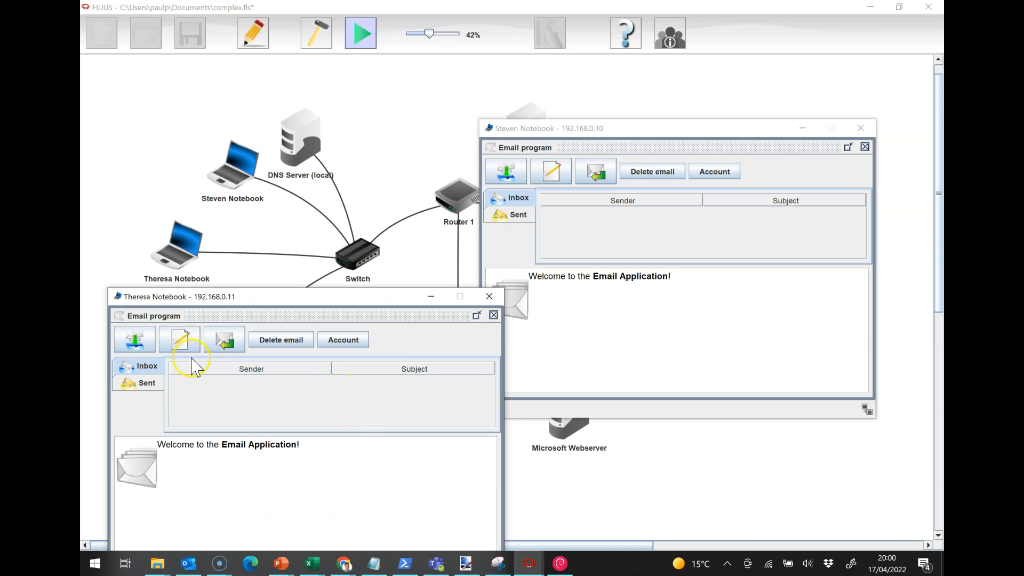
pyautogui.click(134, 340)
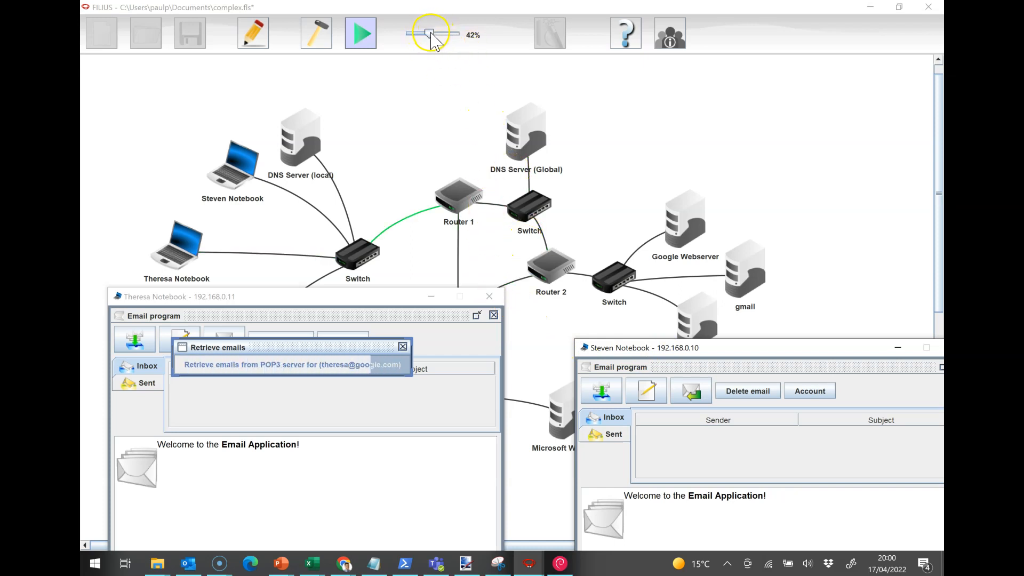
pyautogui.moveTo(646, 294)
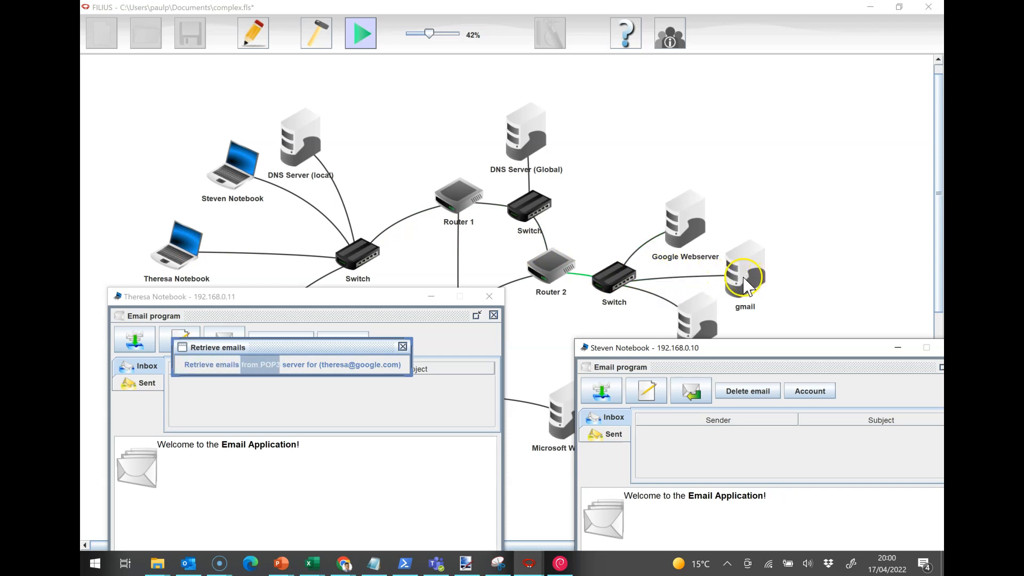
pyautogui.moveTo(349, 238)
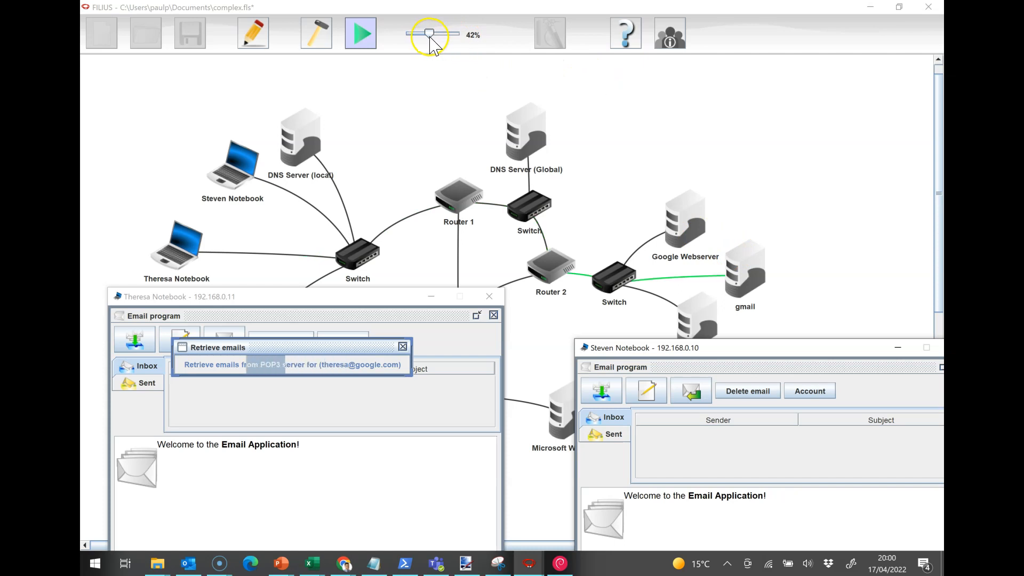
pyautogui.moveTo(429, 35)
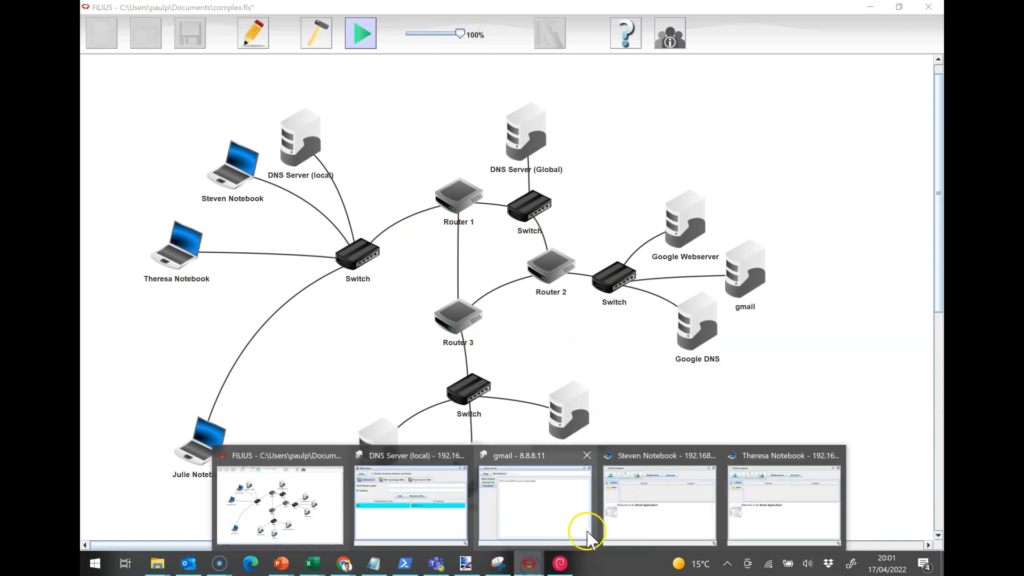
pyautogui.click(658, 502)
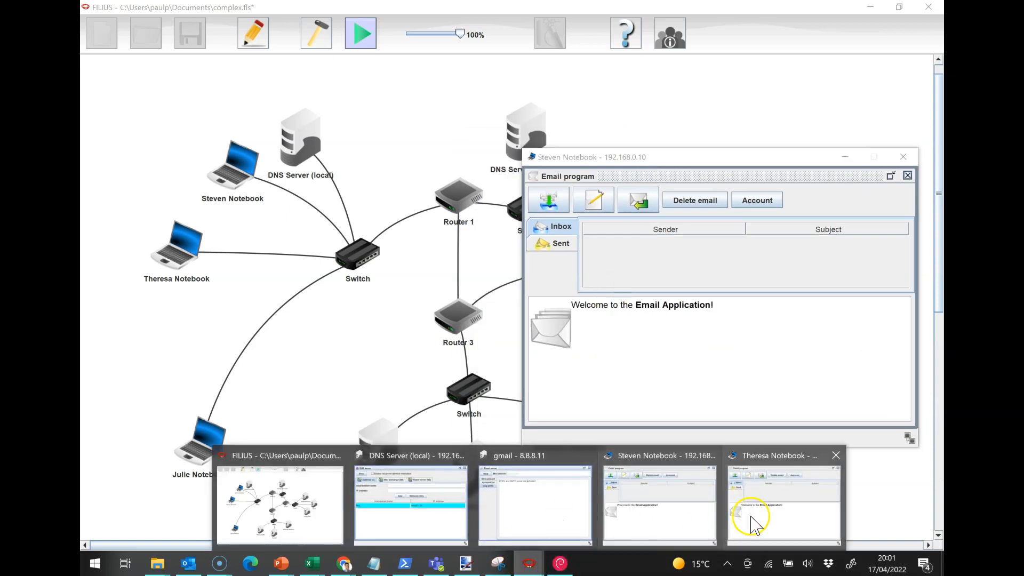
pyautogui.click(782, 503)
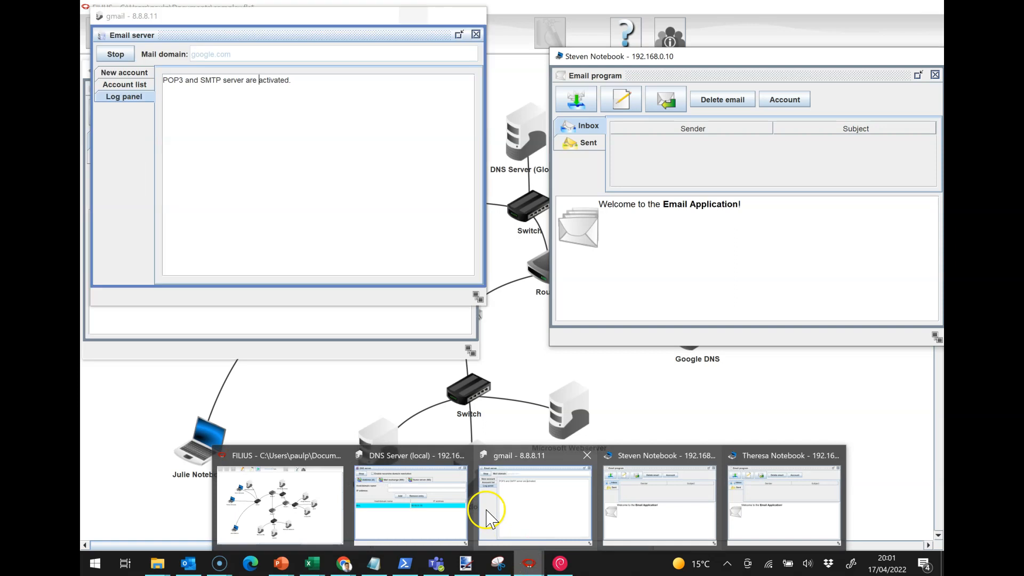
pyautogui.click(535, 503)
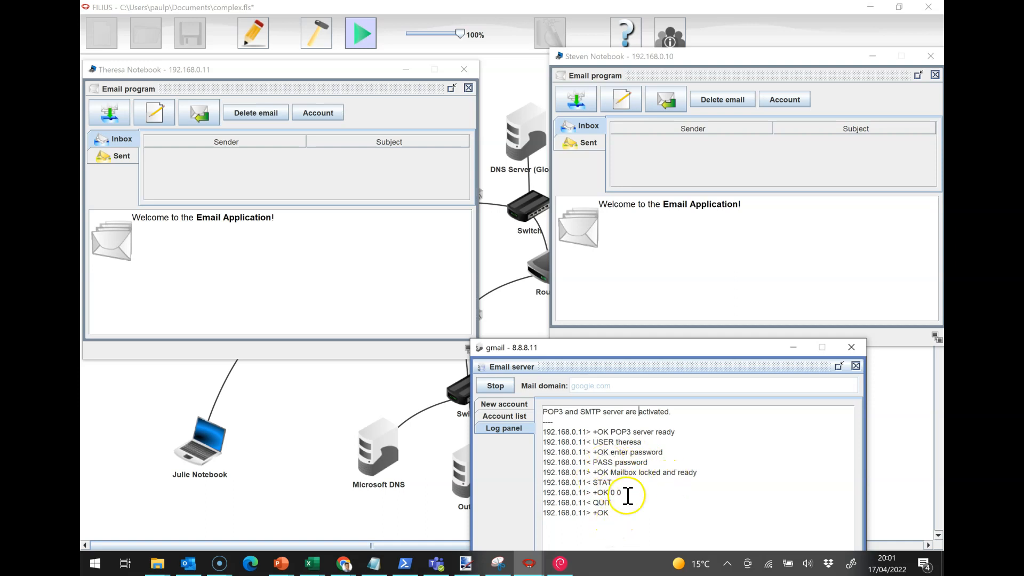
pyautogui.moveTo(604, 532)
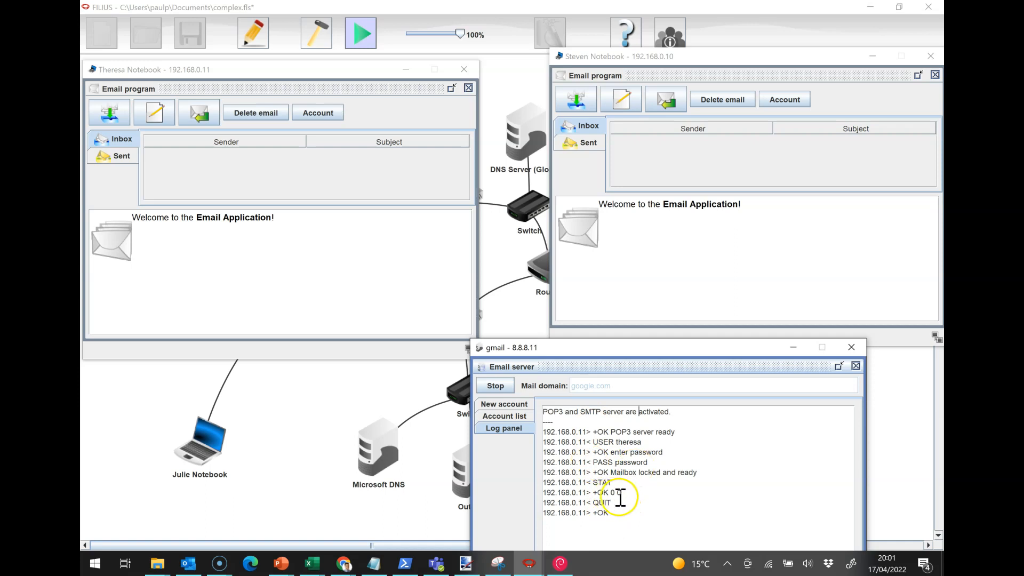
pyautogui.moveTo(663, 205)
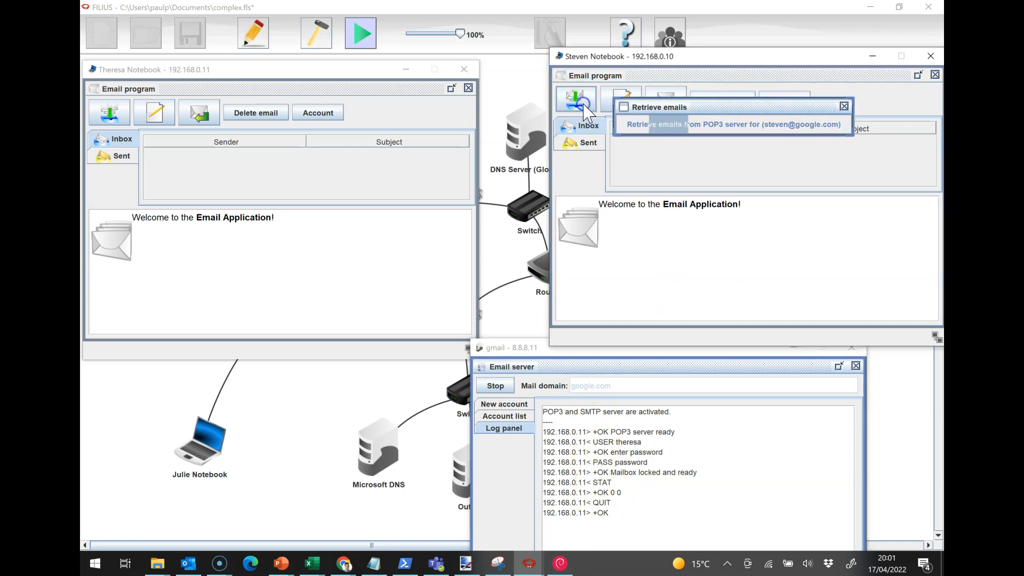
# Retrieve Steven's emails, confirming the gmail log shows his login and 0 messages.
pyautogui.click(575, 99)
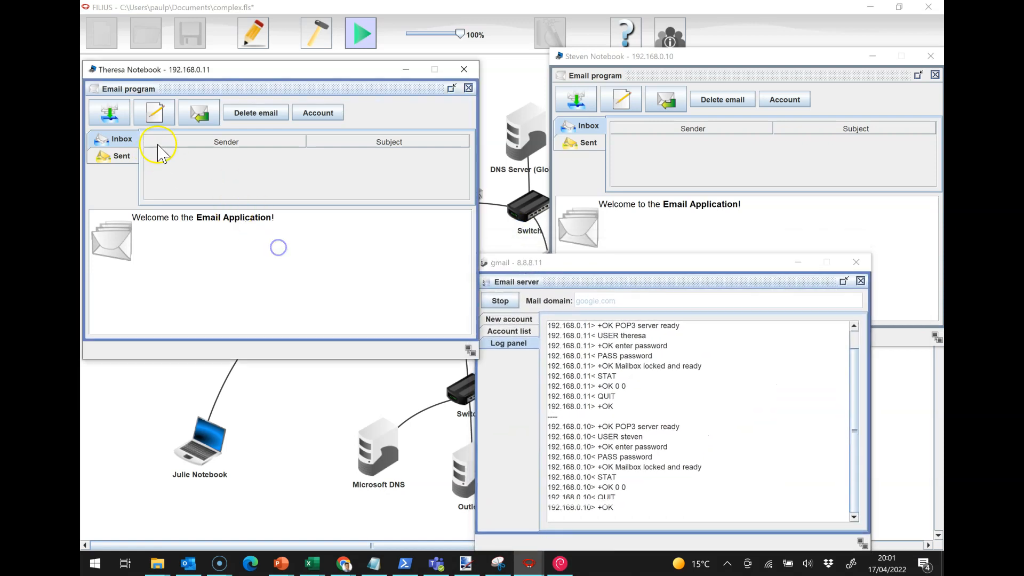
pyautogui.click(153, 112)
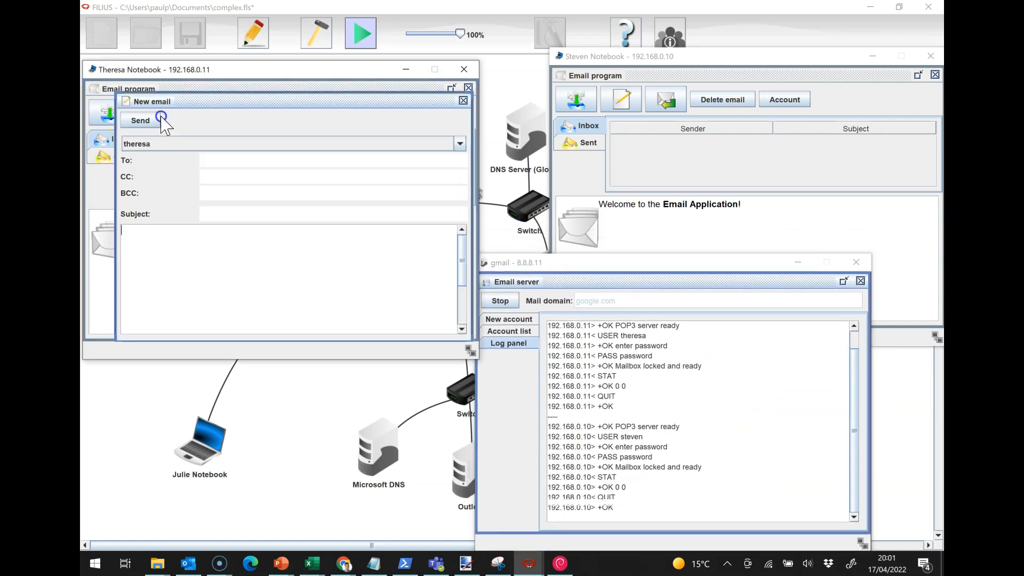
pyautogui.moveTo(255, 163)
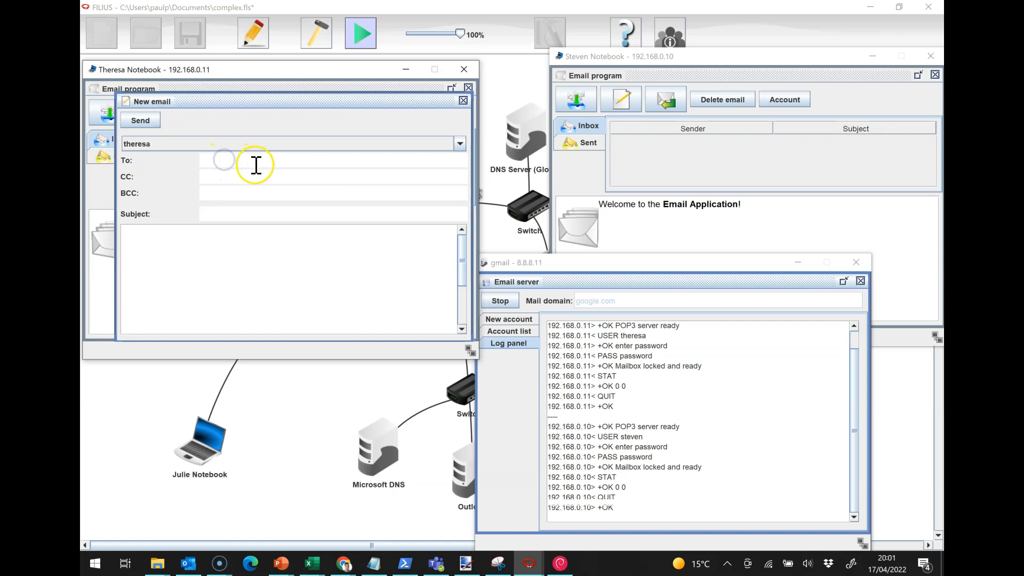
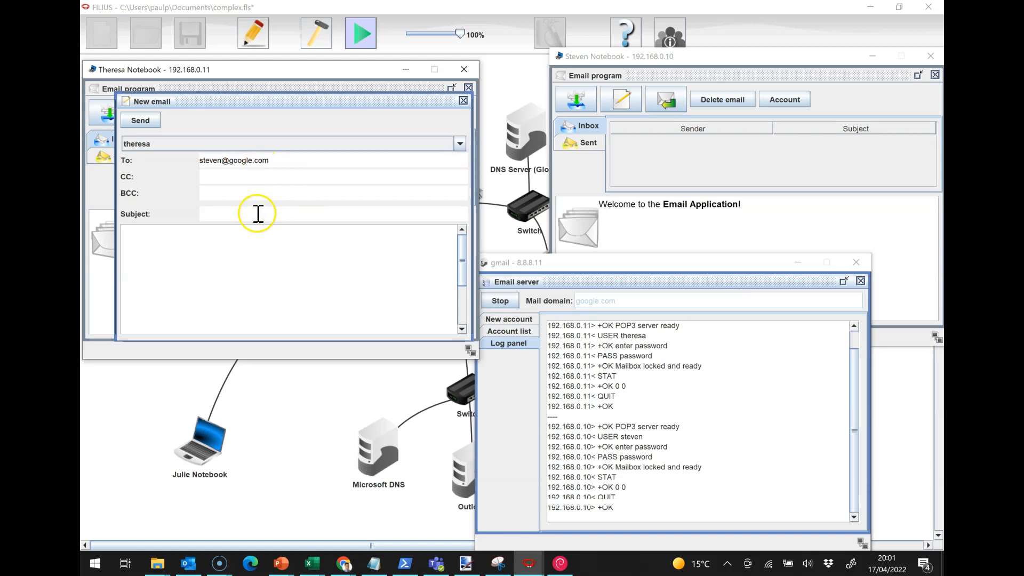
pyautogui.write('Is th')
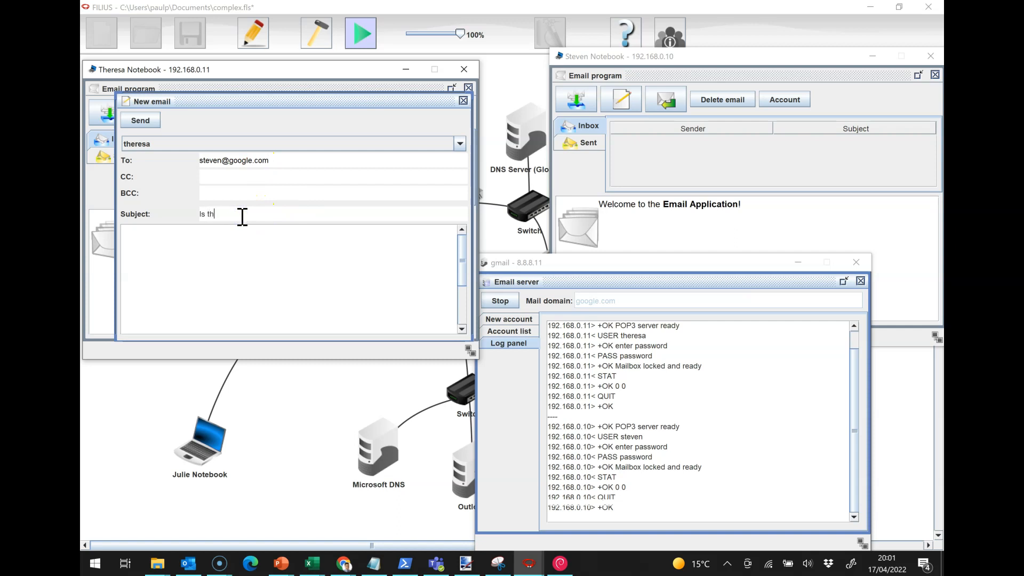
pyautogui.write('e email working yet?')
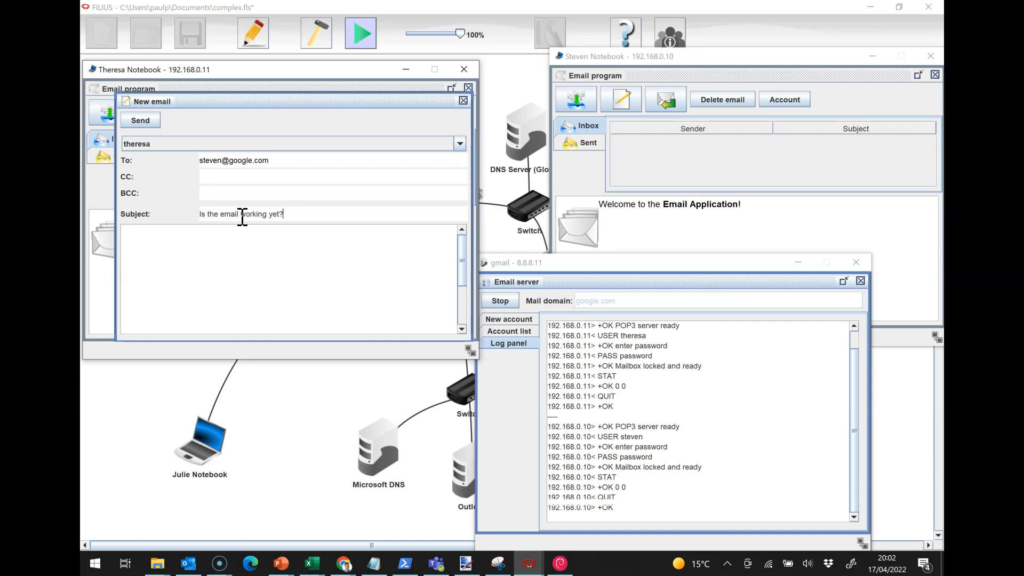
pyautogui.write('This is a t')
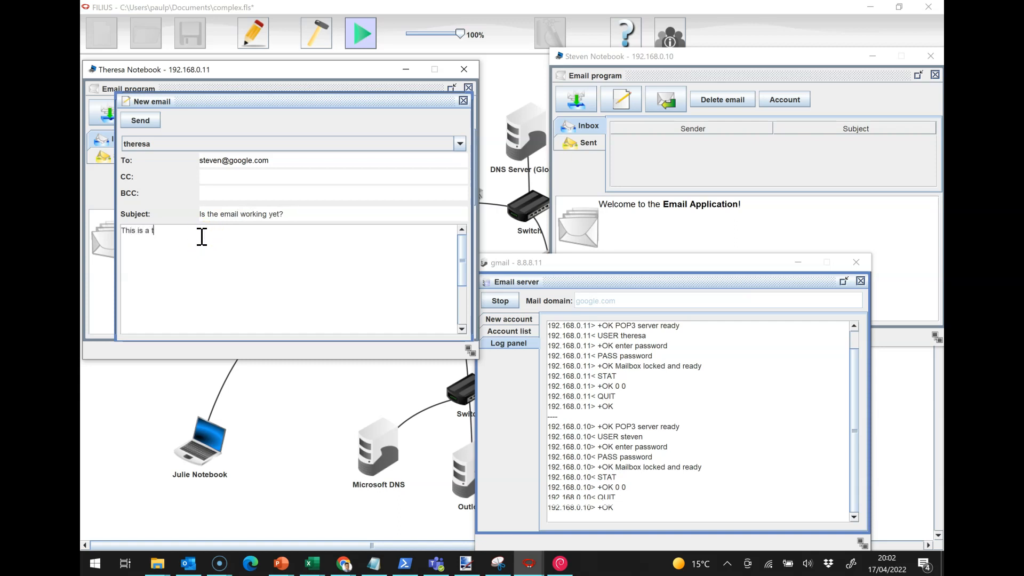
pyautogui.write('est')
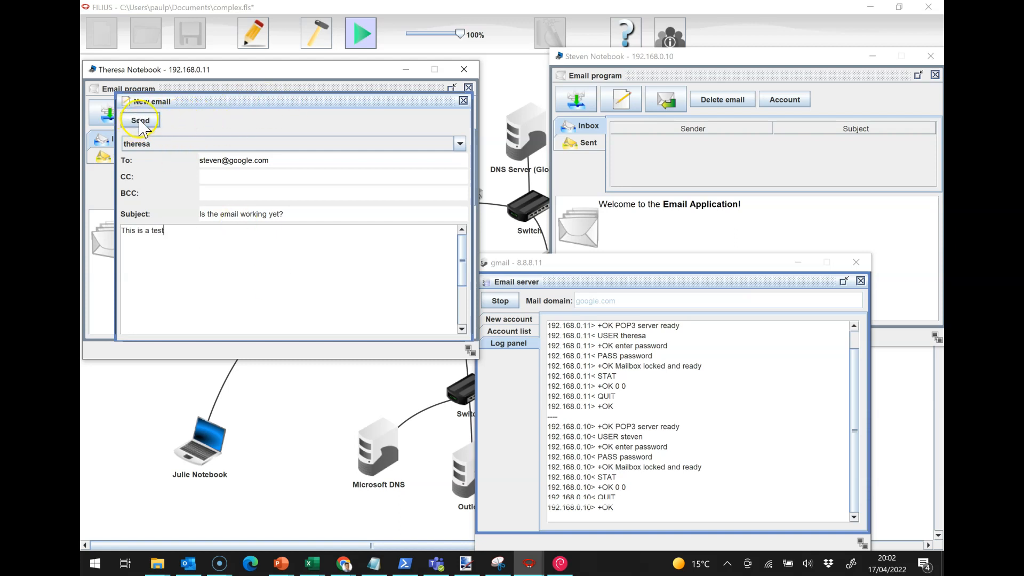
pyautogui.click(140, 120)
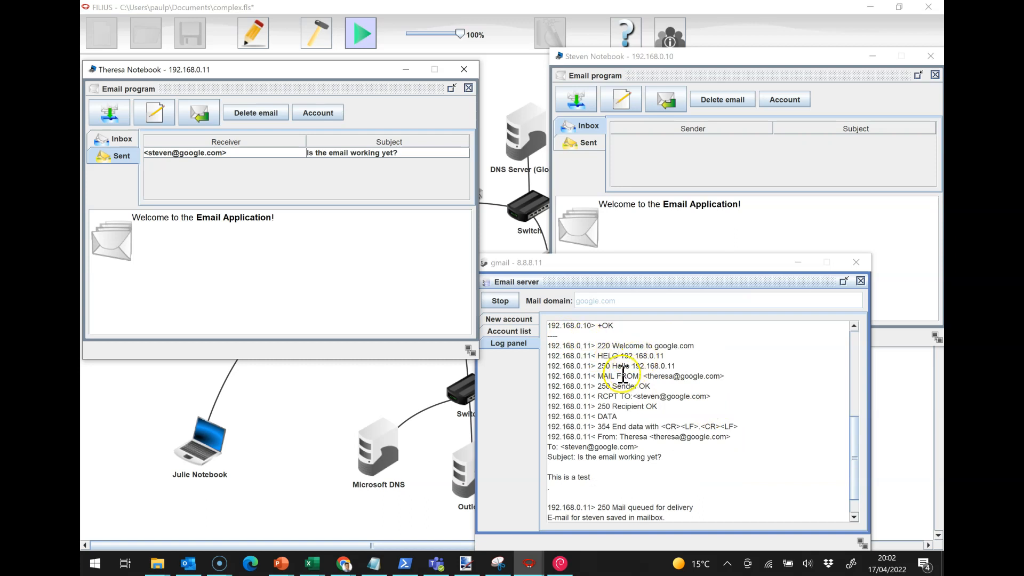
pyautogui.doubleClick(629, 355)
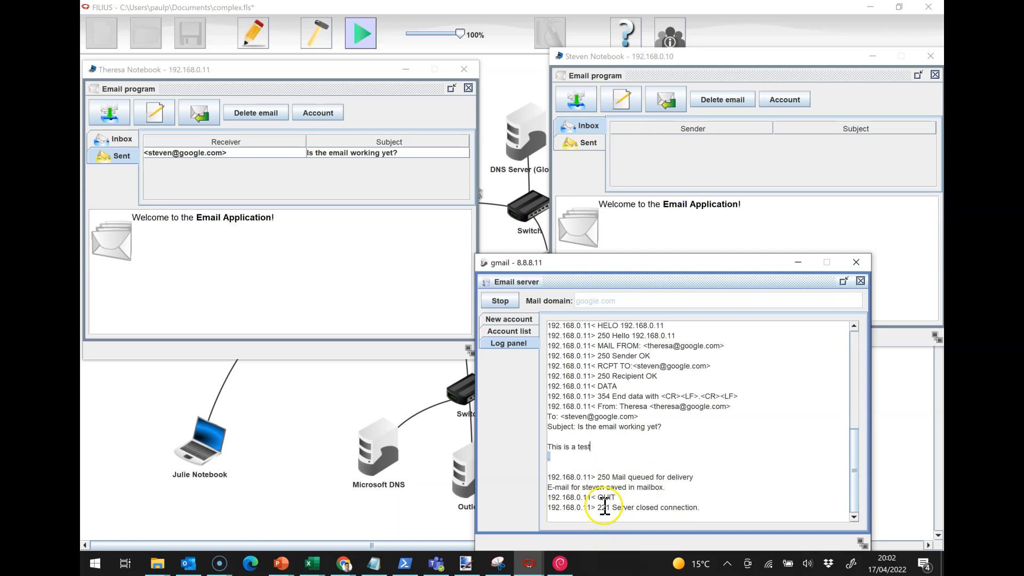
pyautogui.click(509, 331)
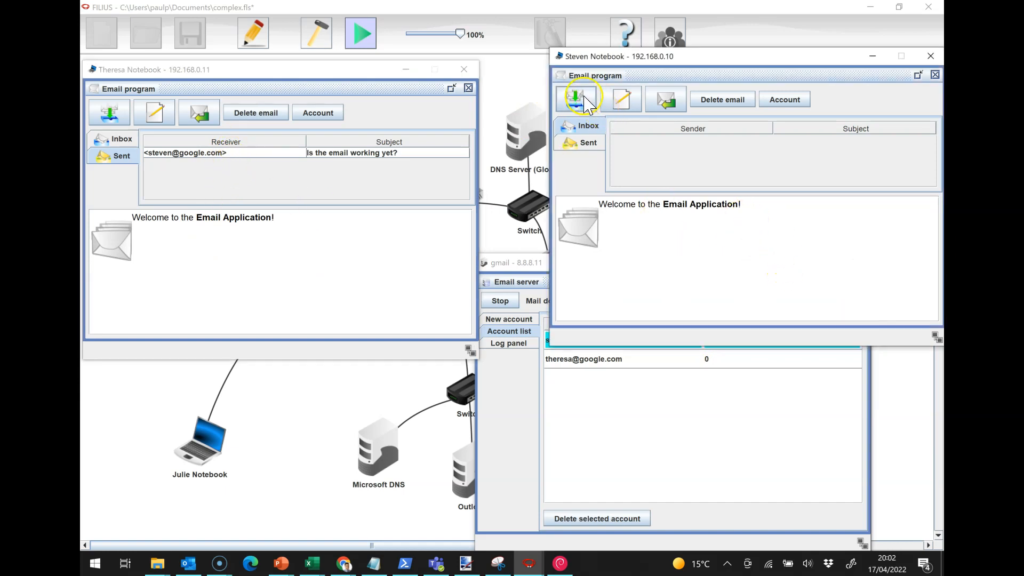
# Fetch Steven's new mail and open Theresa's test email.
pyautogui.click(577, 99)
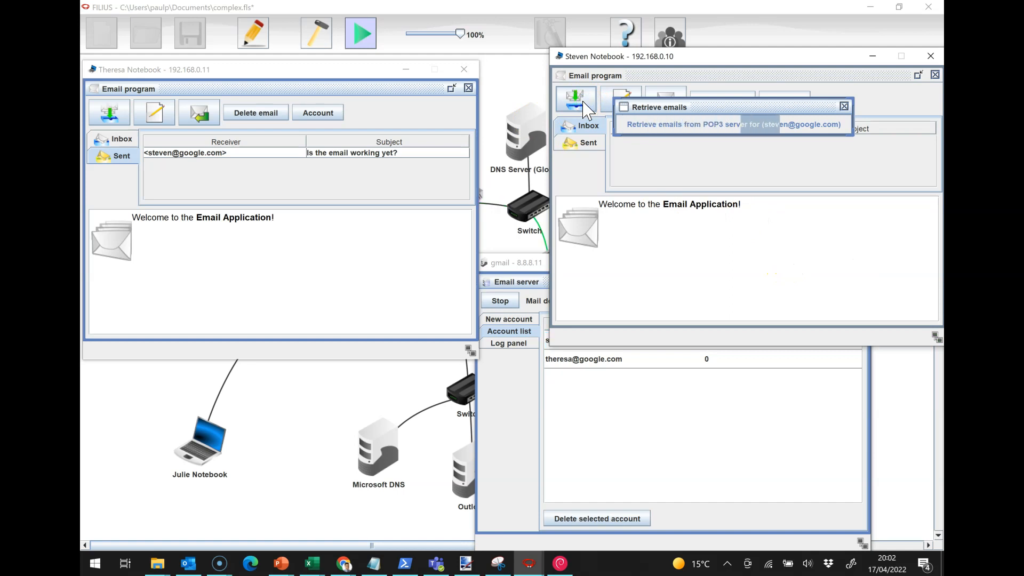
pyautogui.click(574, 99)
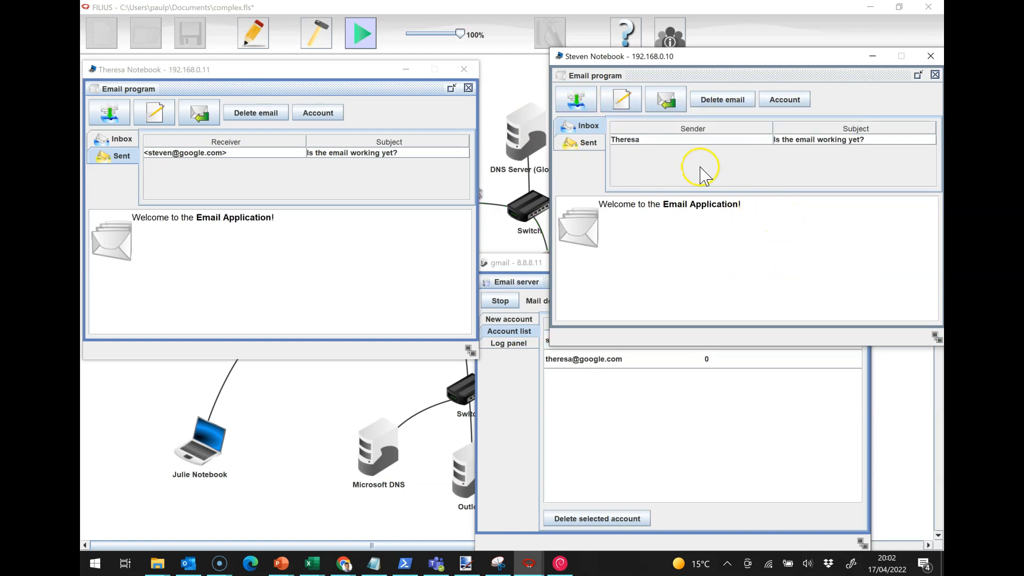
pyautogui.click(689, 139)
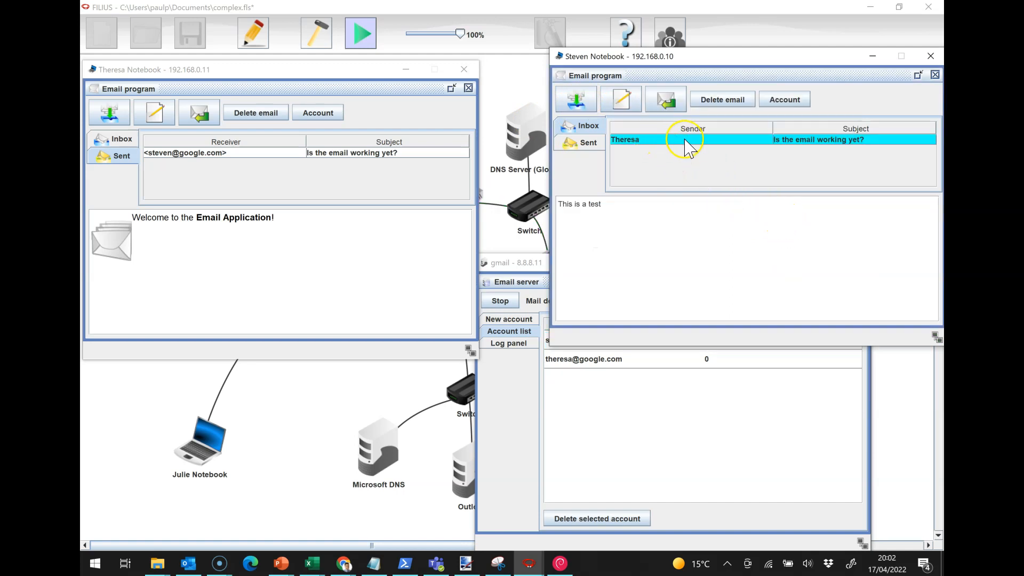
# Reply 'Yes' to Theresa, then review gmail's log and account list.
pyautogui.click(665, 100)
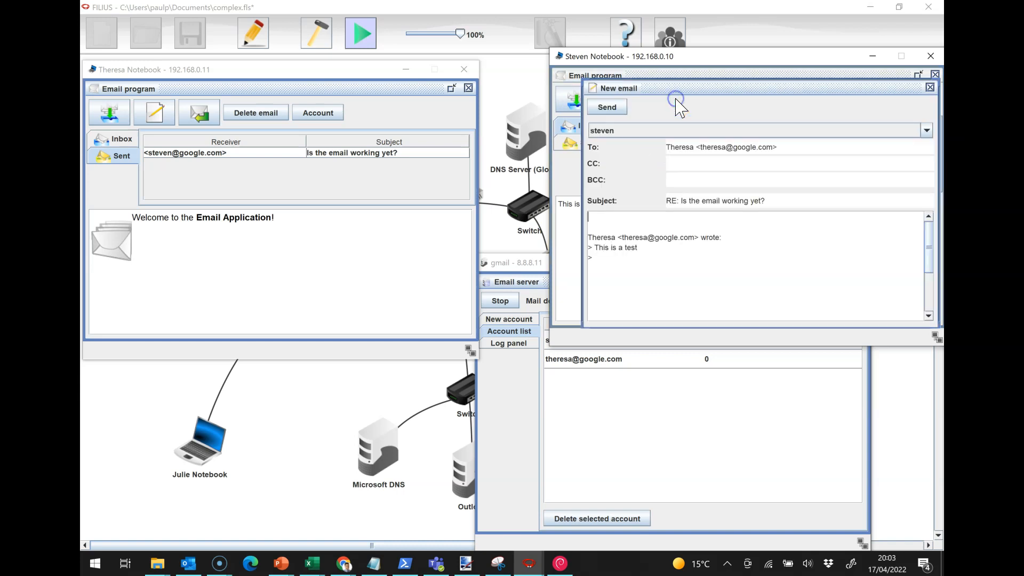
pyautogui.write('Yes')
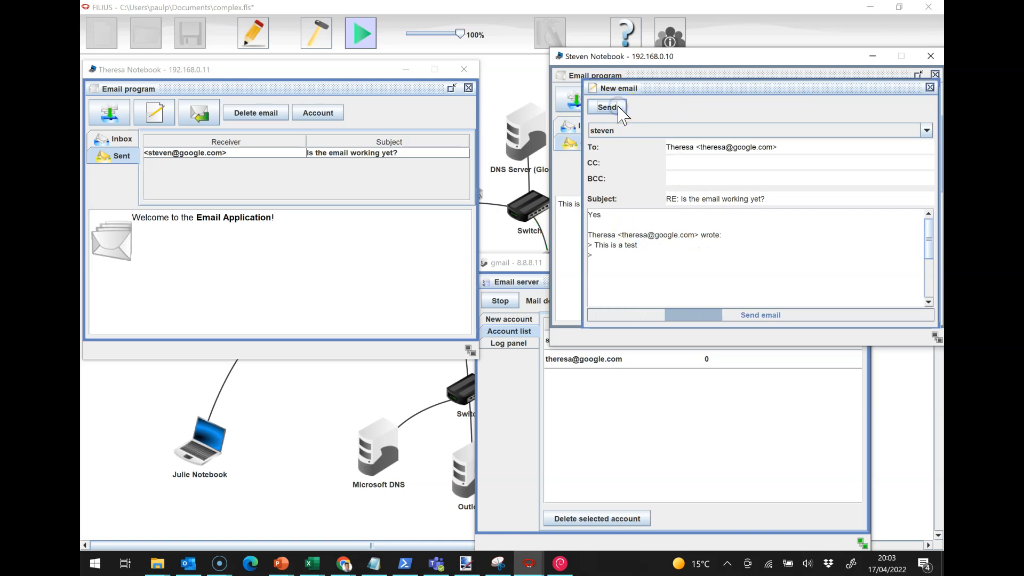
pyautogui.click(607, 107)
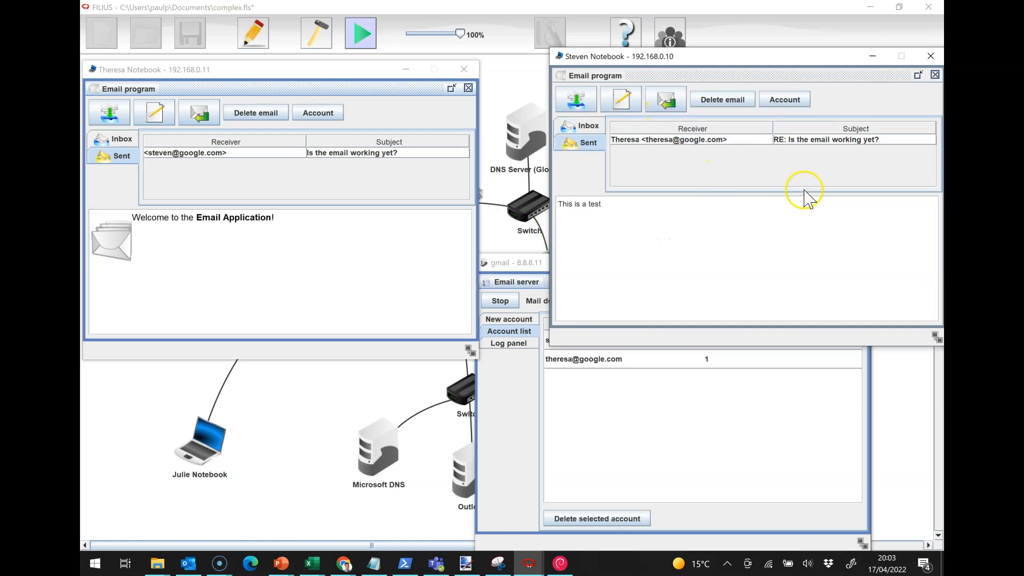
pyautogui.moveTo(754, 207)
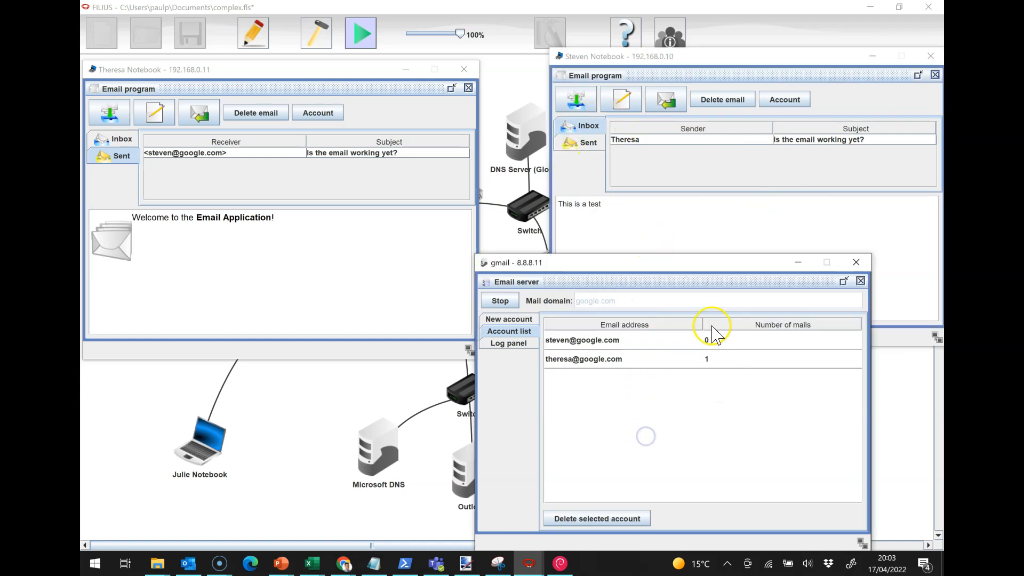
pyautogui.click(508, 343)
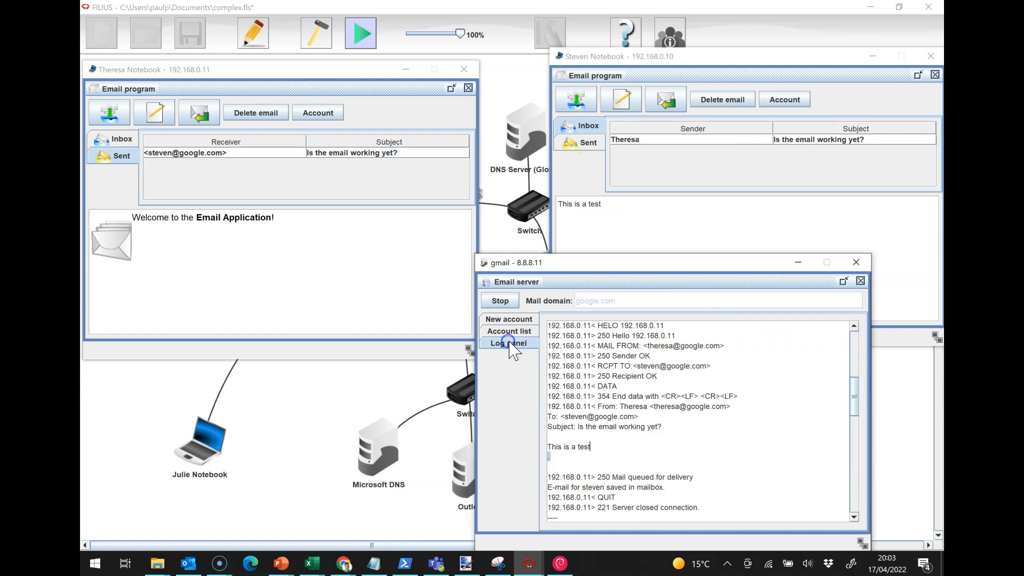
pyautogui.click(508, 331)
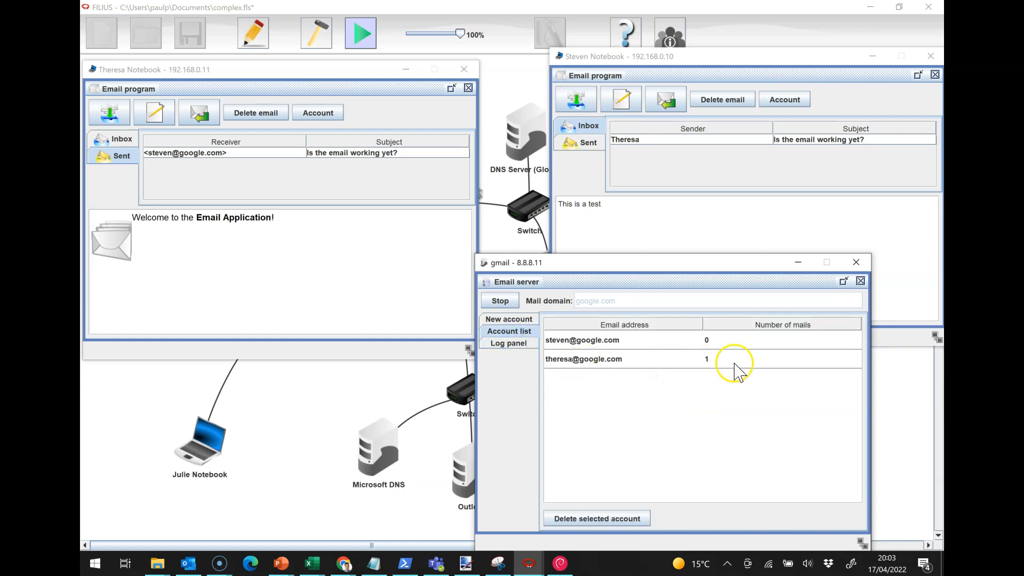
pyautogui.moveTo(666, 346)
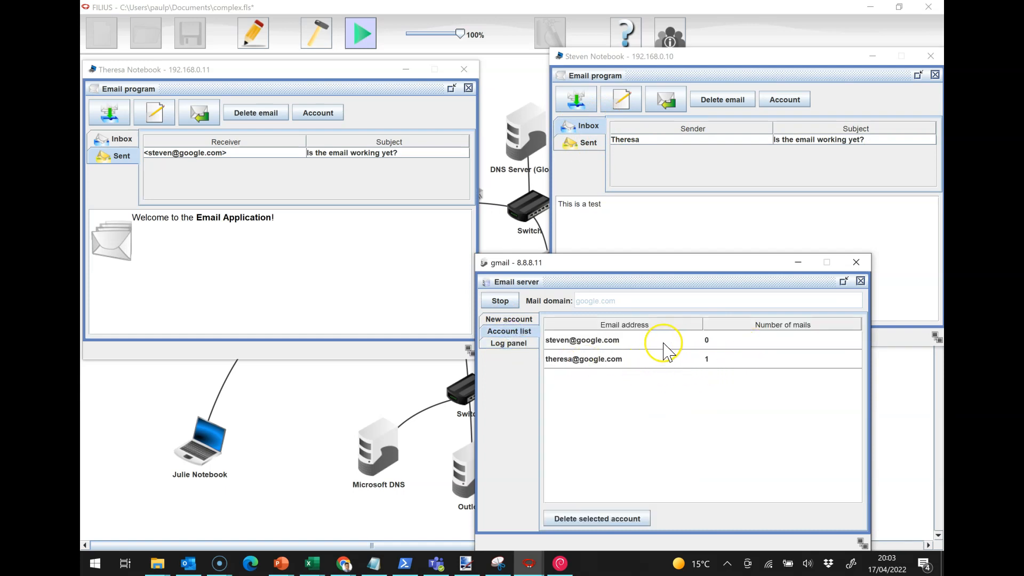
pyautogui.moveTo(679, 343)
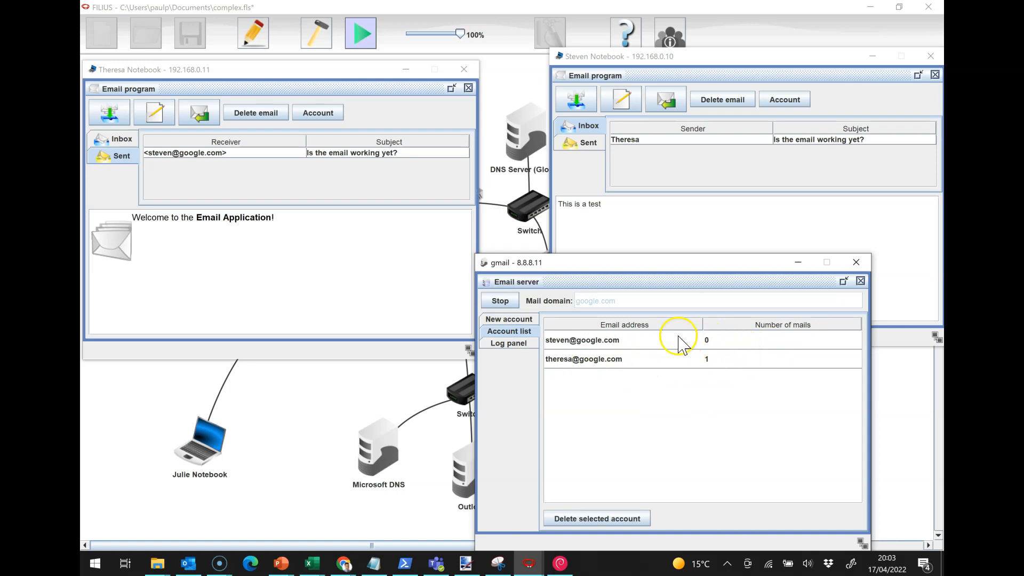
pyautogui.moveTo(608, 404)
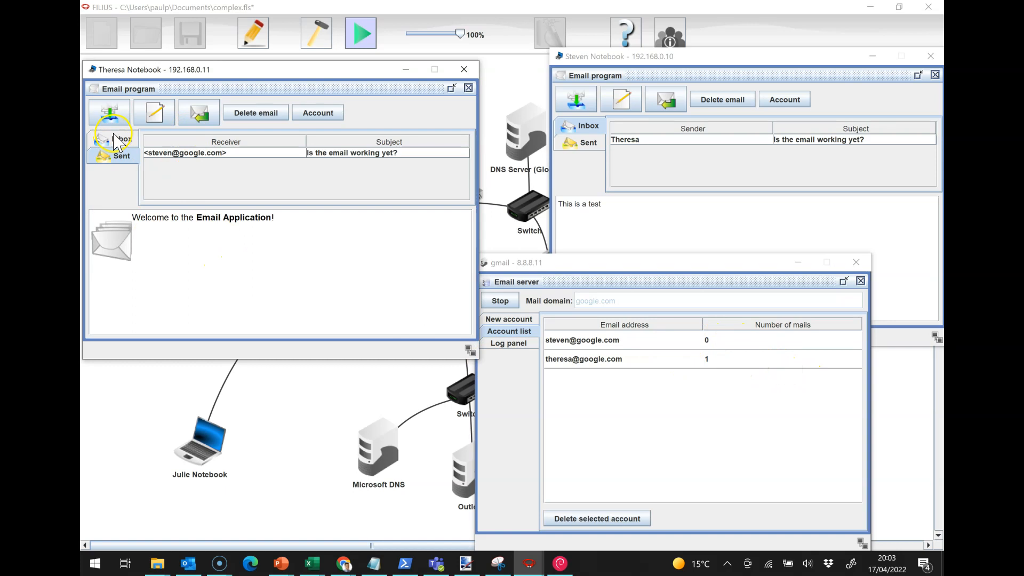
# Fetch Theresa's mail and read Steven's 'RE: Is the email working yet?' reply saying Yes.
pyautogui.click(112, 138)
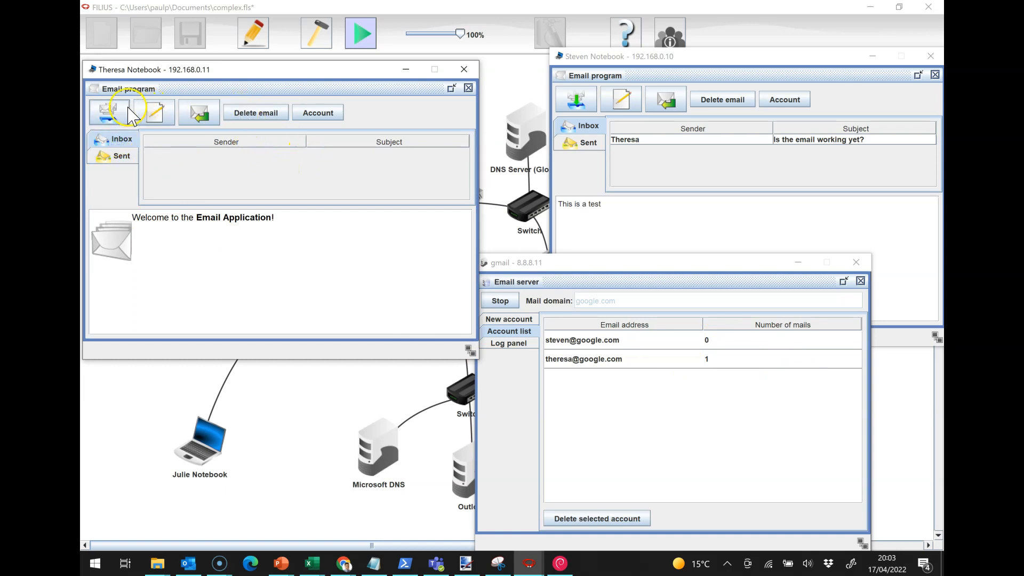
pyautogui.click(108, 111)
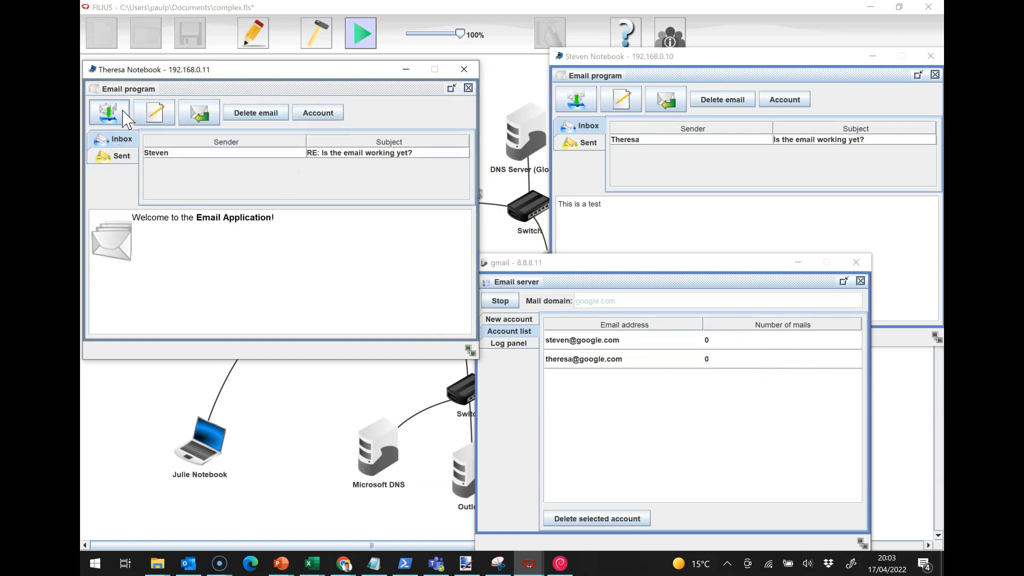
pyautogui.click(267, 152)
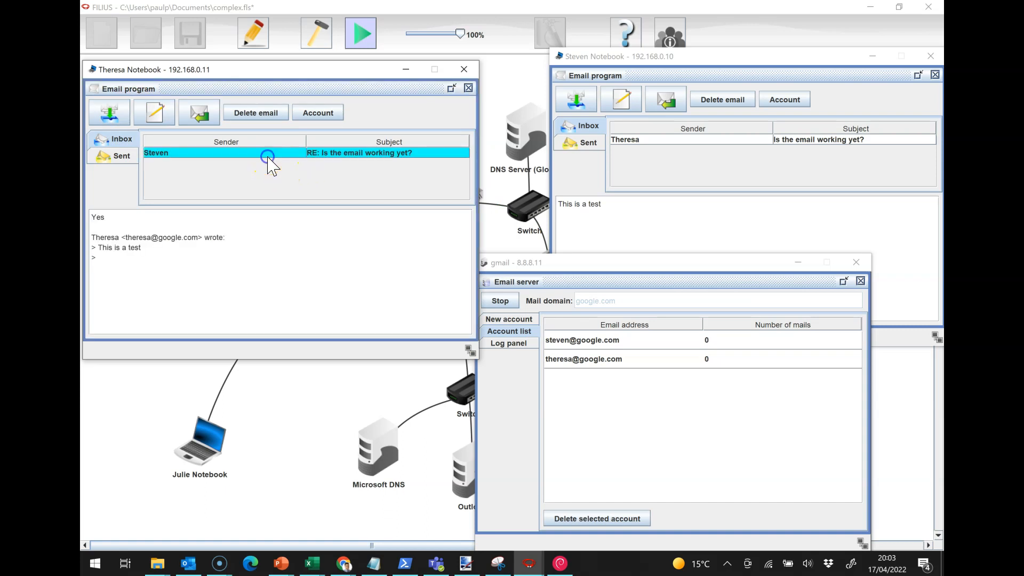
pyautogui.moveTo(711, 251)
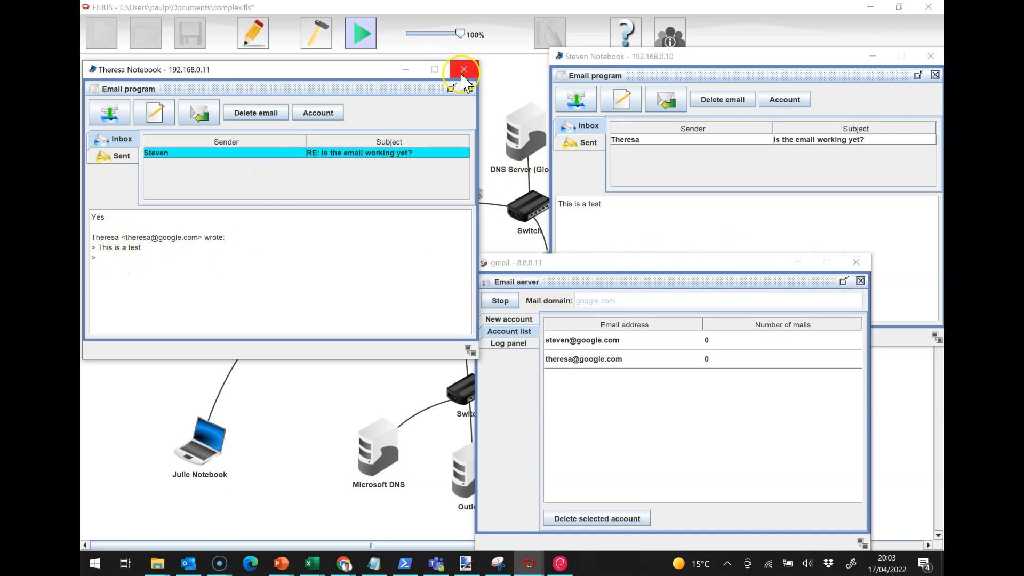
pyautogui.moveTo(463, 69)
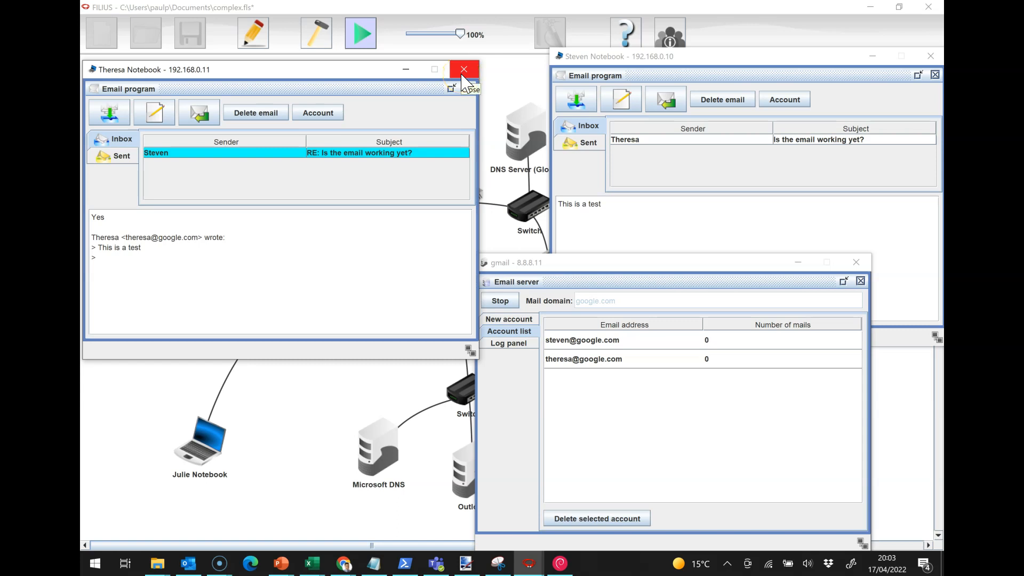
# Close the Theresa Notebook, Steven Notebook and gmail server windows.
pyautogui.click(464, 69)
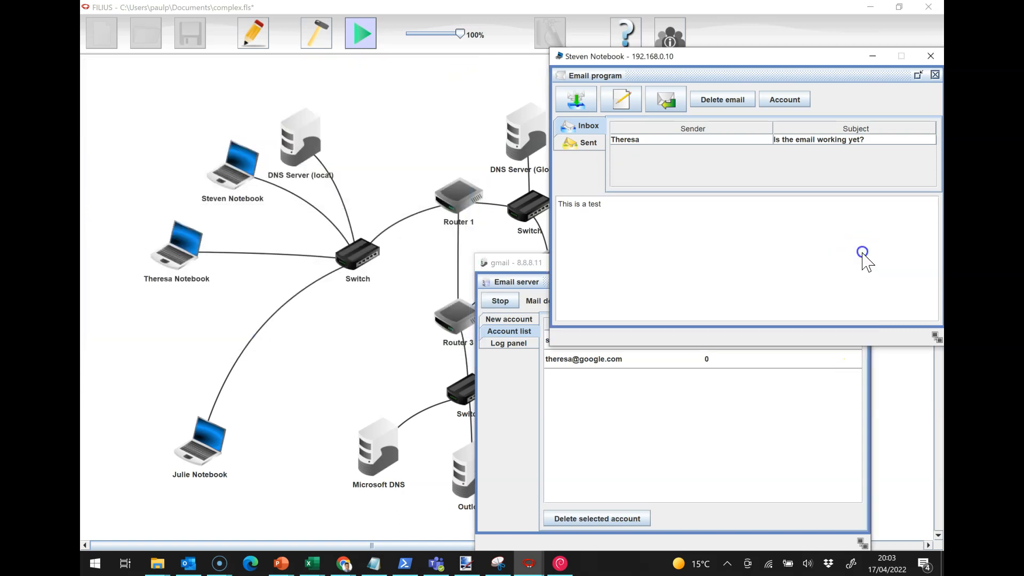
pyautogui.click(930, 56)
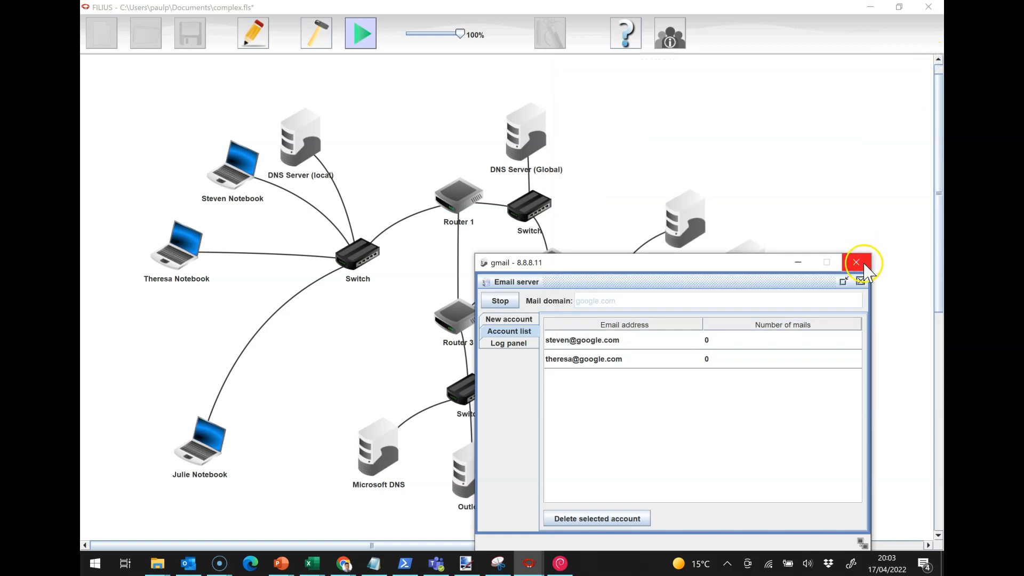
pyautogui.click(854, 263)
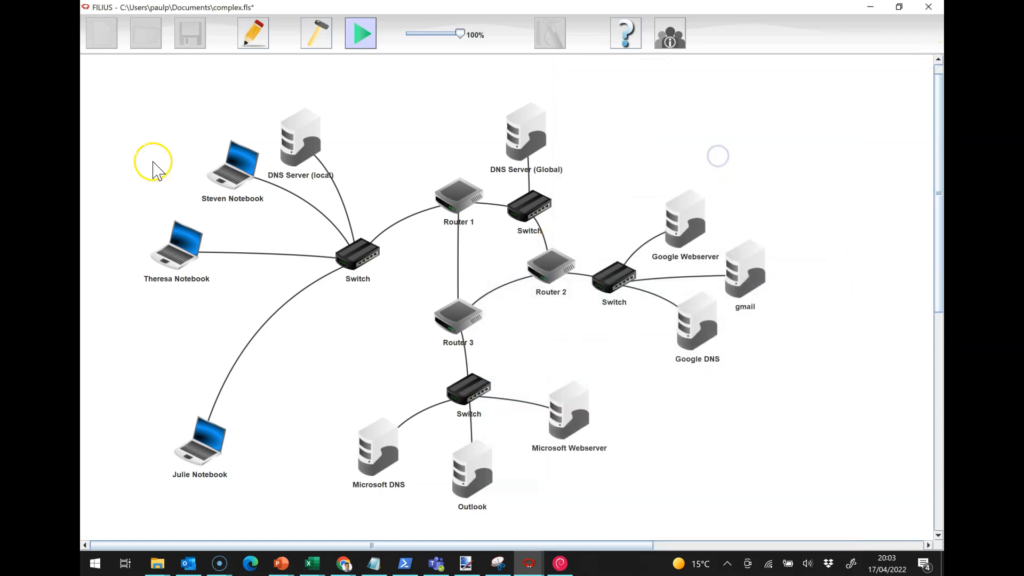
pyautogui.moveTo(206, 235)
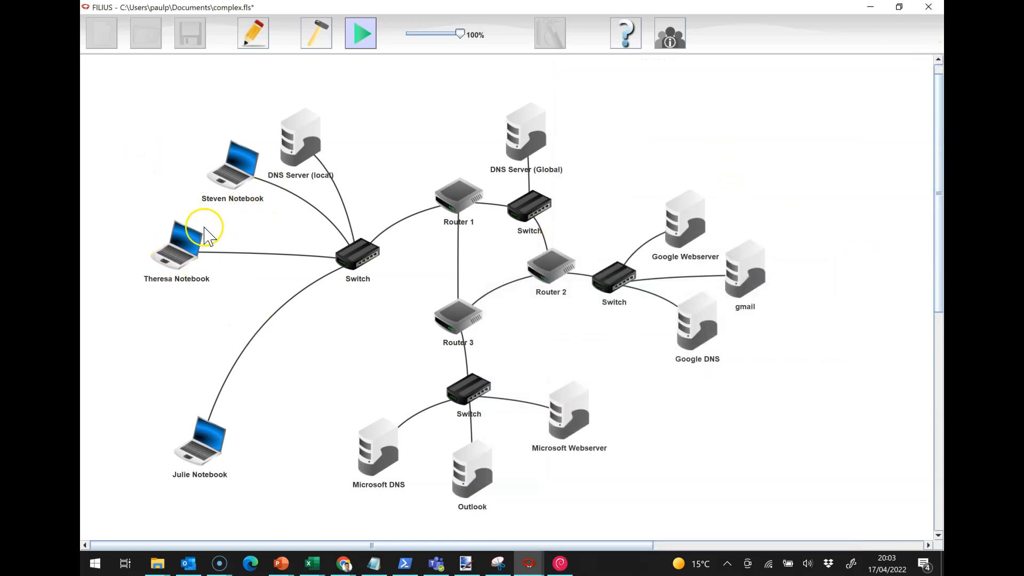
pyautogui.moveTo(222, 235)
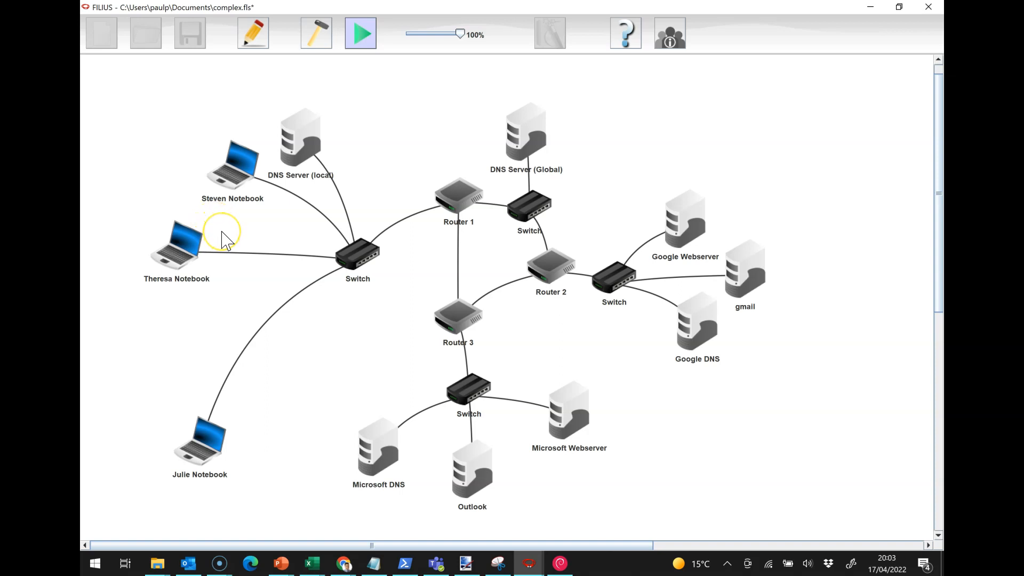
pyautogui.moveTo(251, 189)
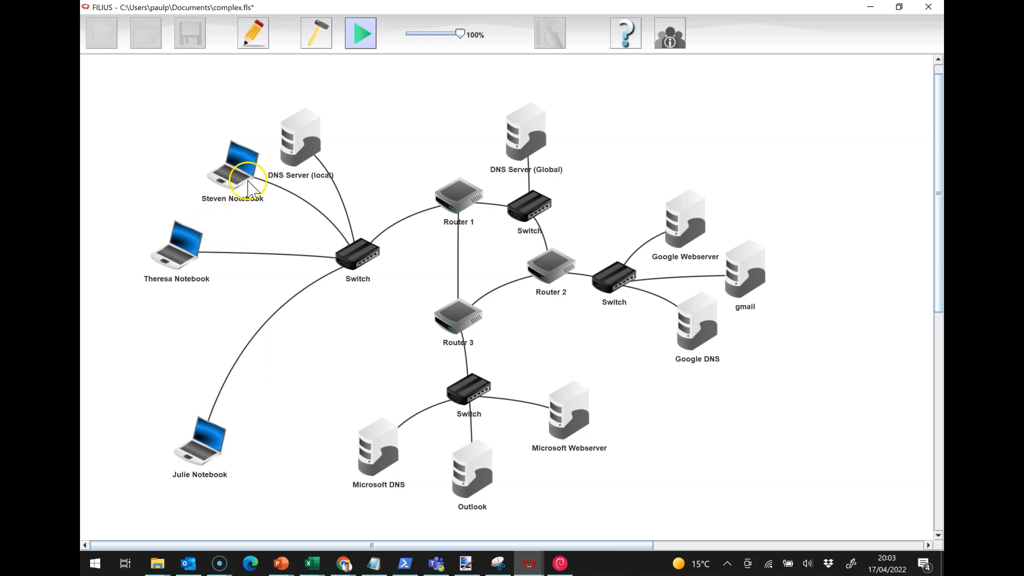
pyautogui.moveTo(747, 281)
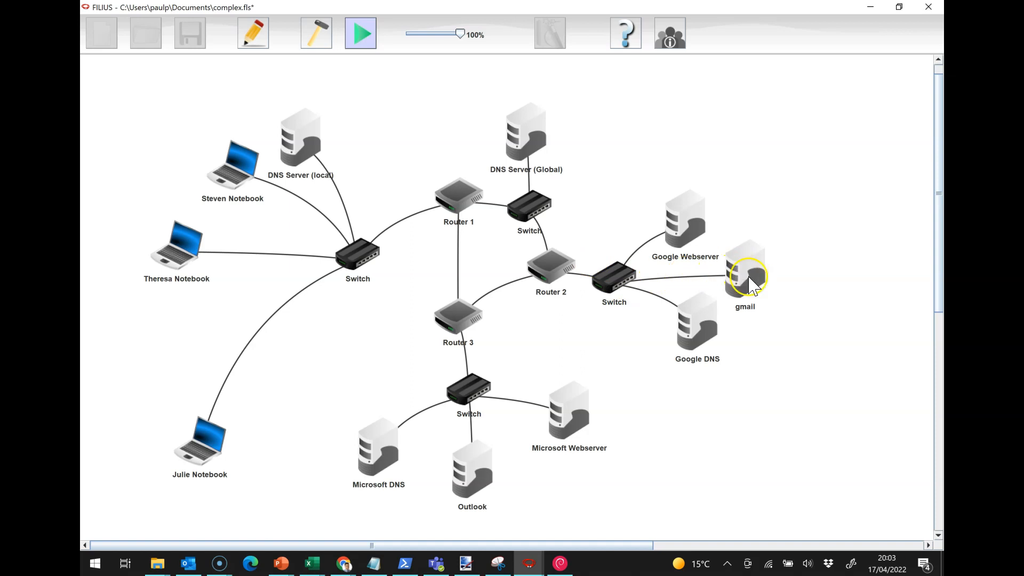
pyautogui.moveTo(172, 251)
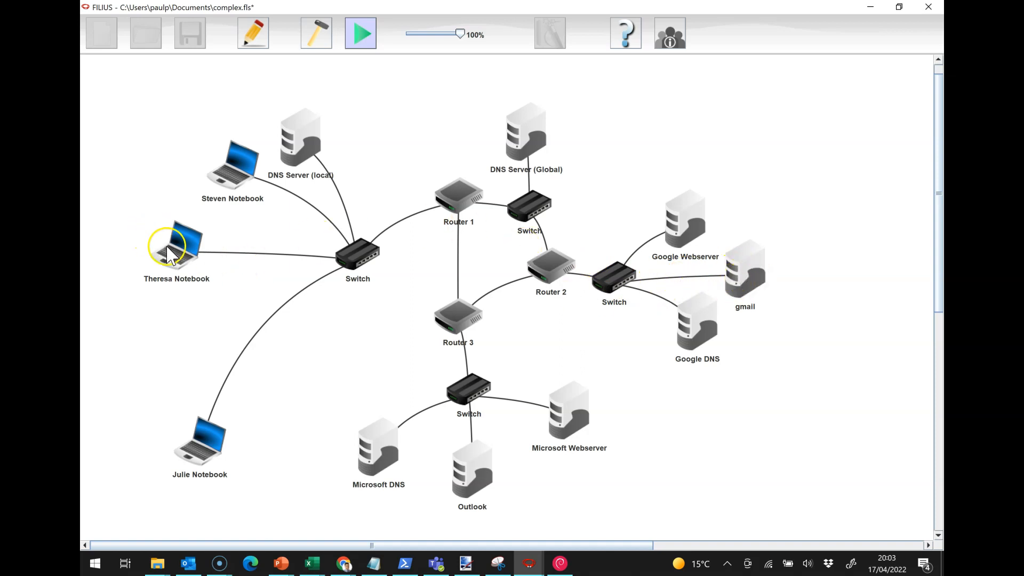
pyautogui.moveTo(207, 454)
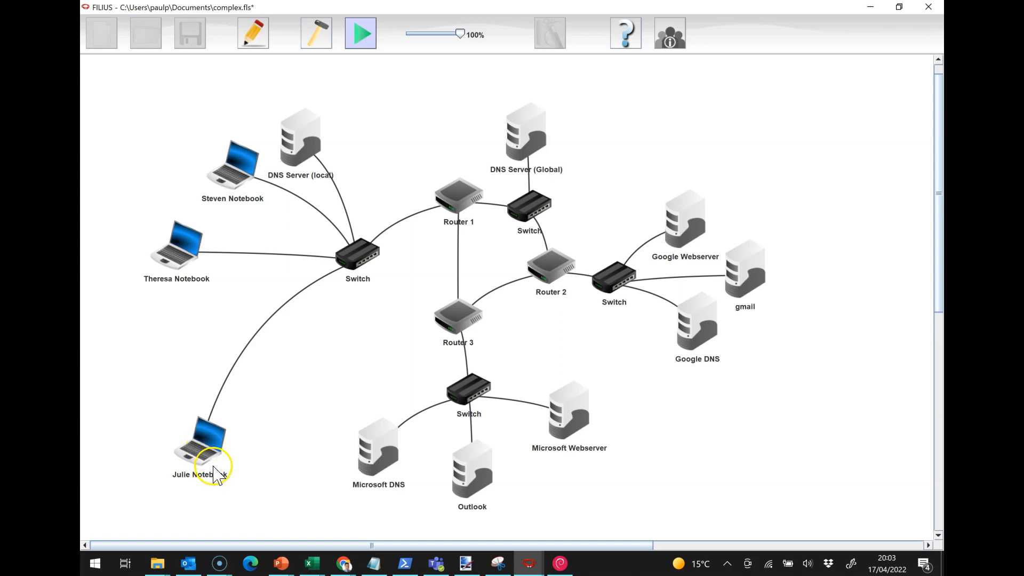
pyautogui.moveTo(477, 467)
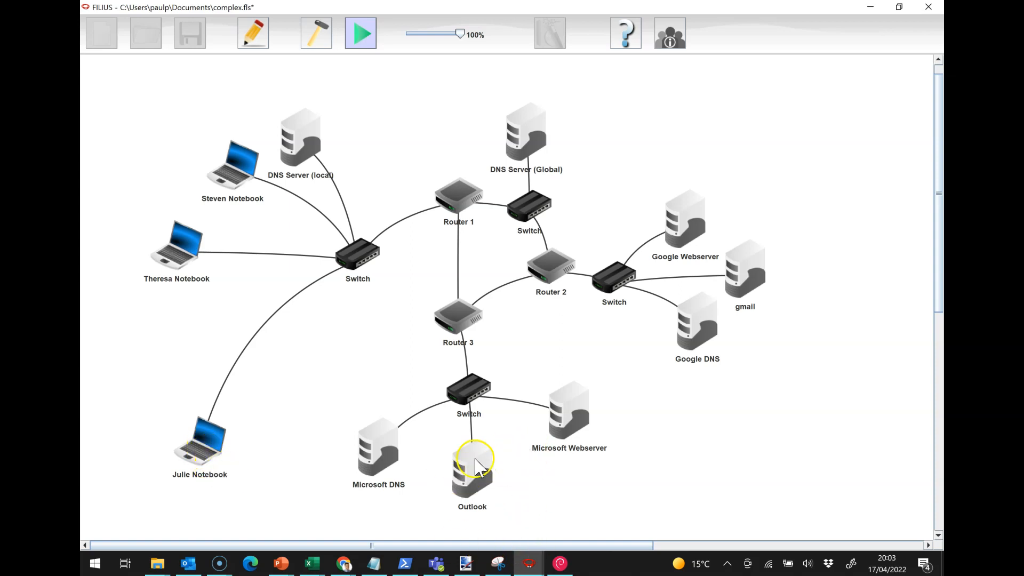
# Install the Email server software on the Outlook server.
pyautogui.doubleClick(471, 464)
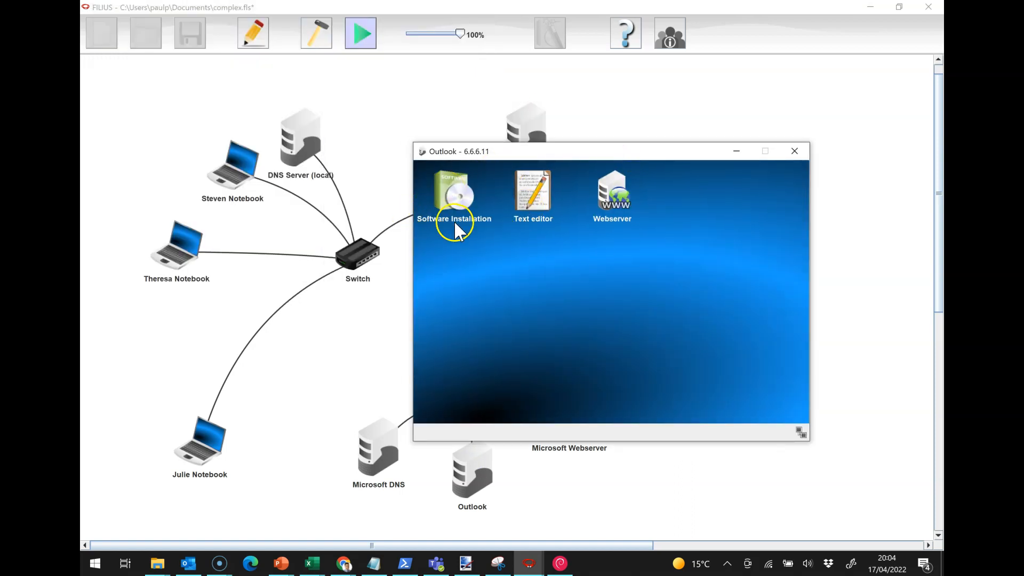
pyautogui.moveTo(465, 207)
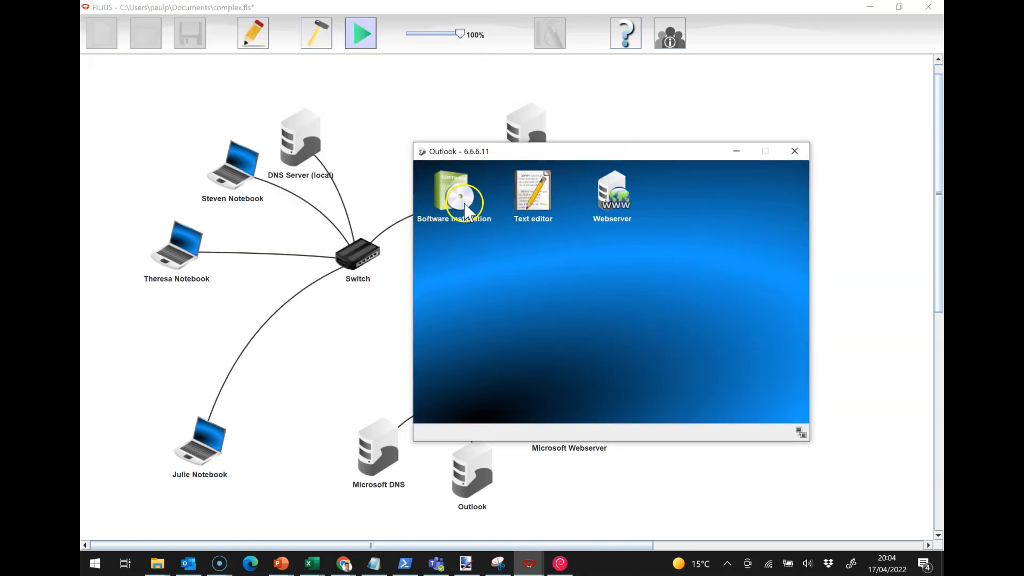
pyautogui.doubleClick(532, 195)
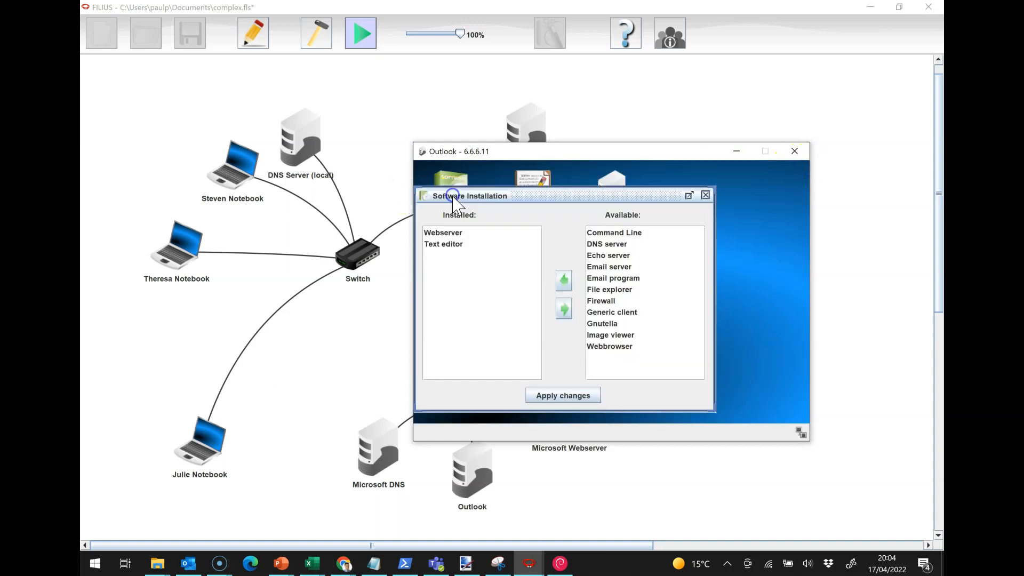
pyautogui.moveTo(630, 312)
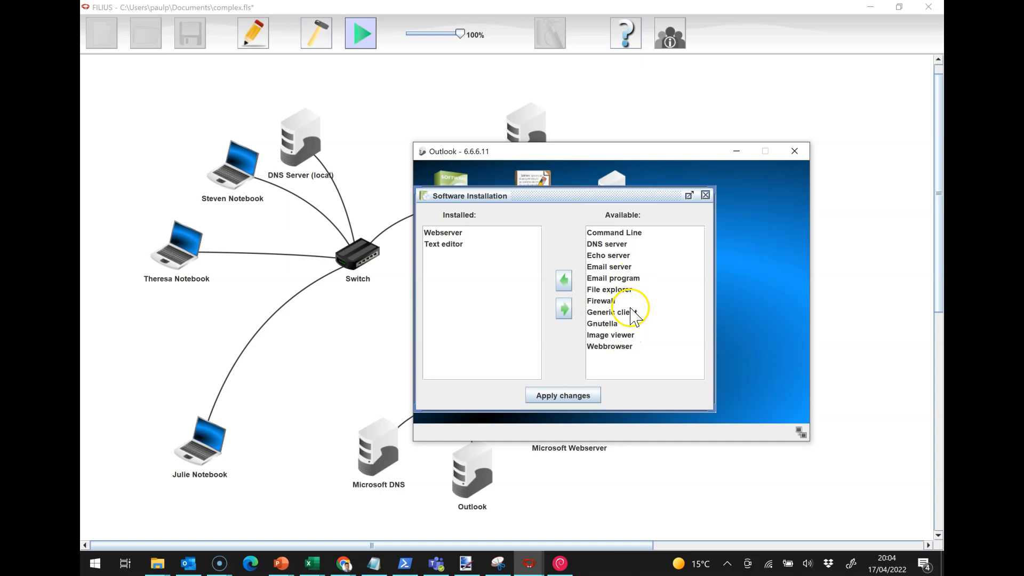
pyautogui.moveTo(628, 289)
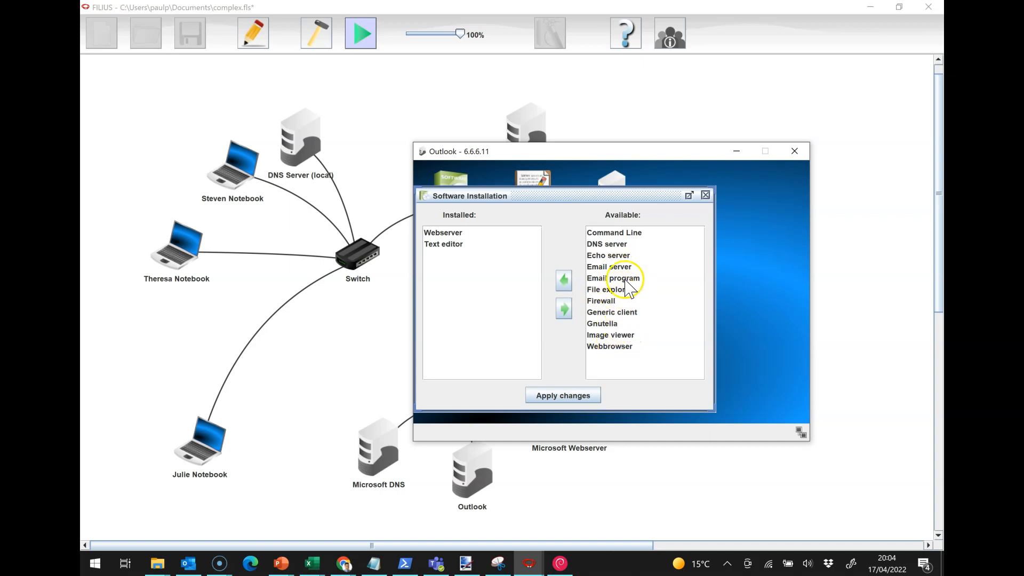
pyautogui.click(608, 266)
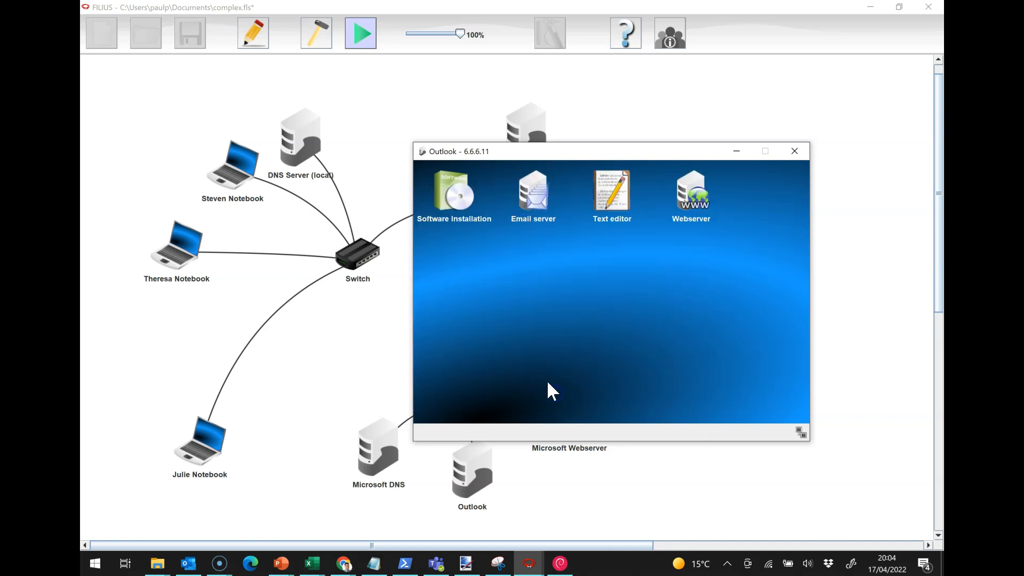
pyautogui.doubleClick(532, 191)
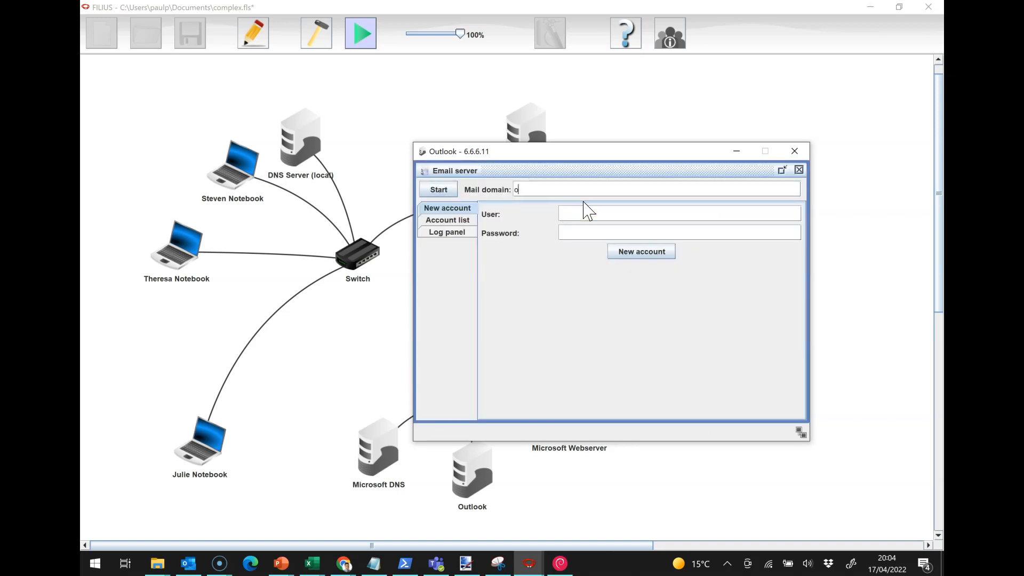
pyautogui.write('utlook')
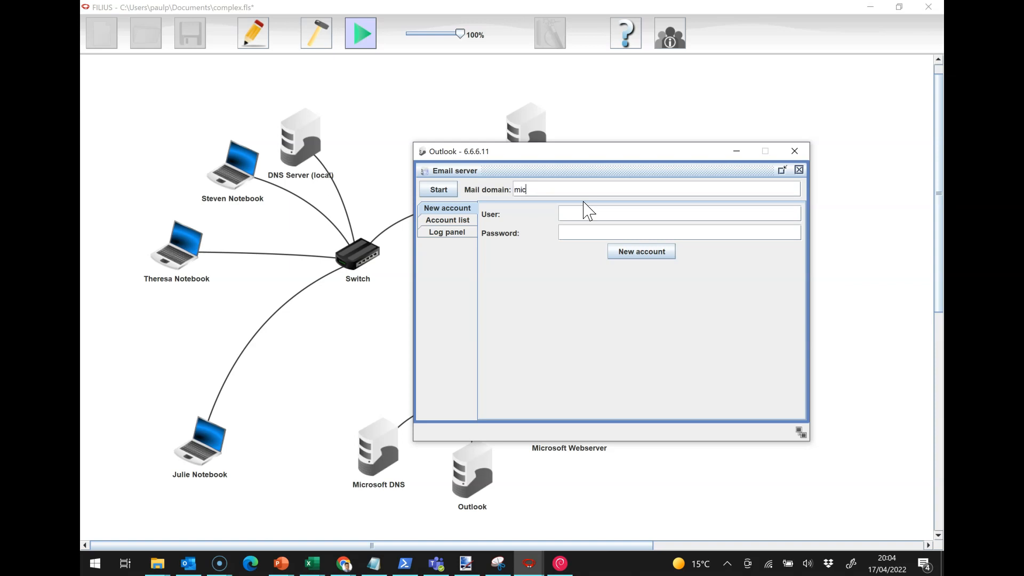
pyautogui.write('rosoft')
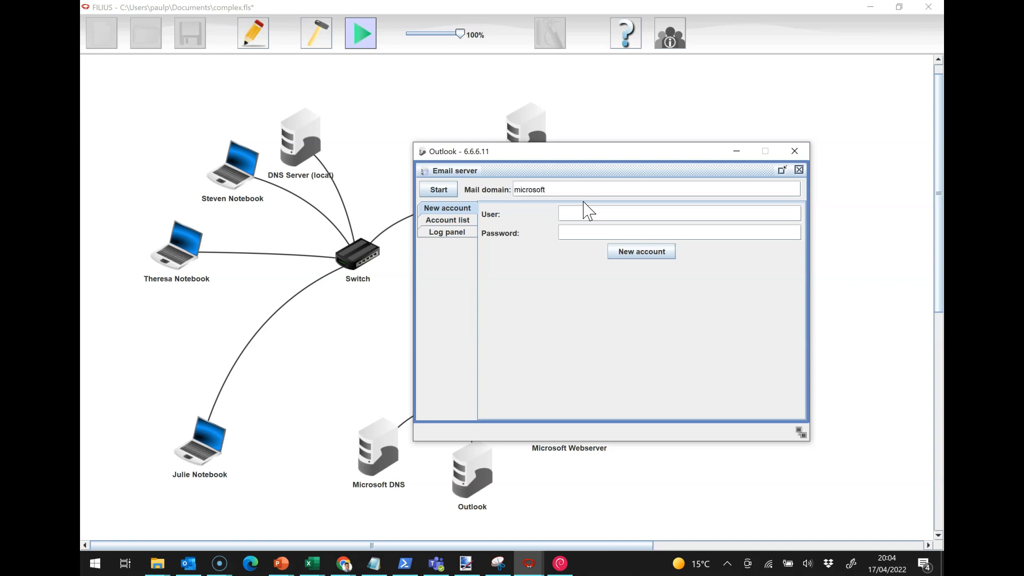
pyautogui.write('.com')
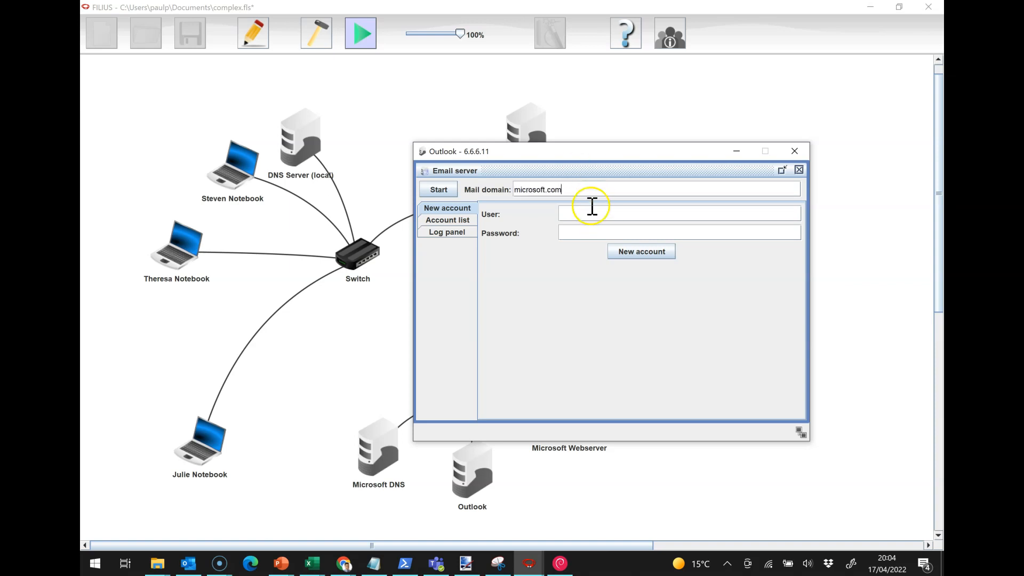
pyautogui.moveTo(672, 232)
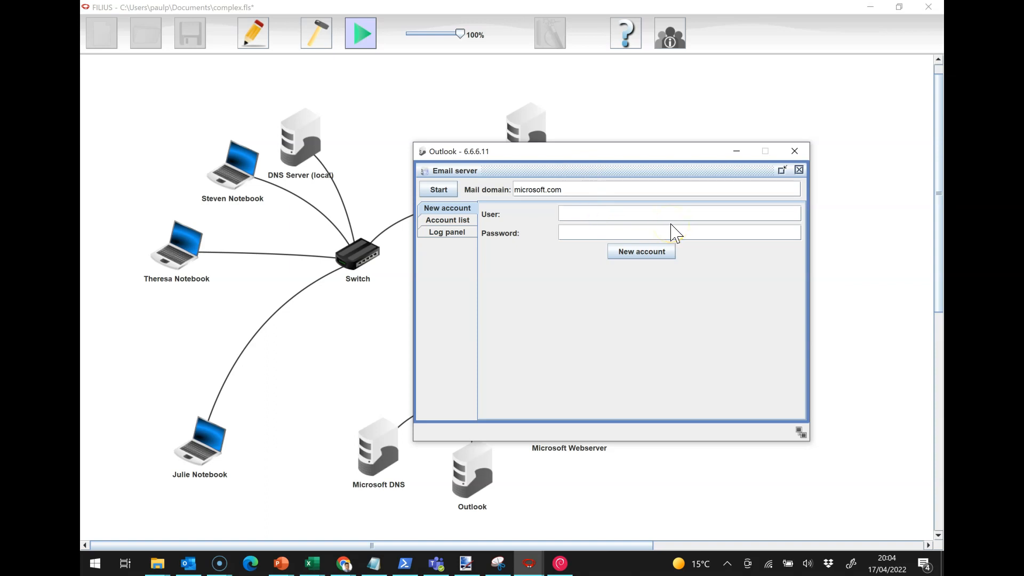
pyautogui.write('julie')
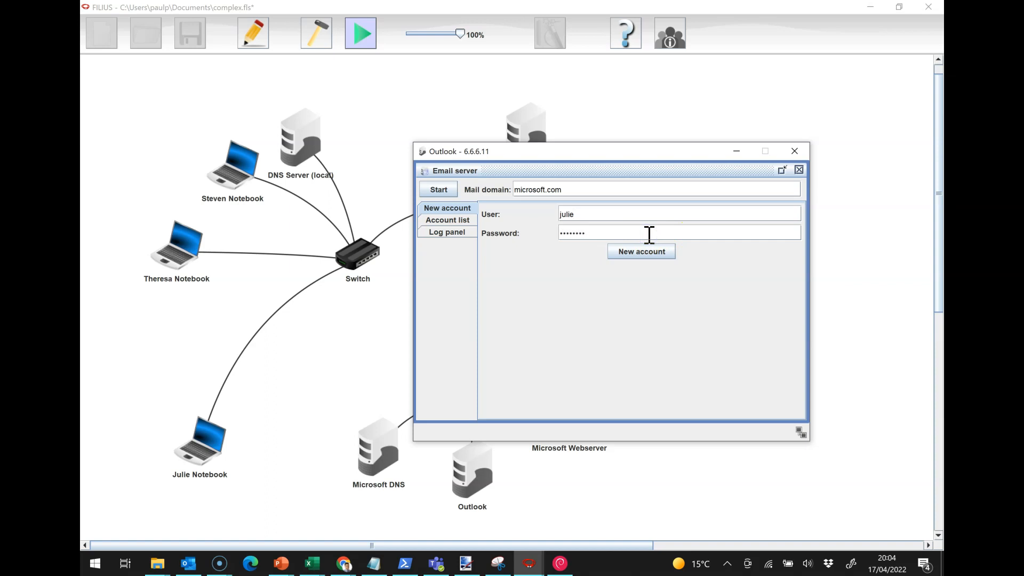
pyautogui.click(641, 251)
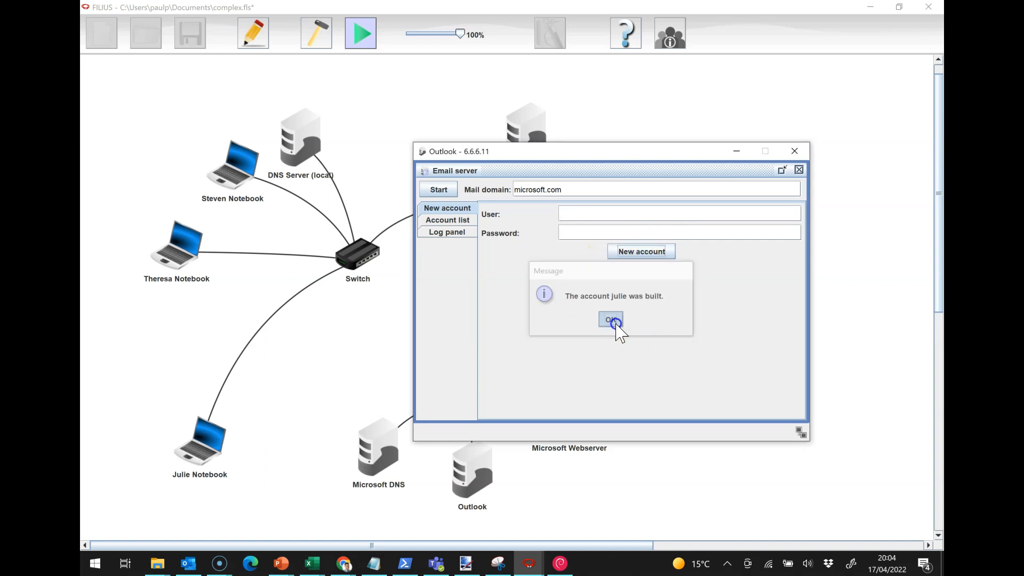
# Verify the account list and start the POP3 and SMTP mail server.
pyautogui.click(609, 320)
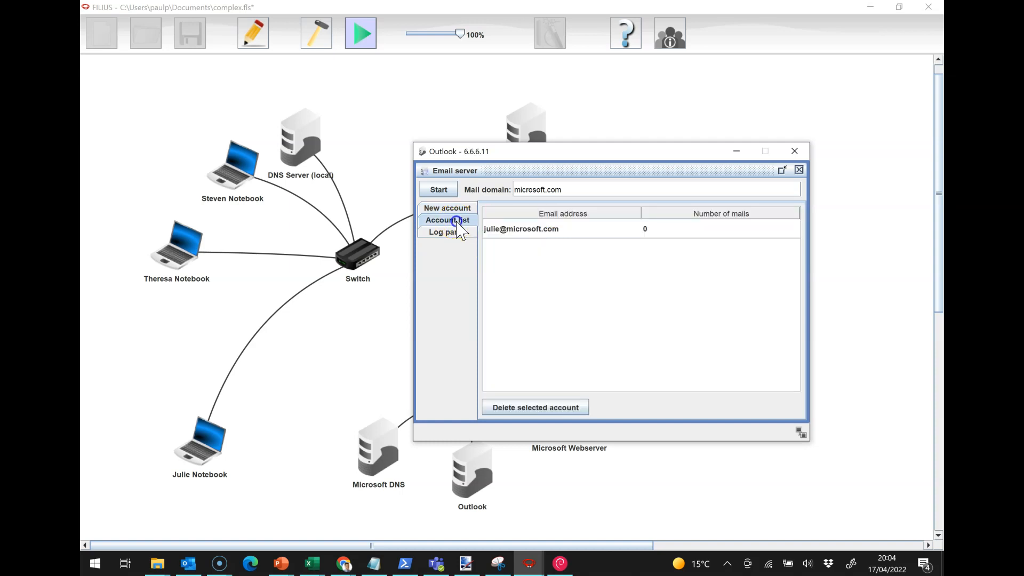
pyautogui.click(447, 232)
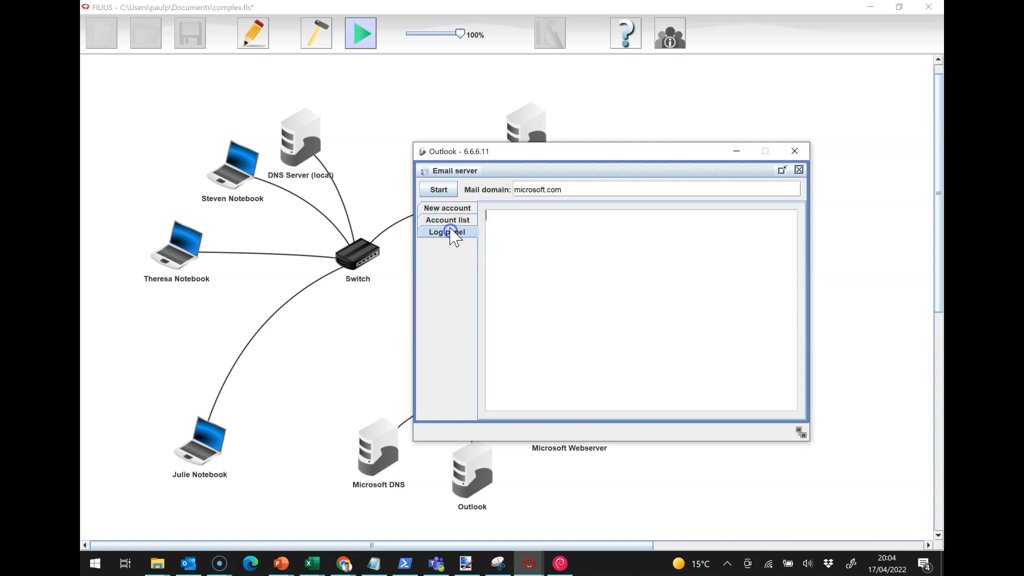
pyautogui.click(438, 190)
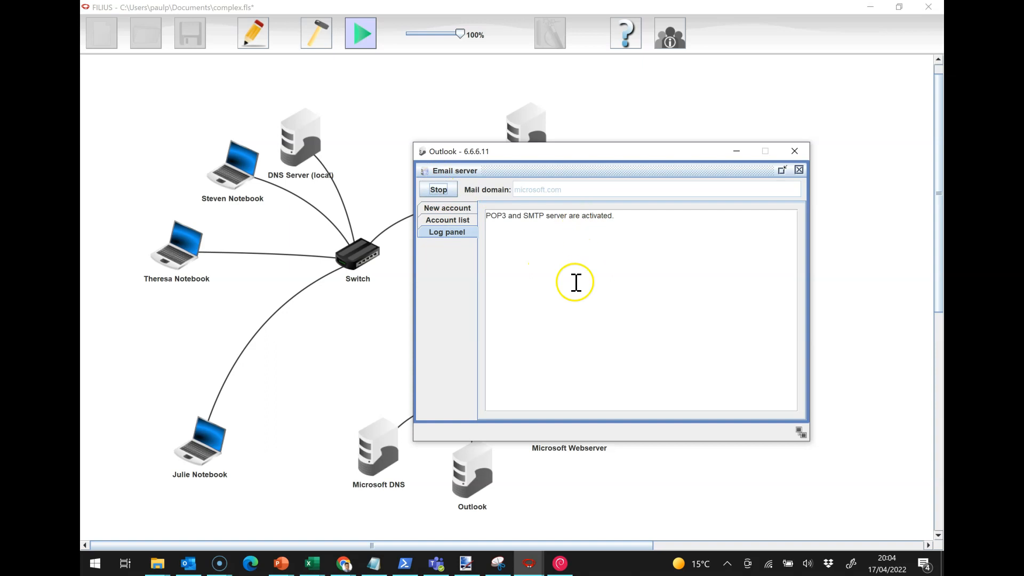
pyautogui.moveTo(768, 181)
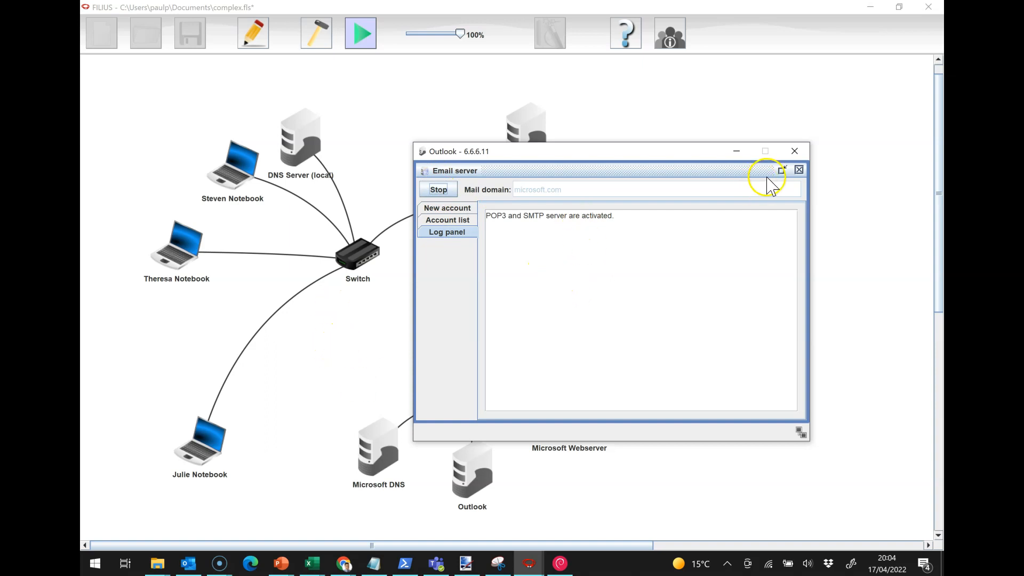
pyautogui.moveTo(735, 150)
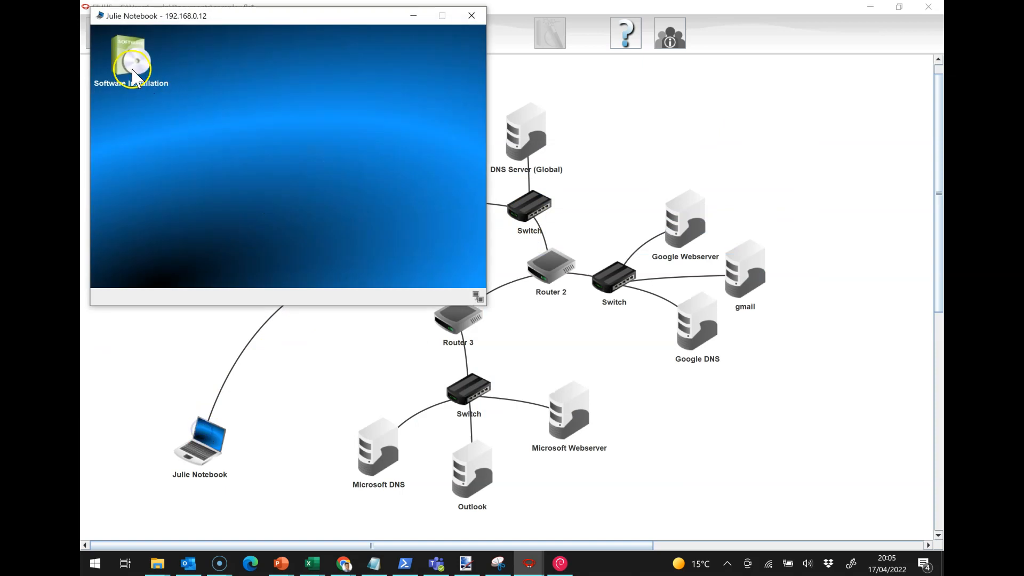
# Install and launch the Email program on Julie Notebook, closing the blank new email.
pyautogui.doubleClick(130, 62)
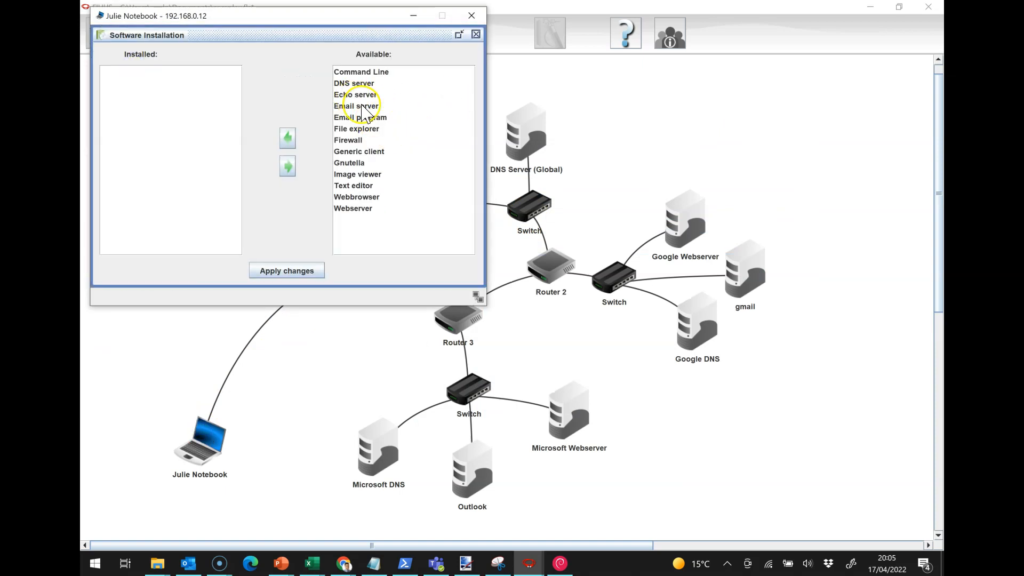
pyautogui.click(360, 116)
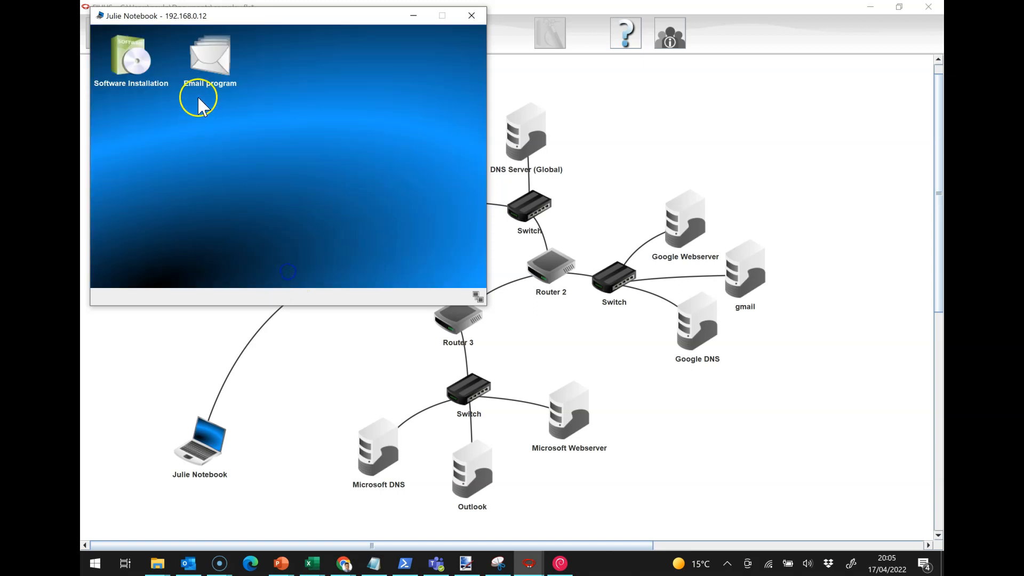
pyautogui.doubleClick(209, 55)
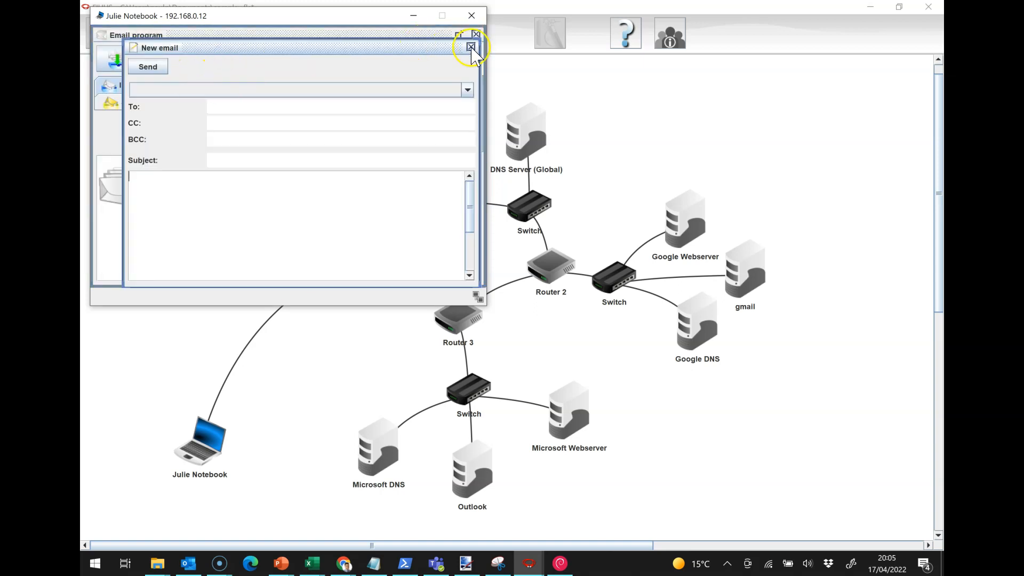
pyautogui.click(470, 47)
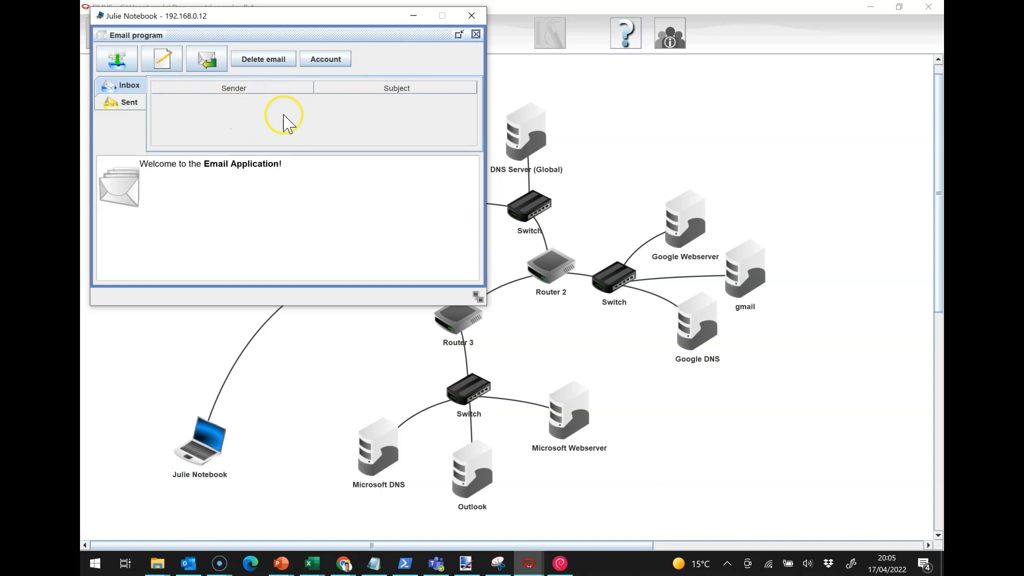
pyautogui.click(325, 59)
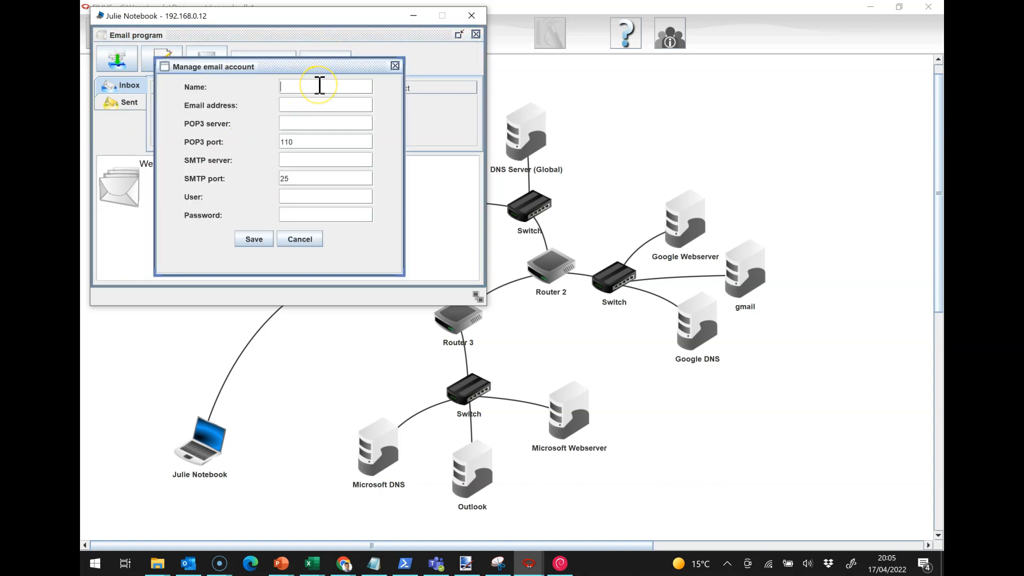
pyautogui.write('Julie')
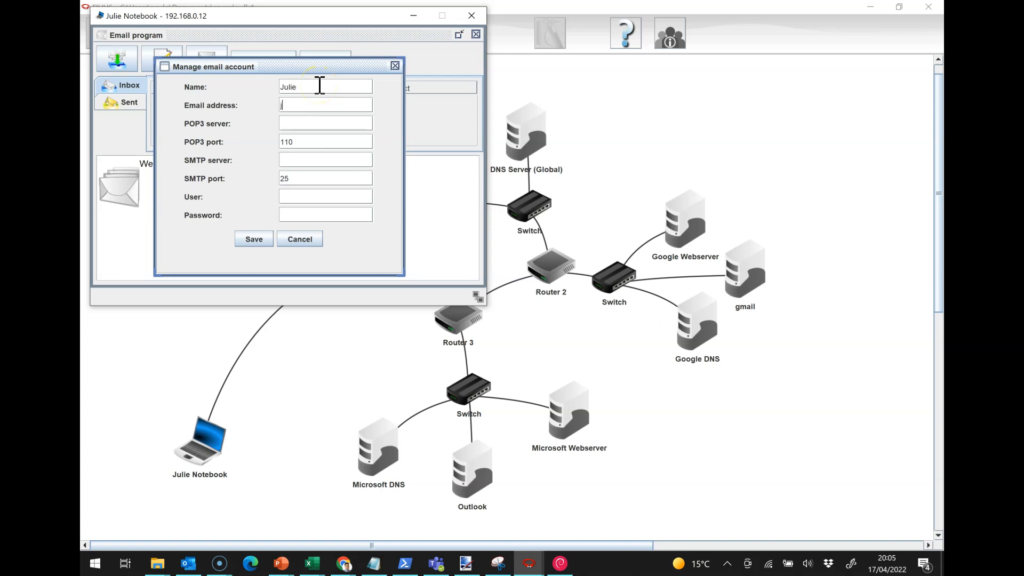
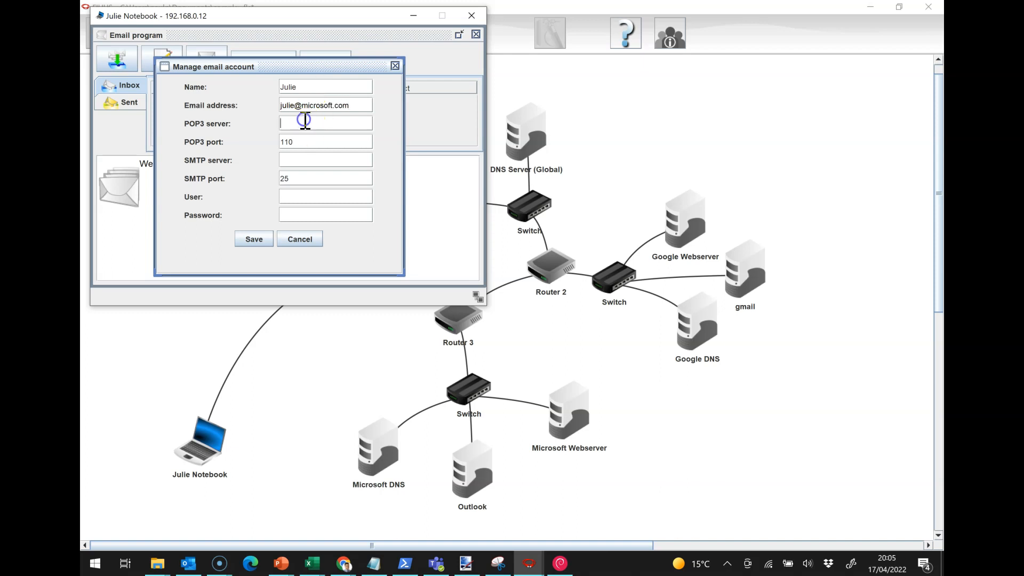
pyautogui.moveTo(518, 121)
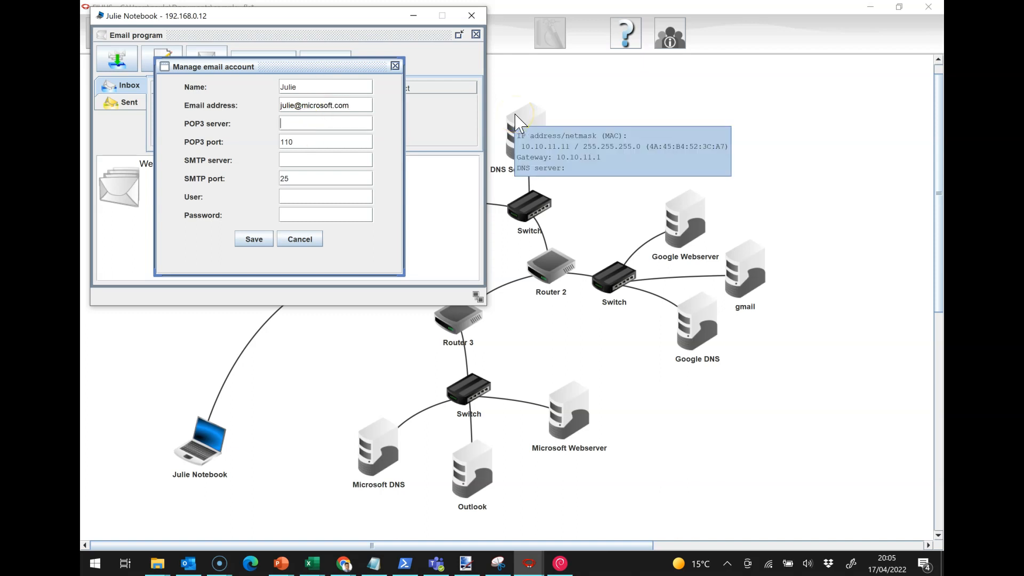
pyautogui.write('outlook.mic')
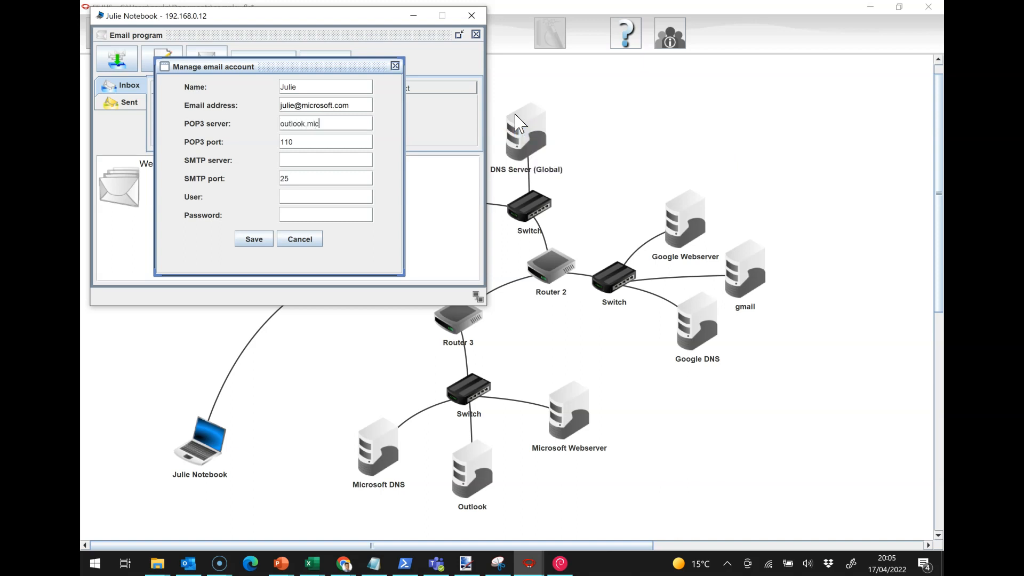
pyautogui.write('rosoft.com')
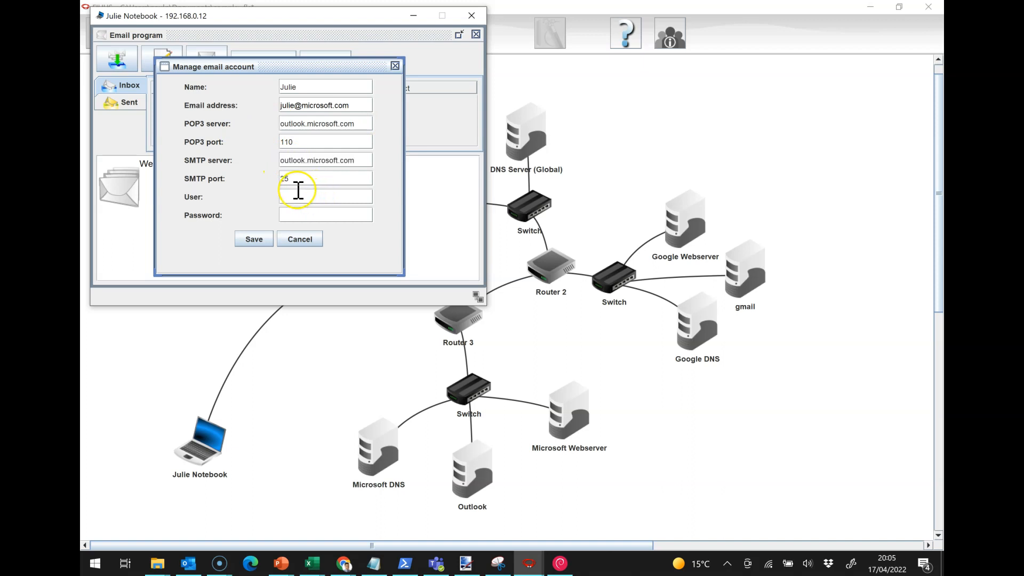
pyautogui.write('jul')
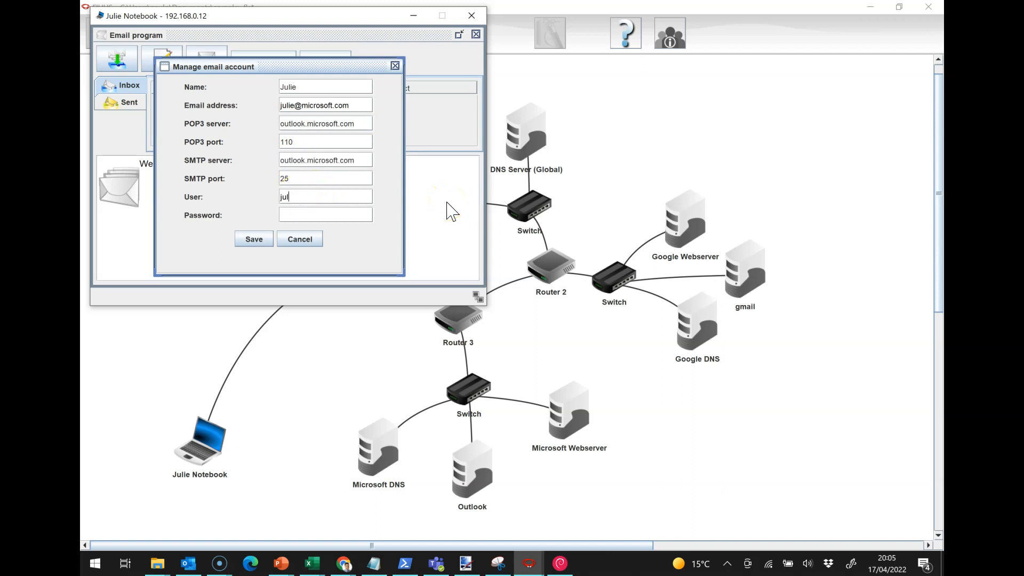
pyautogui.write('ie')
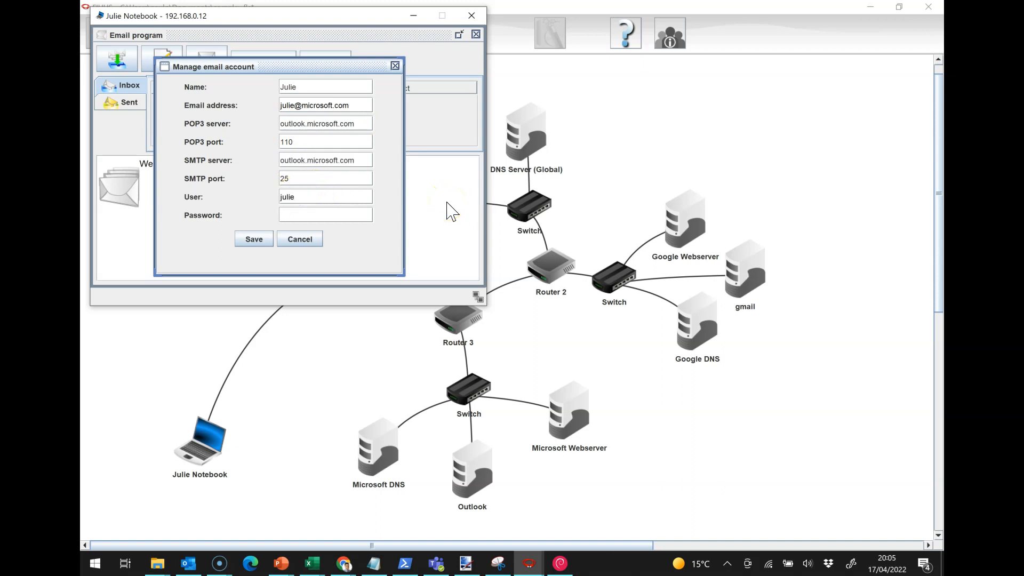
pyautogui.write('password')
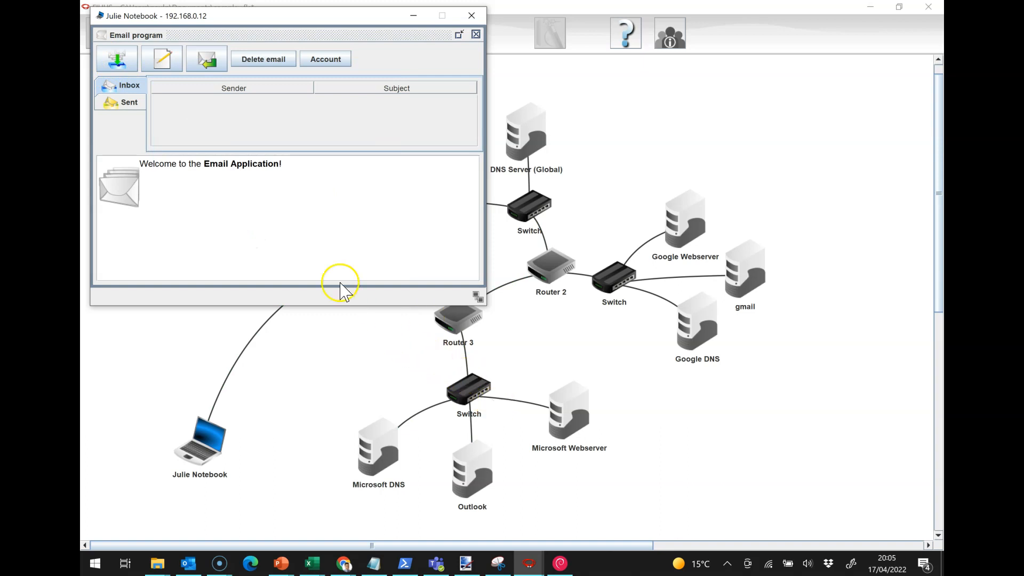
pyautogui.moveTo(346, 291)
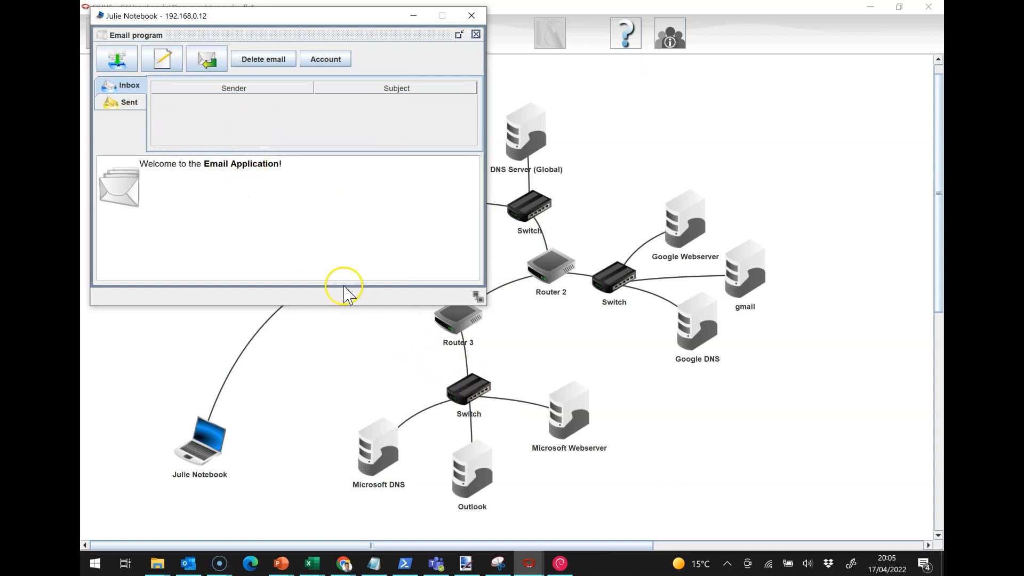
# Check the Outlook email server log, then close its window.
pyautogui.click(475, 34)
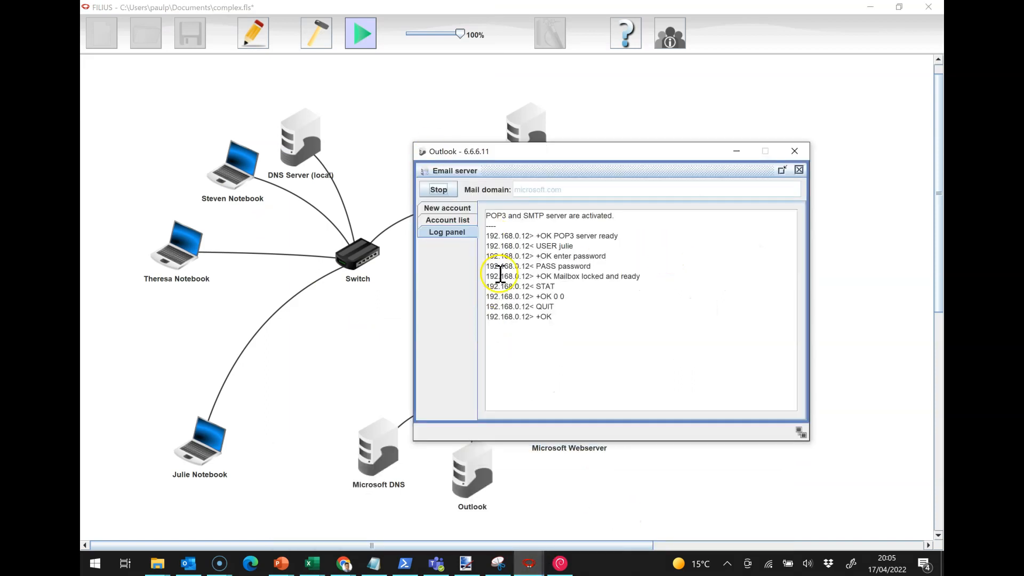
pyautogui.moveTo(558, 310)
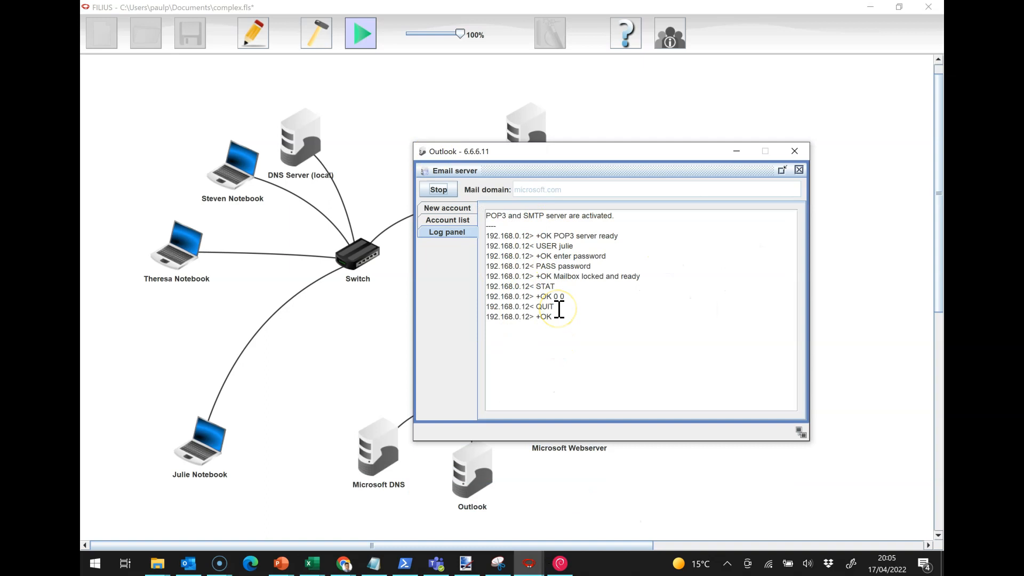
pyautogui.moveTo(794, 151)
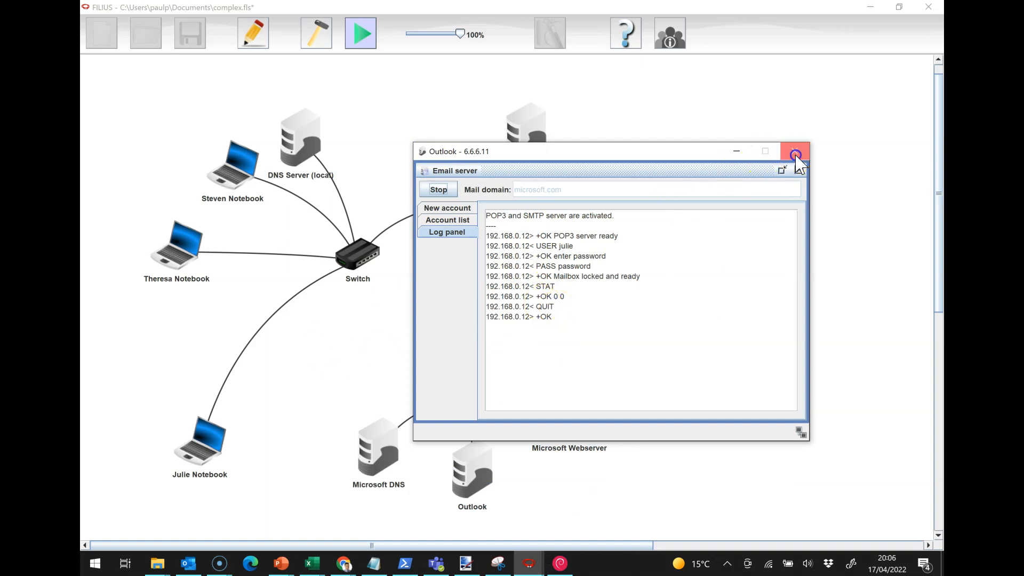
pyautogui.click(795, 151)
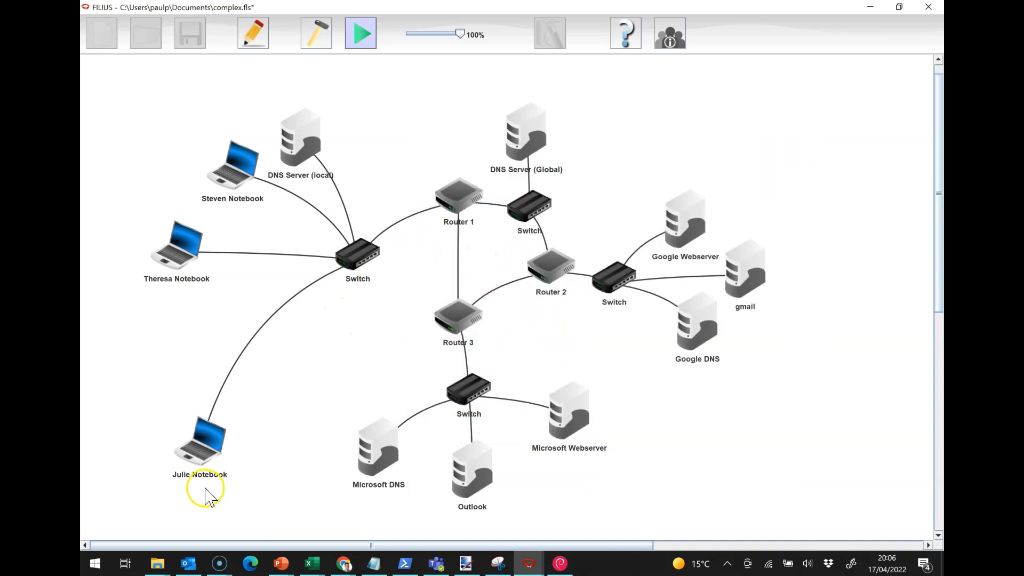
pyautogui.moveTo(483, 493)
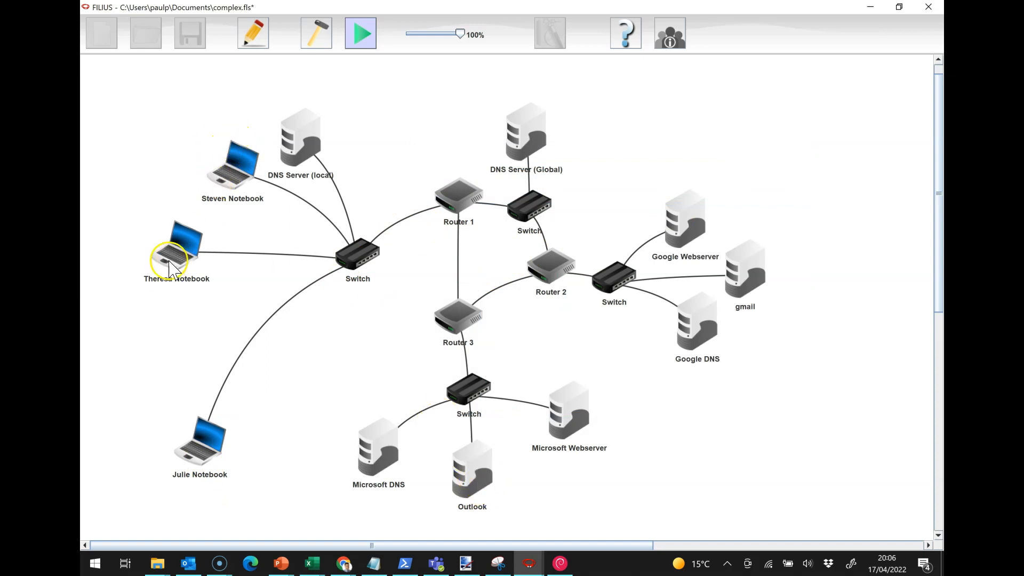
pyautogui.moveTo(770, 274)
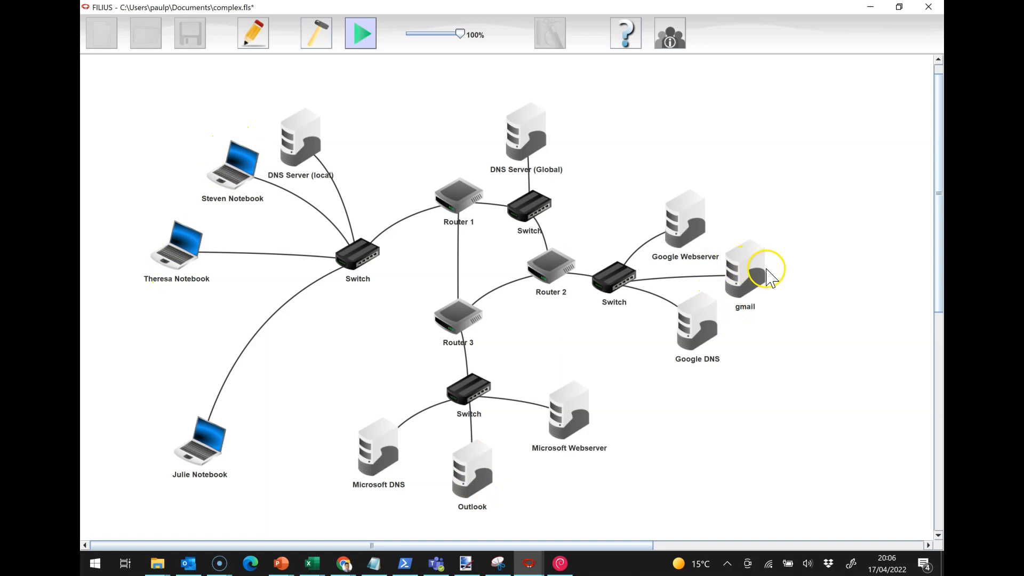
pyautogui.moveTo(747, 287)
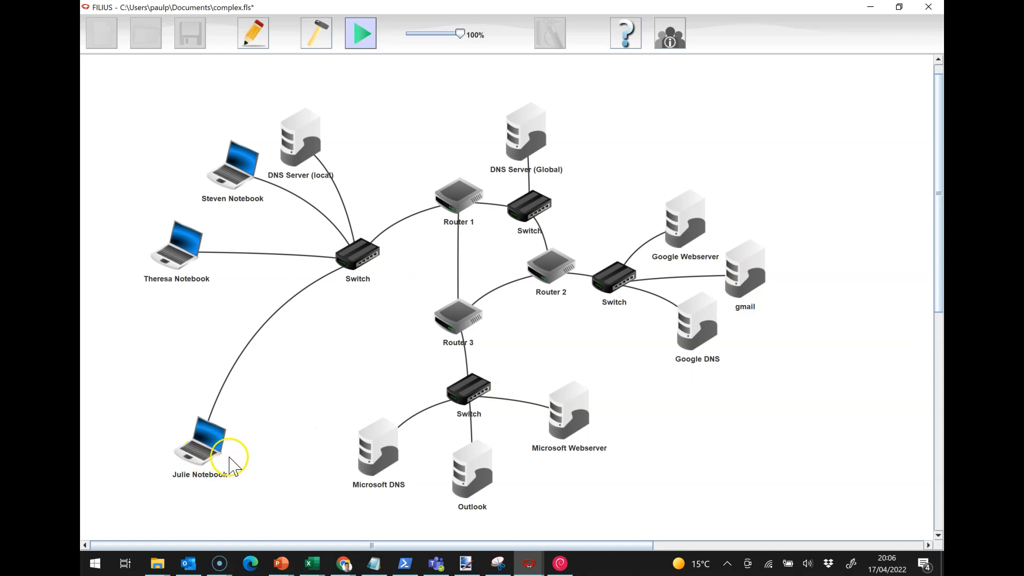
pyautogui.moveTo(243, 209)
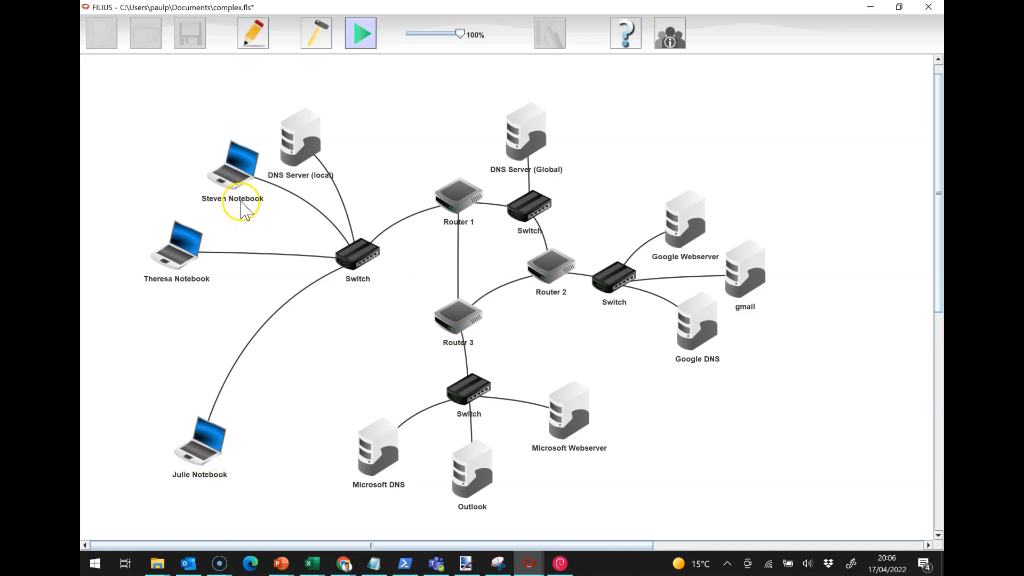
pyautogui.moveTo(499, 471)
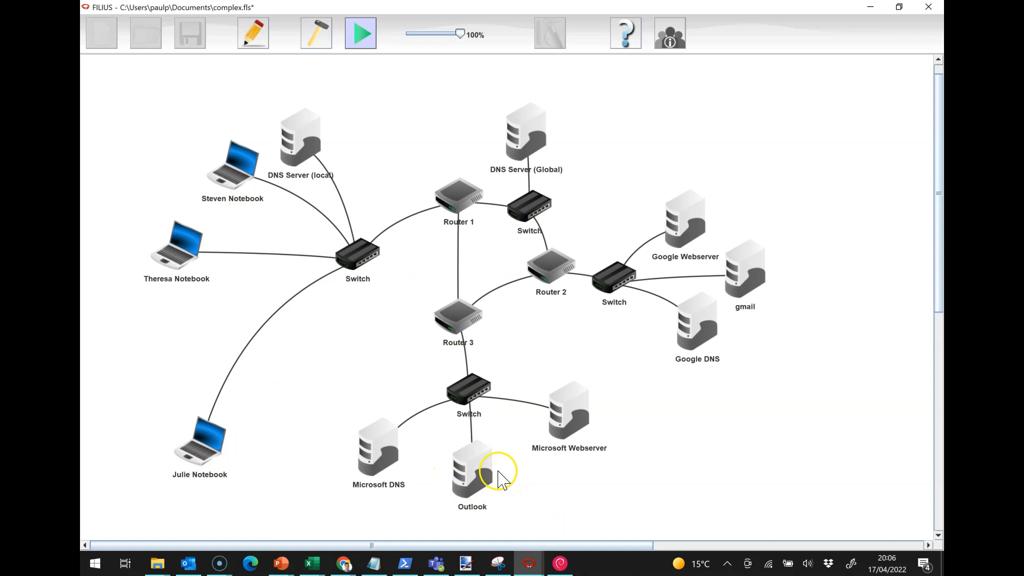
pyautogui.moveTo(634, 305)
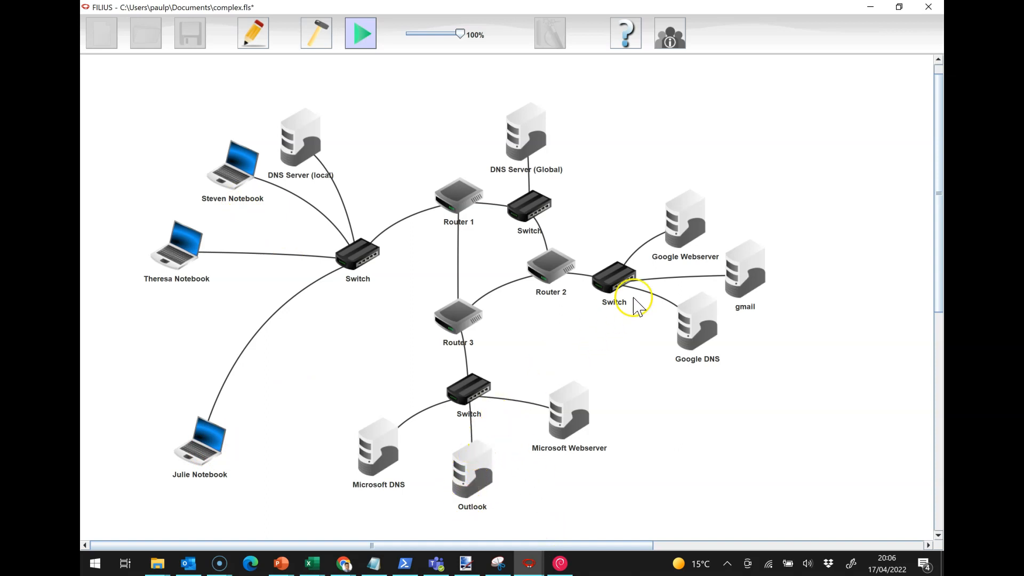
pyautogui.moveTo(738, 274)
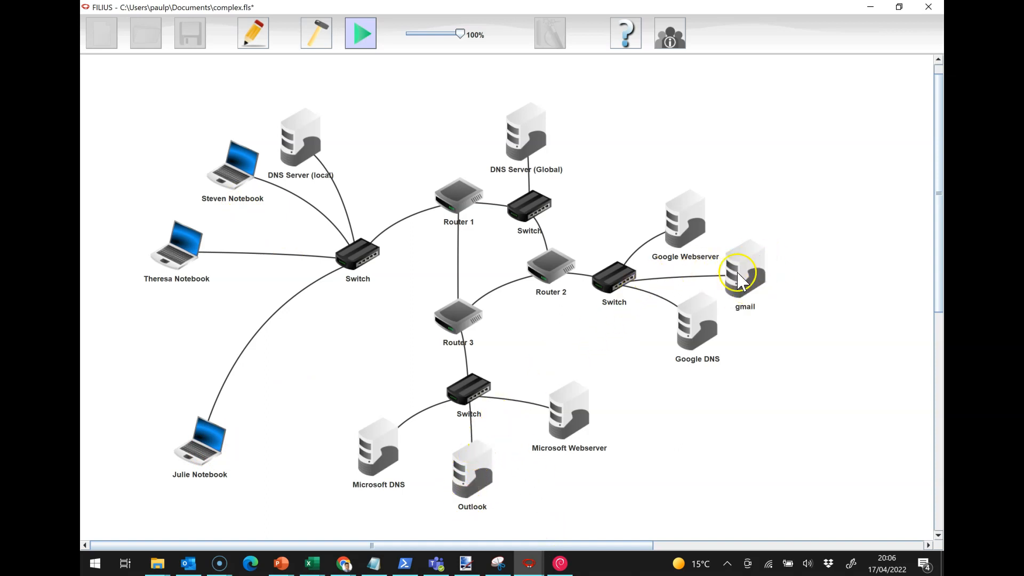
pyautogui.moveTo(757, 288)
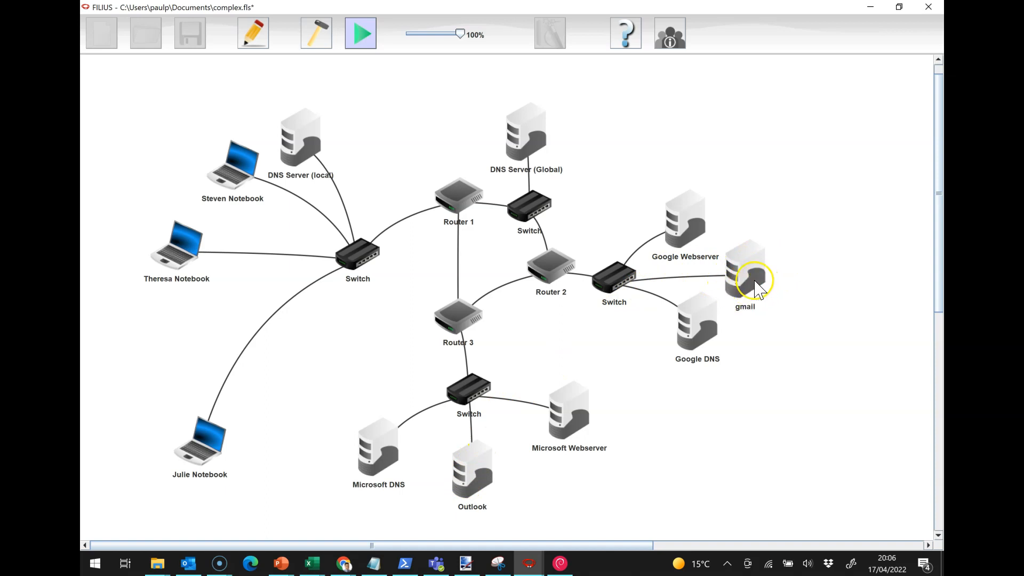
pyautogui.moveTo(741, 278)
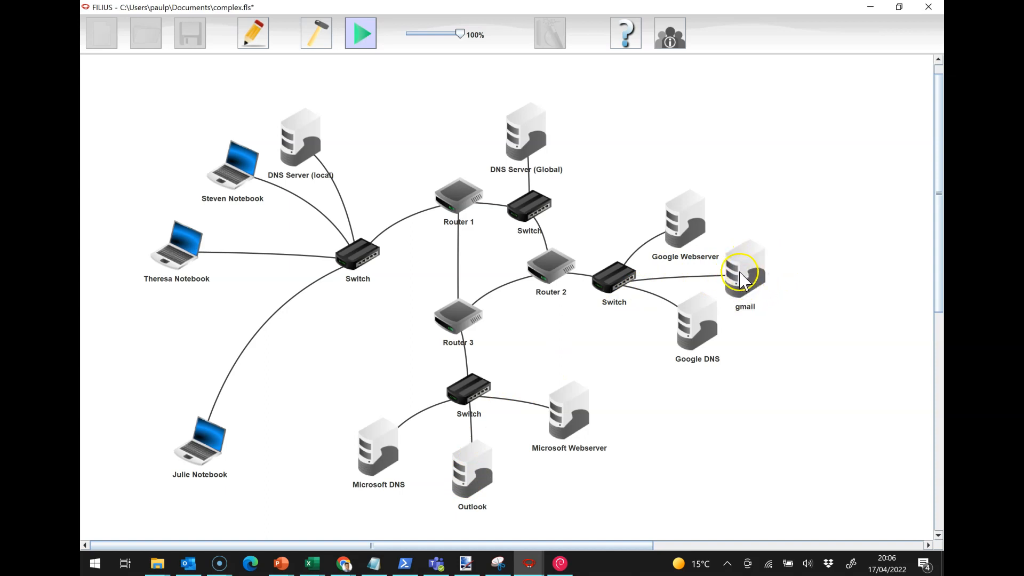
pyautogui.moveTo(731, 297)
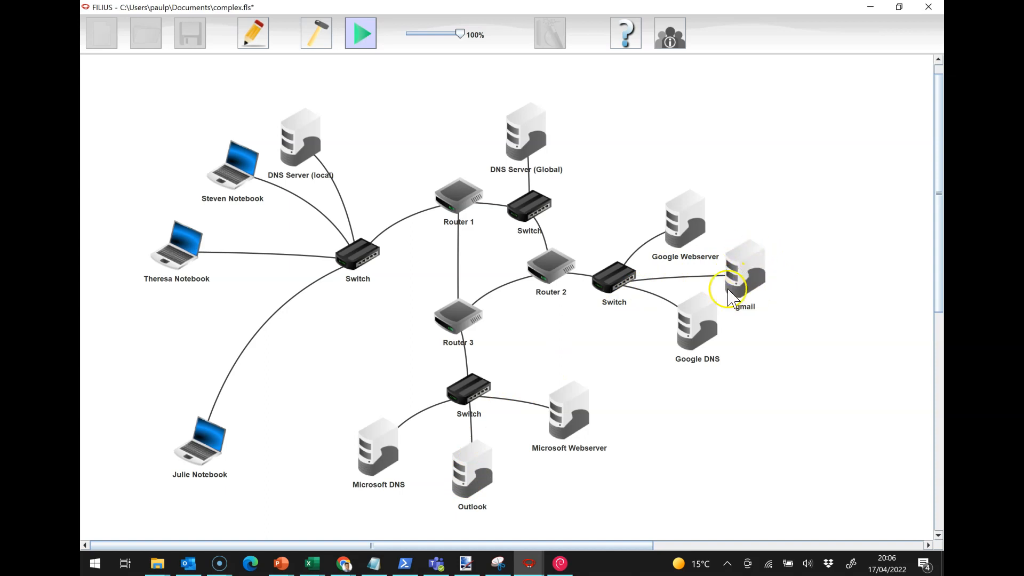
pyautogui.moveTo(473, 496)
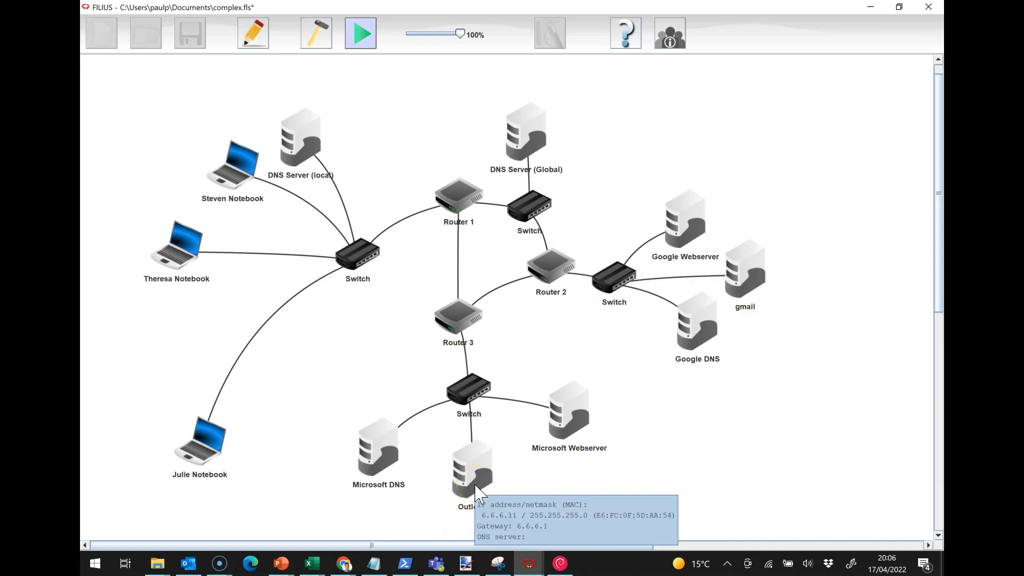
pyautogui.moveTo(770, 343)
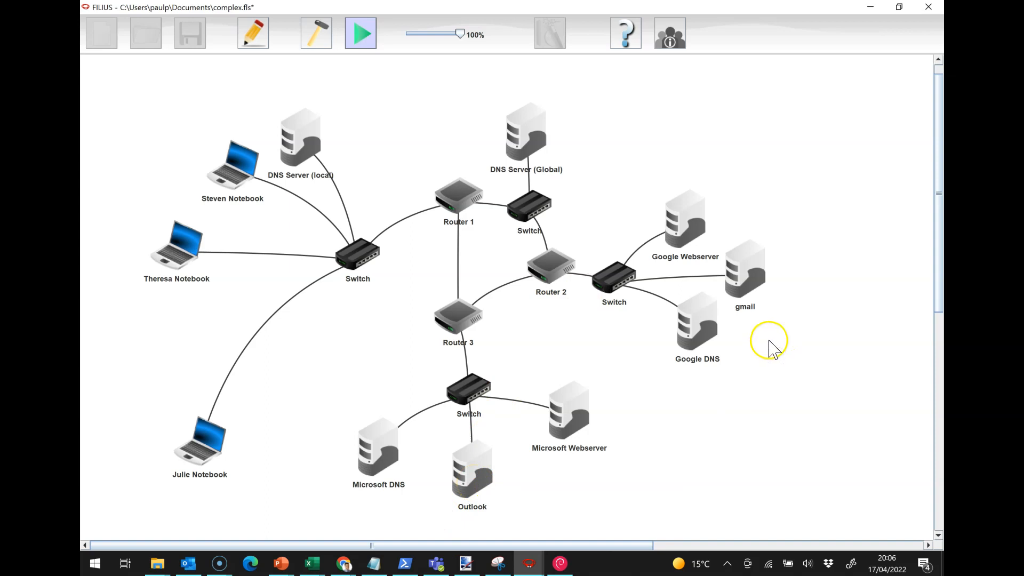
pyautogui.moveTo(754, 343)
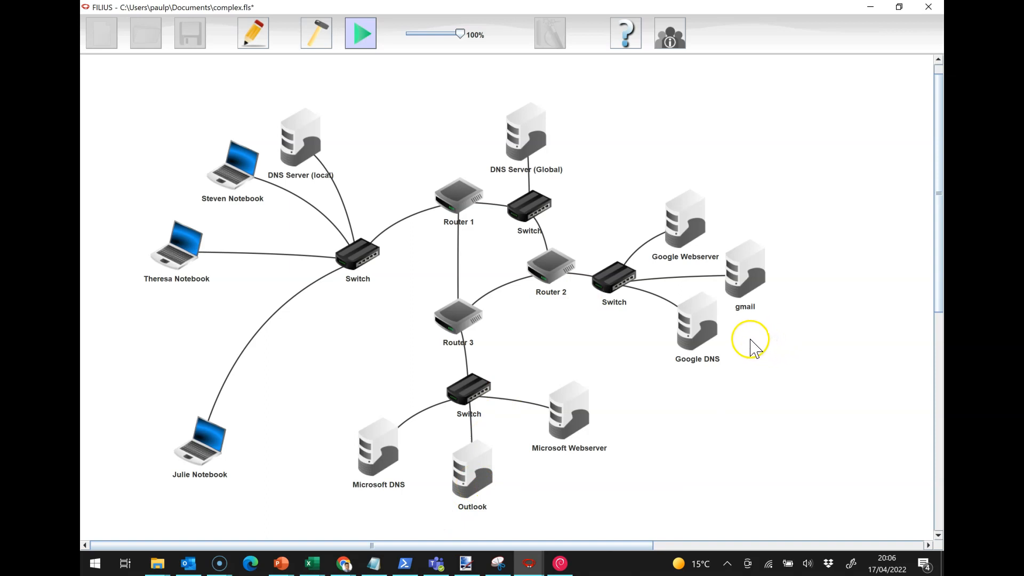
pyautogui.moveTo(696, 323)
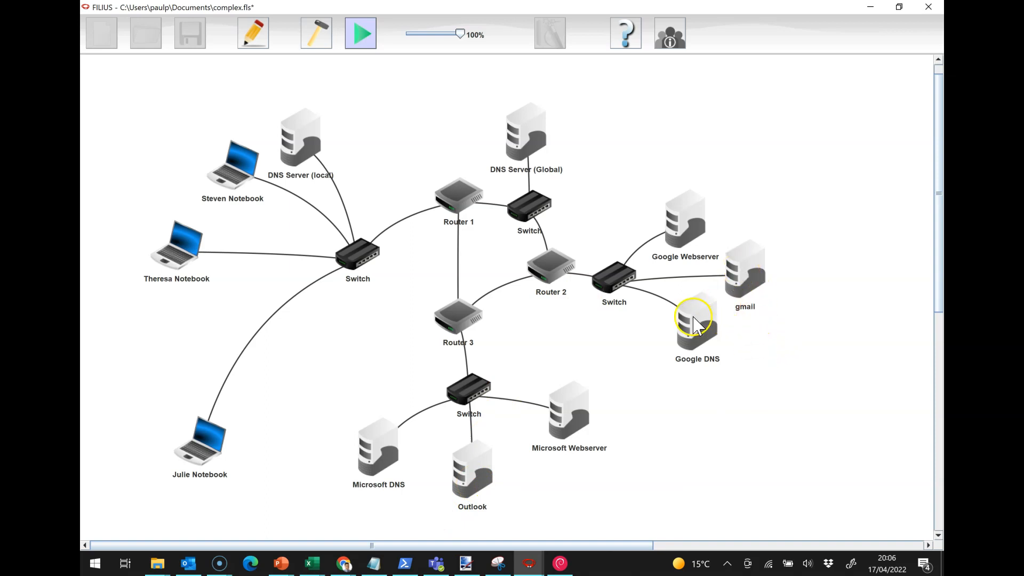
pyautogui.moveTo(750, 281)
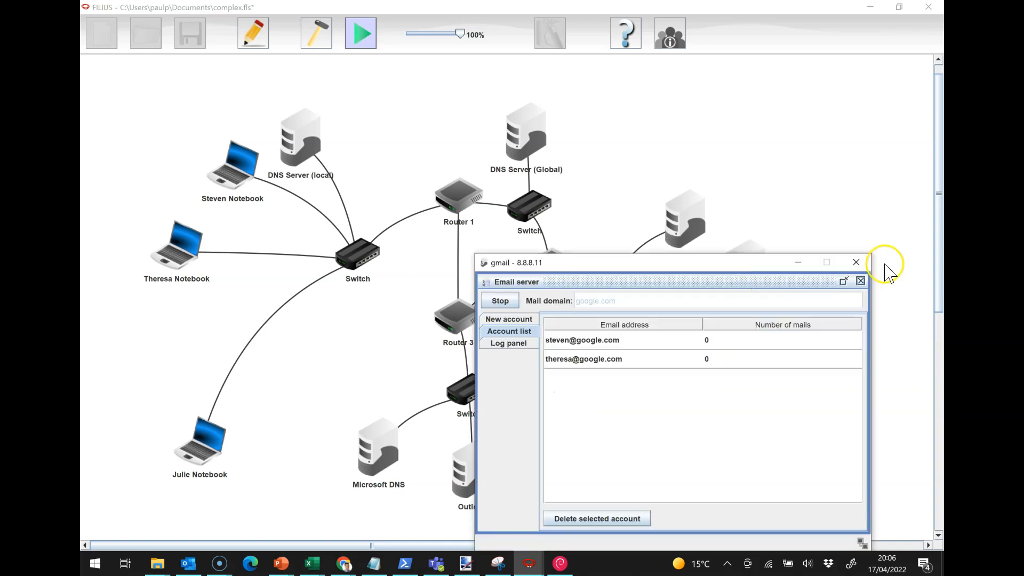
# Close the gmail email server window.
pyautogui.click(855, 262)
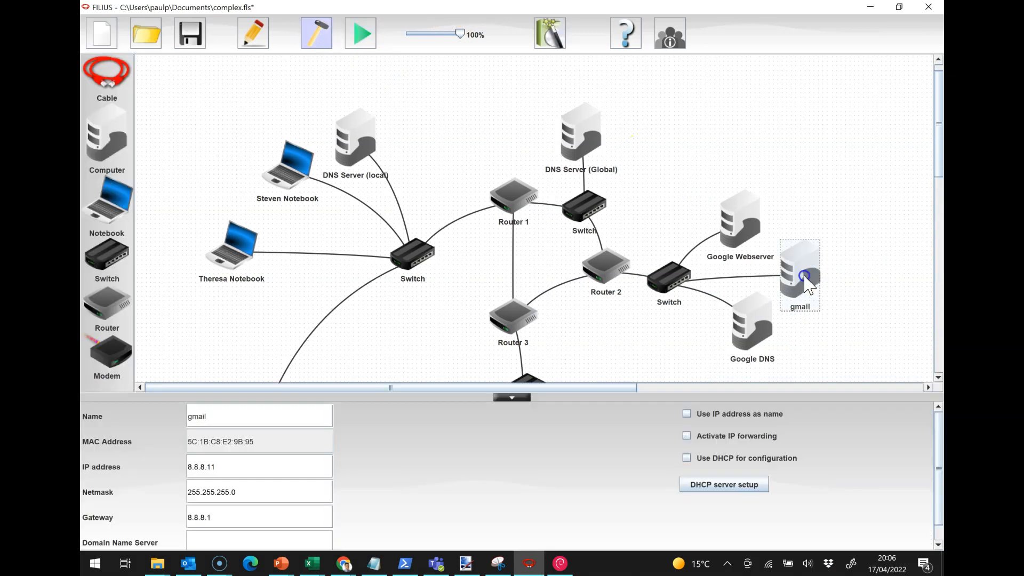
pyautogui.moveTo(773, 336)
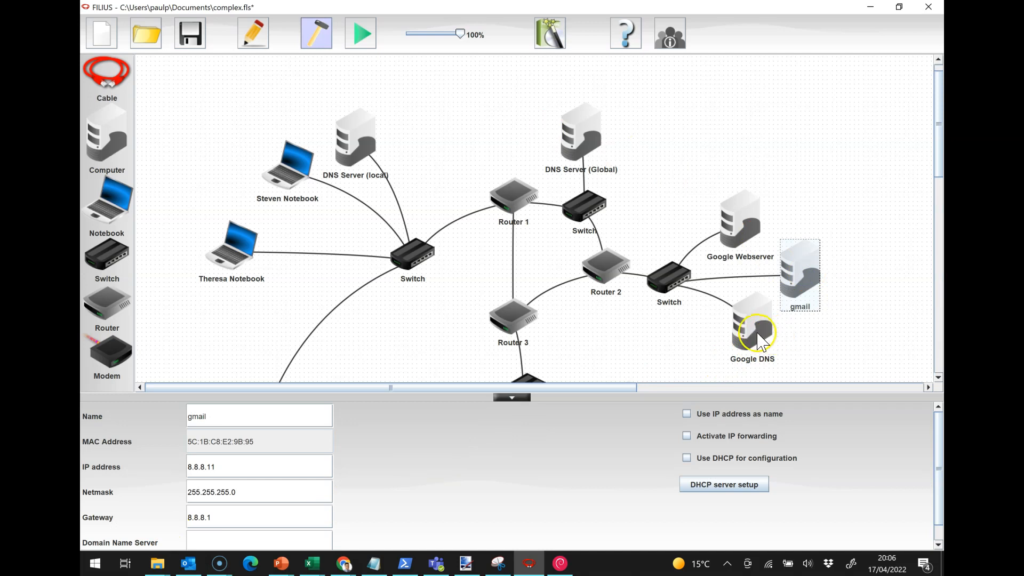
pyautogui.moveTo(665, 385)
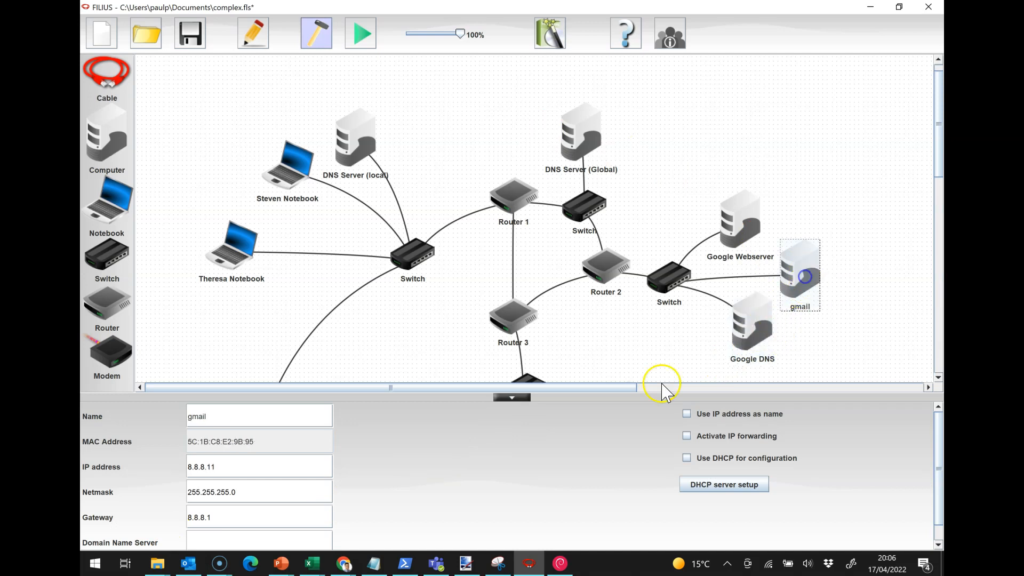
pyautogui.moveTo(225, 544)
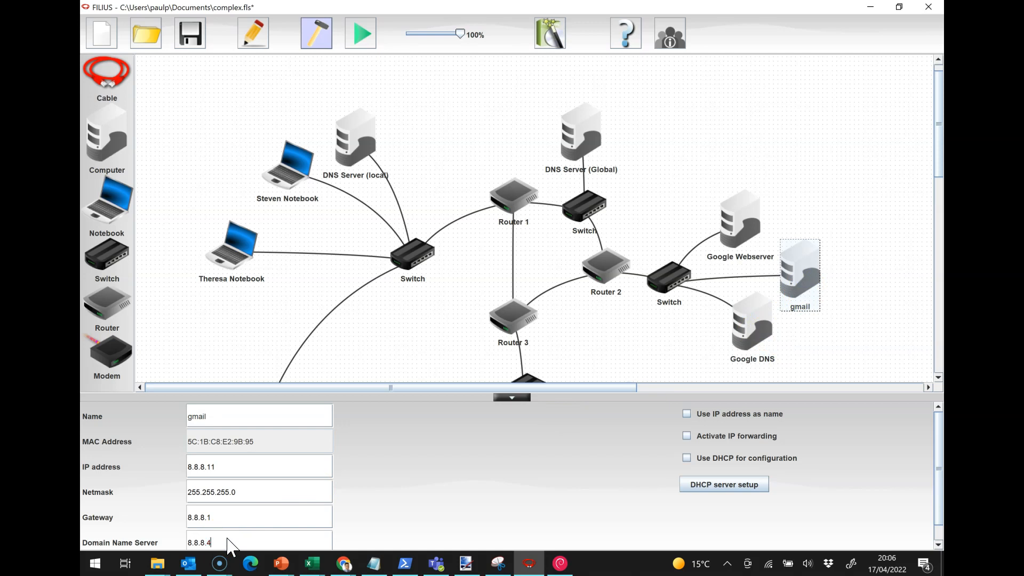
pyautogui.moveTo(672, 396)
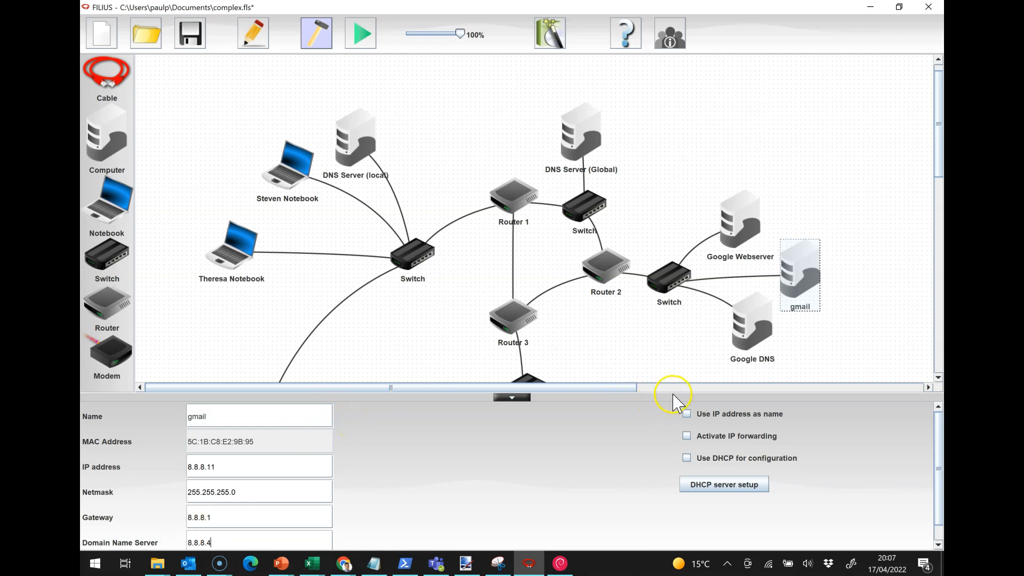
# Confirm gmail's DNS server 8.8.8.4, then give the Outlook server DNS server 6.6.6.4.
pyautogui.click(512, 397)
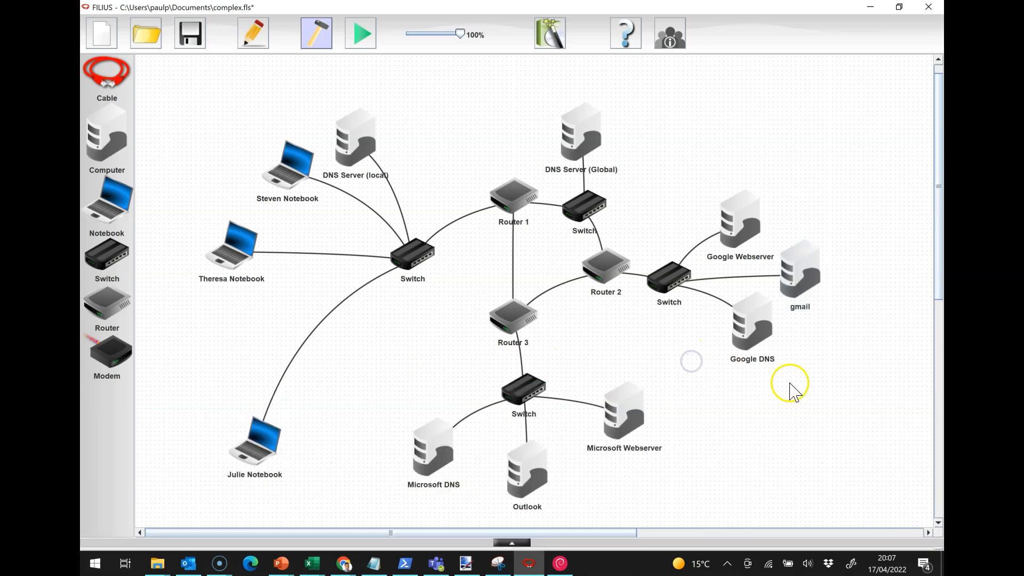
pyautogui.click(527, 470)
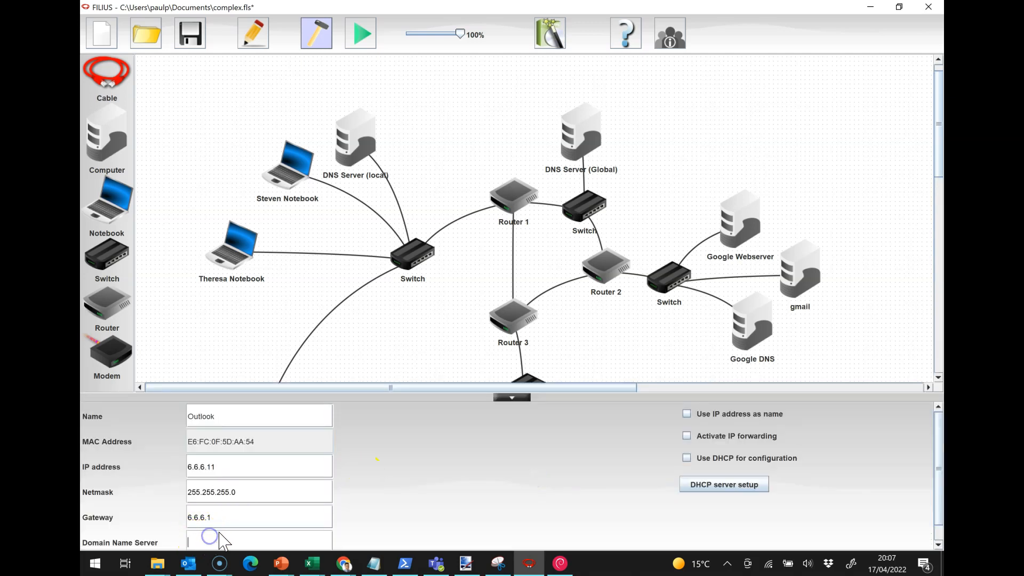
pyautogui.write('8.8.')
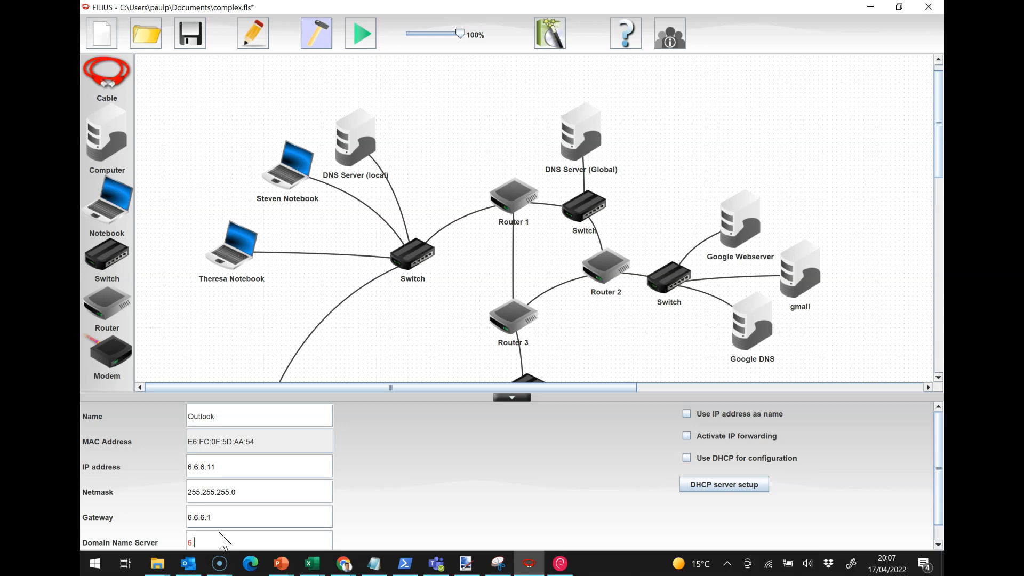
pyautogui.write('.6.6.4')
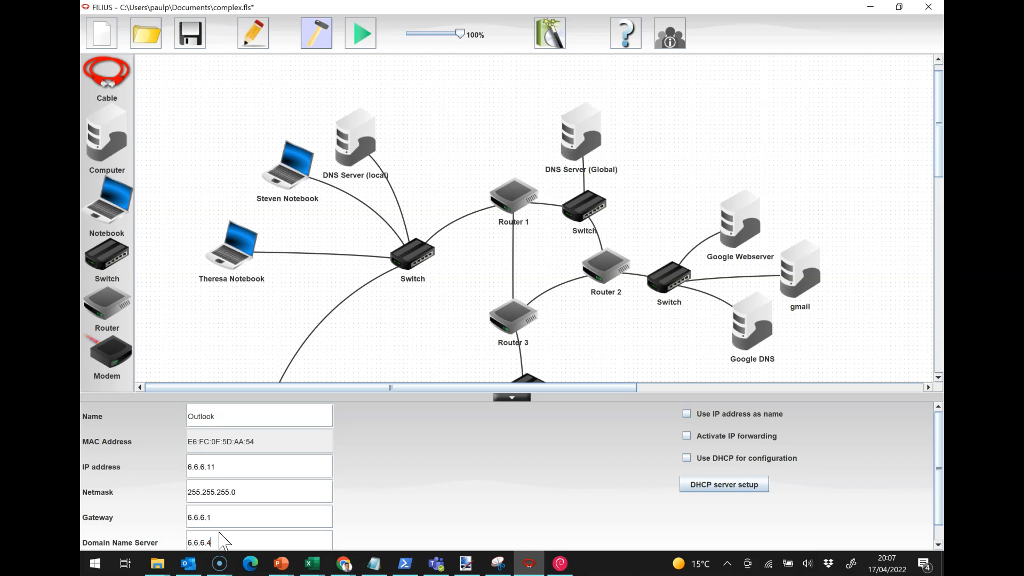
pyautogui.click(511, 397)
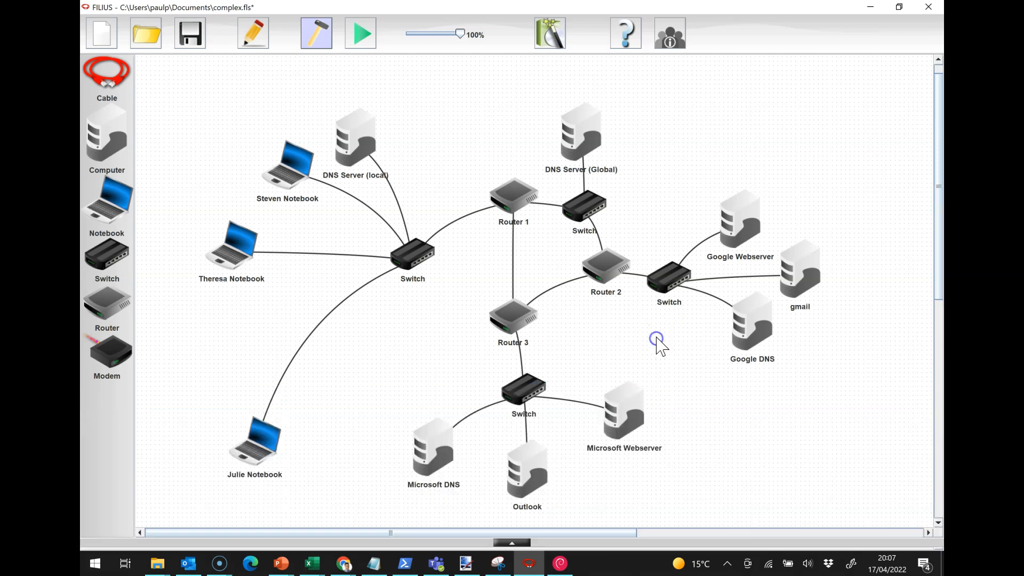
# Check the Google DNS settings (IP 8.8.8.4, gateway 8.8.8.1) and collapse its properties panel.
pyautogui.click(799, 274)
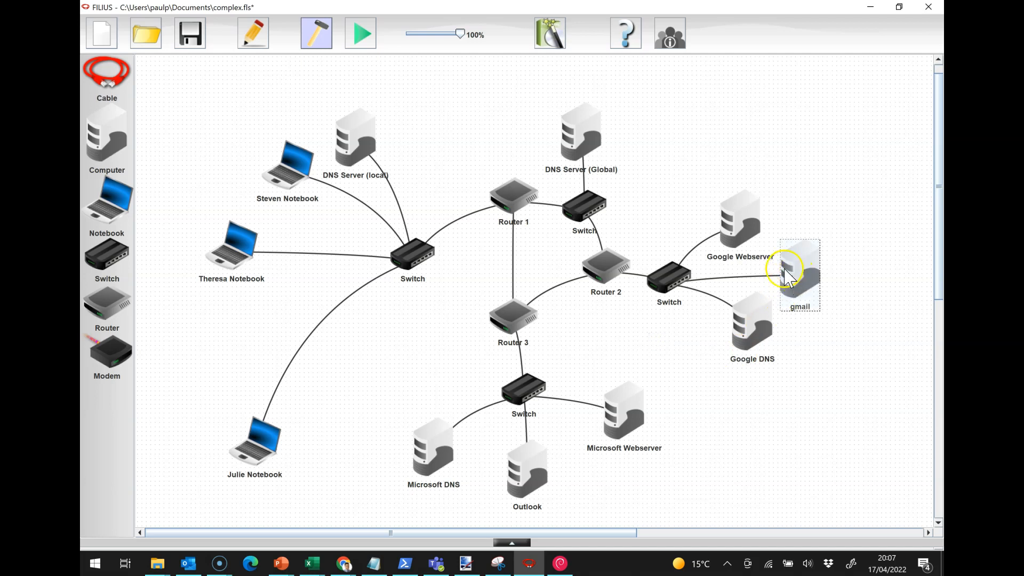
pyautogui.moveTo(760, 329)
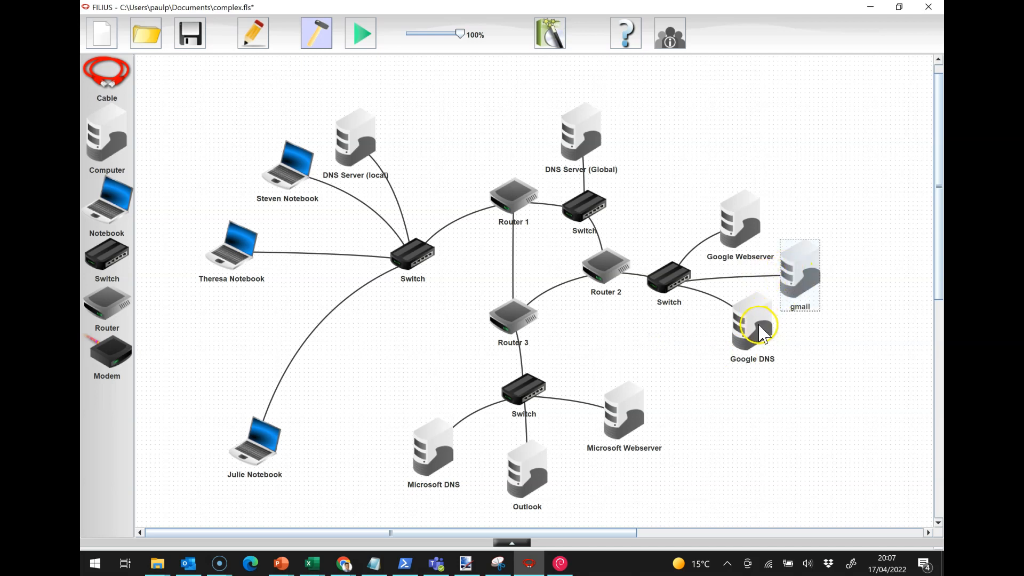
pyautogui.moveTo(753, 330)
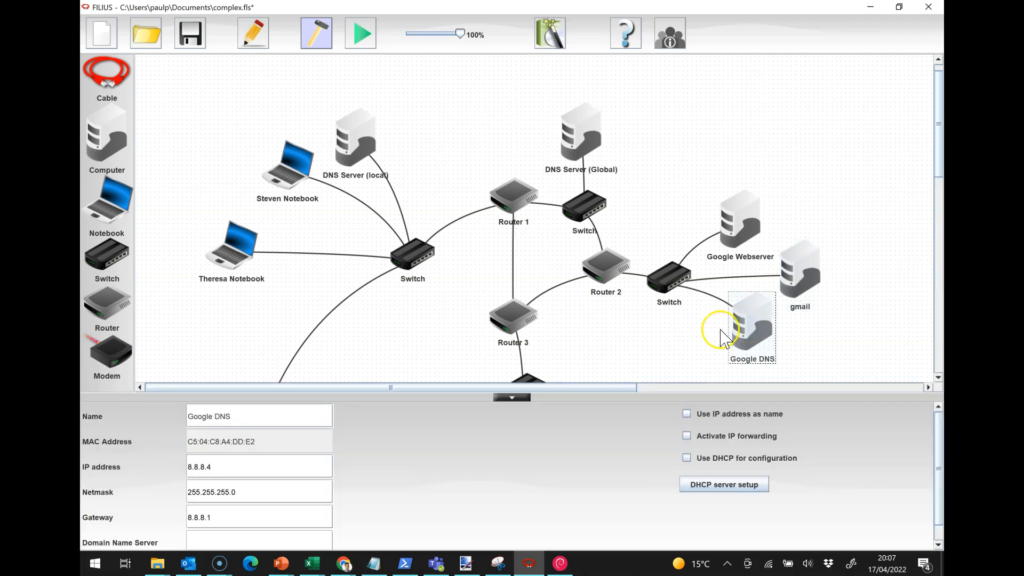
pyautogui.moveTo(767, 323)
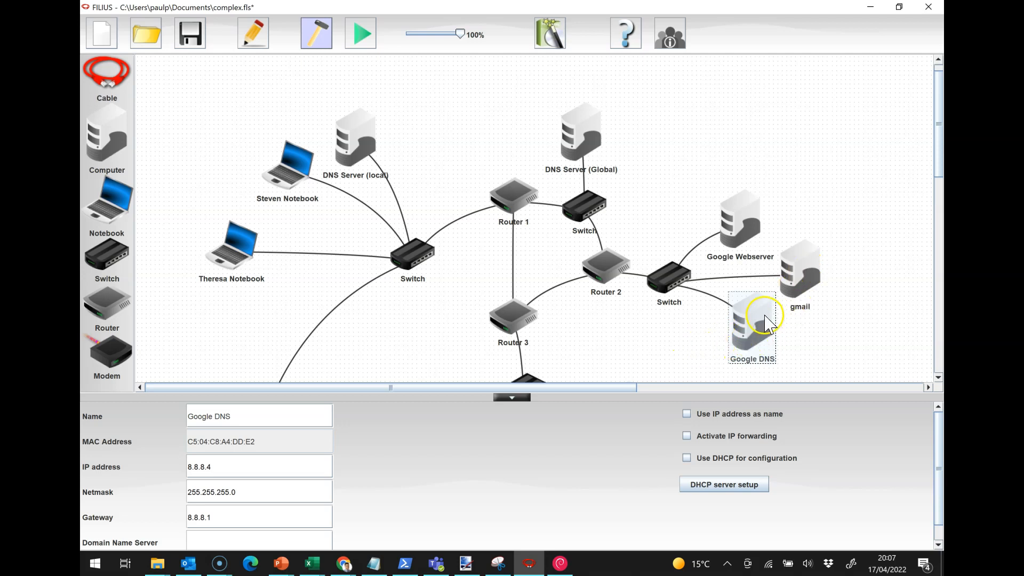
pyautogui.moveTo(568, 160)
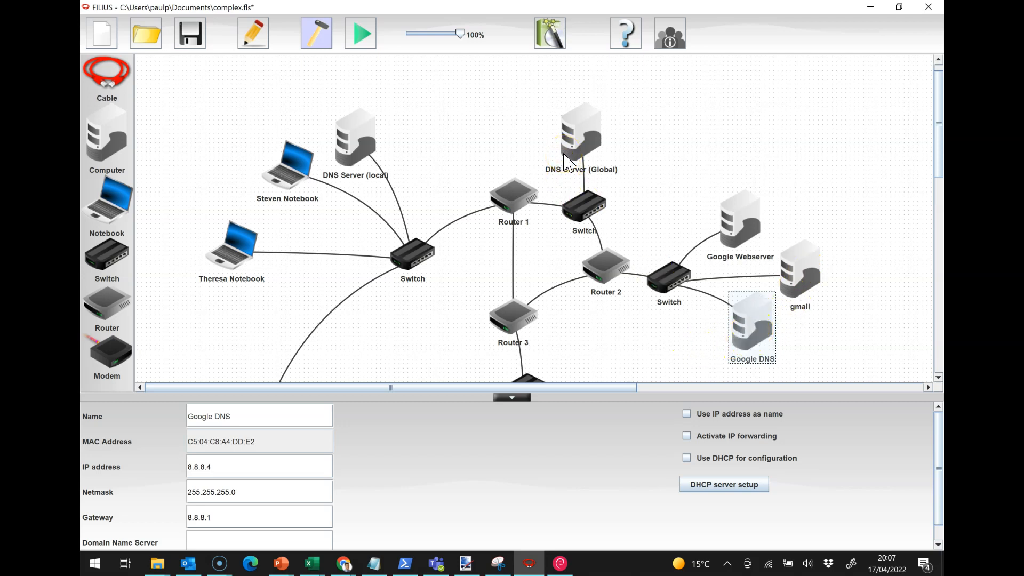
pyautogui.scroll(-3)
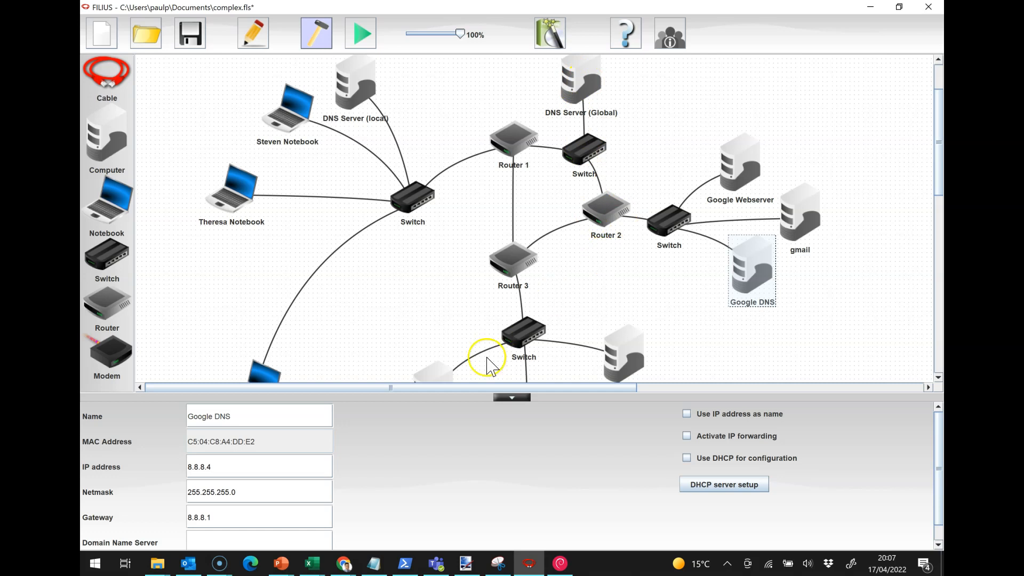
pyautogui.click(512, 397)
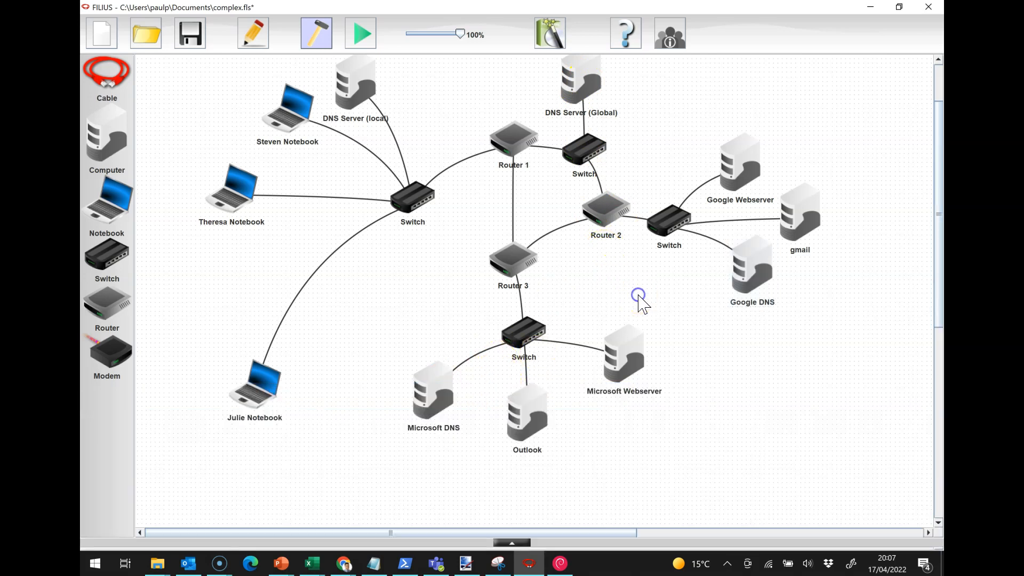
pyautogui.moveTo(671, 293)
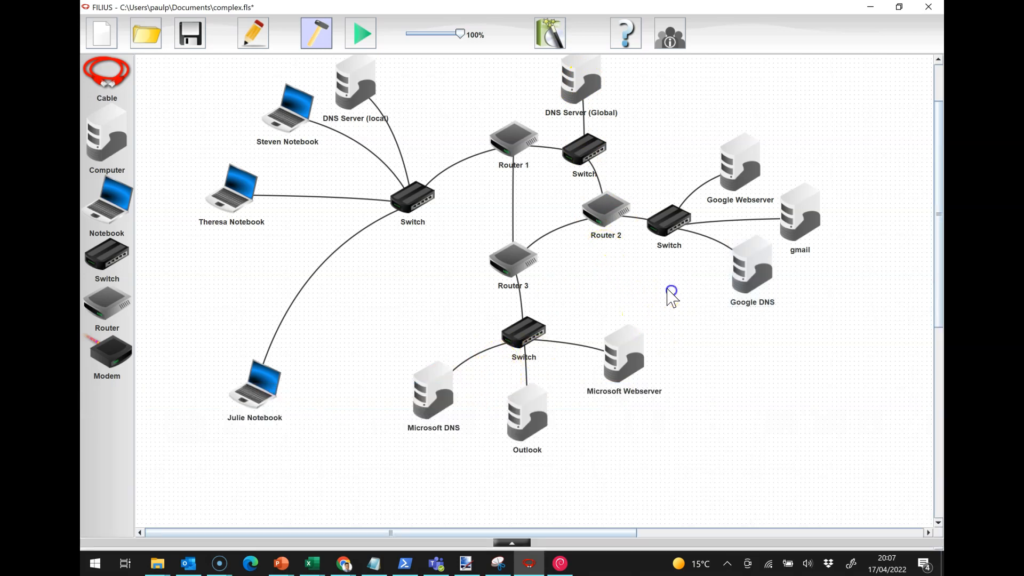
# Start the simulation and add a Google DNS name-server record mapping the root domain to dns.
pyautogui.click(360, 33)
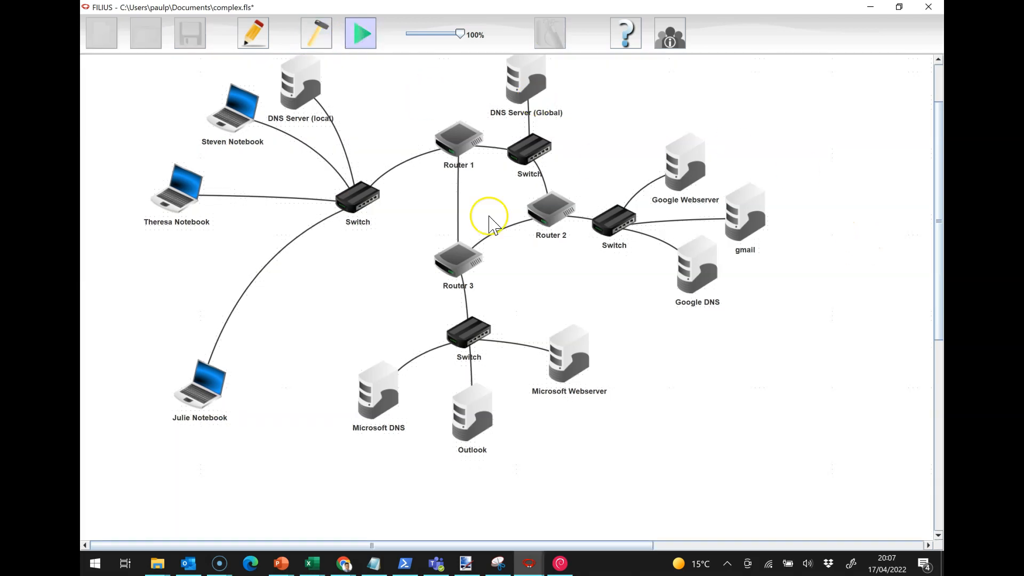
pyautogui.doubleClick(697, 268)
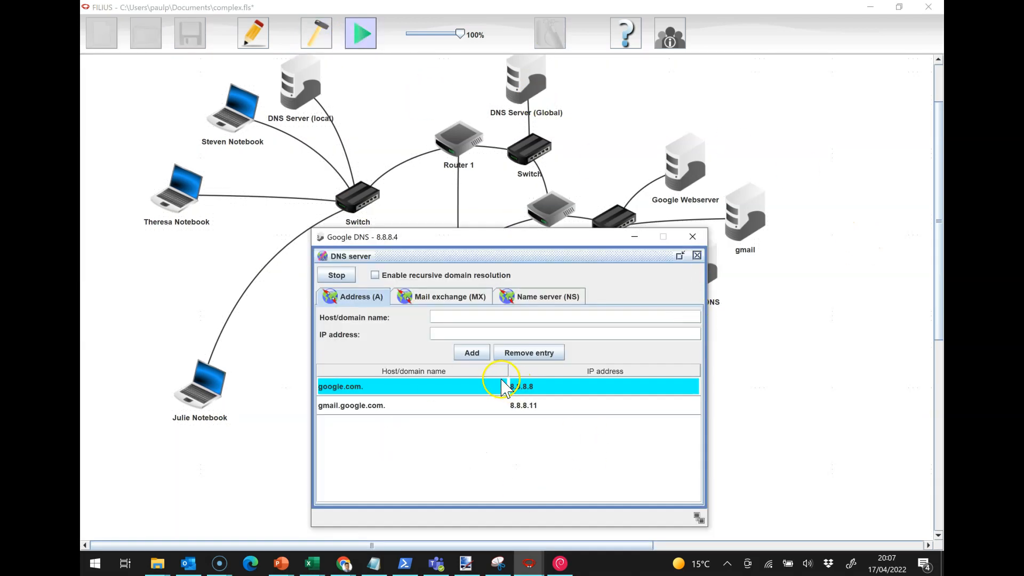
pyautogui.moveTo(495, 428)
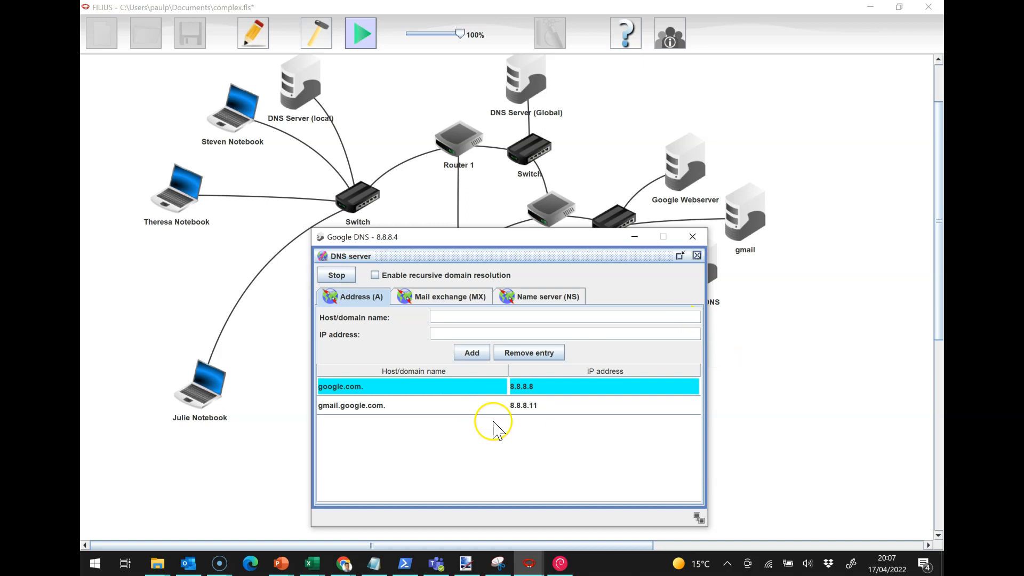
pyautogui.moveTo(455, 375)
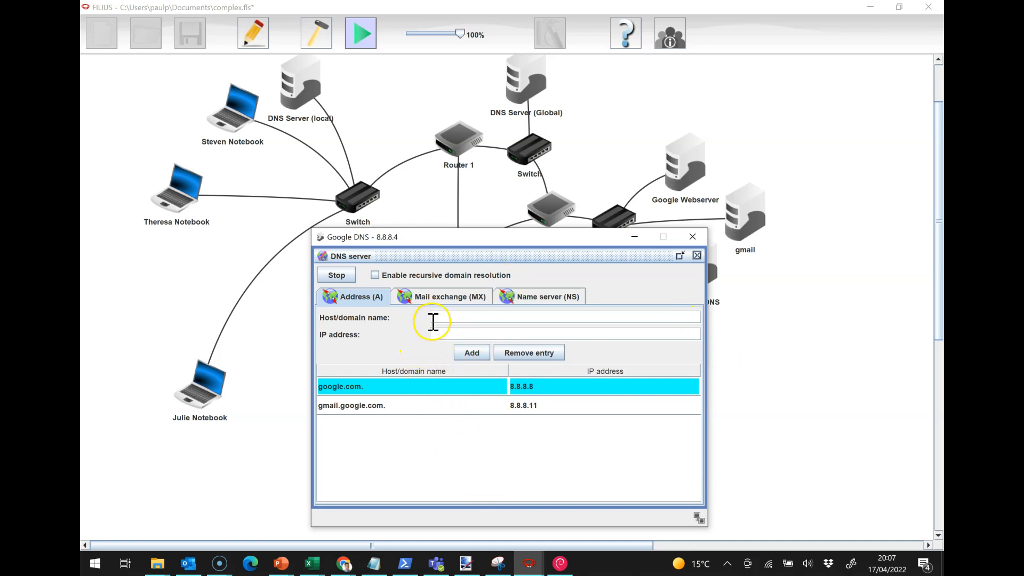
pyautogui.click(538, 297)
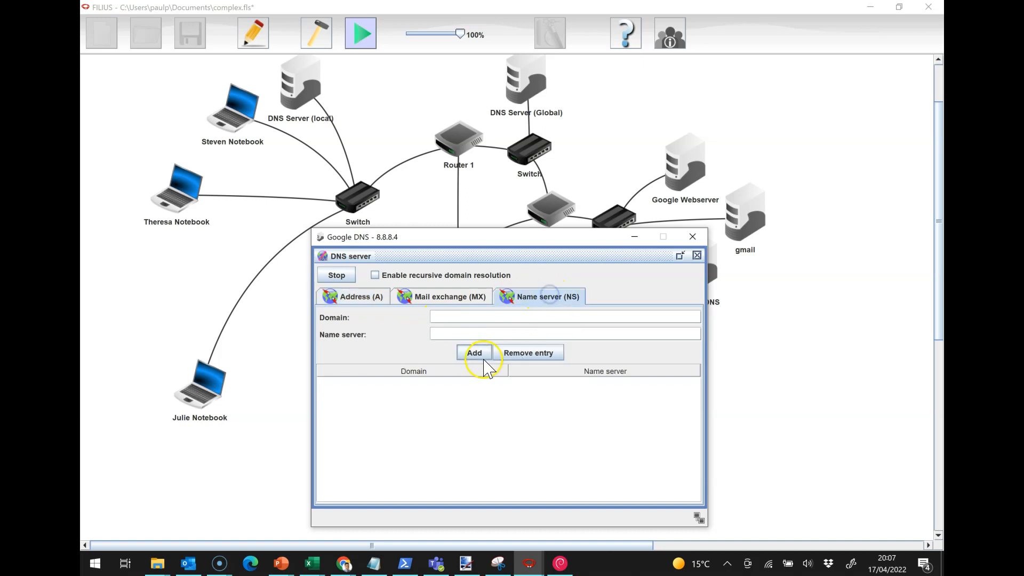
pyautogui.moveTo(463, 334)
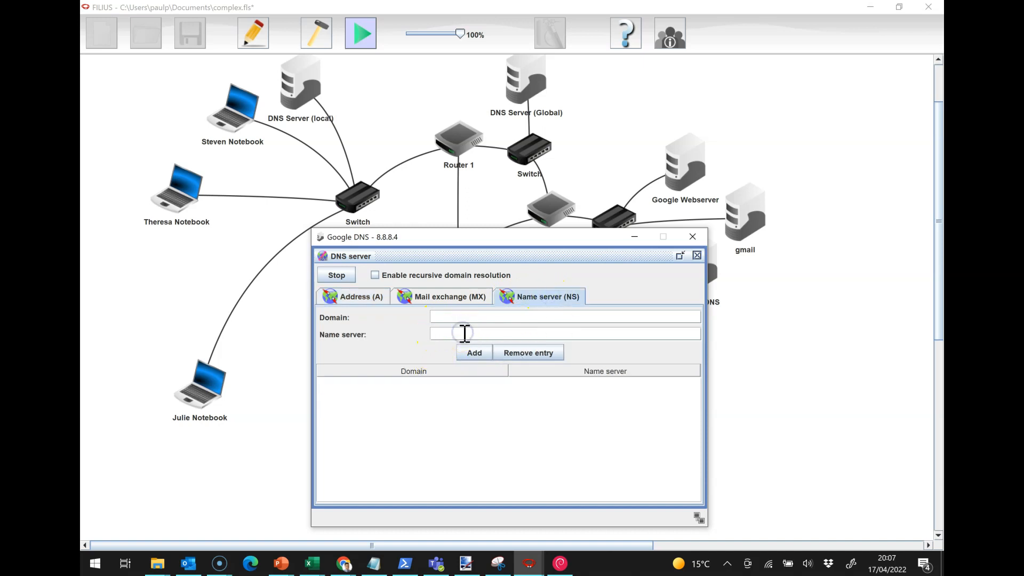
pyautogui.moveTo(463, 356)
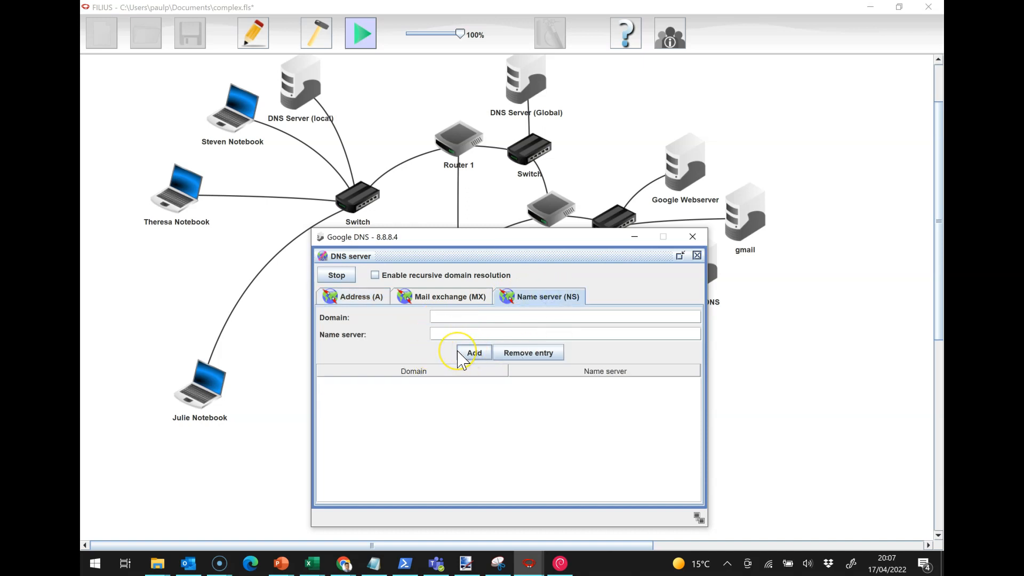
pyautogui.write('dns')
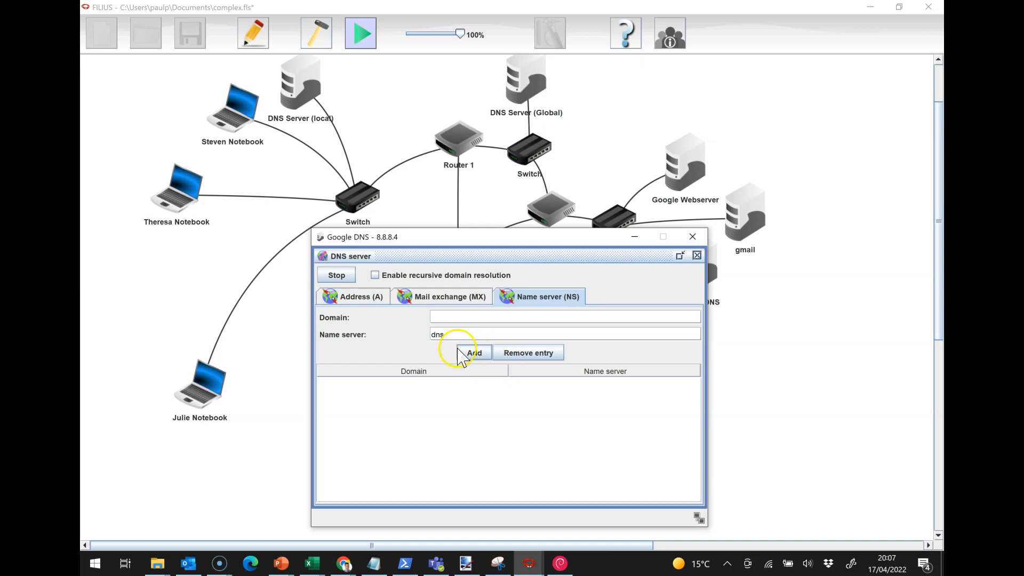
pyautogui.click(474, 352)
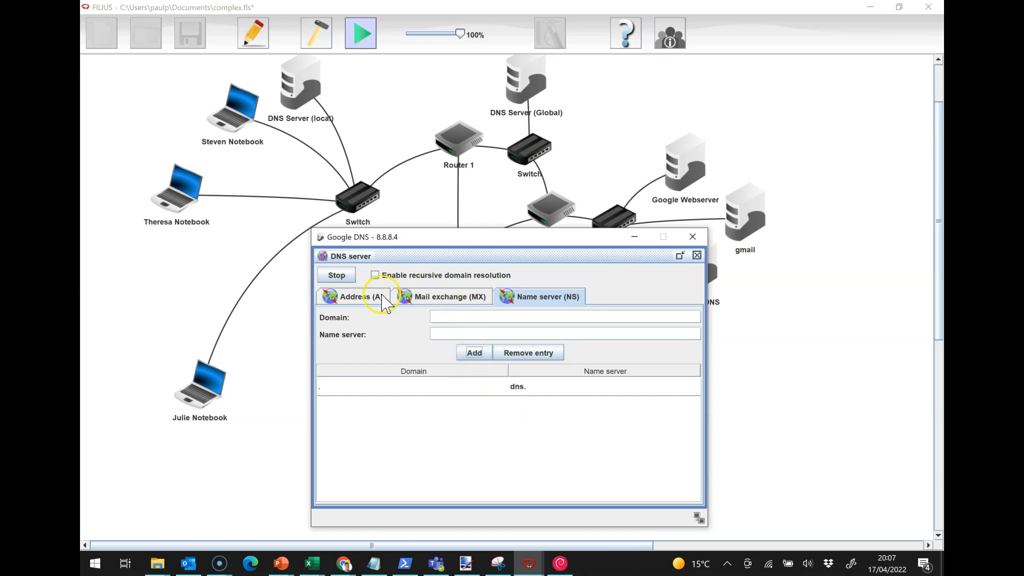
# Add an address record for the dns host on Google DNS.
pyautogui.click(360, 297)
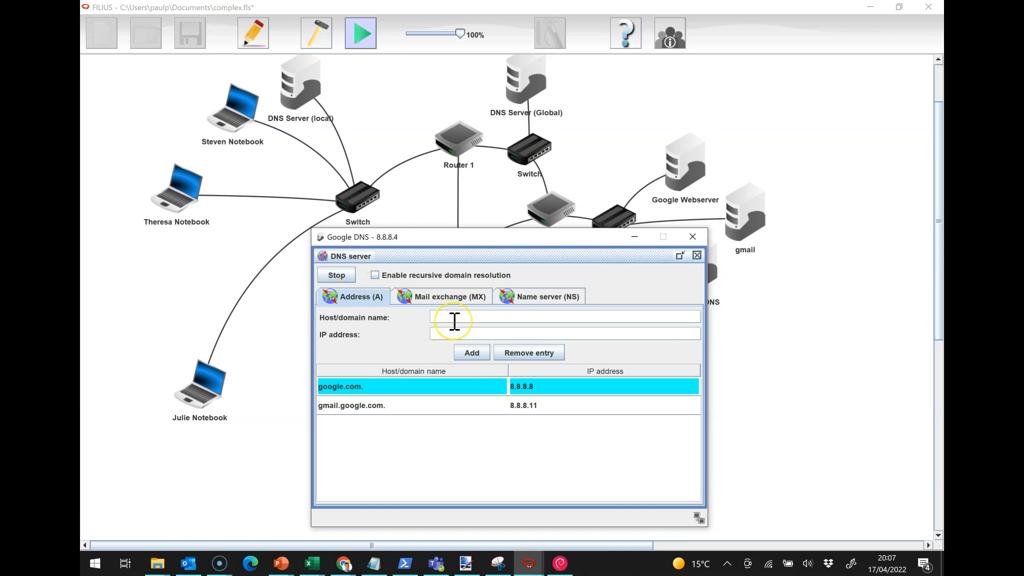
pyautogui.write('dns')
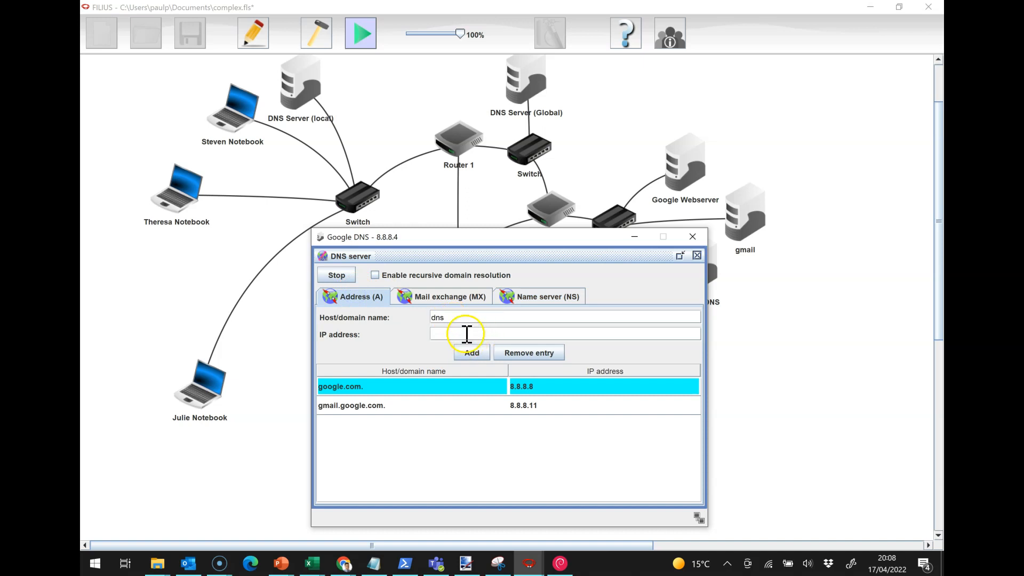
pyautogui.write('1')
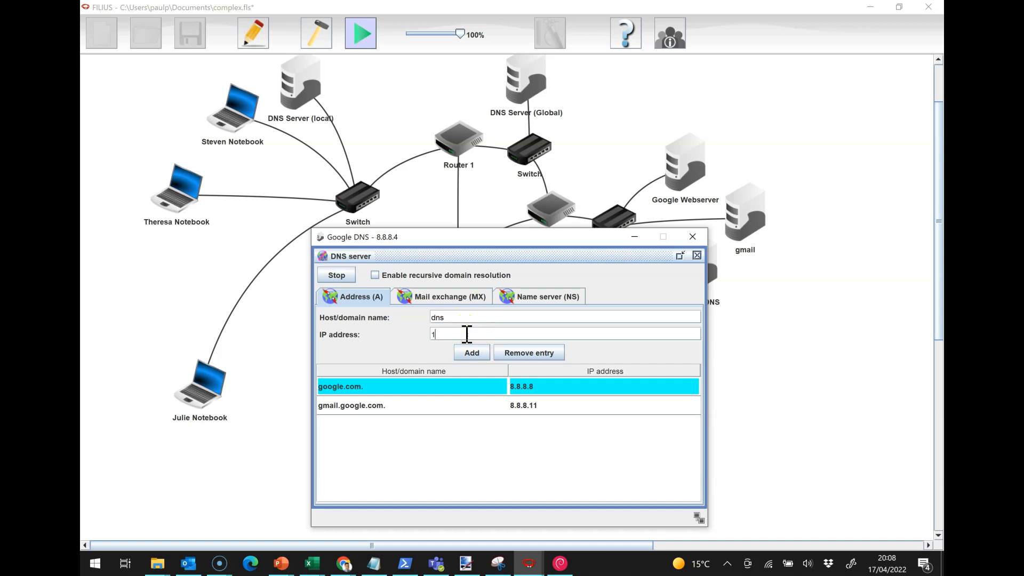
pyautogui.write('0.10.11.1')
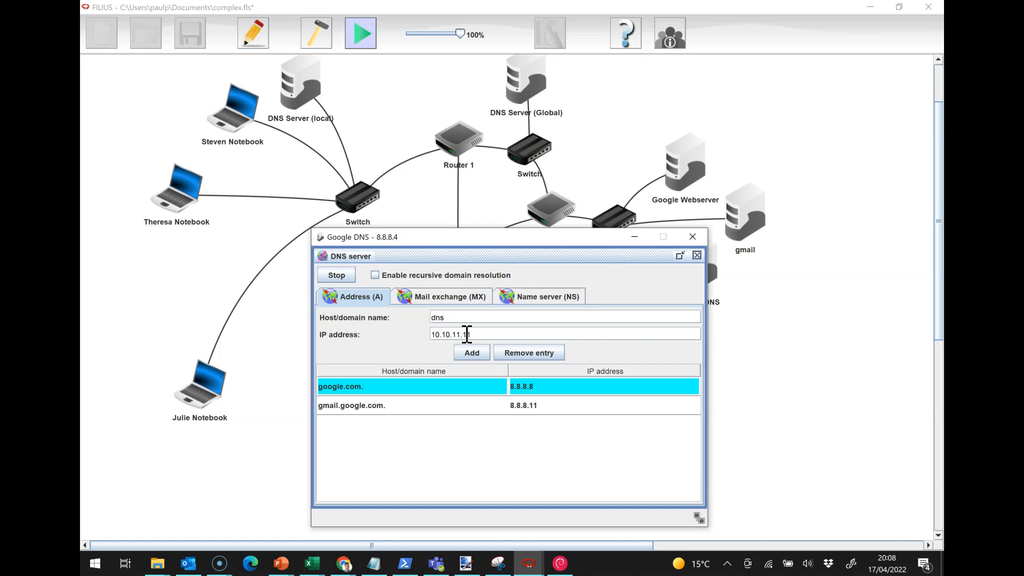
pyautogui.click(471, 353)
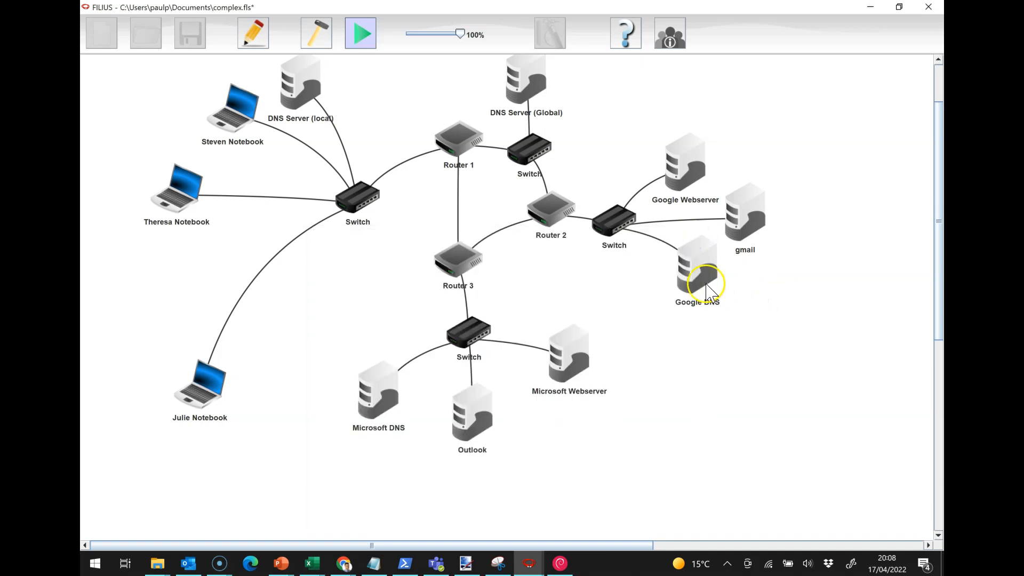
pyautogui.moveTo(479, 140)
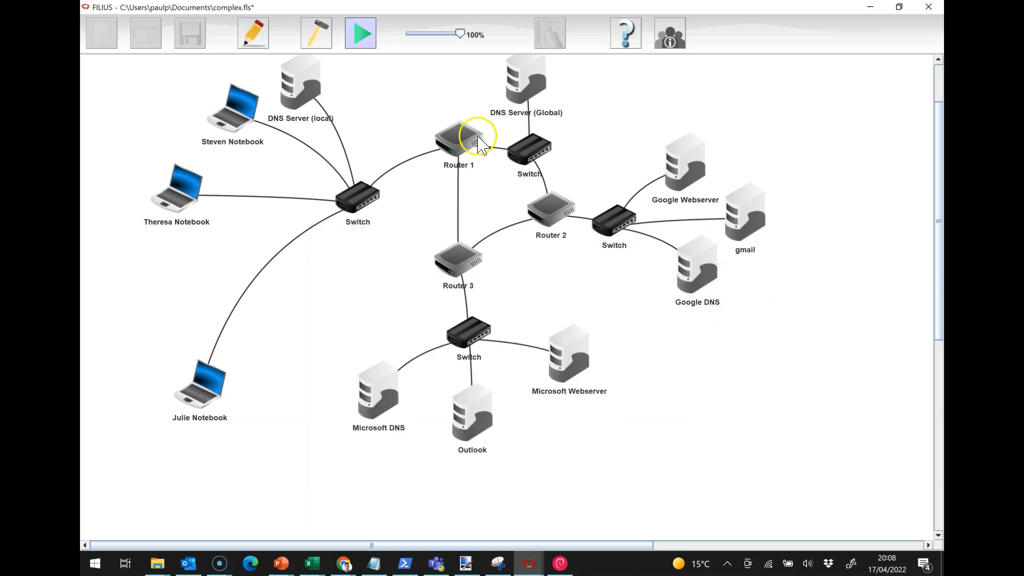
pyautogui.doubleClick(471, 411)
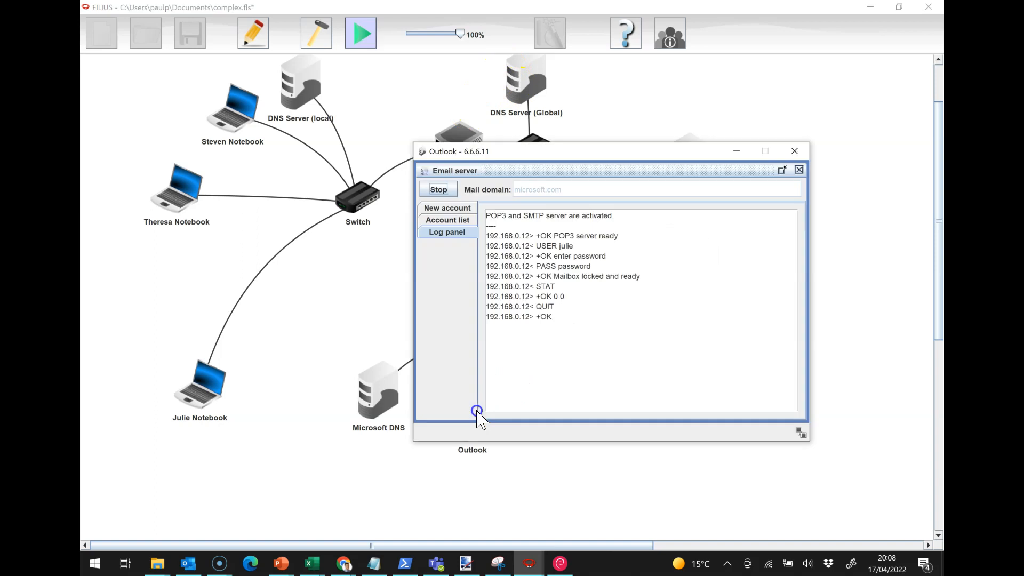
pyautogui.click(795, 151)
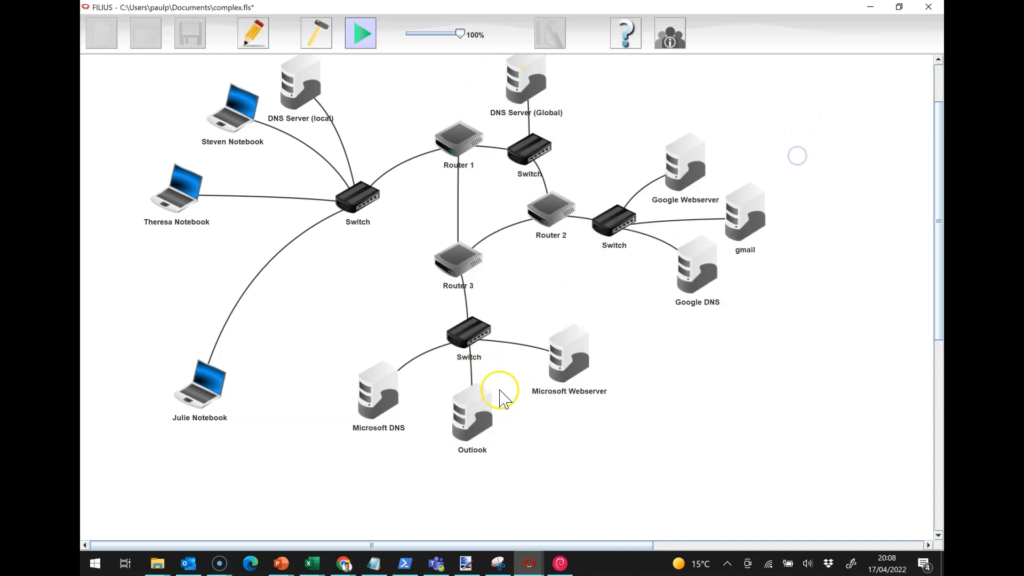
pyautogui.moveTo(395, 423)
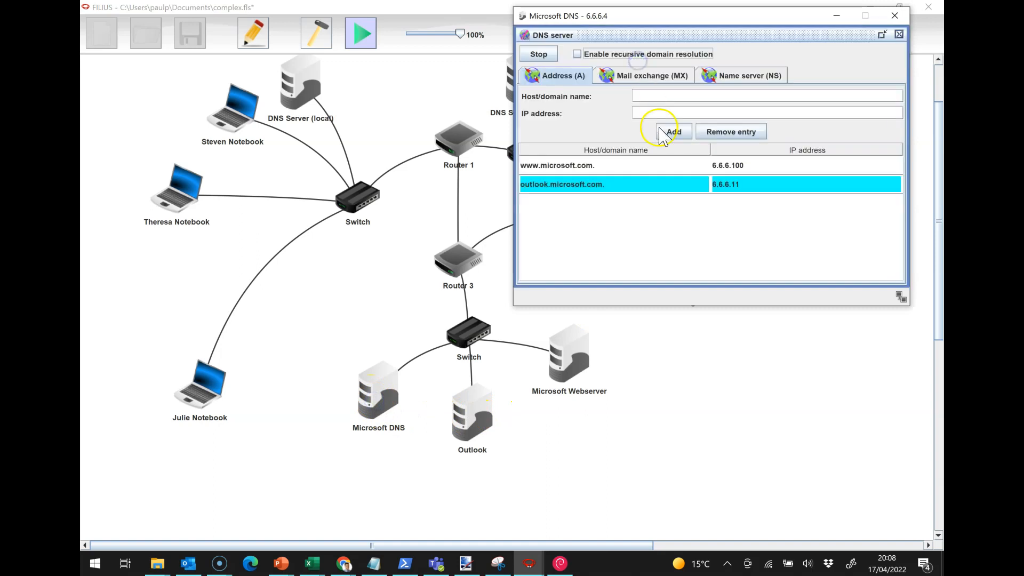
pyautogui.moveTo(643, 91)
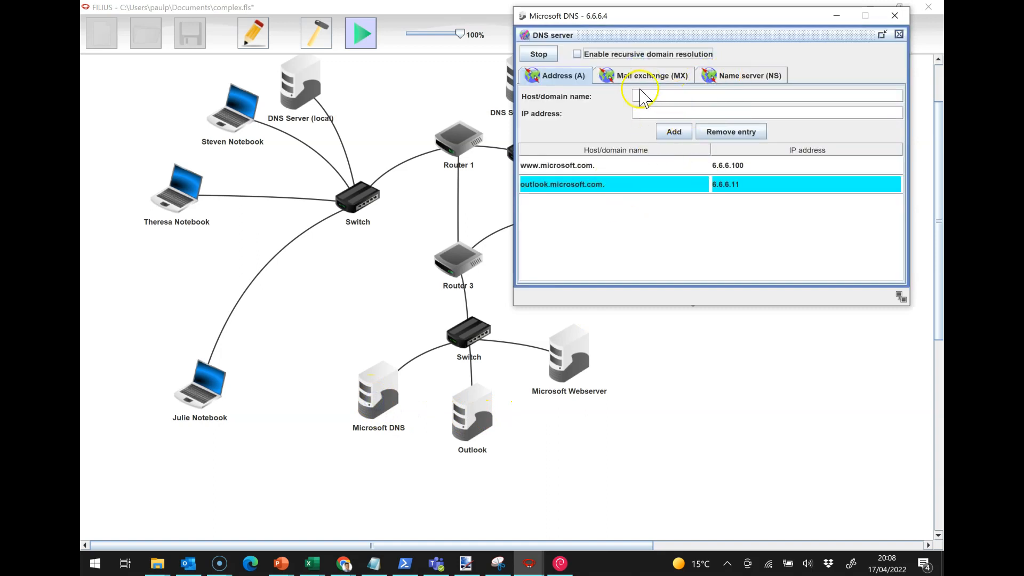
# Give Microsoft DNS an address record for dns at 10.10.11.11.
pyautogui.write('a')
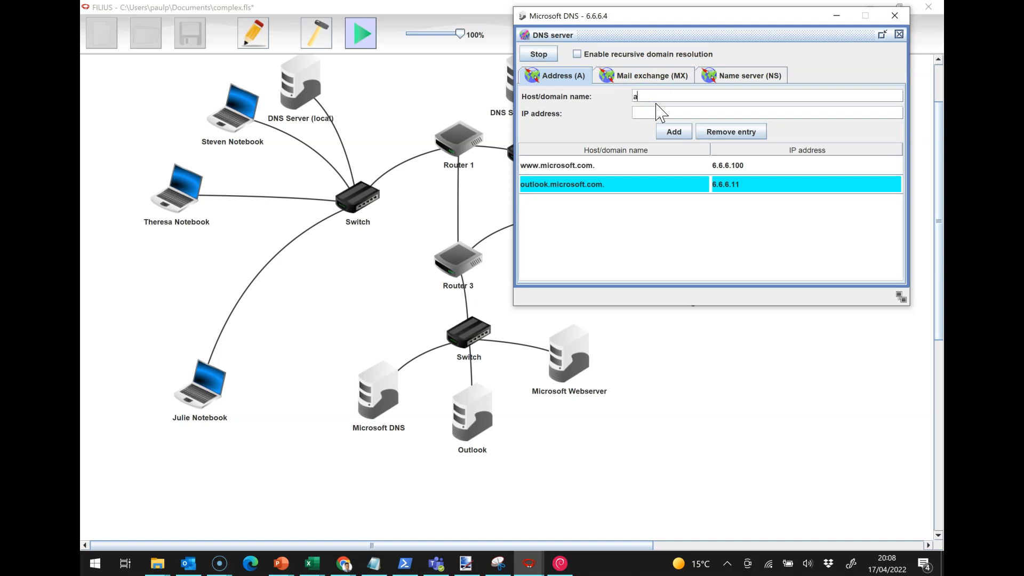
pyautogui.write('dns')
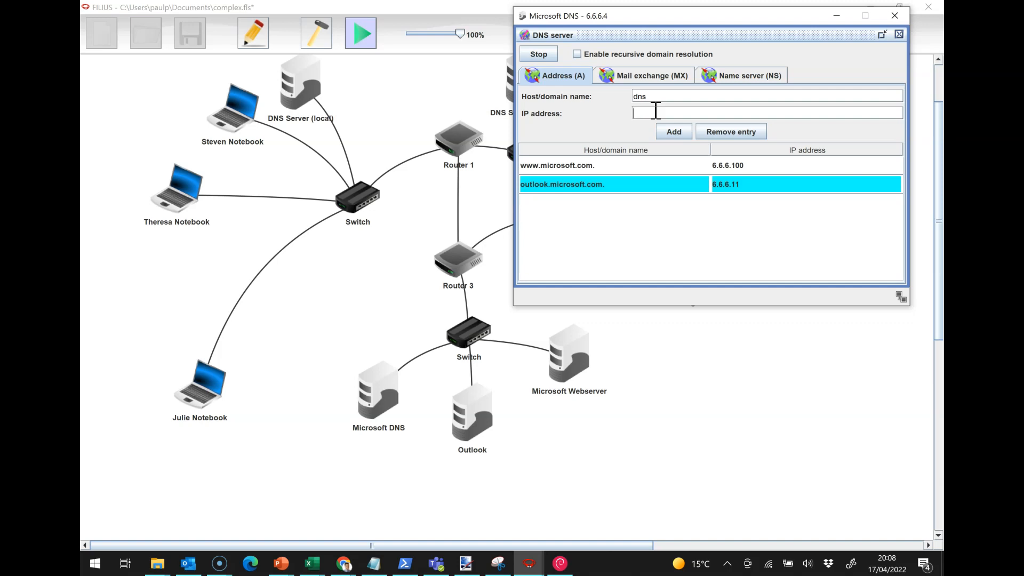
pyautogui.write('10.10.11.11')
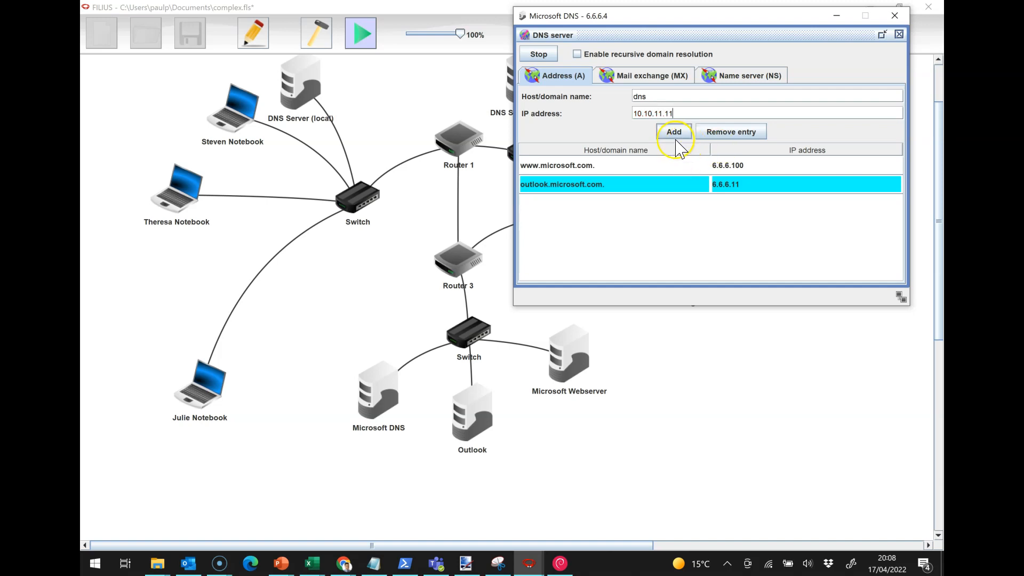
pyautogui.click(741, 75)
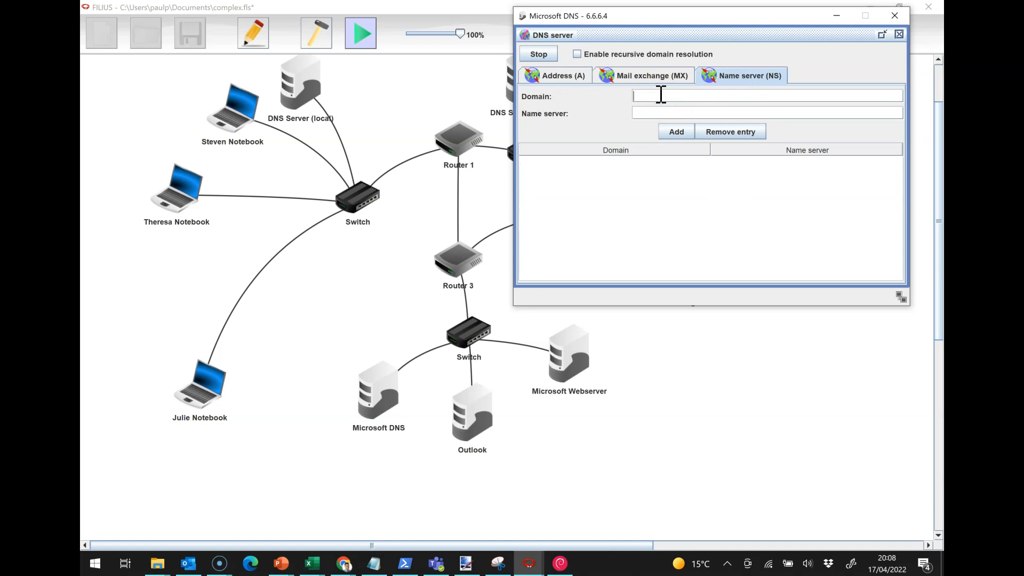
pyautogui.moveTo(656, 111)
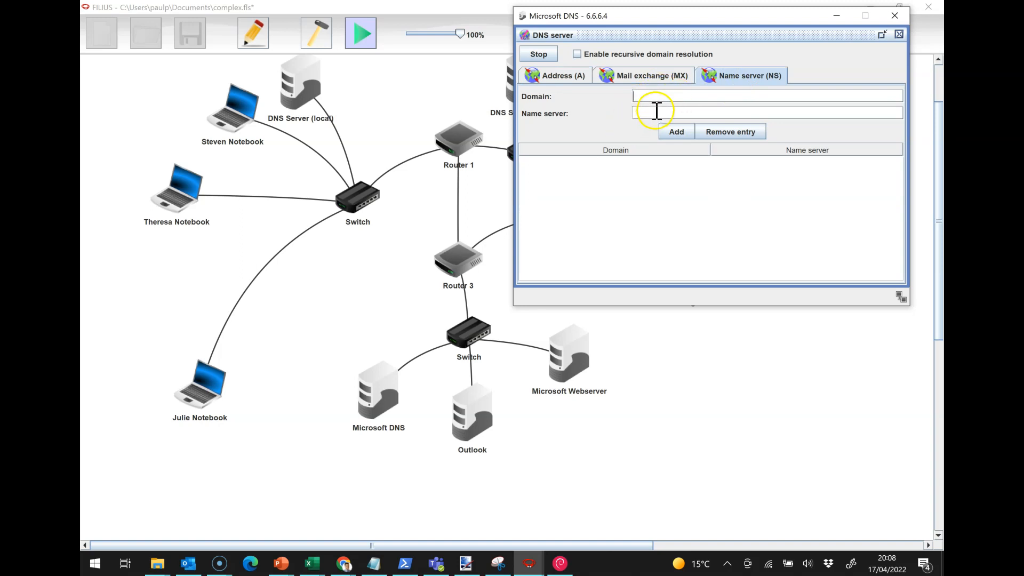
# Add Microsoft DNS's root name-server entry pointing to dns, review the address records, and close it.
pyautogui.write('dns')
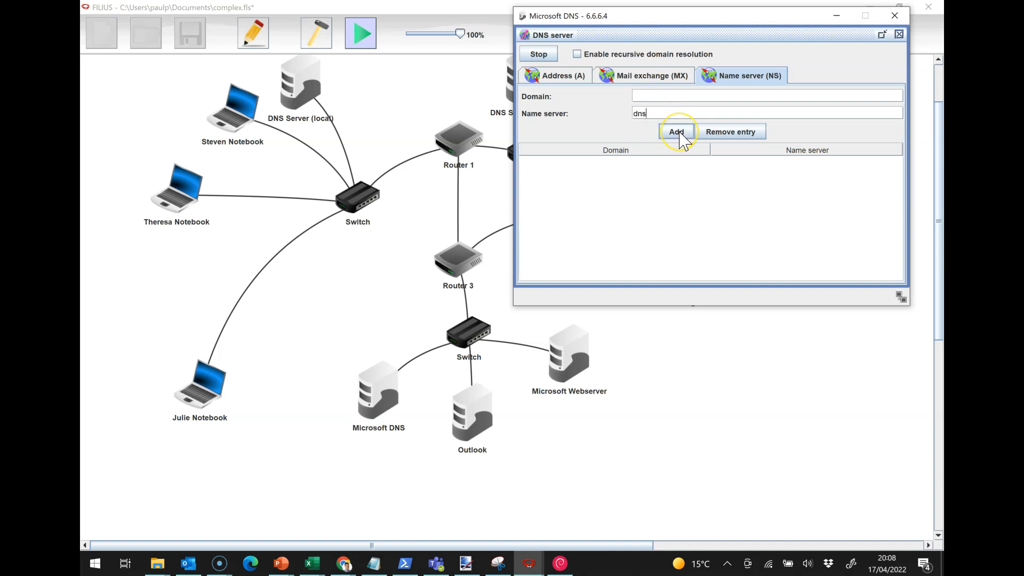
pyautogui.click(675, 131)
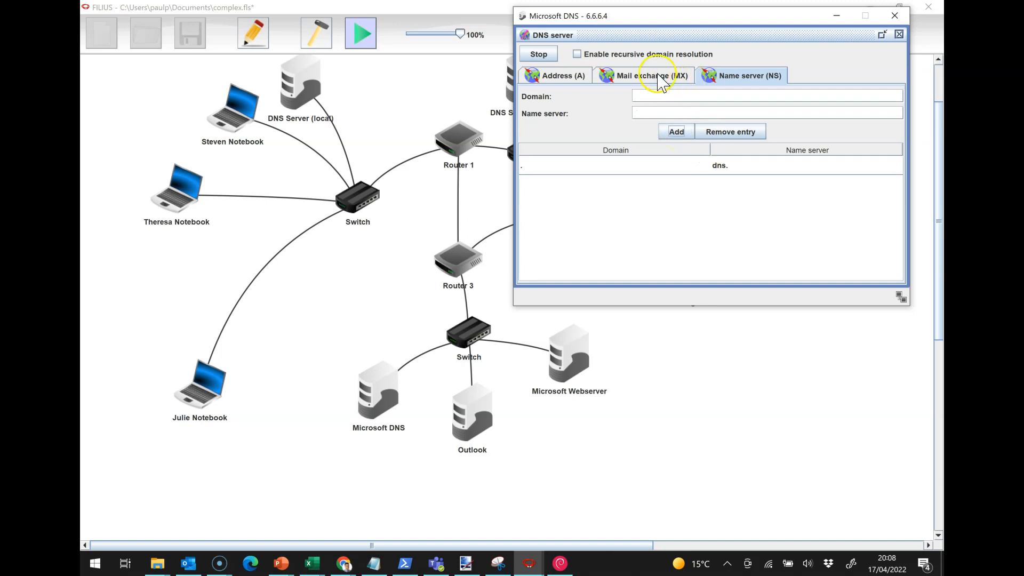
pyautogui.click(556, 75)
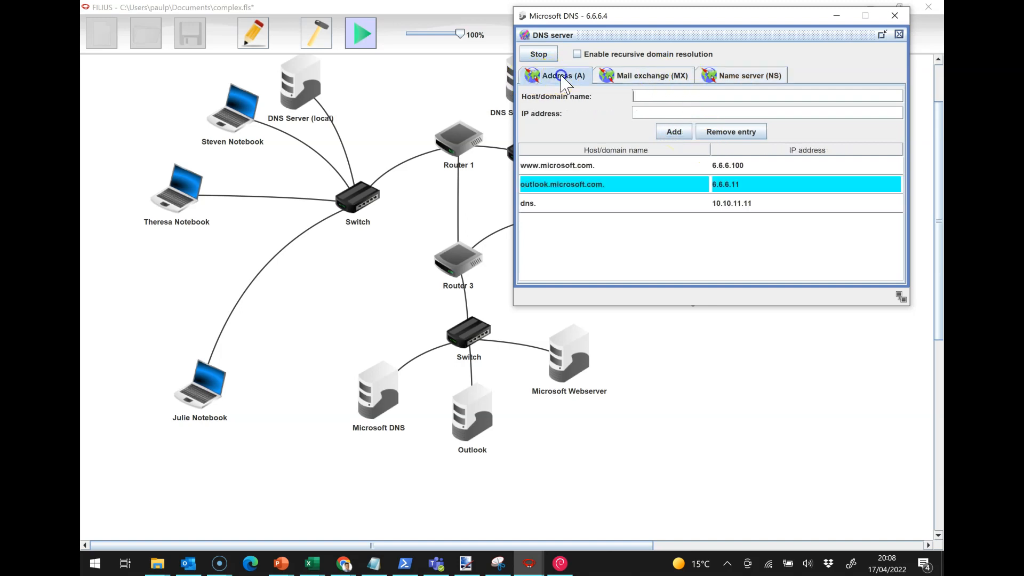
pyautogui.moveTo(432, 325)
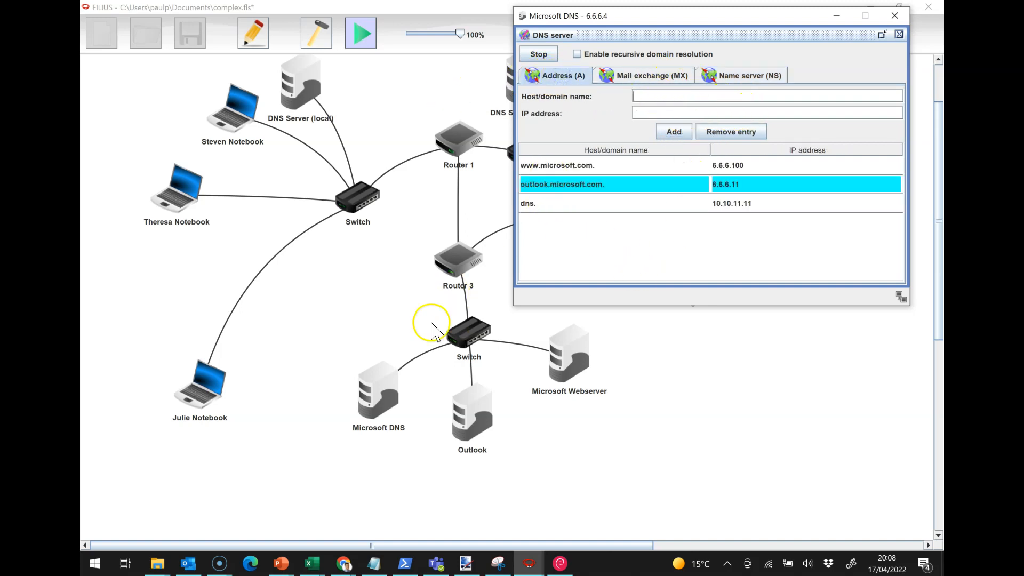
pyautogui.click(894, 15)
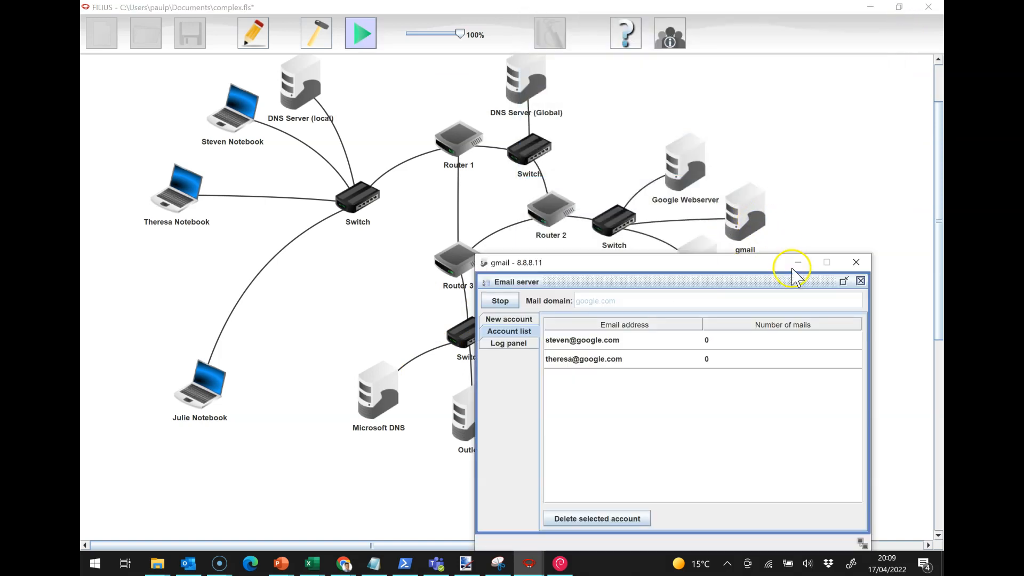
# Close gmail's email service and install Command Line through Software Installation.
pyautogui.click(860, 281)
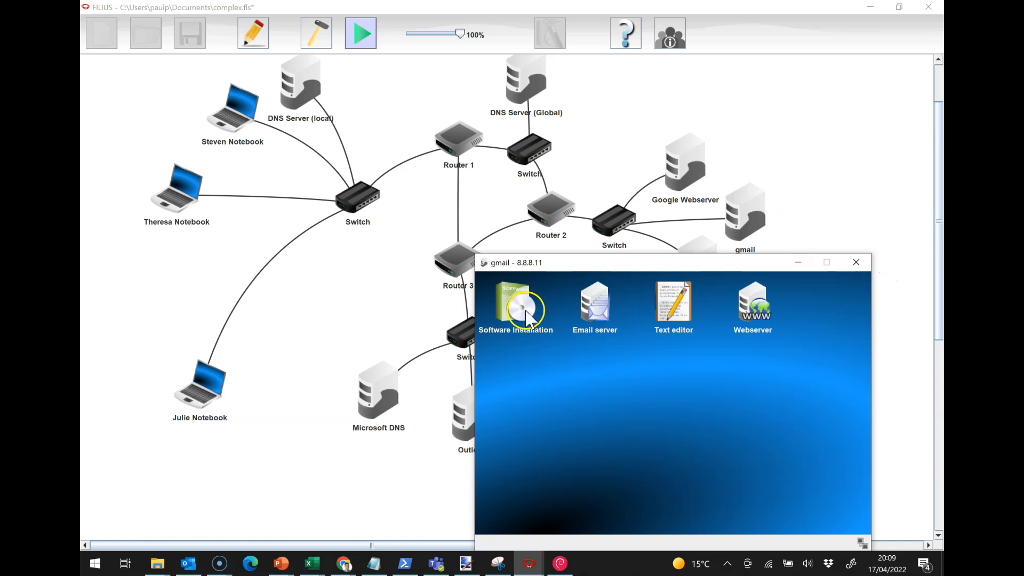
pyautogui.doubleClick(515, 307)
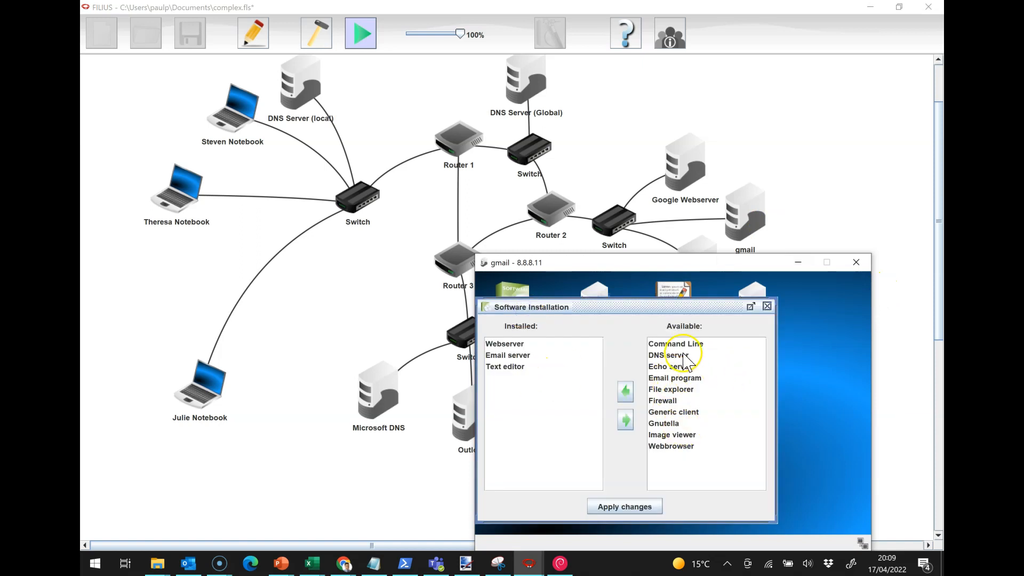
pyautogui.moveTo(681, 400)
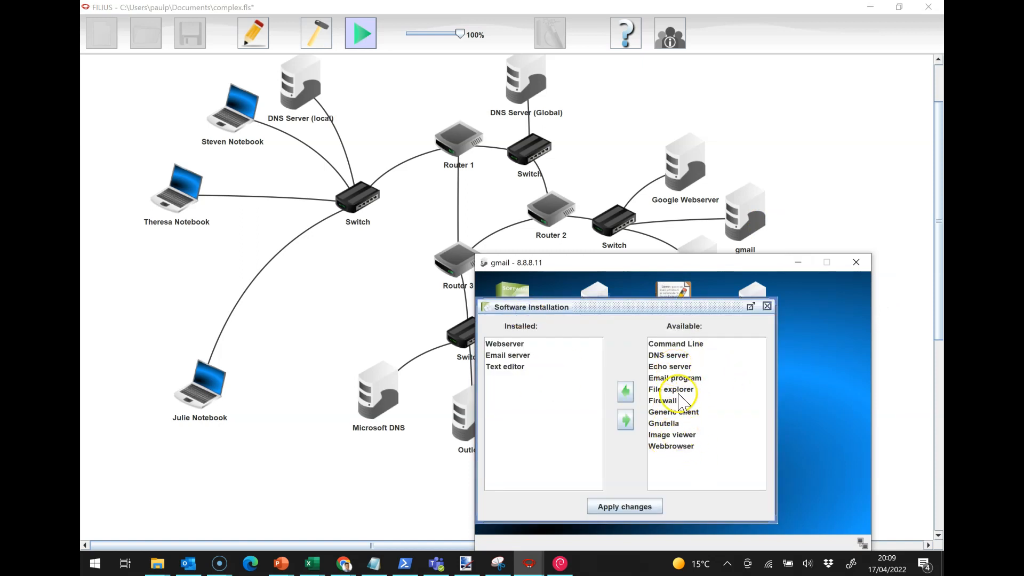
pyautogui.click(675, 343)
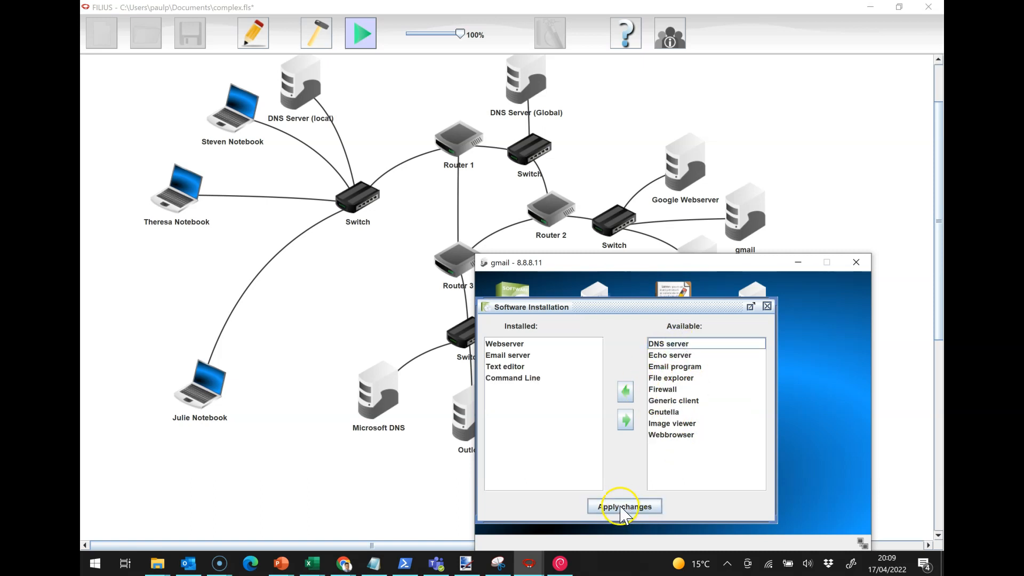
pyautogui.click(623, 507)
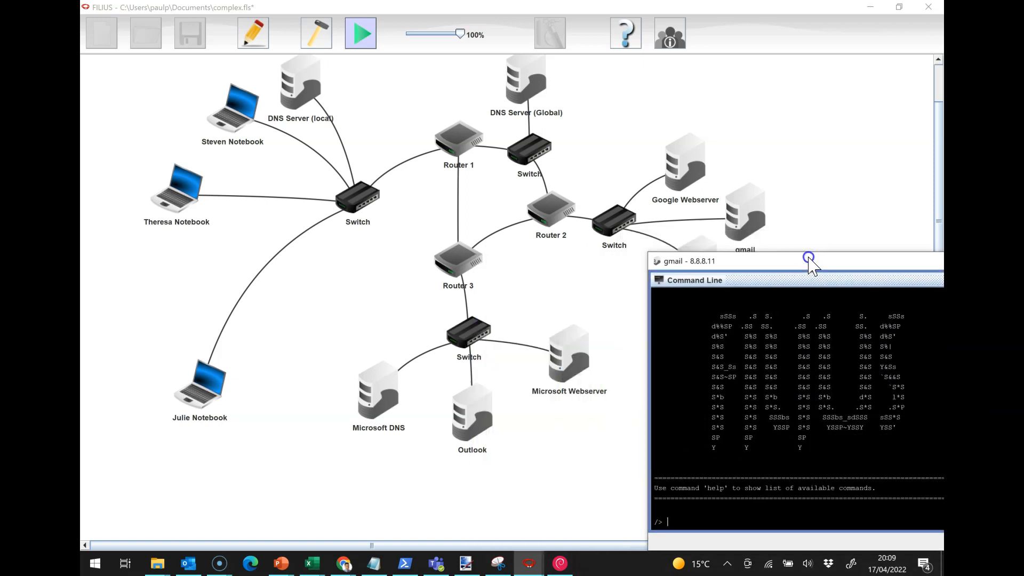
# Ping outlook.microsoft.com from gmail's command line (4 of 4 replies from 6.6.6.11), then close it.
pyautogui.write('ping')
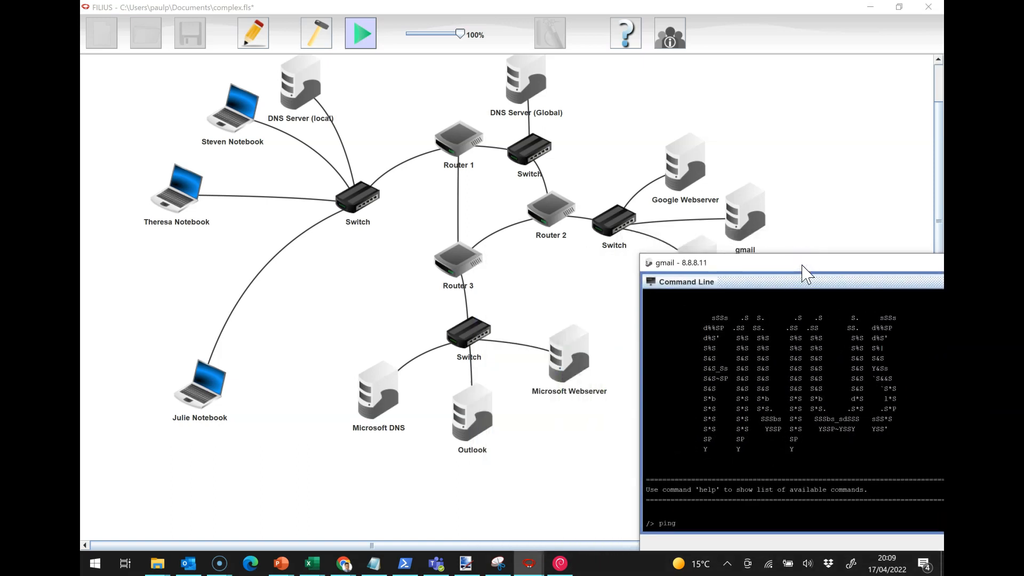
pyautogui.write('outlook.')
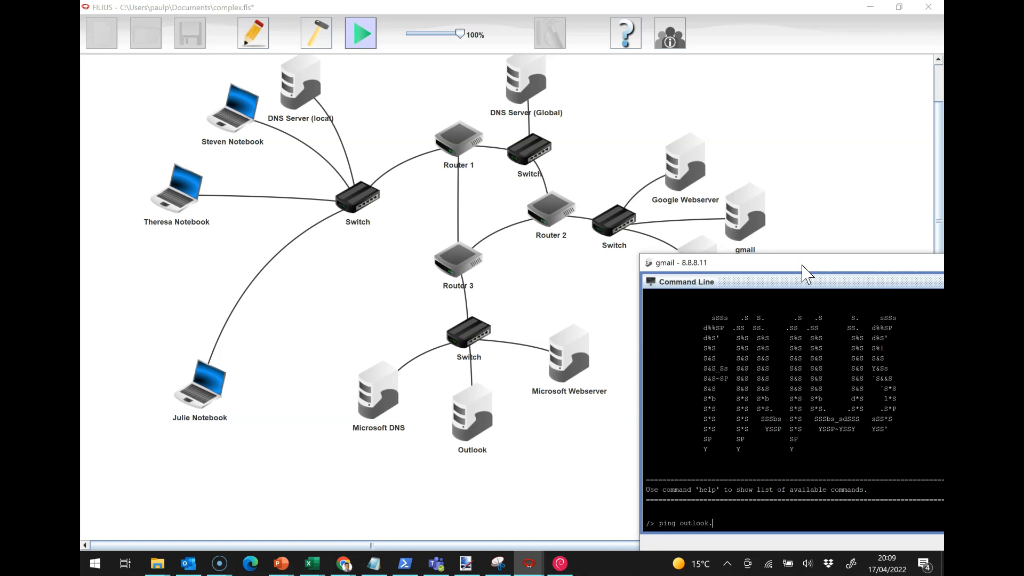
pyautogui.write('microsof')
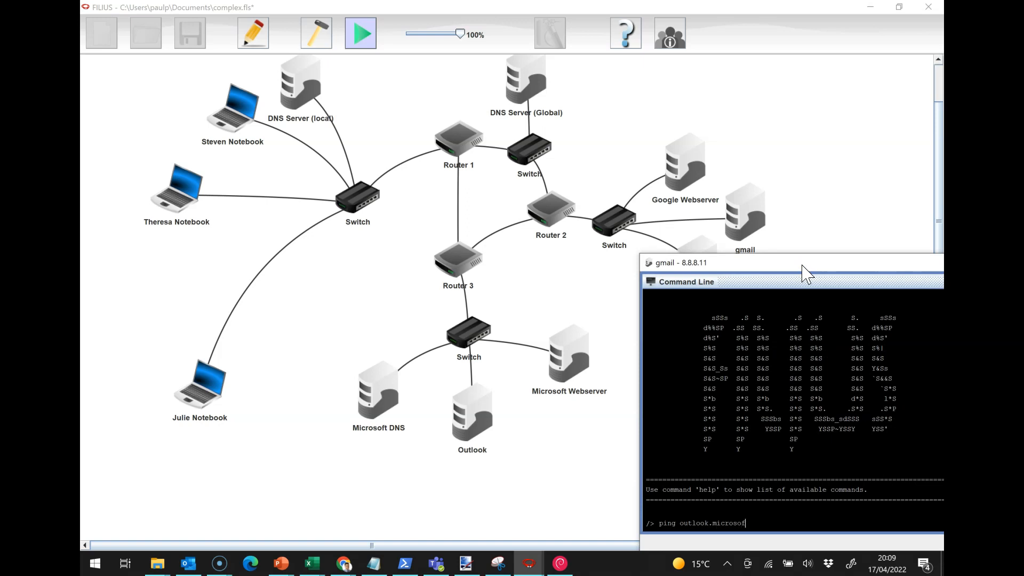
pyautogui.press('Return')
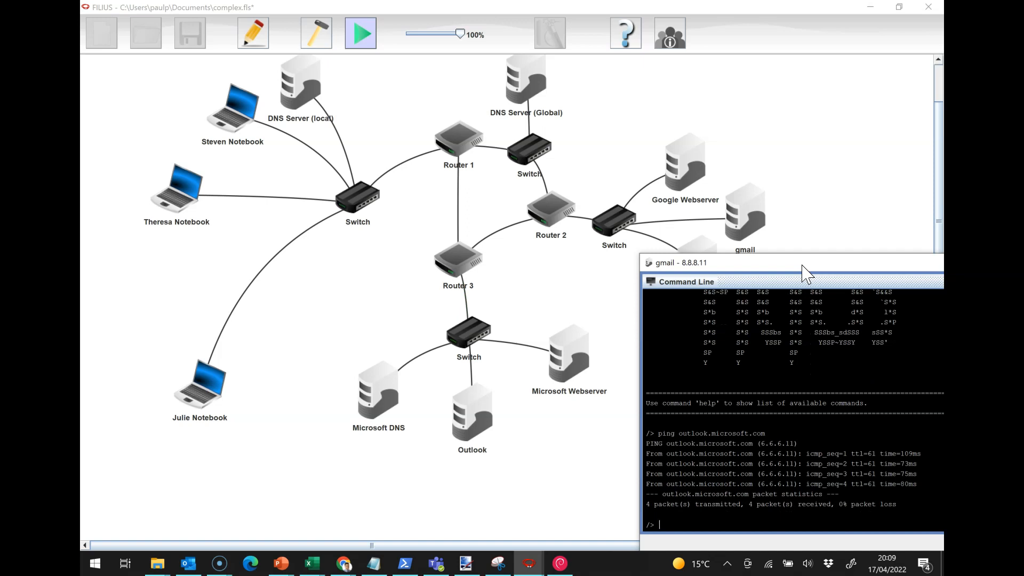
pyautogui.moveTo(816, 274)
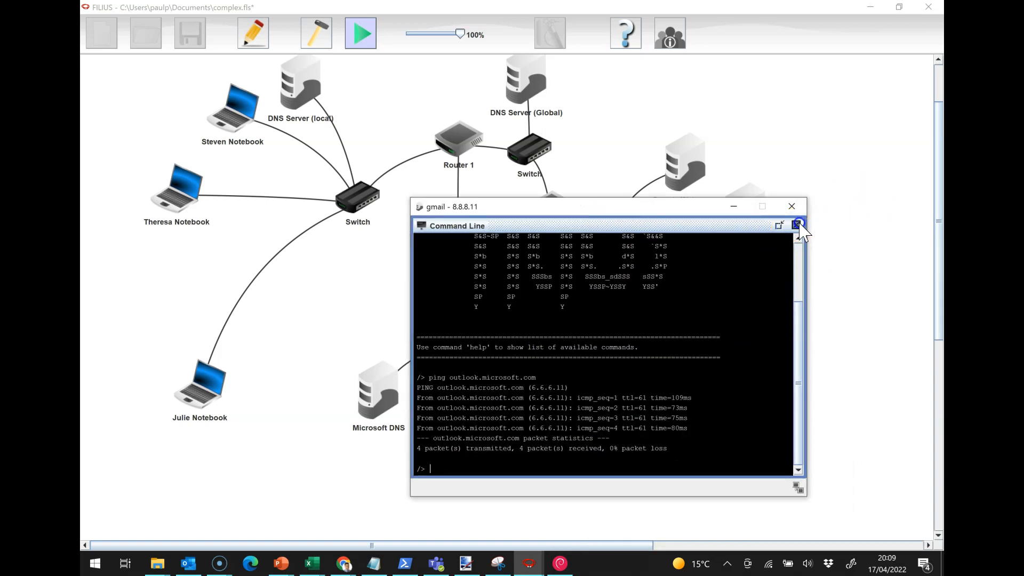
pyautogui.click(797, 225)
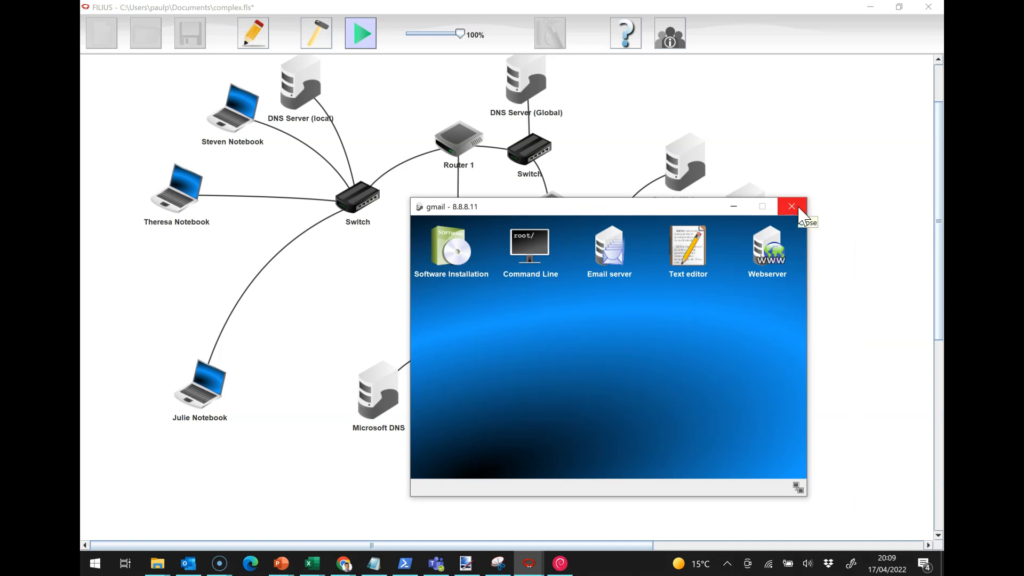
# Close gmail and add a Google DNS MX record mapping google.com to gmail.google.com.
pyautogui.click(792, 206)
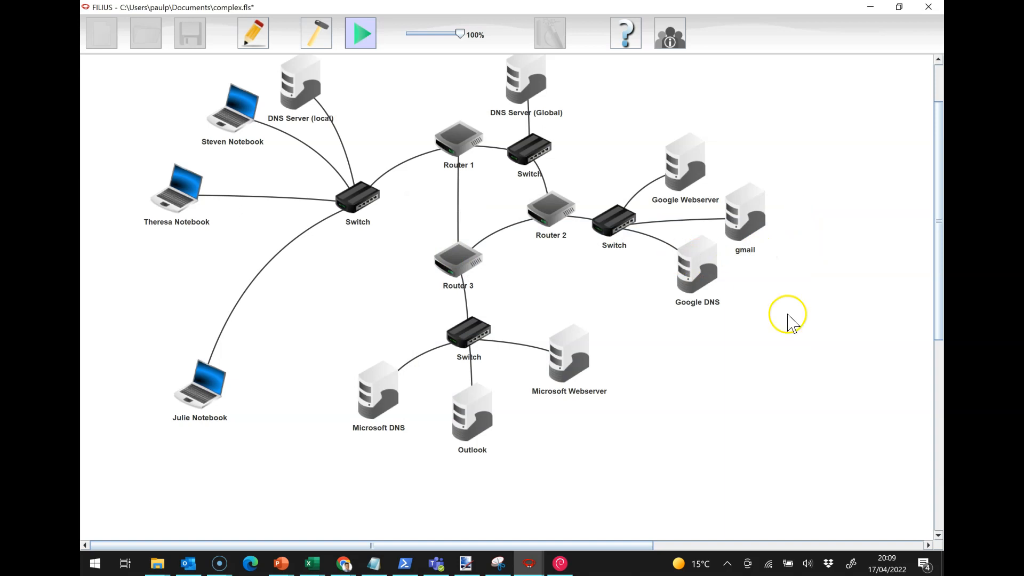
pyautogui.doubleClick(696, 267)
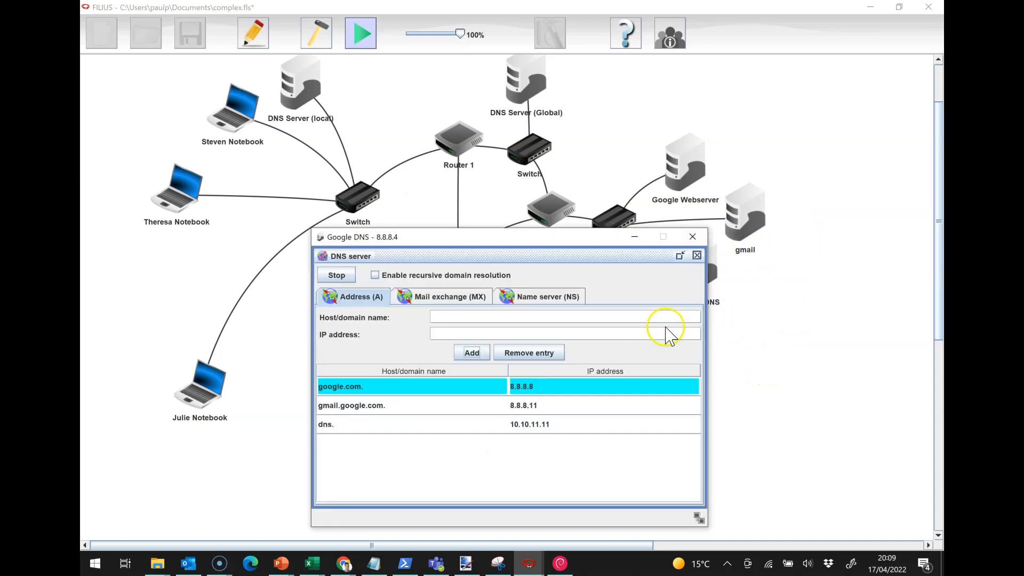
pyautogui.moveTo(399, 376)
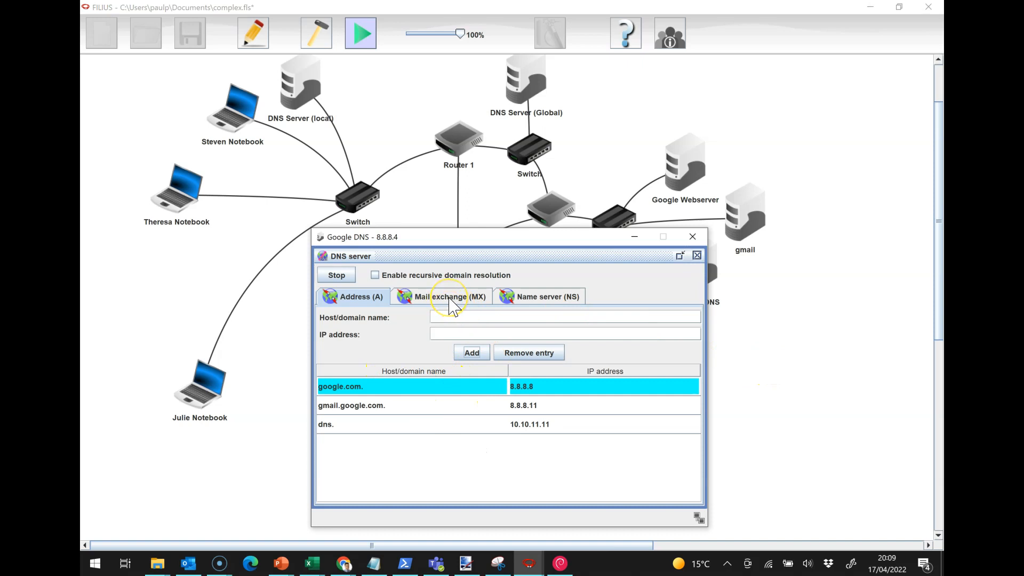
pyautogui.click(448, 296)
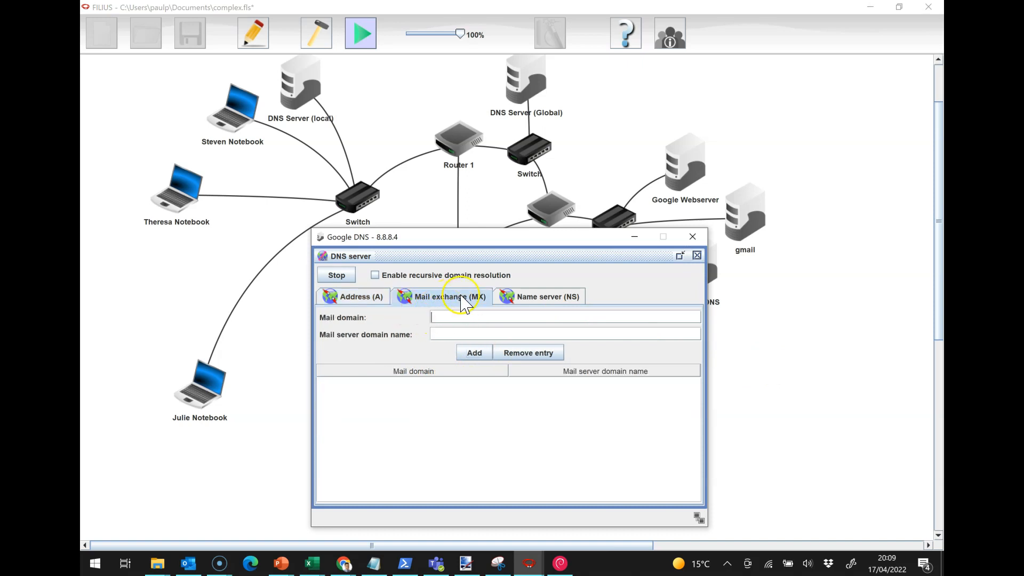
pyautogui.click(564, 317)
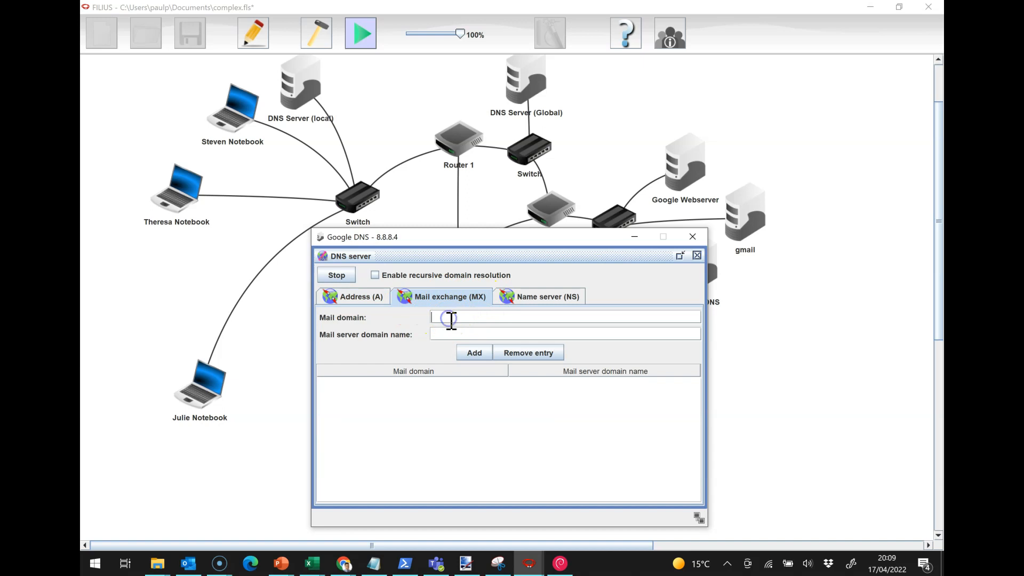
pyautogui.write('goog')
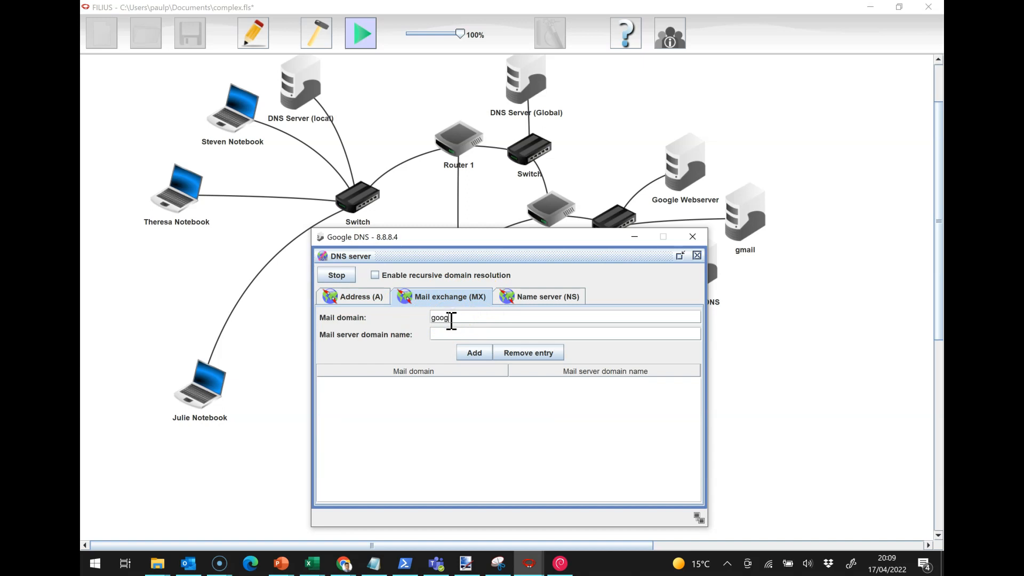
pyautogui.write('le.com')
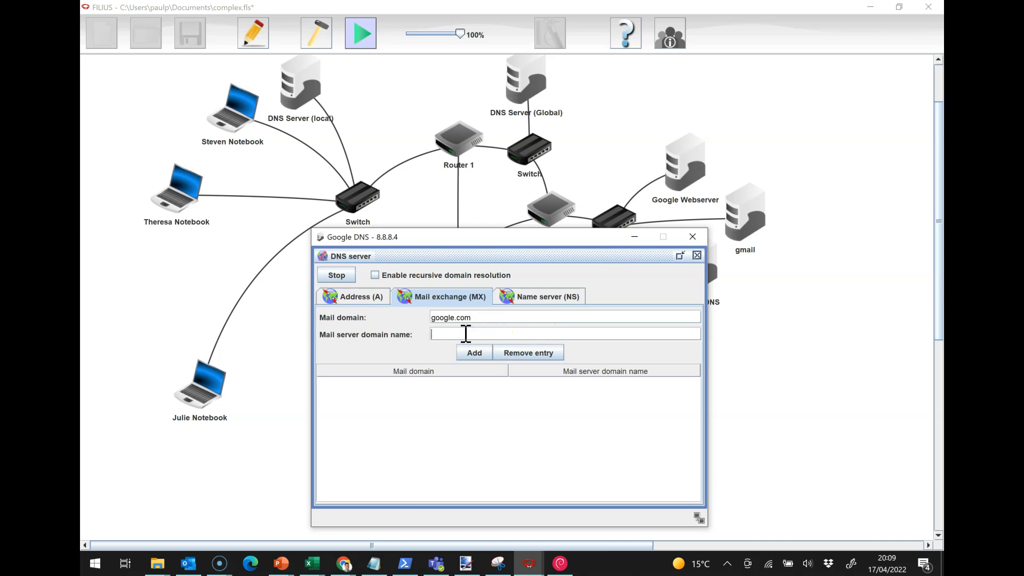
pyautogui.write('gmail')
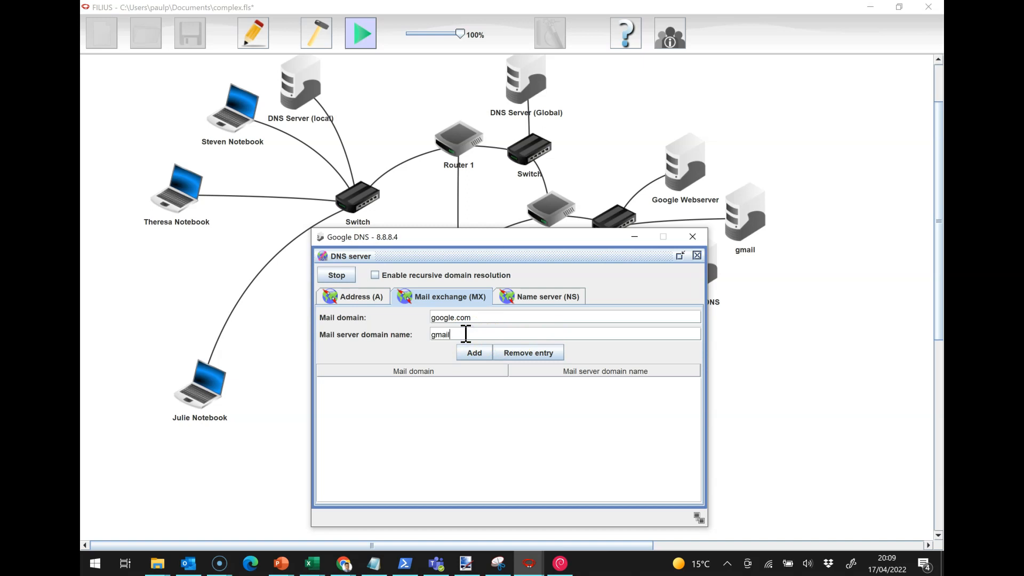
pyautogui.write('.google.')
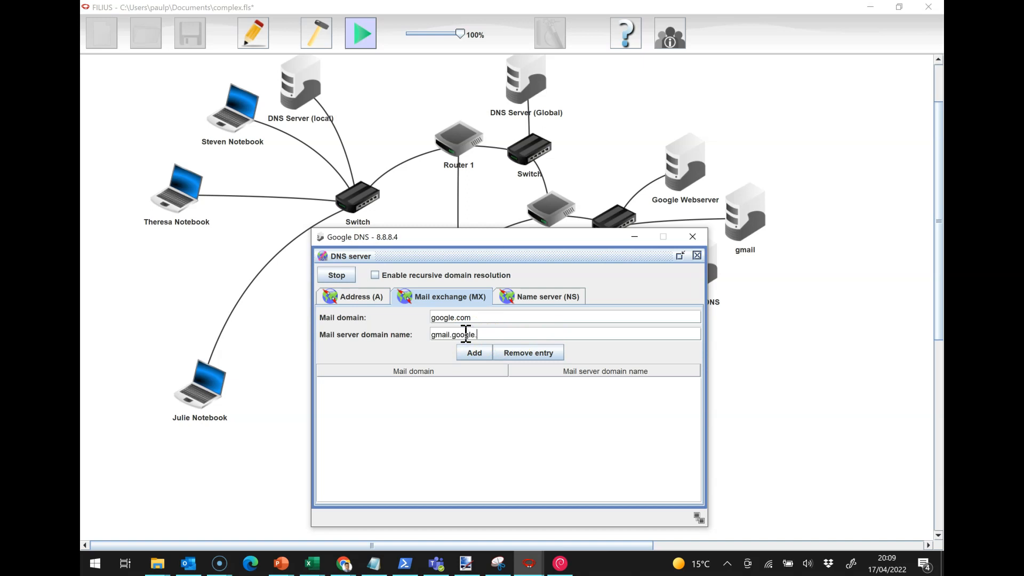
pyautogui.click(473, 352)
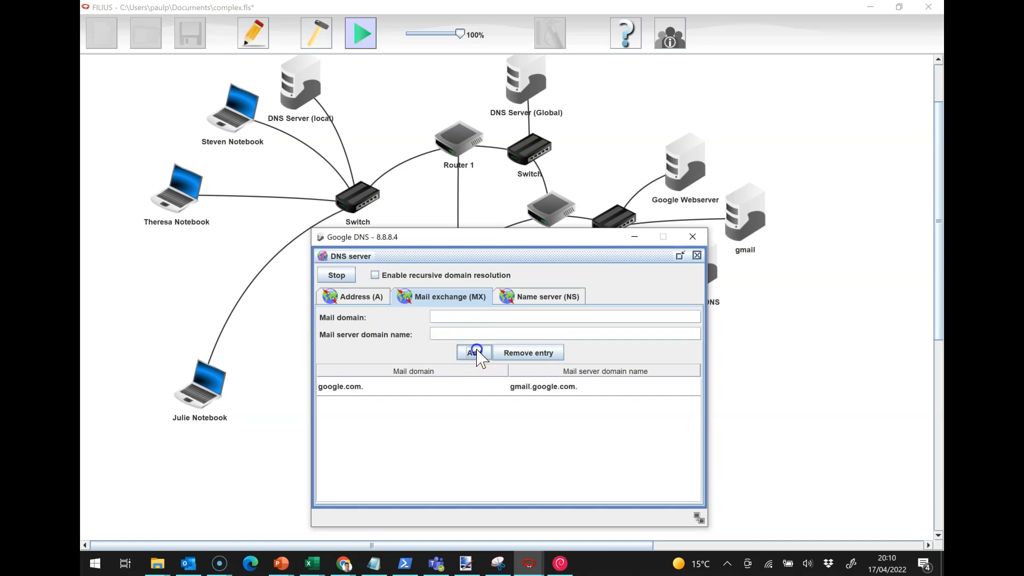
pyautogui.click(352, 296)
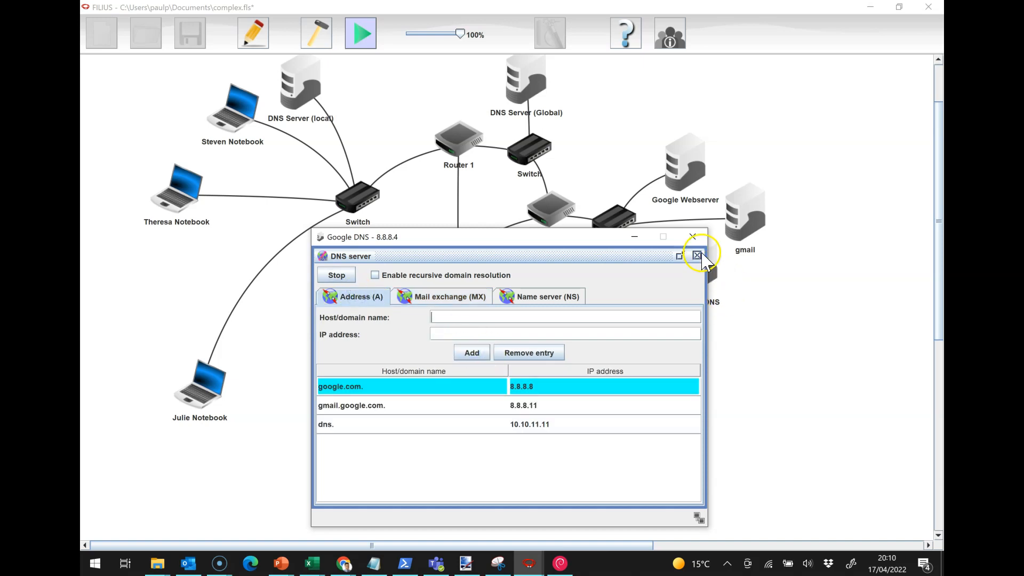
# Close Google DNS, glance at Outlook, then add MX record microsoft.com → outlook.microsoft.com on Microsoft DNS.
pyautogui.click(697, 255)
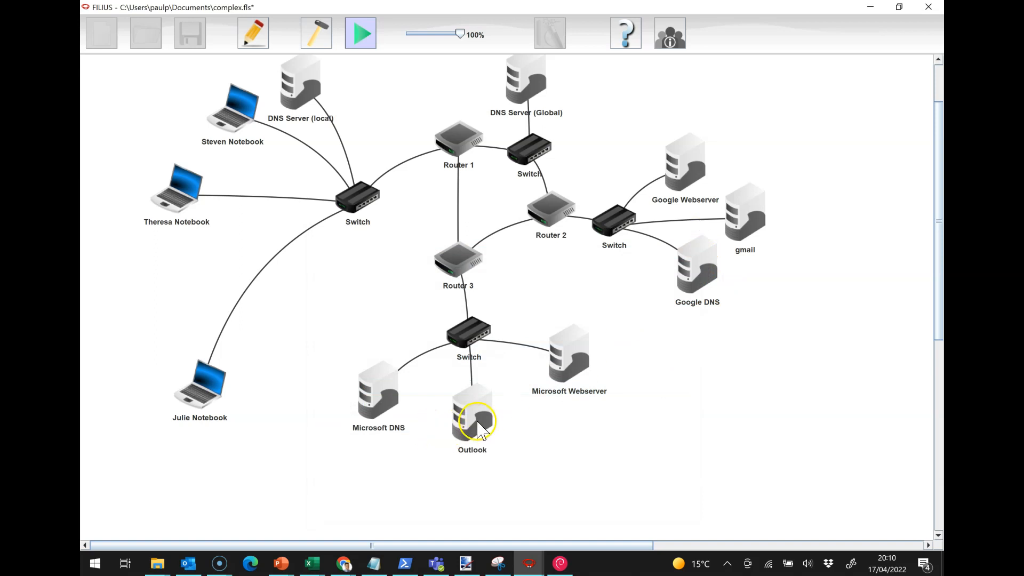
pyautogui.doubleClick(471, 418)
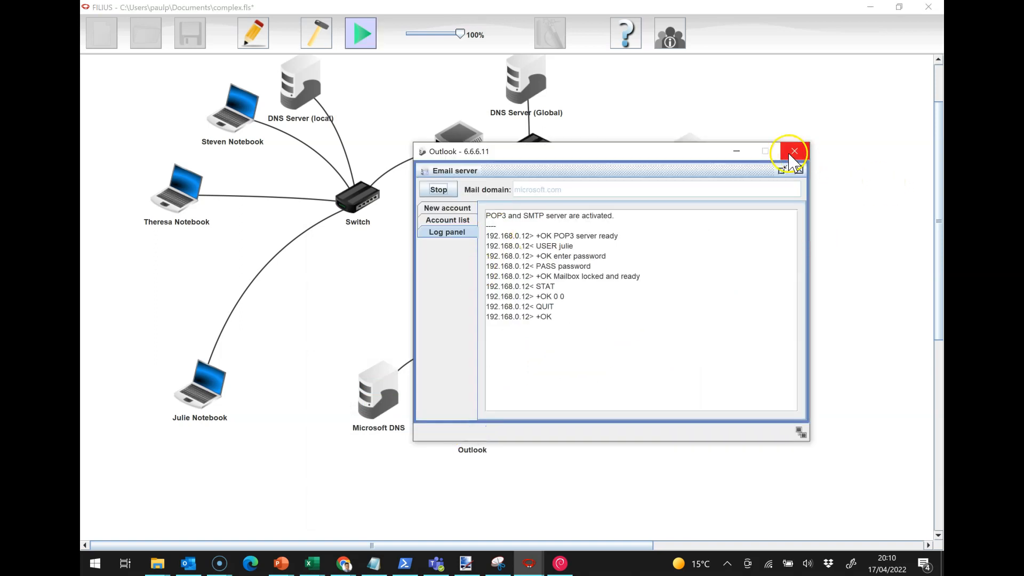
pyautogui.click(794, 152)
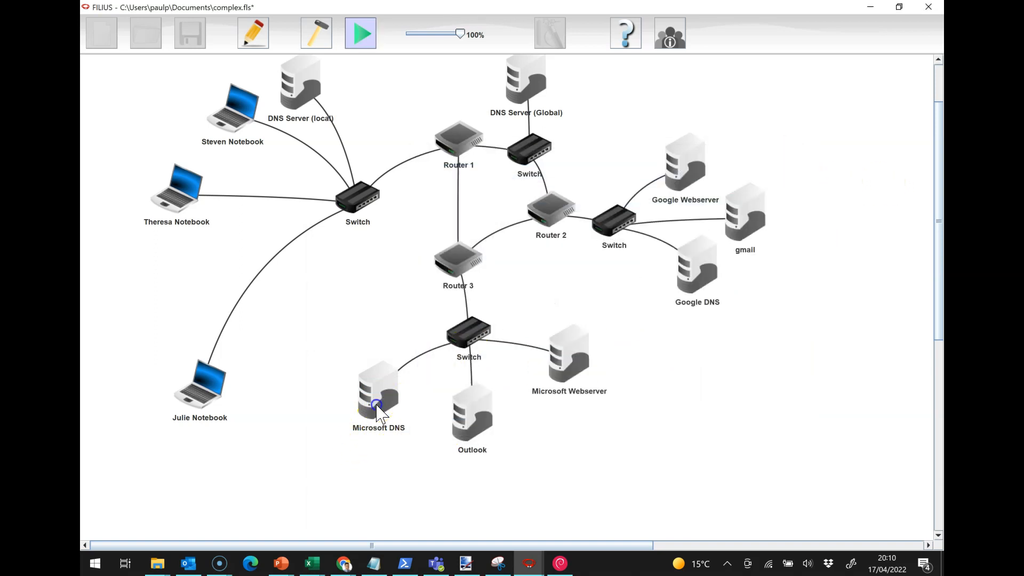
pyautogui.doubleClick(378, 392)
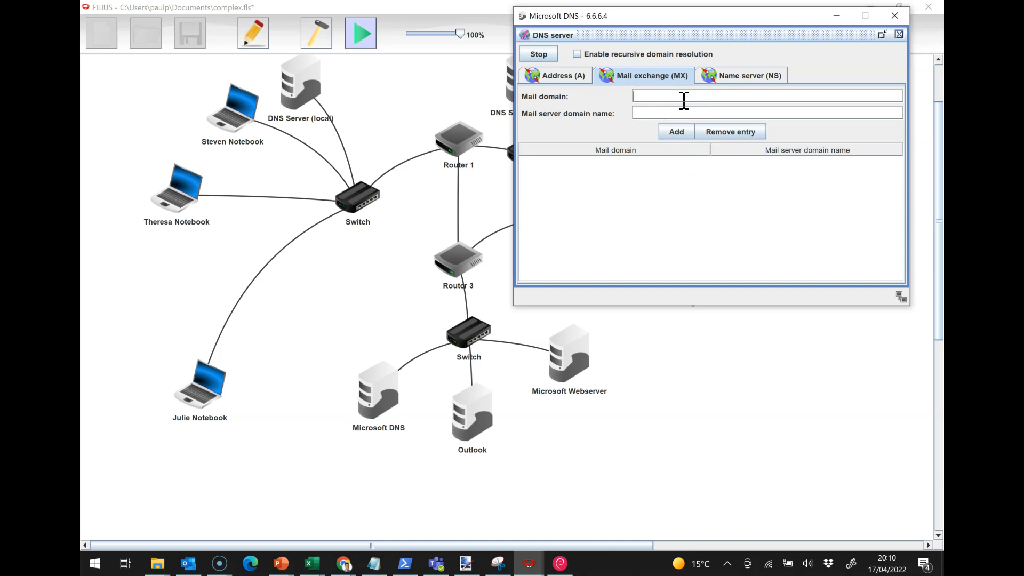
pyautogui.write('microsoft')
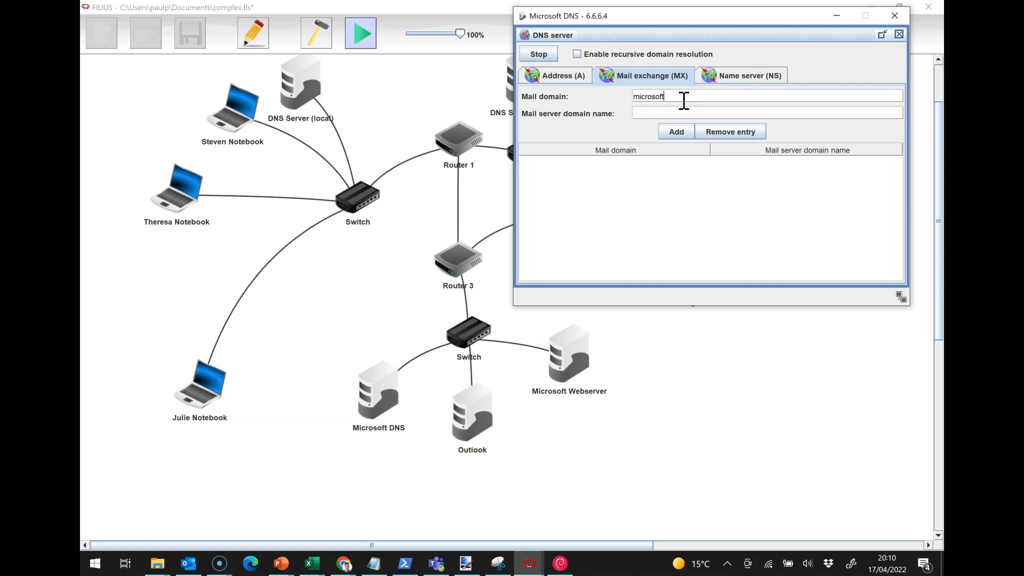
pyautogui.write('.com')
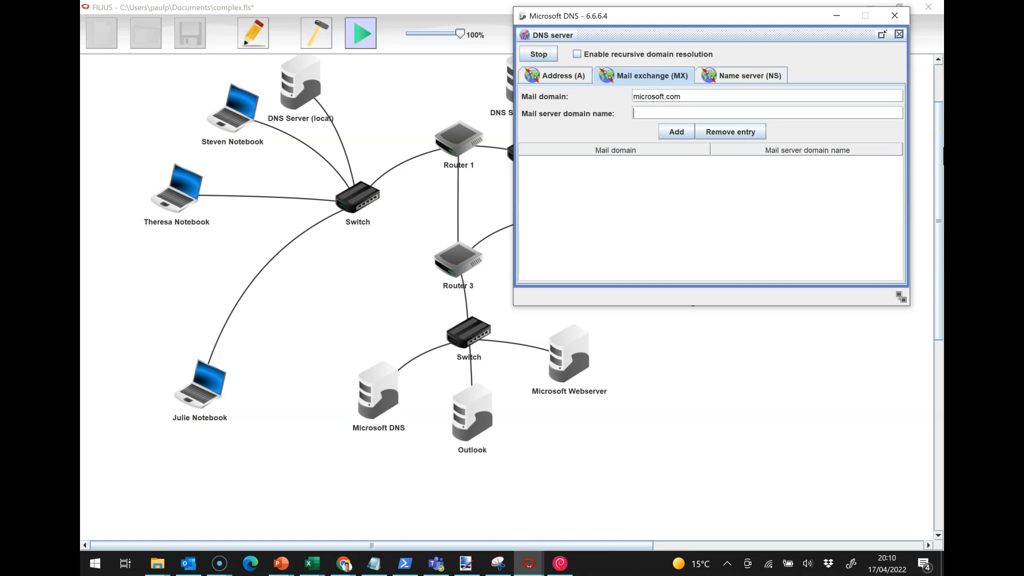
pyautogui.write('outlook.m')
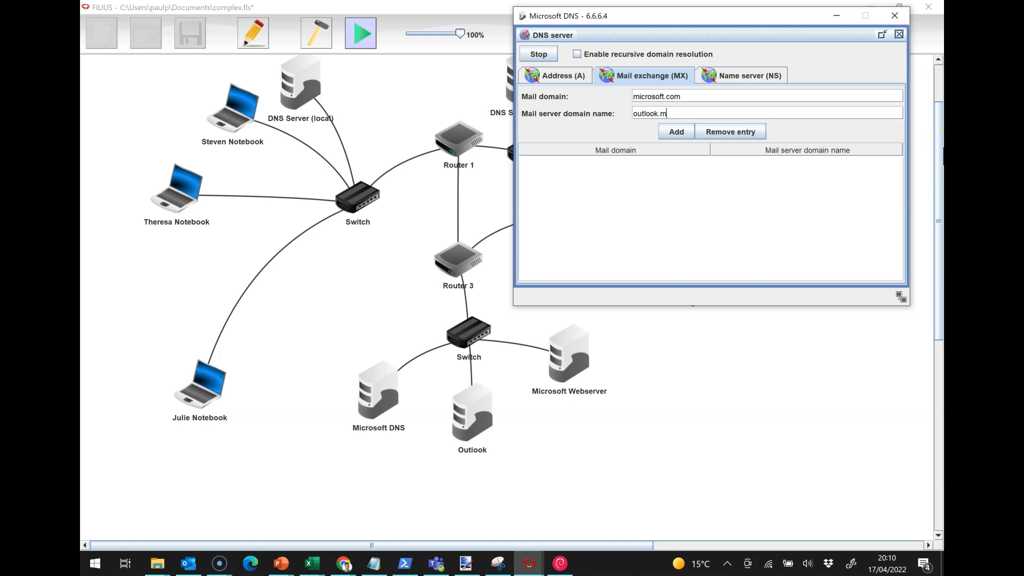
pyautogui.write('icrosoft.co')
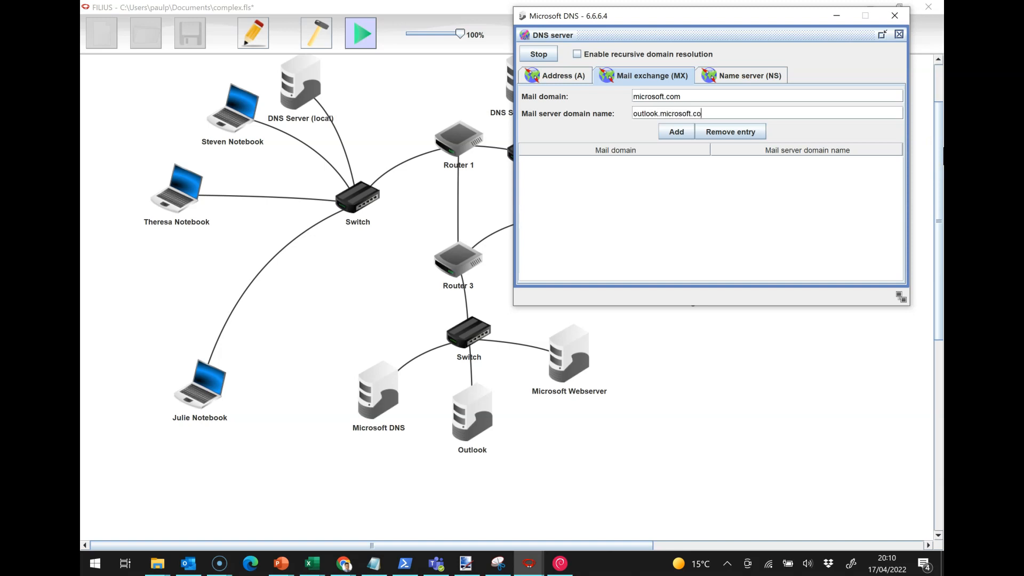
pyautogui.click(675, 131)
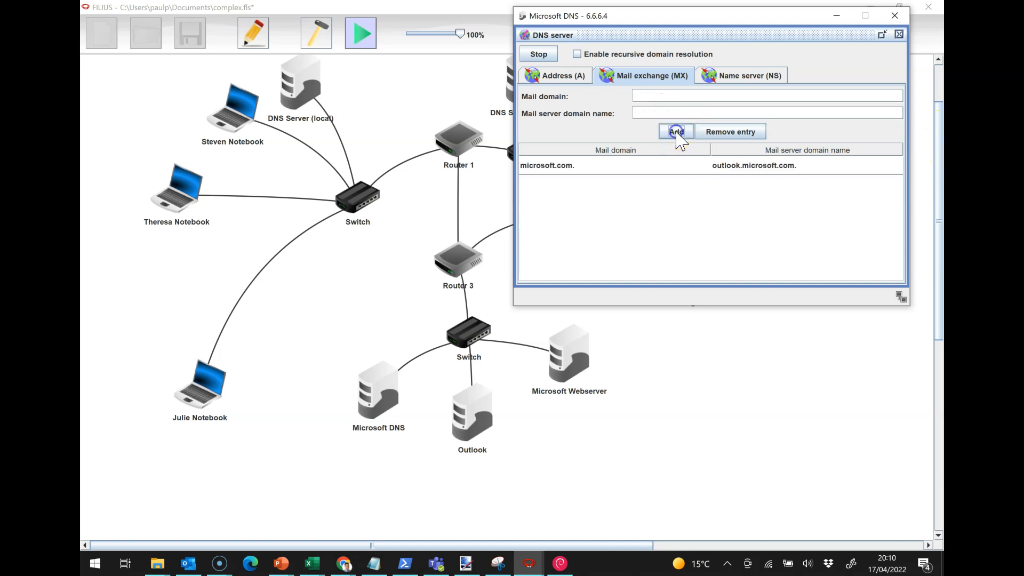
pyautogui.moveTo(823, 49)
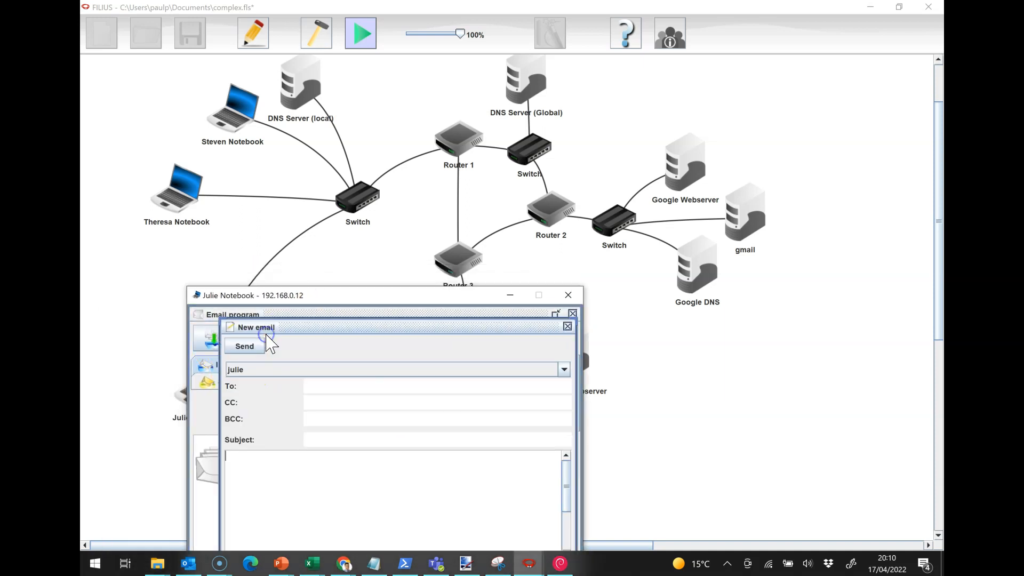
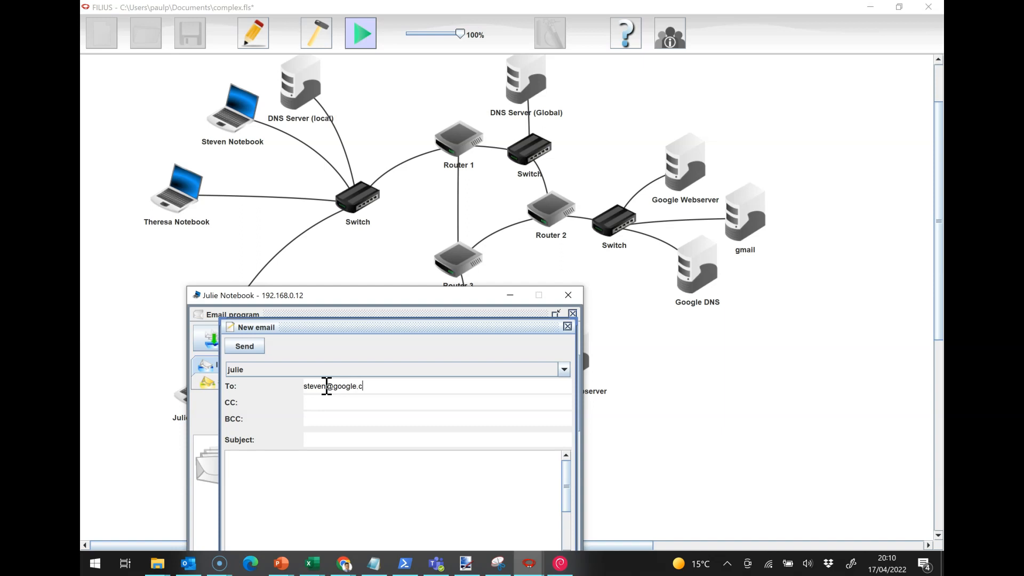
pyautogui.click(319, 440)
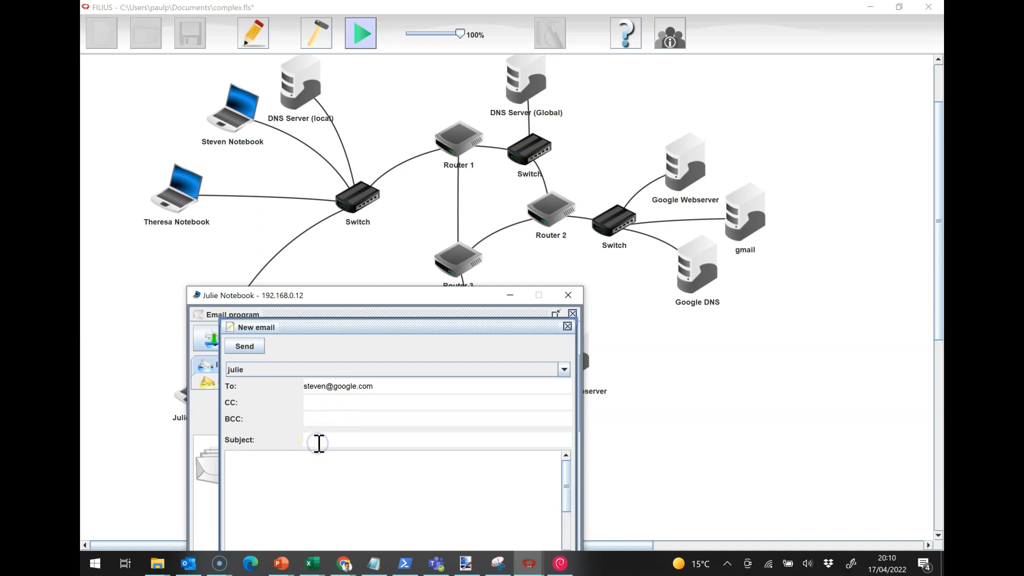
pyautogui.write('A mega test')
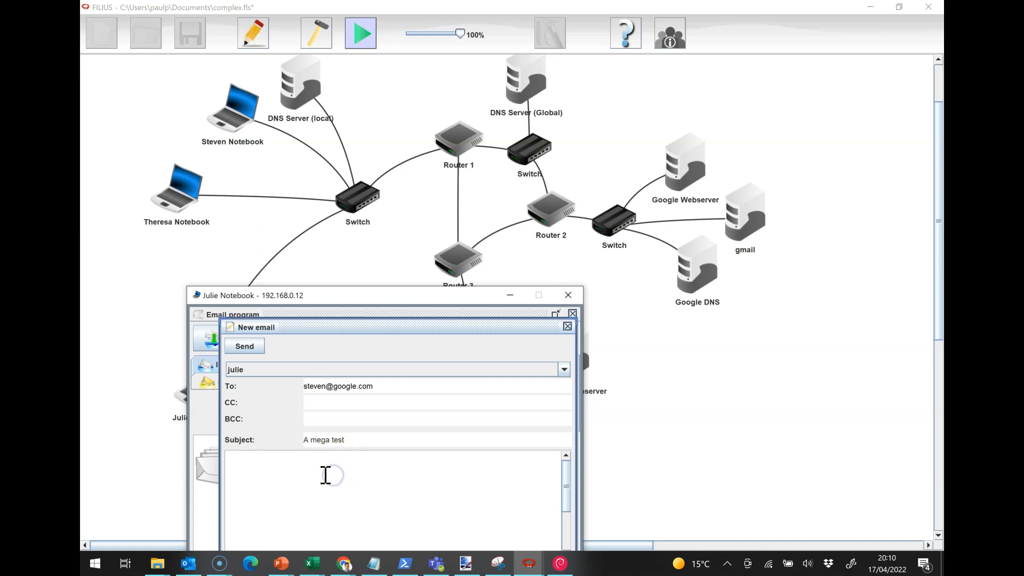
pyautogui.write('Was this do')
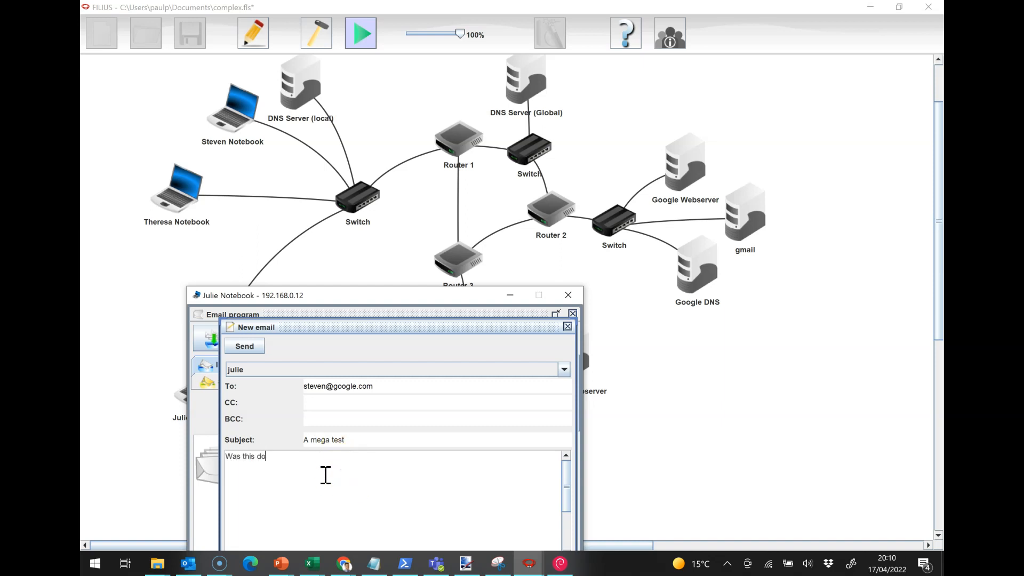
pyautogui.write('ne cor')
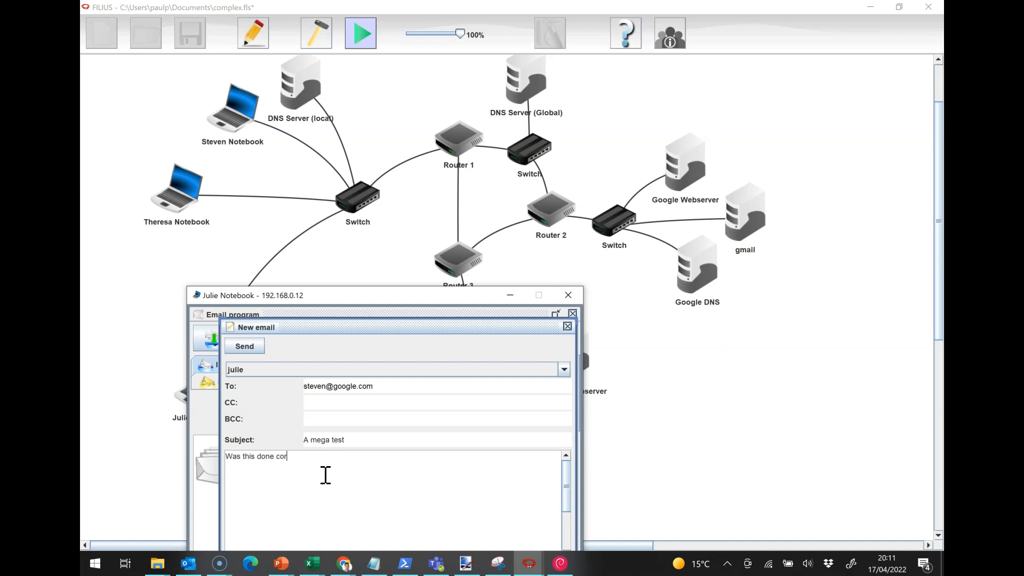
pyautogui.write('rectly')
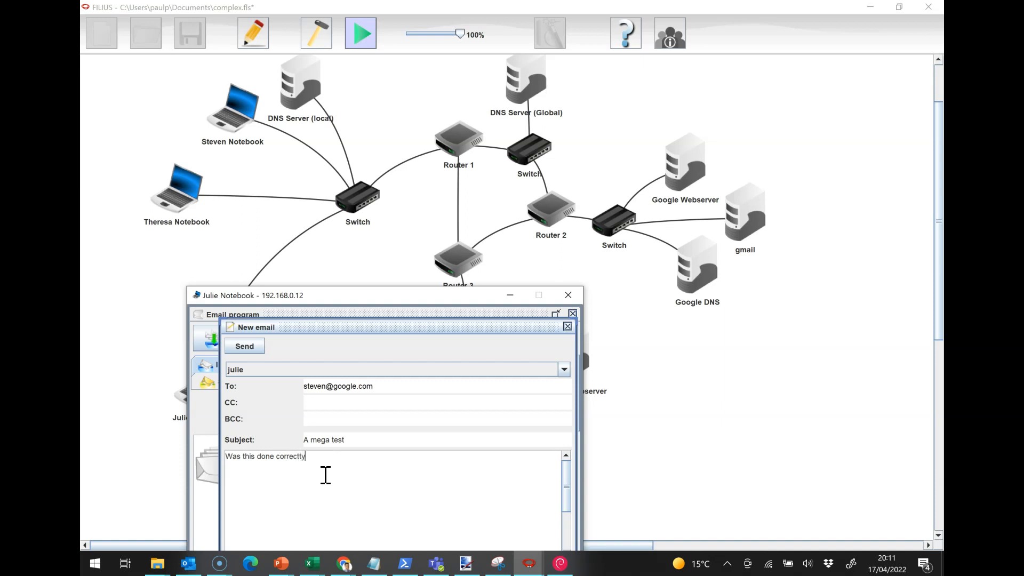
pyautogui.press('Backspace')
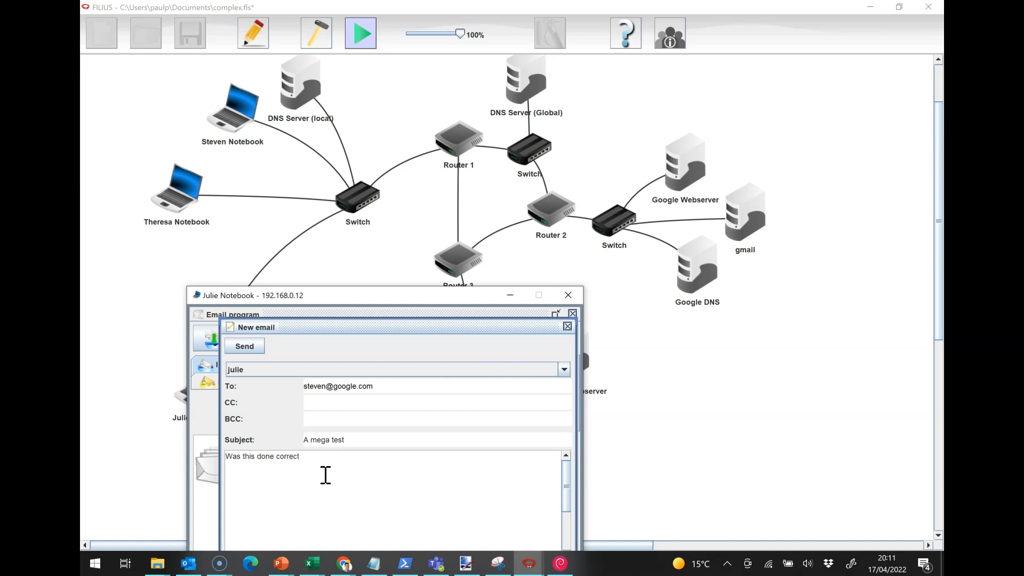
pyautogui.write('ly?')
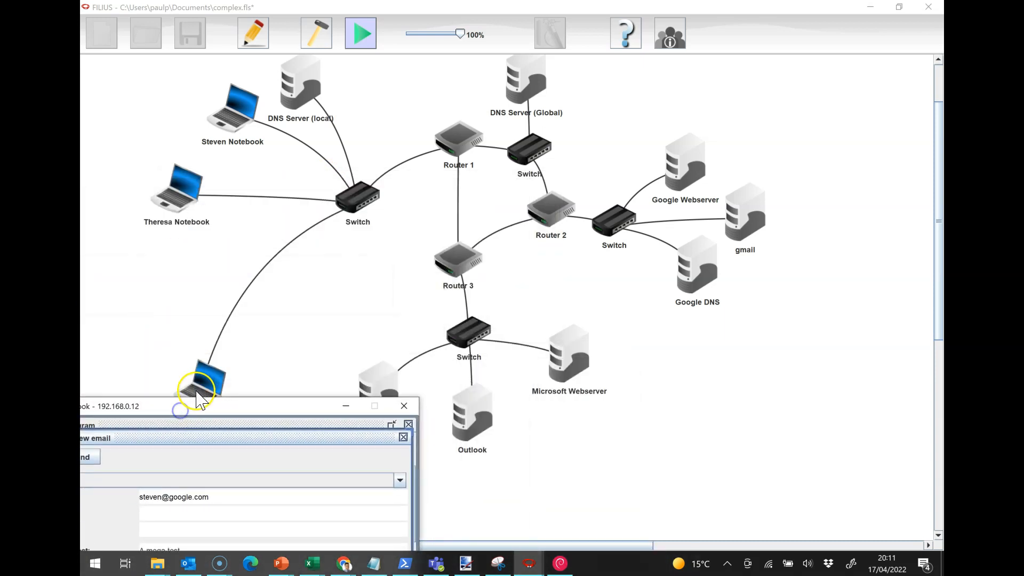
pyautogui.moveTo(467, 185)
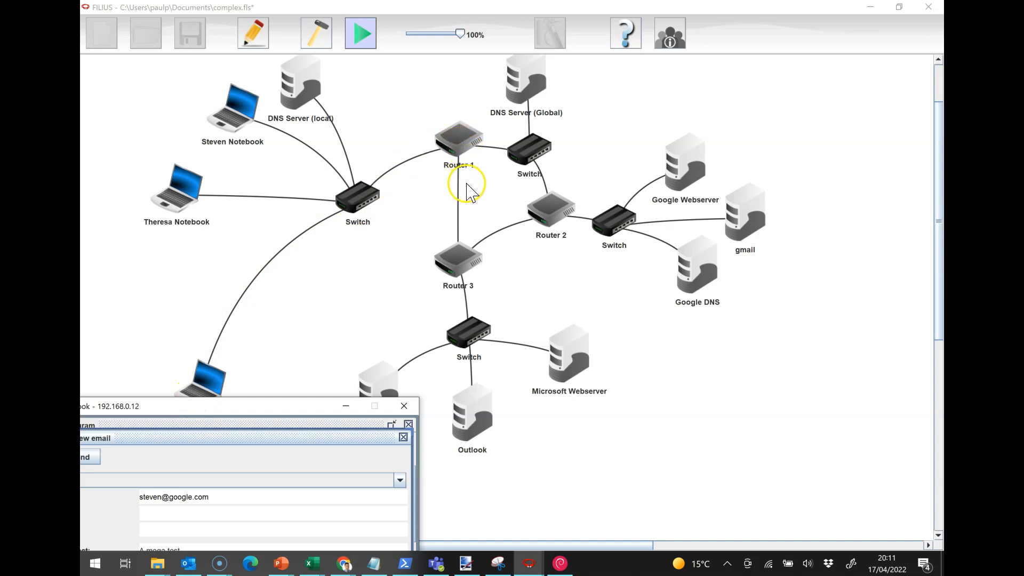
pyautogui.moveTo(340, 265)
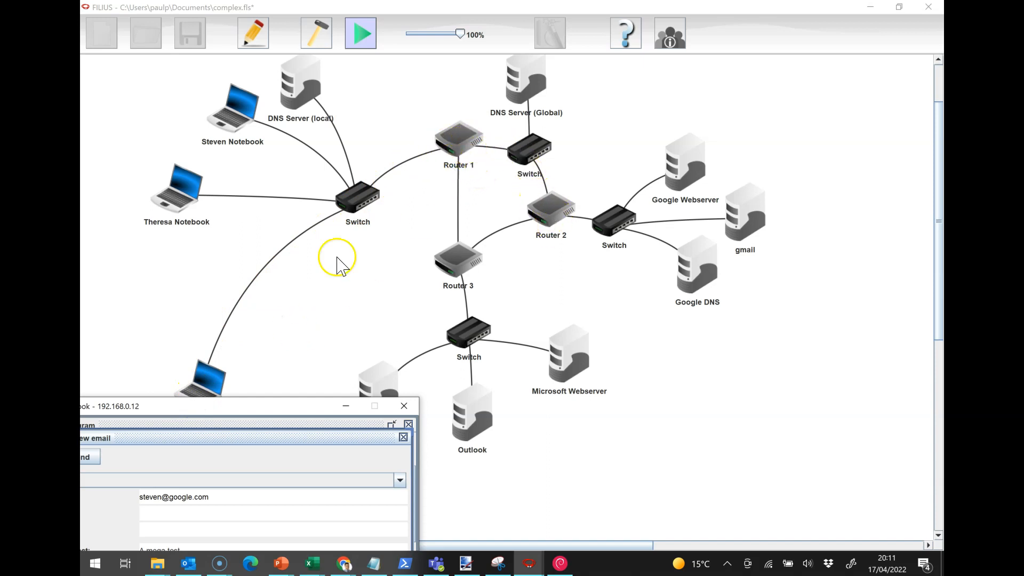
pyautogui.moveTo(476, 356)
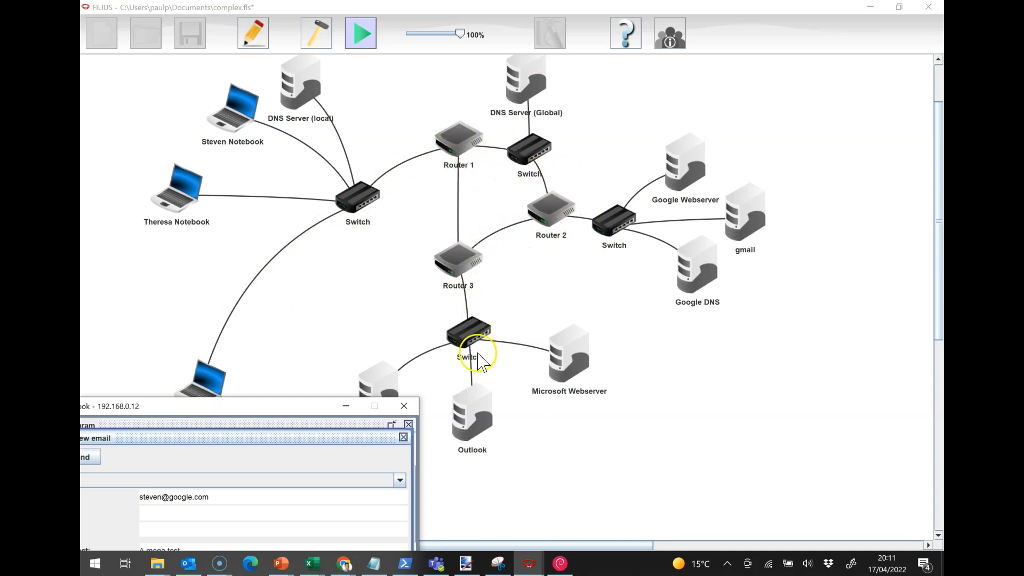
pyautogui.moveTo(479, 401)
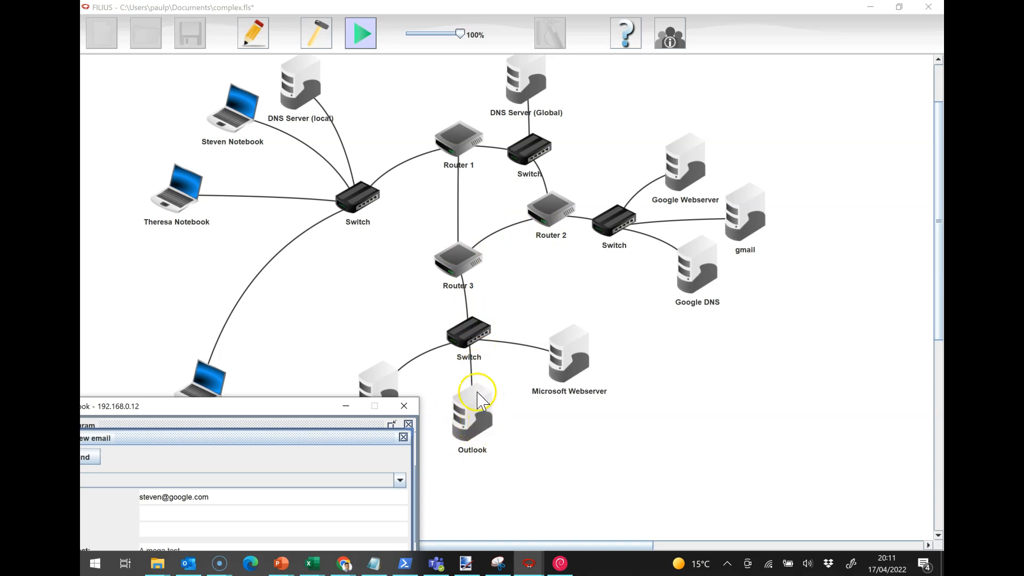
pyautogui.moveTo(463, 228)
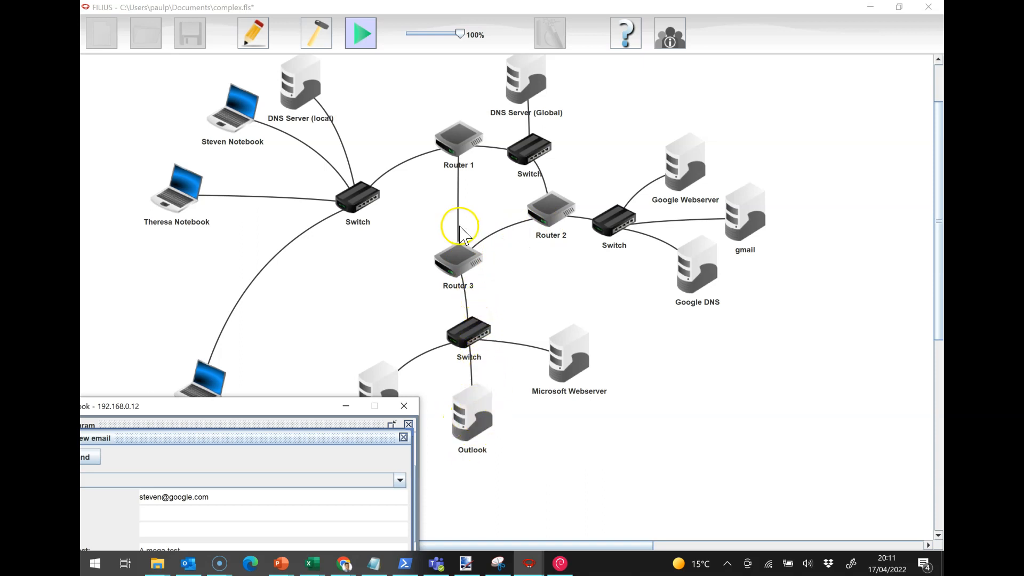
pyautogui.moveTo(725, 238)
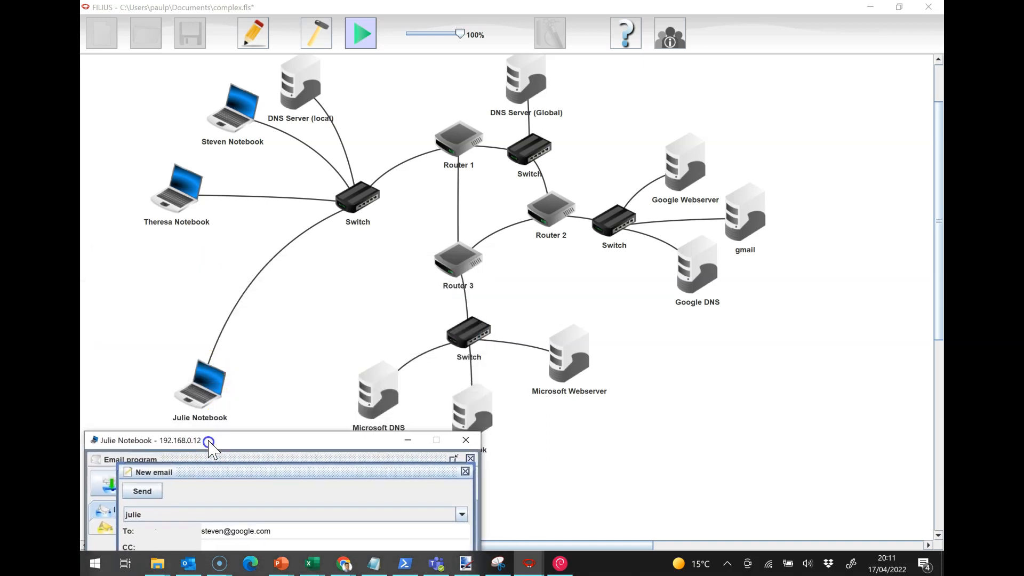
pyautogui.click(142, 490)
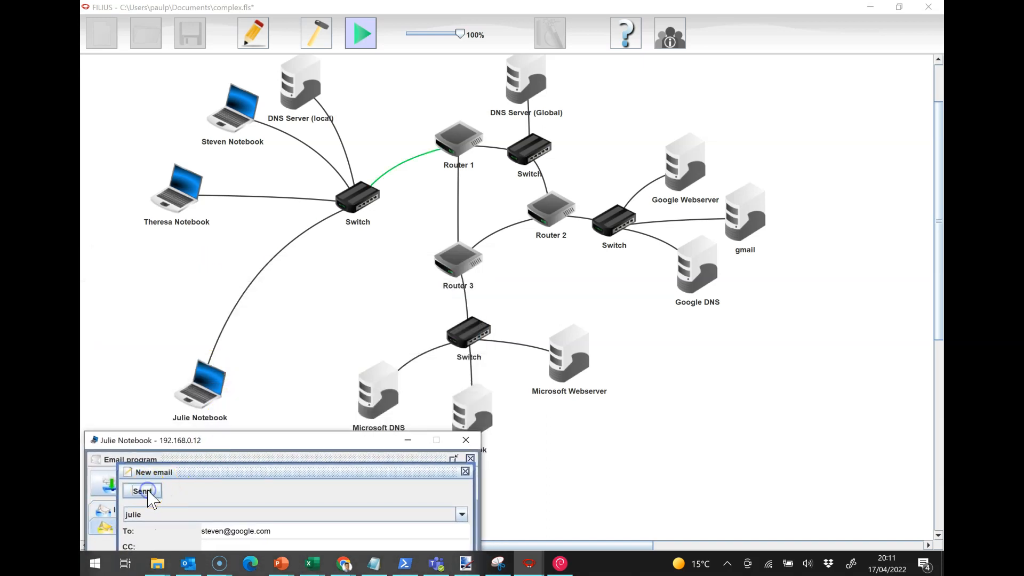
pyautogui.click(141, 490)
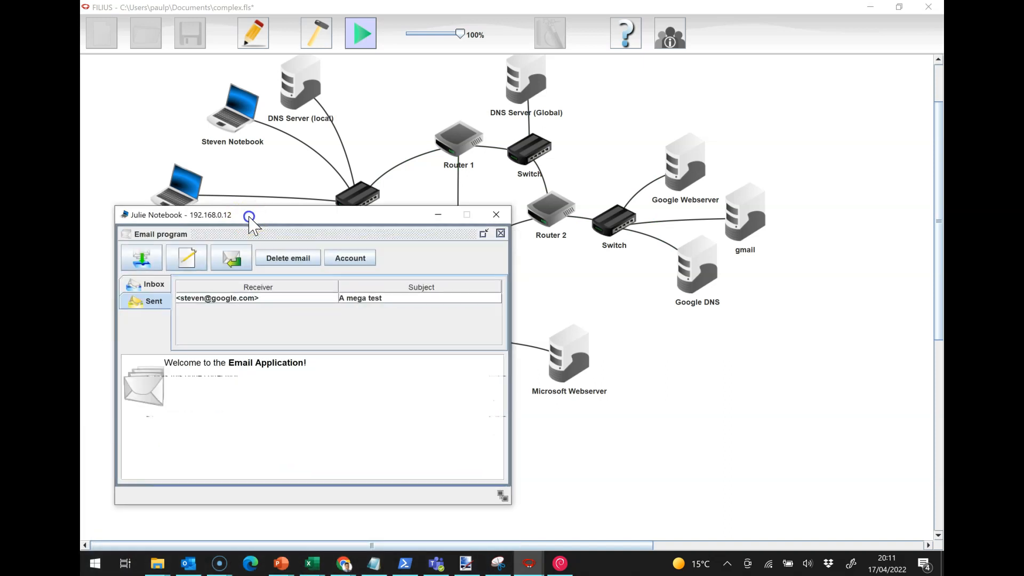
pyautogui.moveTo(248, 215); pyautogui.dragTo(242, 197)
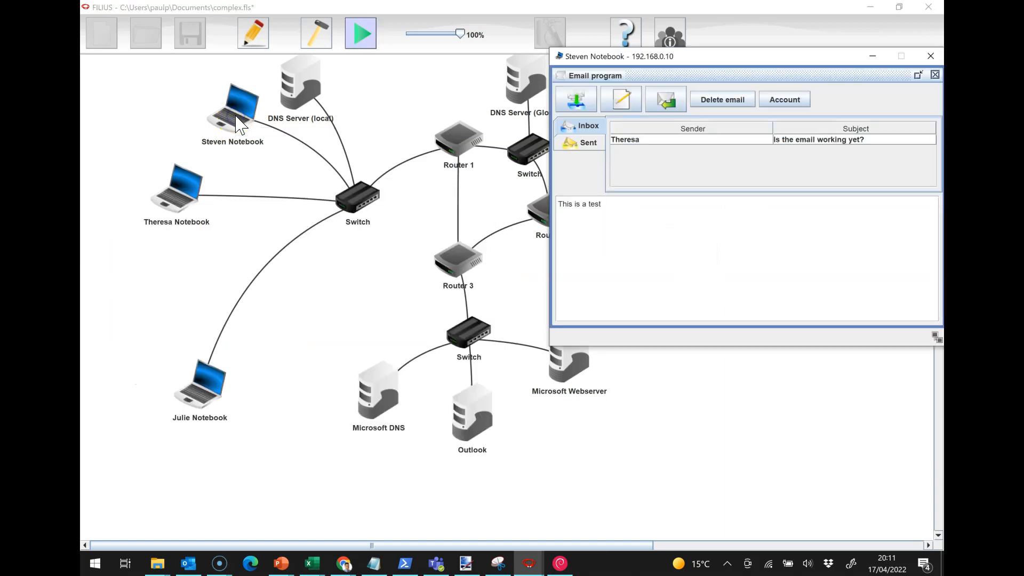
# Retrieve Steven's mail, read Julie's 'A mega test' message, and close his email window.
pyautogui.click(574, 99)
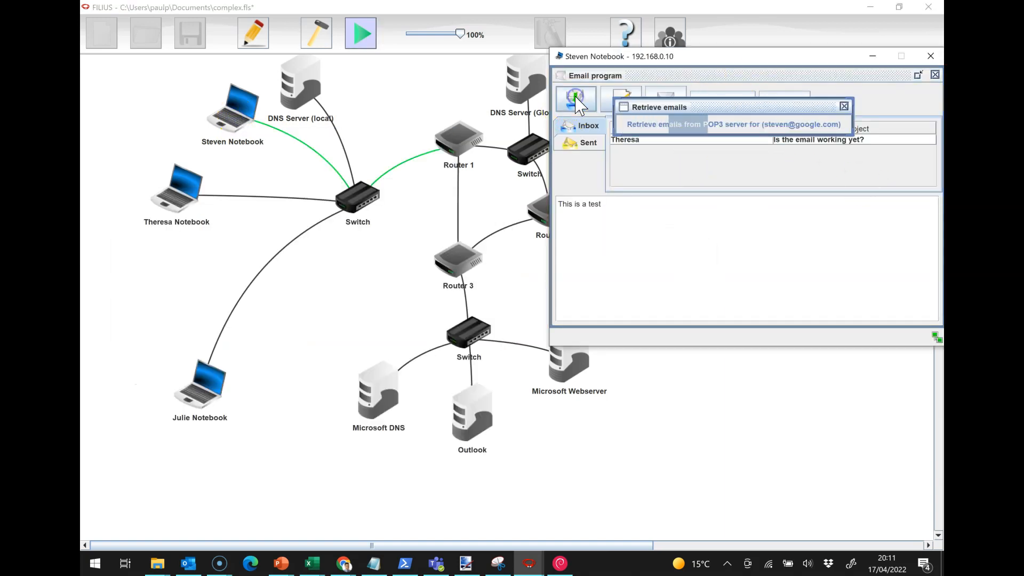
pyautogui.click(573, 99)
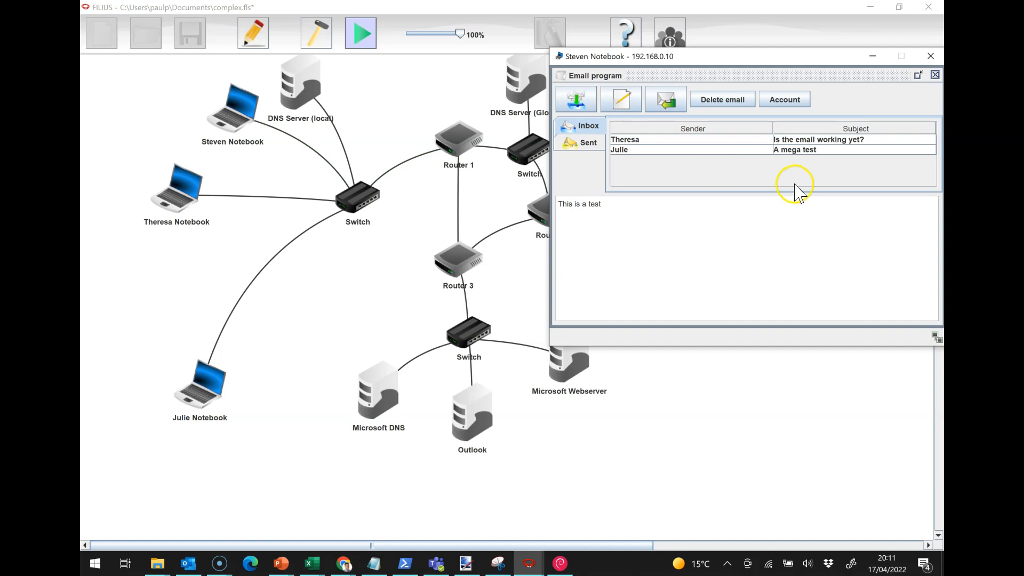
pyautogui.click(692, 150)
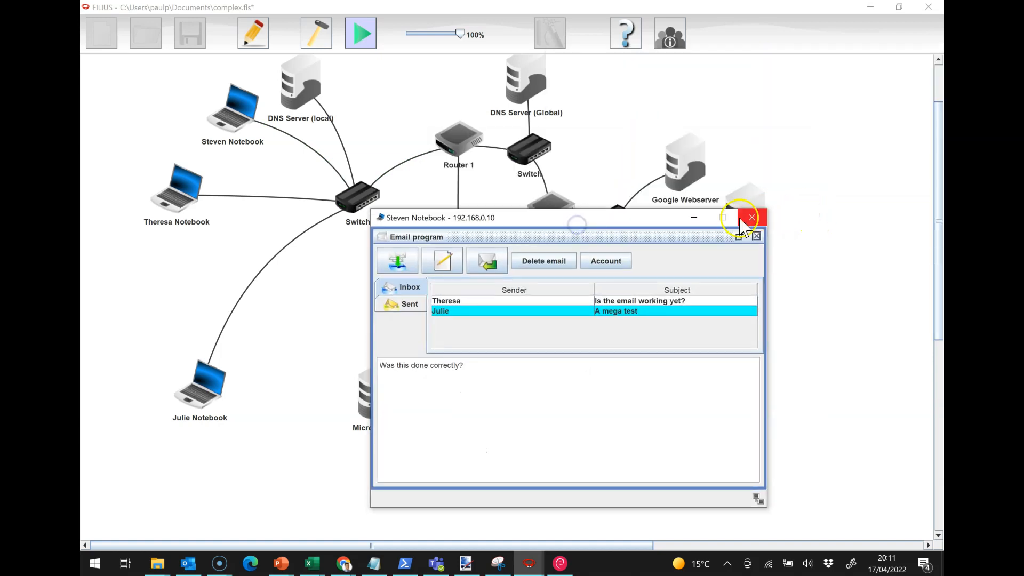
pyautogui.click(751, 217)
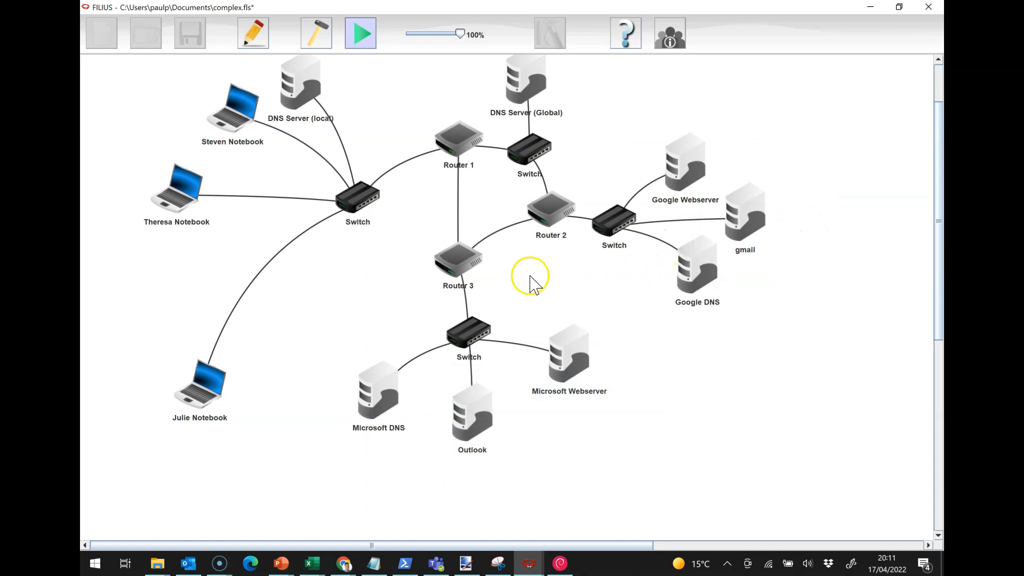
pyautogui.moveTo(456, 261)
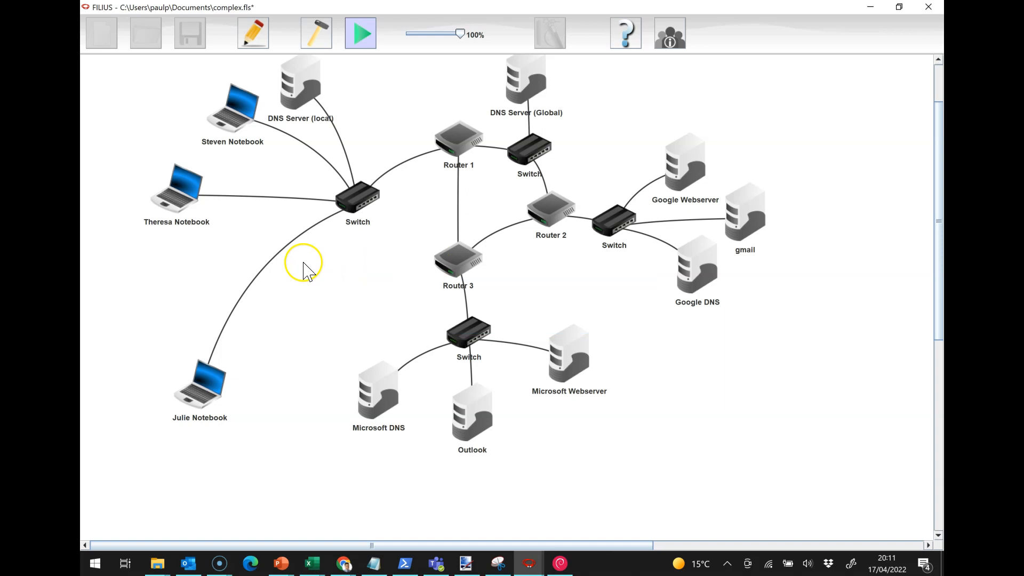
pyautogui.moveTo(245, 310)
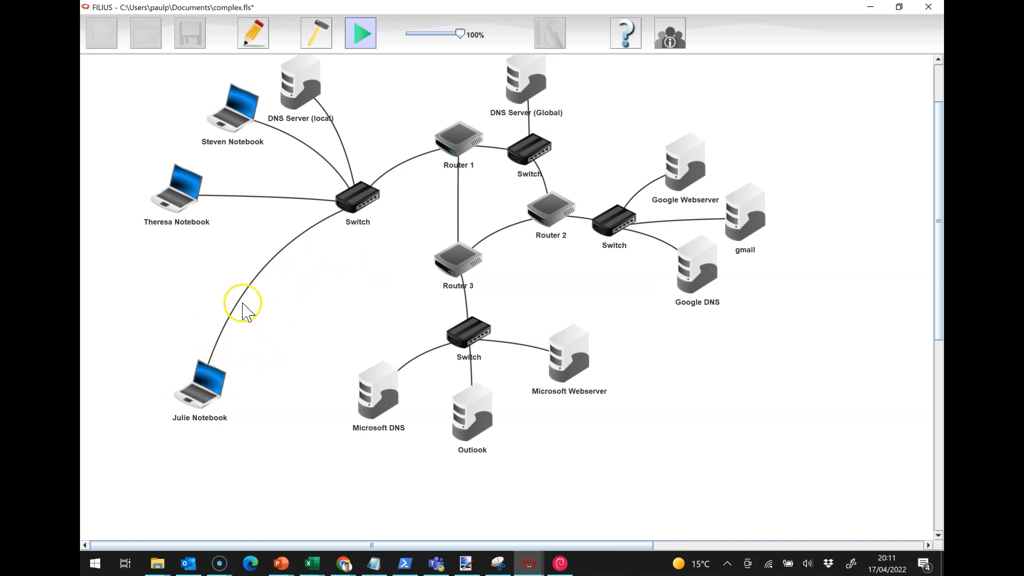
pyautogui.moveTo(255, 140)
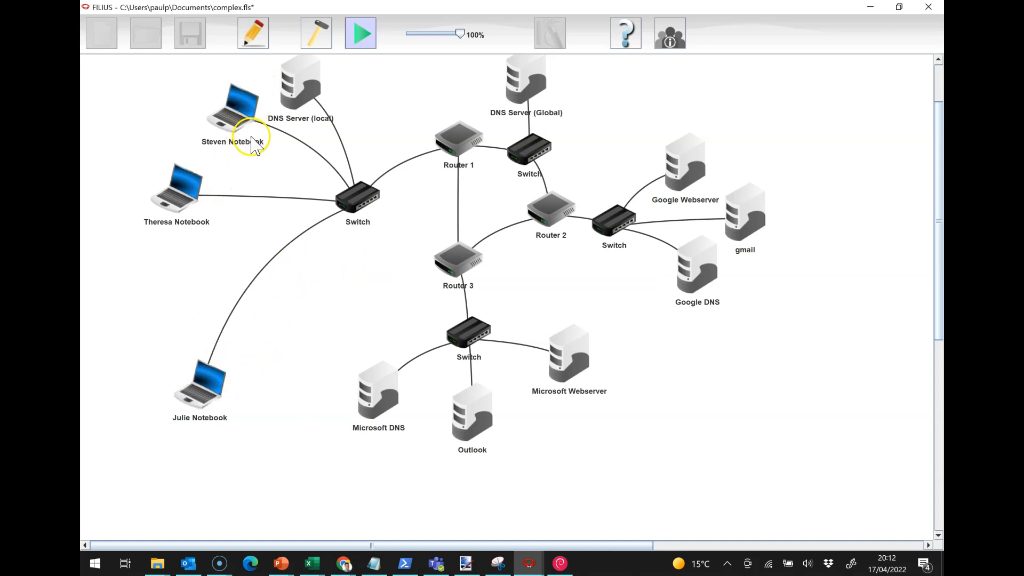
pyautogui.moveTo(247, 129)
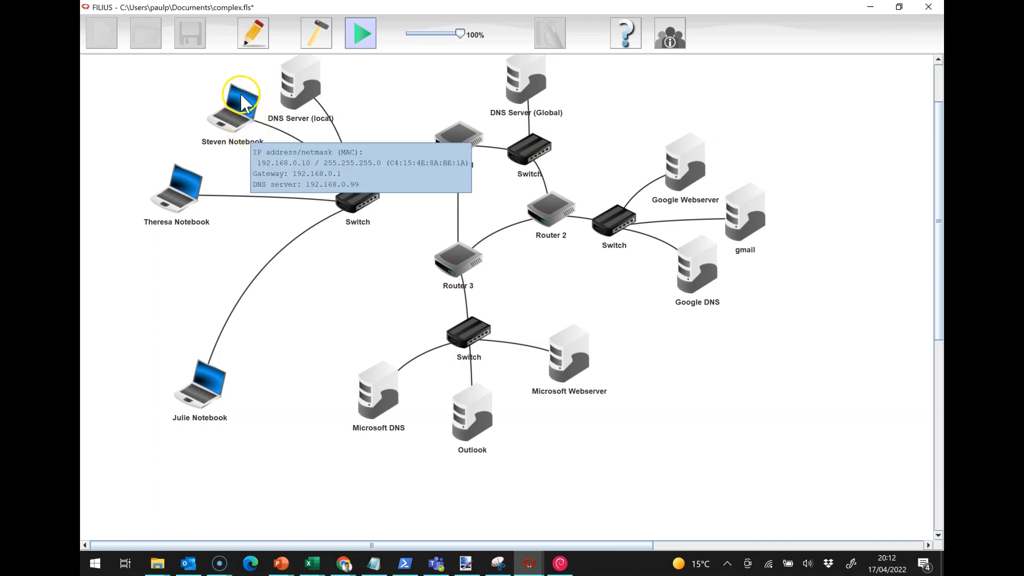
pyautogui.moveTo(229, 121)
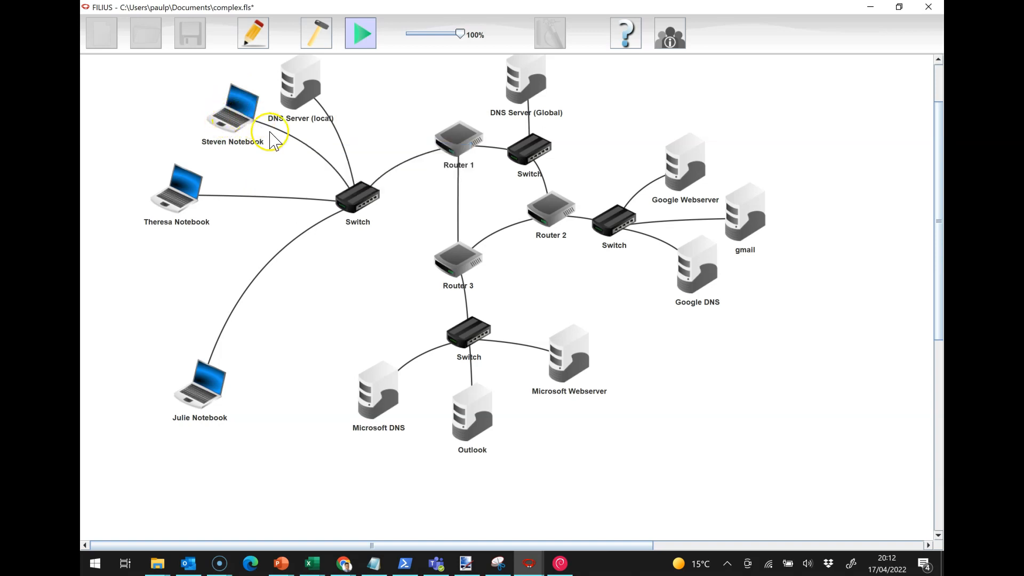
pyautogui.moveTo(623, 215)
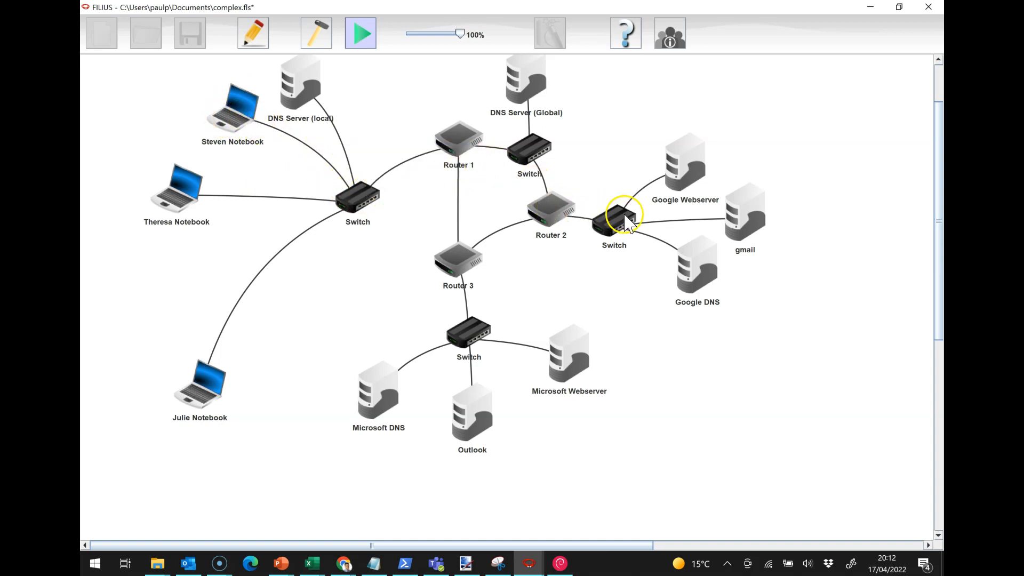
pyautogui.moveTo(754, 229)
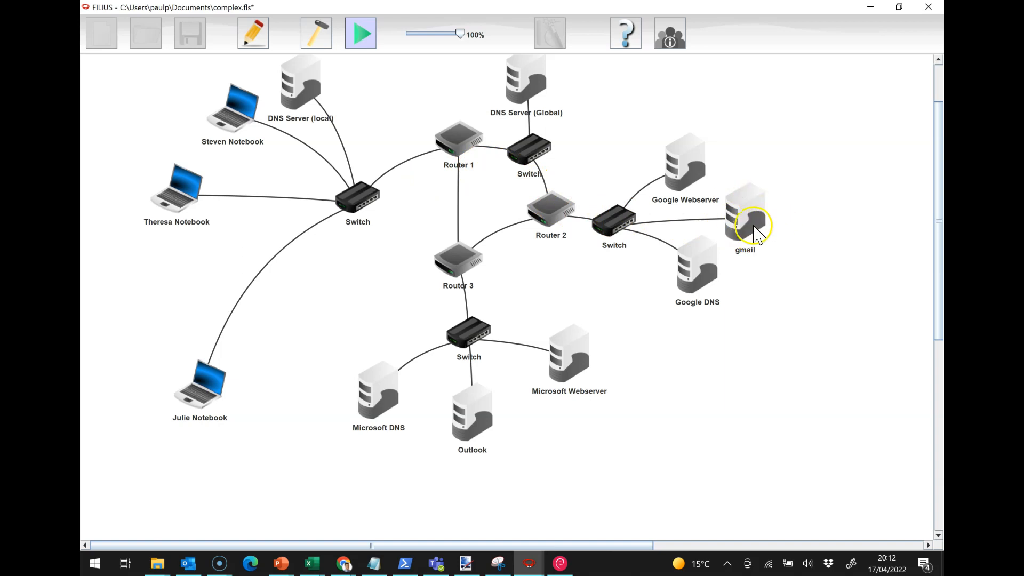
pyautogui.moveTo(767, 238)
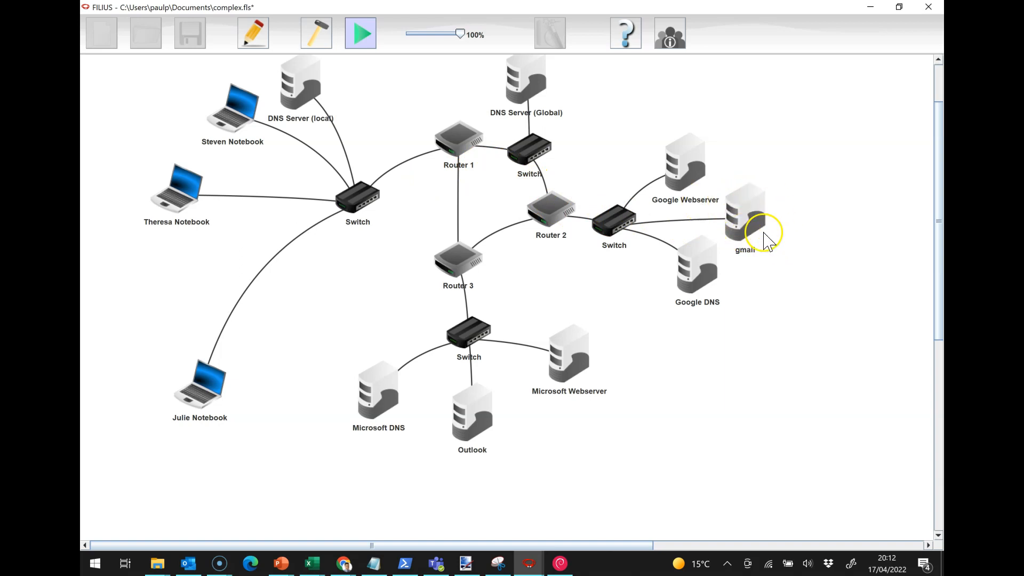
pyautogui.moveTo(593, 212)
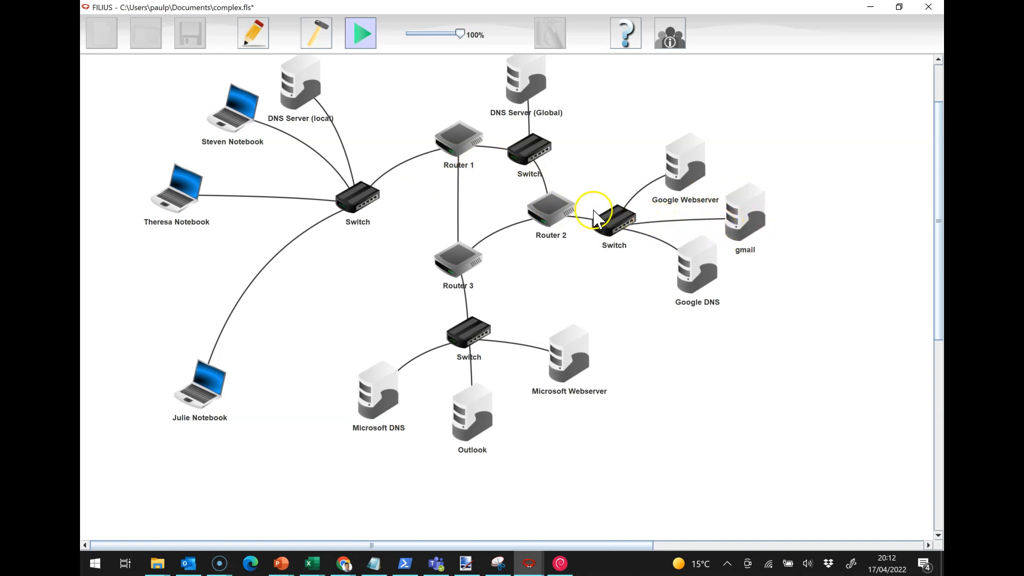
pyautogui.moveTo(471, 450)
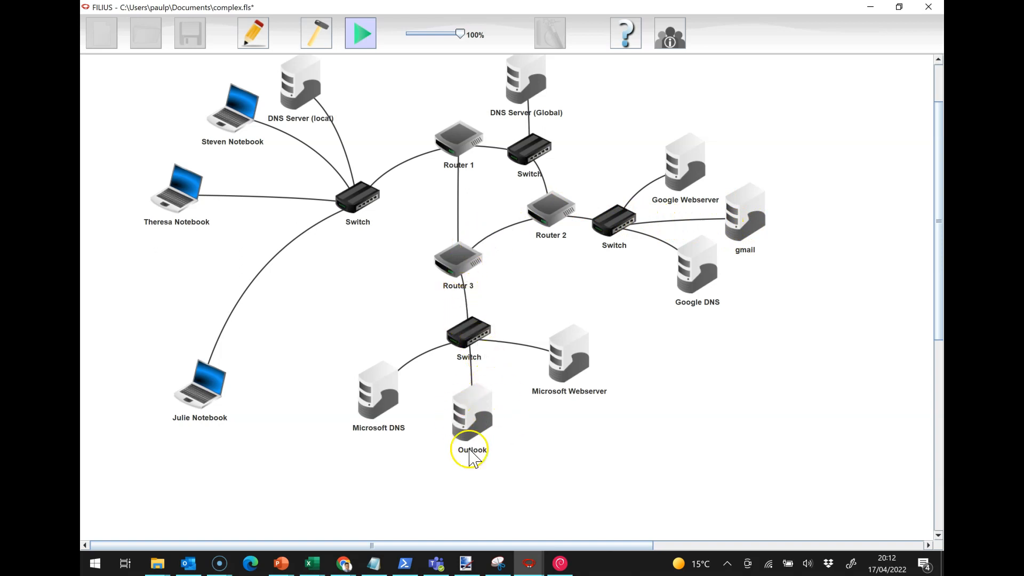
pyautogui.moveTo(209, 418)
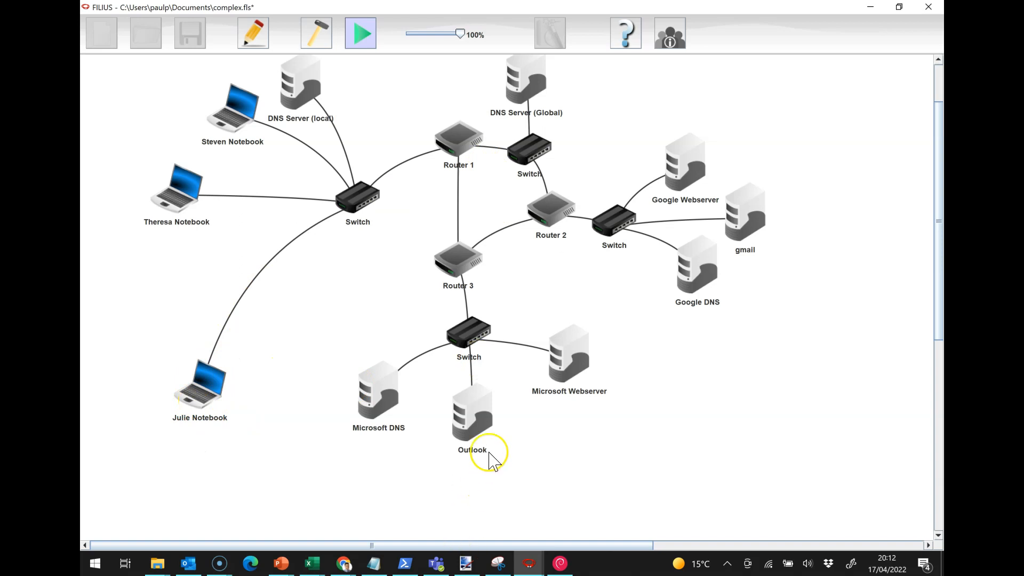
pyautogui.moveTo(242, 434)
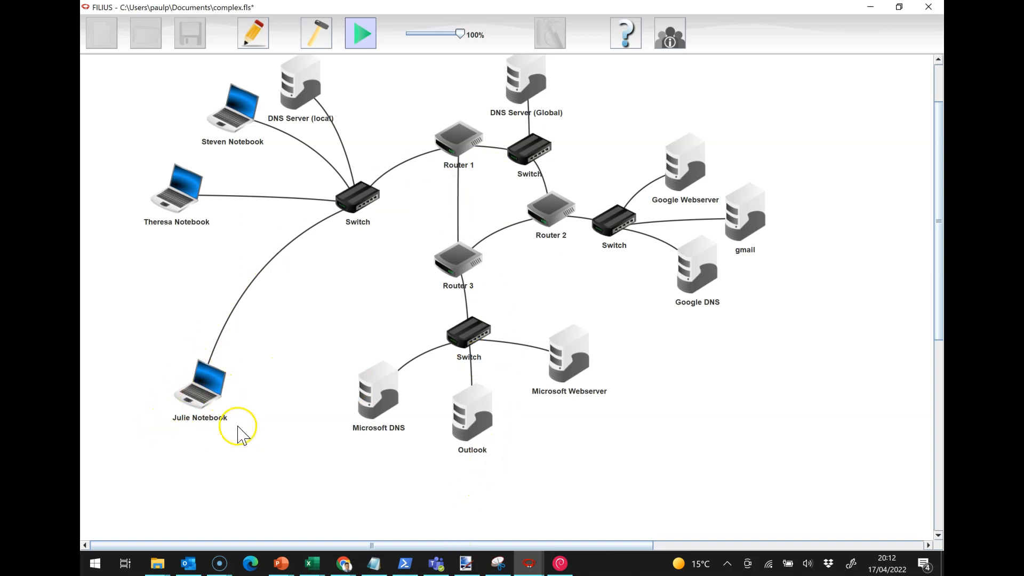
pyautogui.moveTo(751, 222)
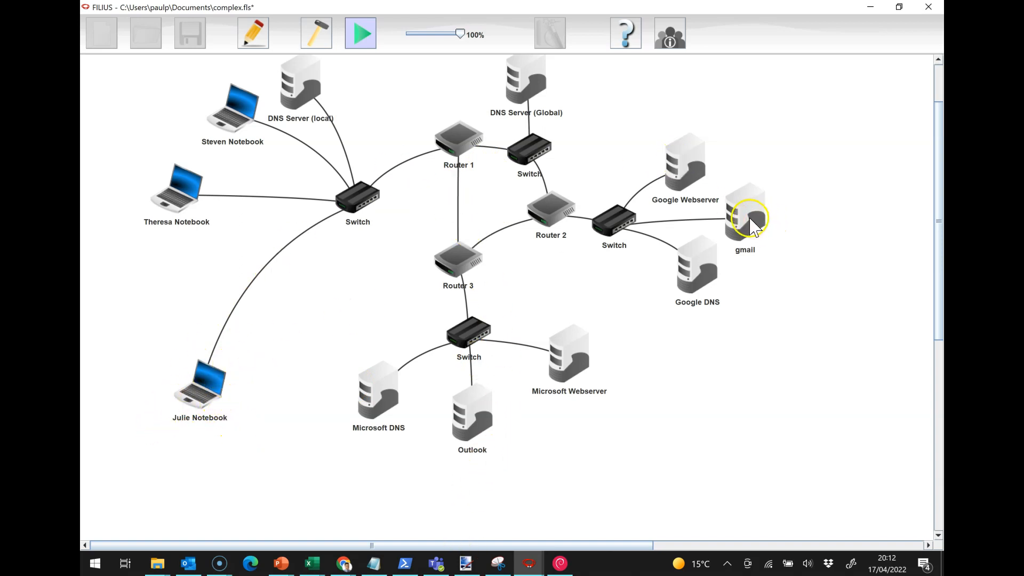
pyautogui.moveTo(745, 219)
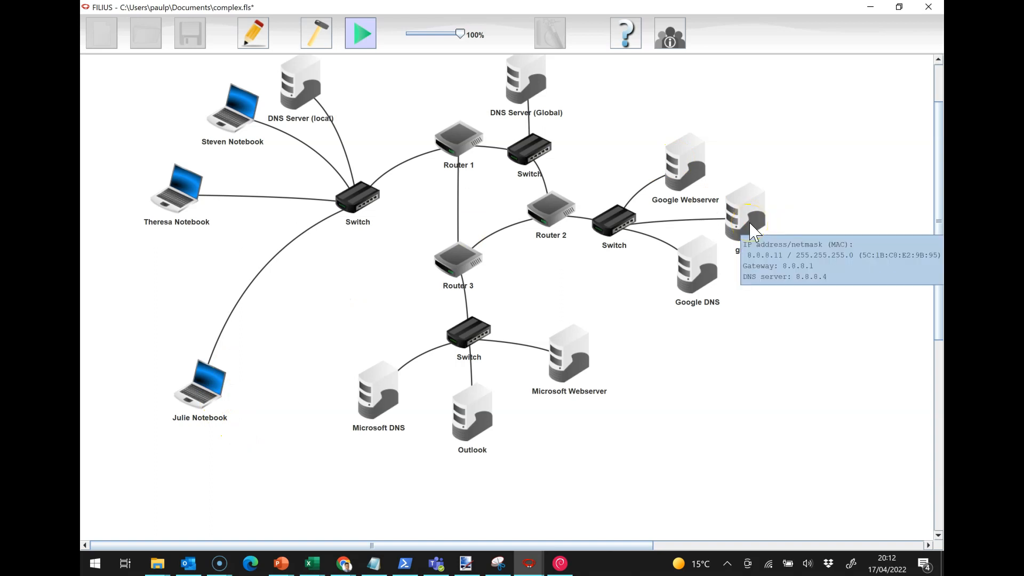
pyautogui.doubleClick(743, 215)
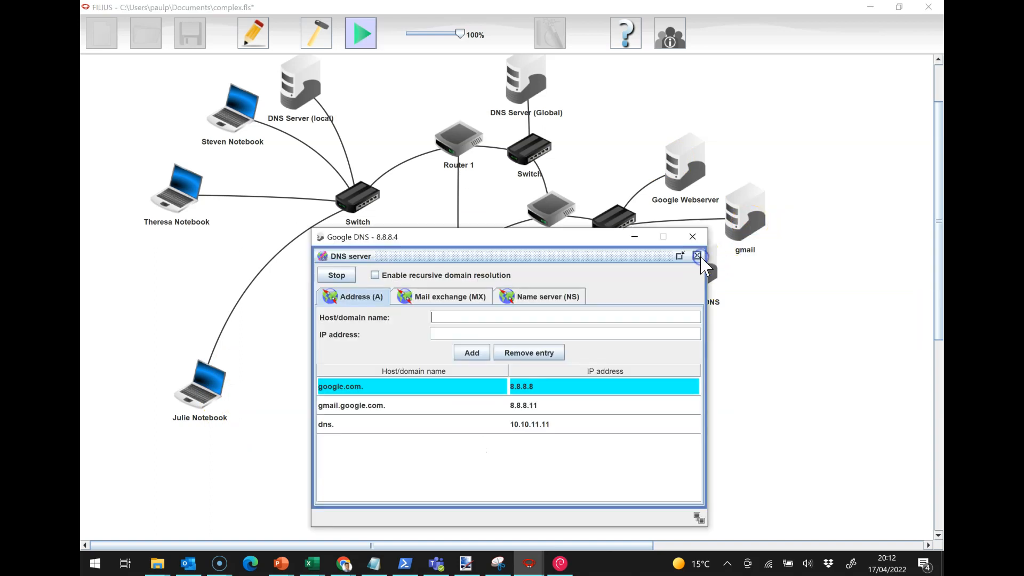
pyautogui.click(449, 296)
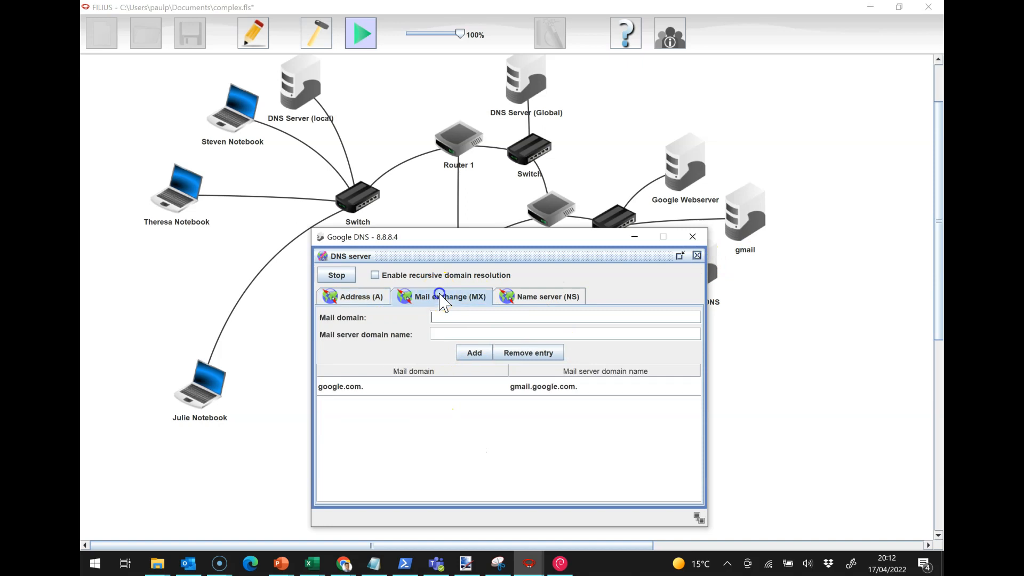
pyautogui.moveTo(329, 398)
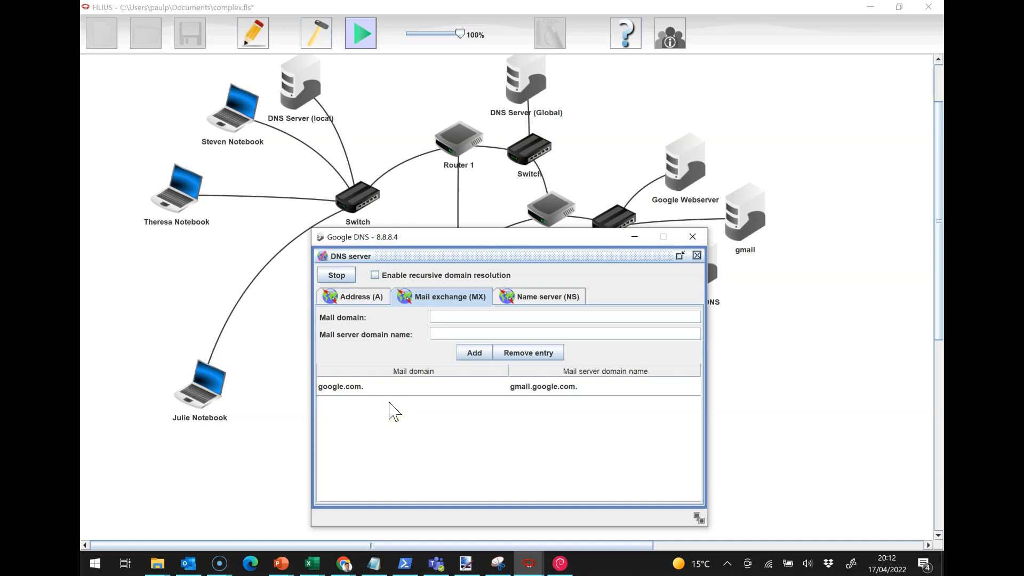
pyautogui.moveTo(617, 405)
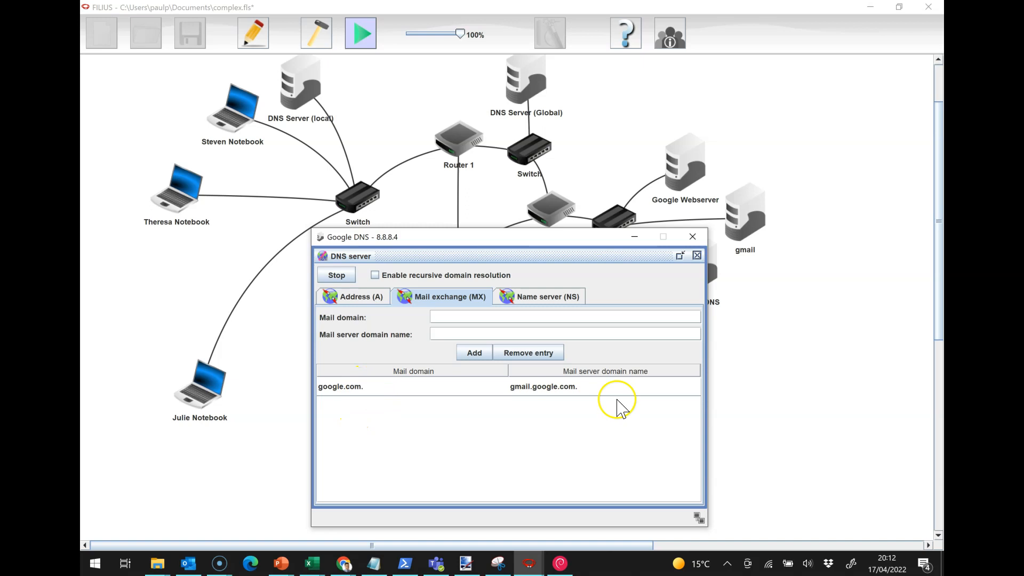
pyautogui.moveTo(526, 392)
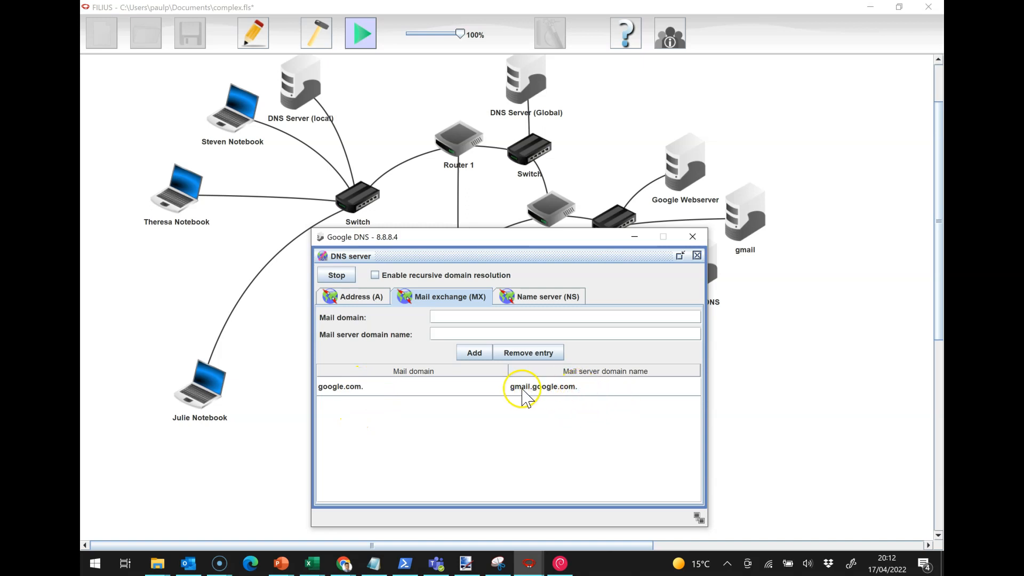
pyautogui.moveTo(563, 384)
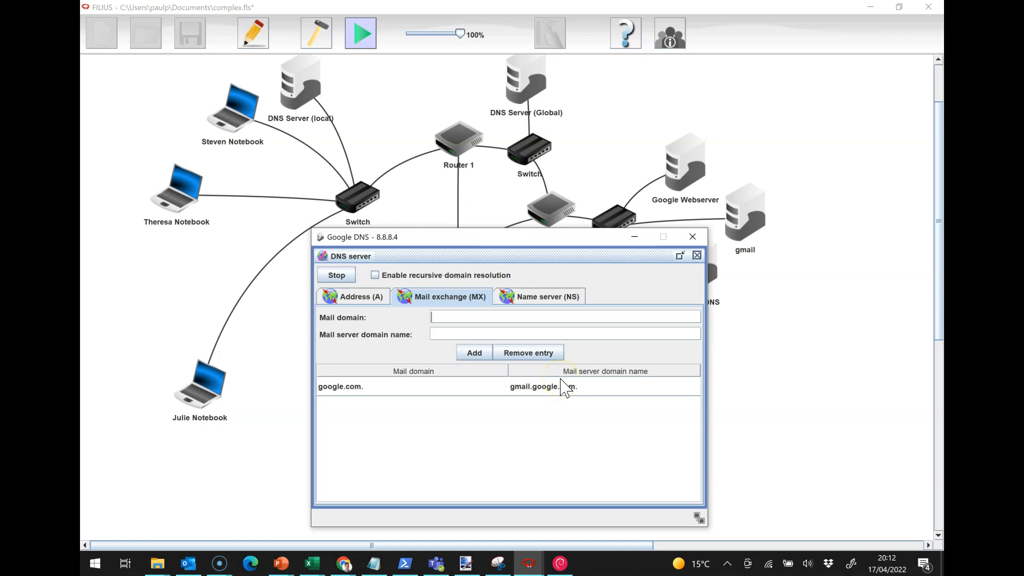
pyautogui.moveTo(544, 408)
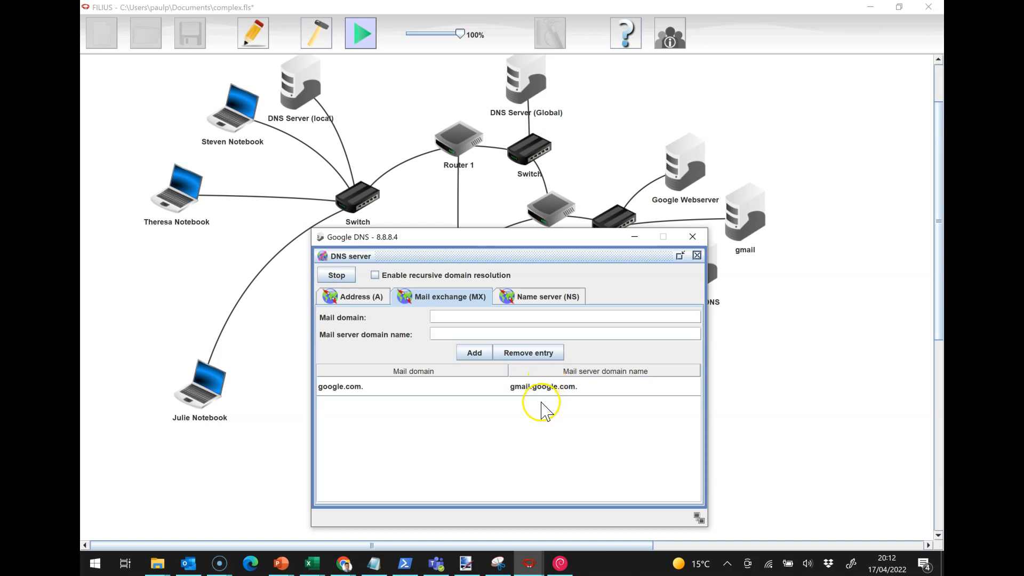
pyautogui.moveTo(535, 396)
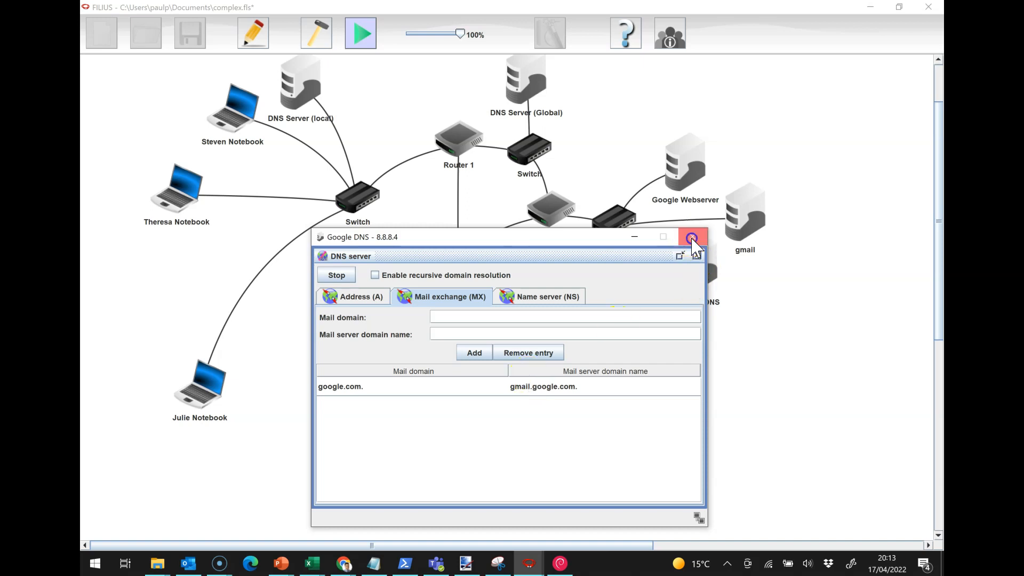
pyautogui.click(691, 237)
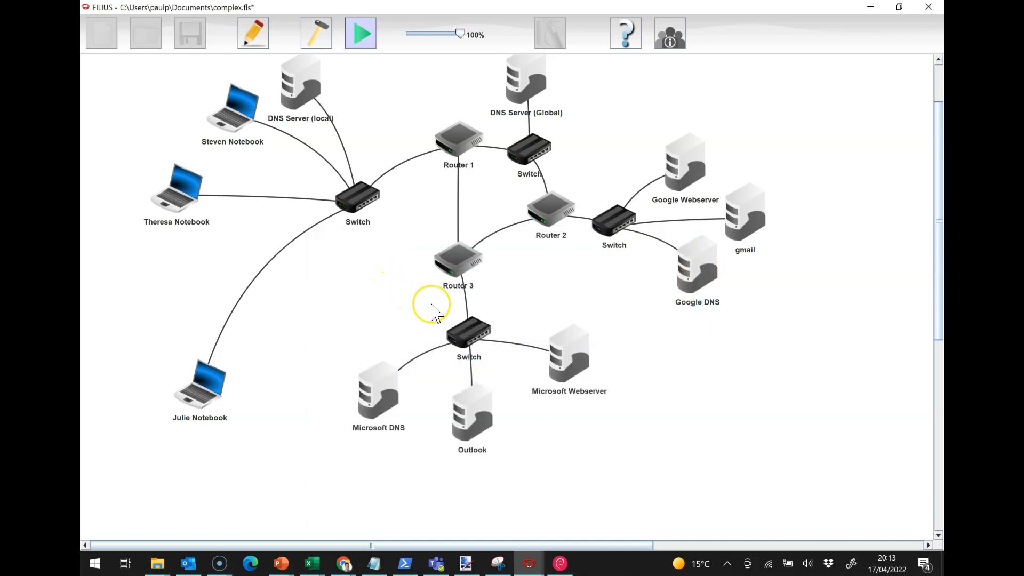
pyautogui.moveTo(436, 312)
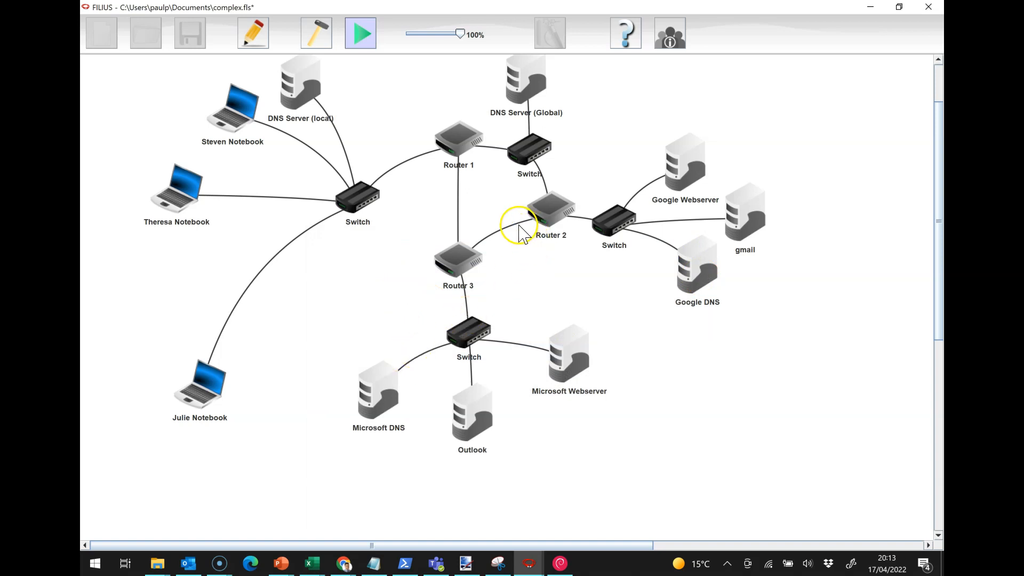
pyautogui.moveTo(503, 289)
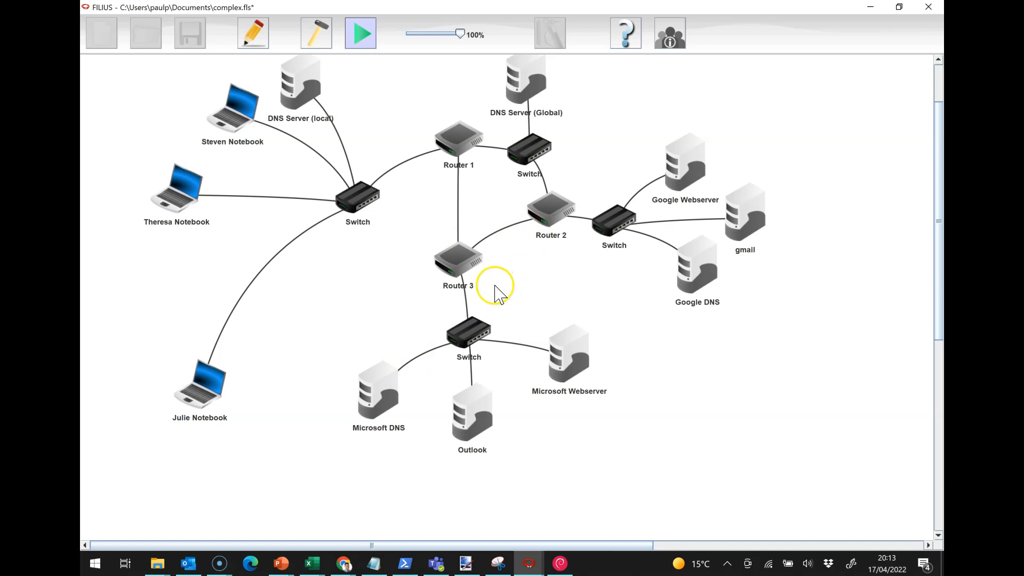
pyautogui.moveTo(199, 499)
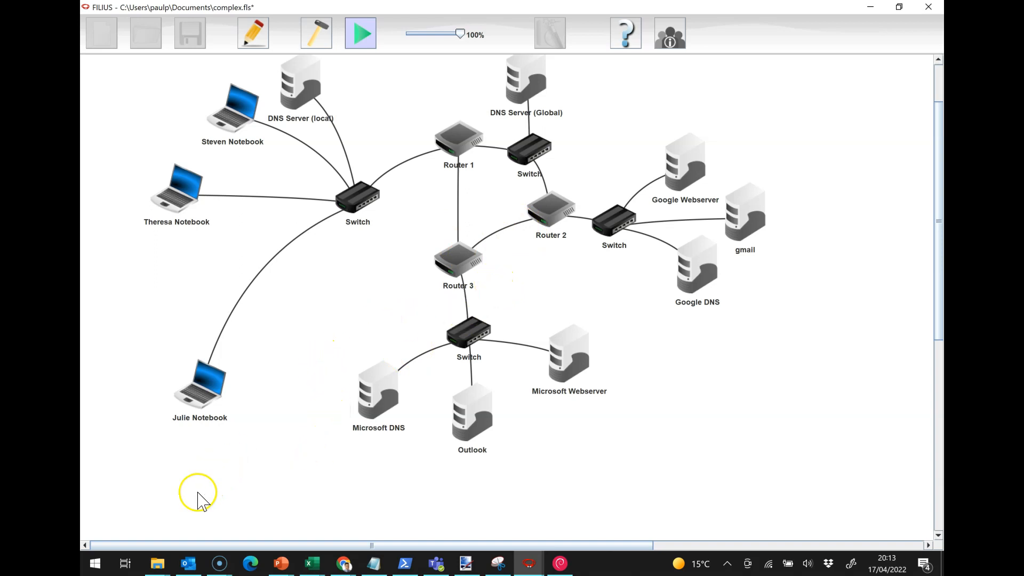